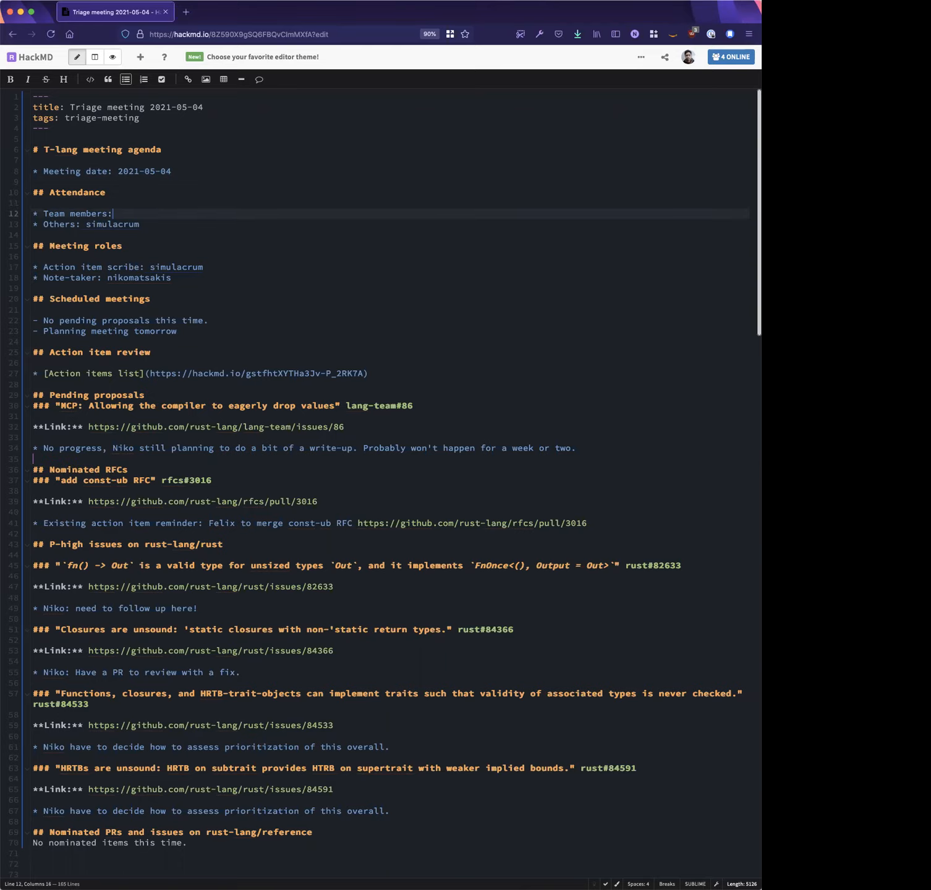
Replace the 'Team members:' placeholder with Niko, Josh, Scott, Taylor and Felix
{"action": "type", "text": "XXXXXX"}
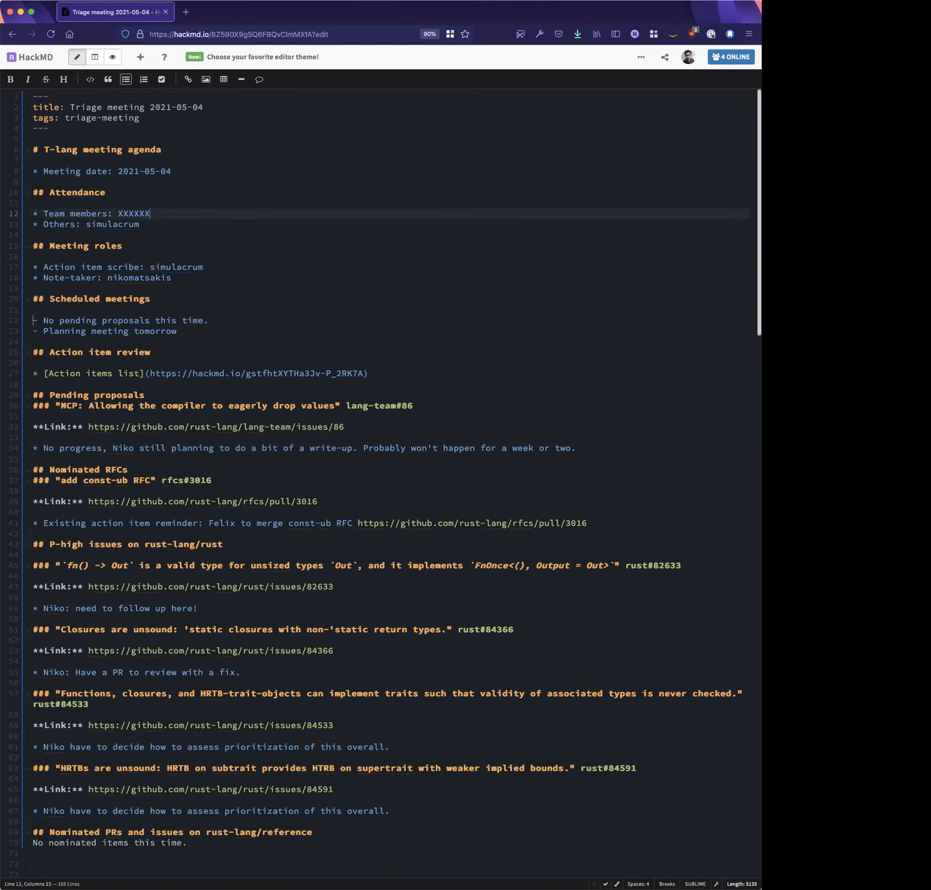
{"action": "key", "text": "Backspace"}
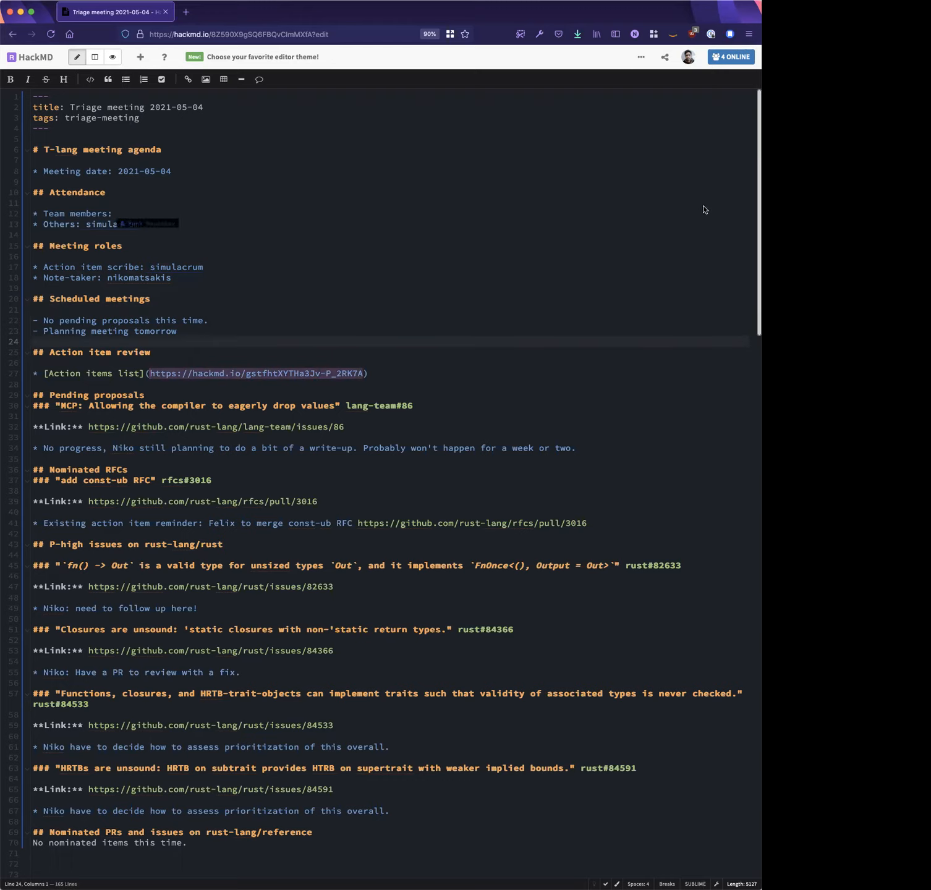
{"action": "type", "text": "Niko"}
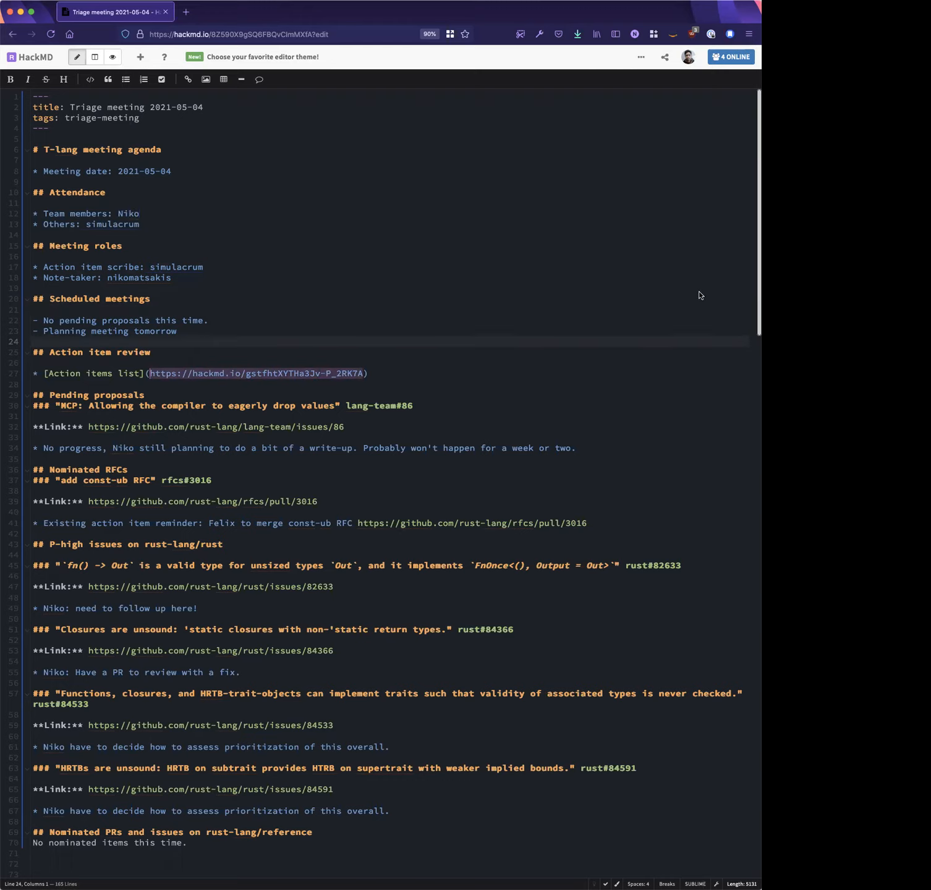
{"action": "type", "text": ", Josh, s"}
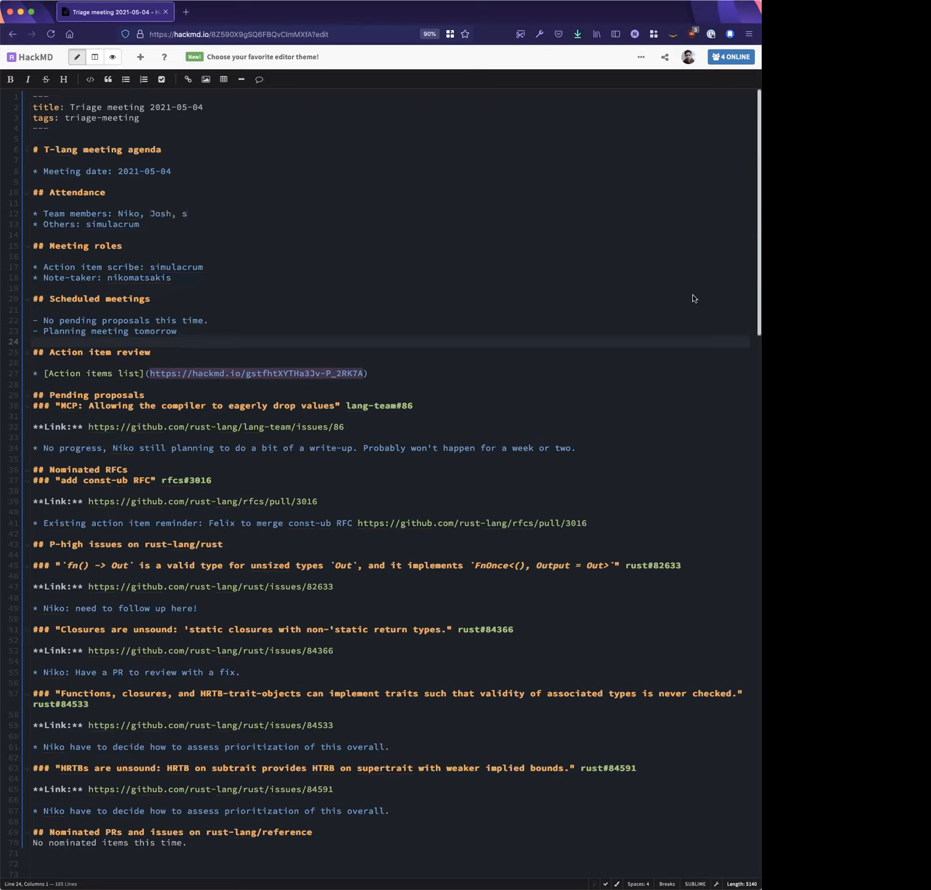
{"action": "type", "text": "cott, Taylor, Felix"}
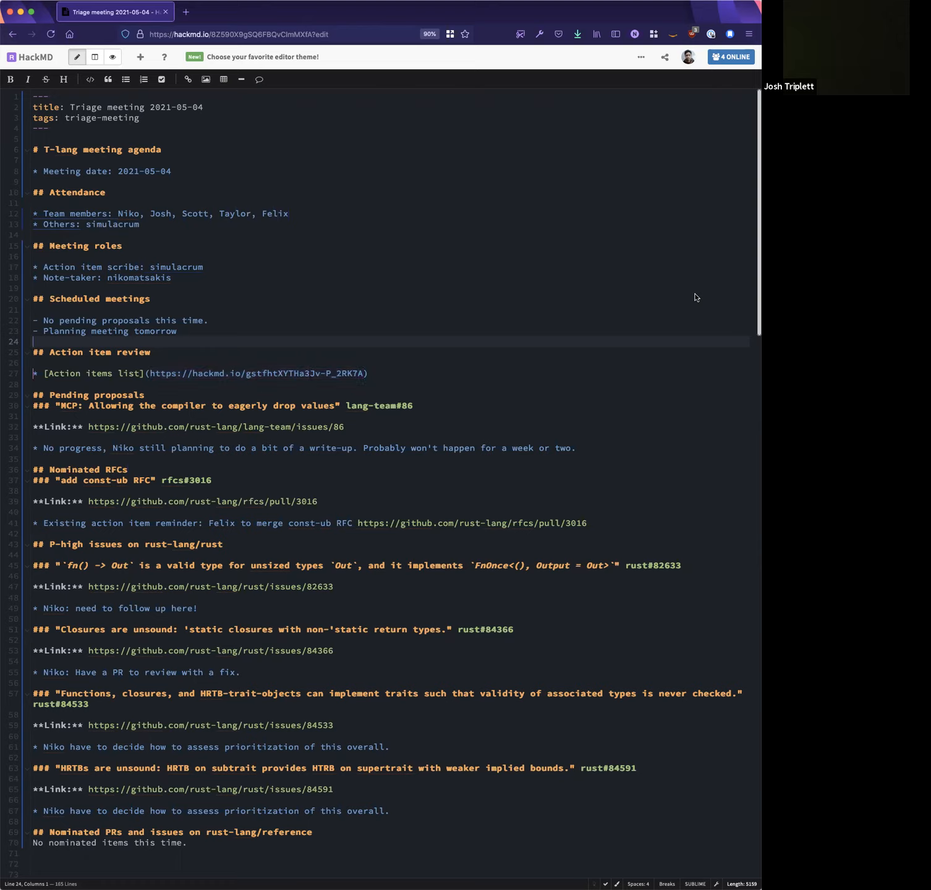
{"action": "left_click", "coordinate": [345, 428]}
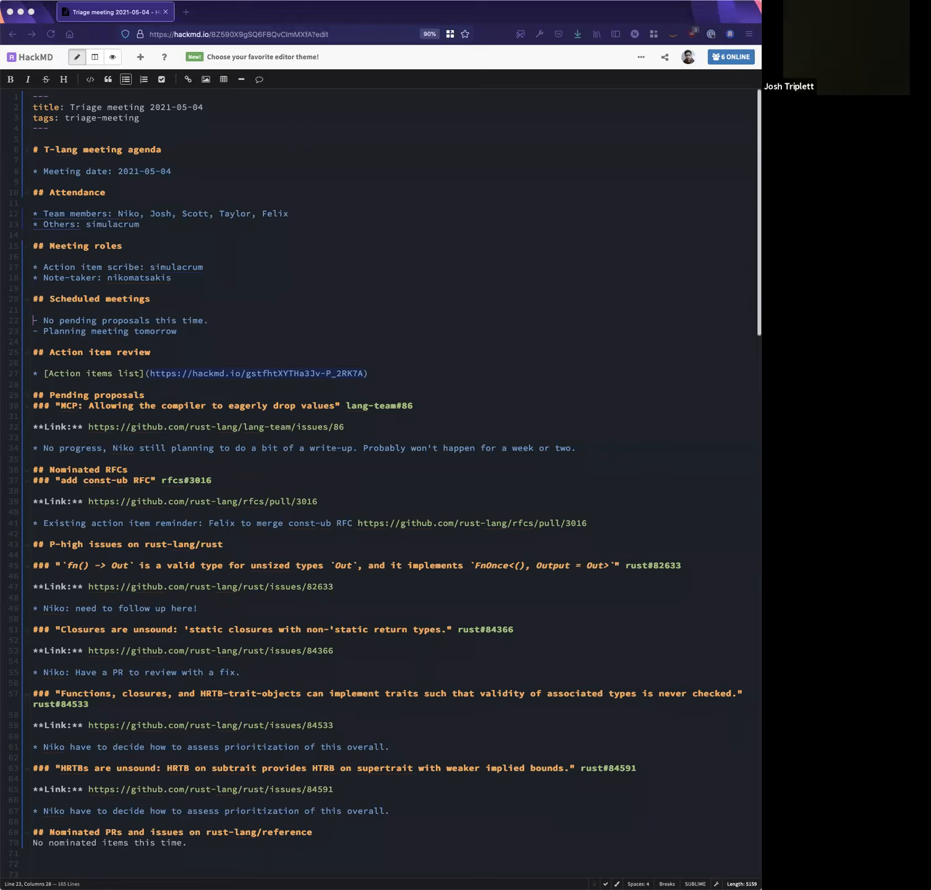
{"action": "double_click", "coordinate": [215, 427]}
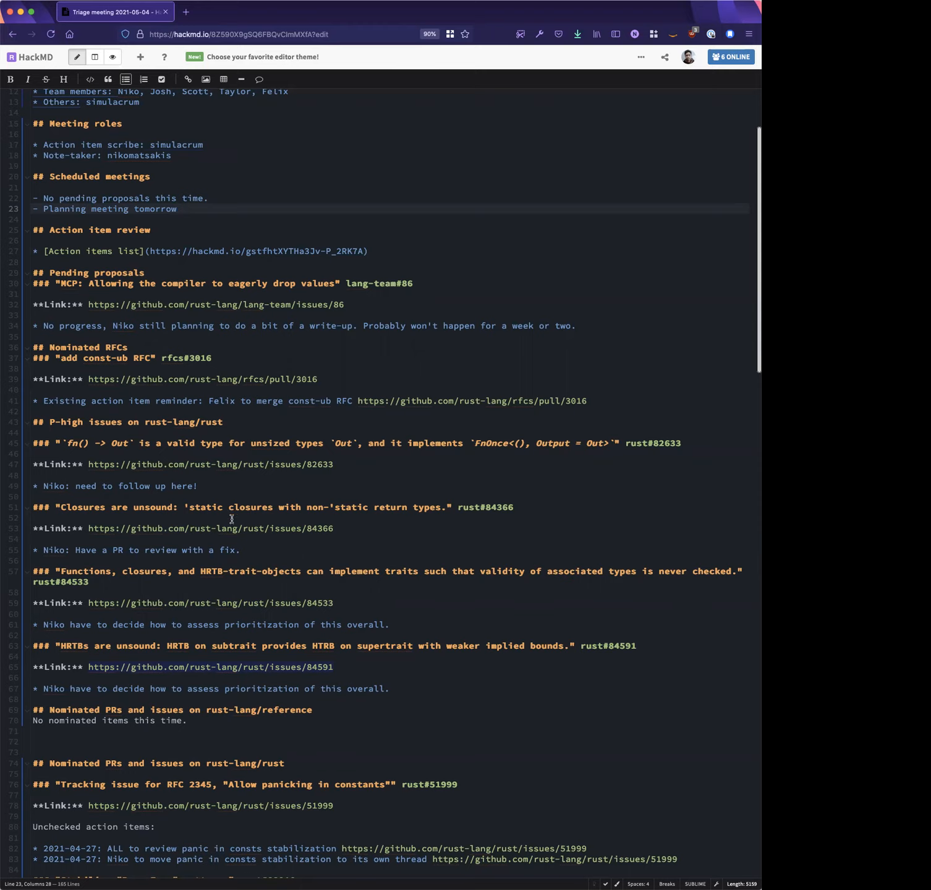
{"action": "mouse_move", "coordinate": [248, 546]}
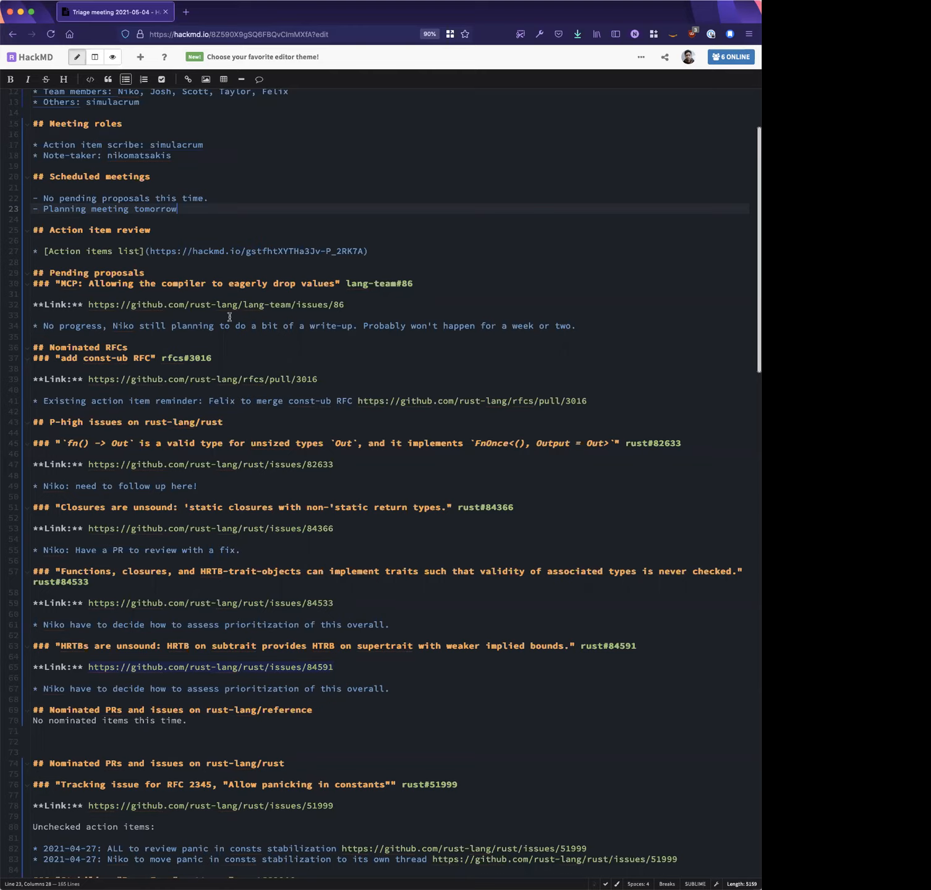
{"action": "mouse_move", "coordinate": [229, 319]}
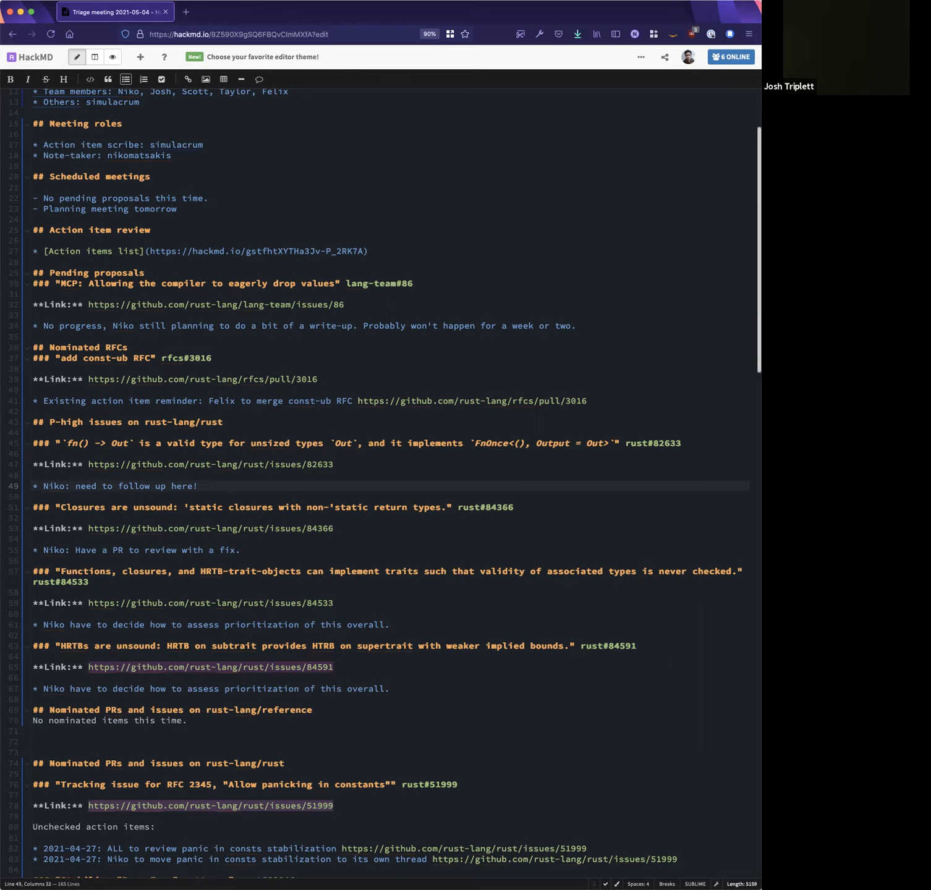
Add the rust#82633 bullet 'Niko to schedule a time to chat about this and decide what to do'
{"action": "type", "text": "* Niko to schedule a time to chat abou"}
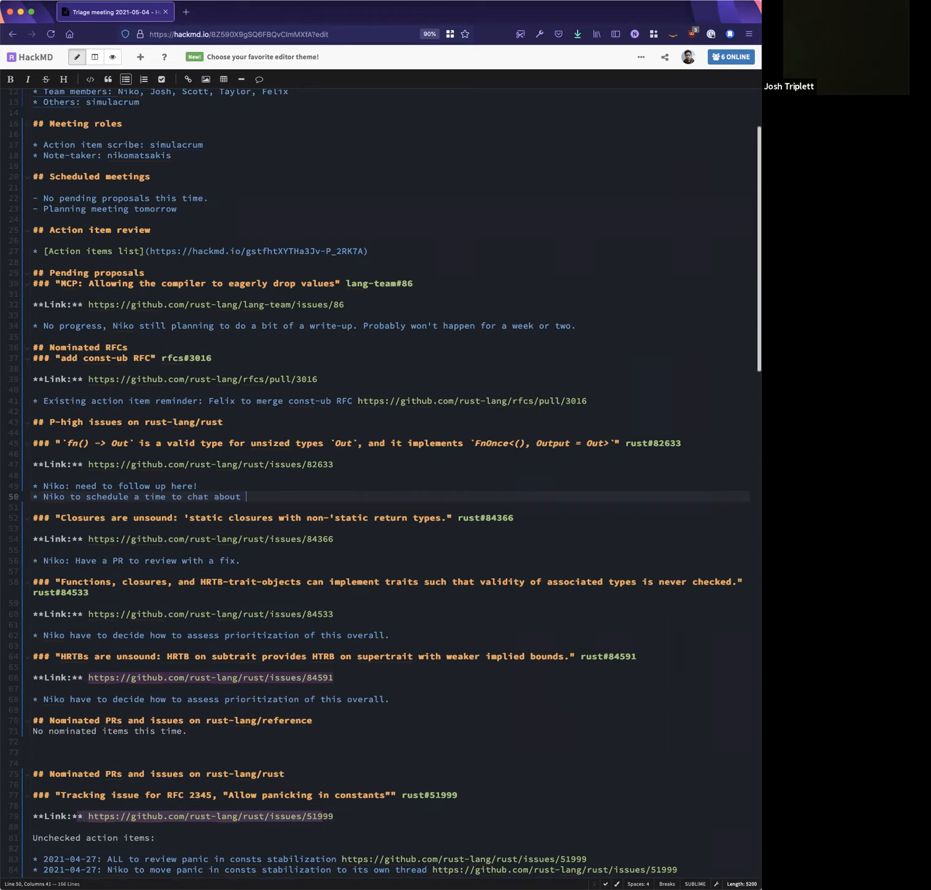
{"action": "type", "text": "this and decide what to do"}
{"action": "type", "text": "##3"}
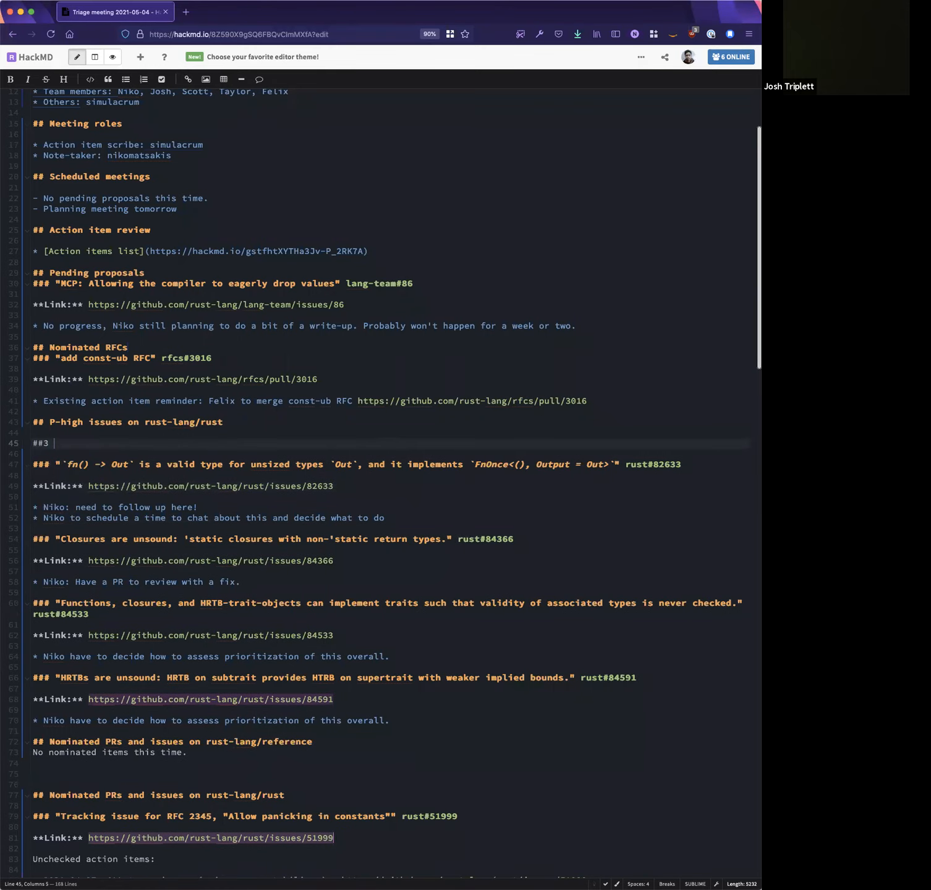
{"action": "type", "text": "Gene"}
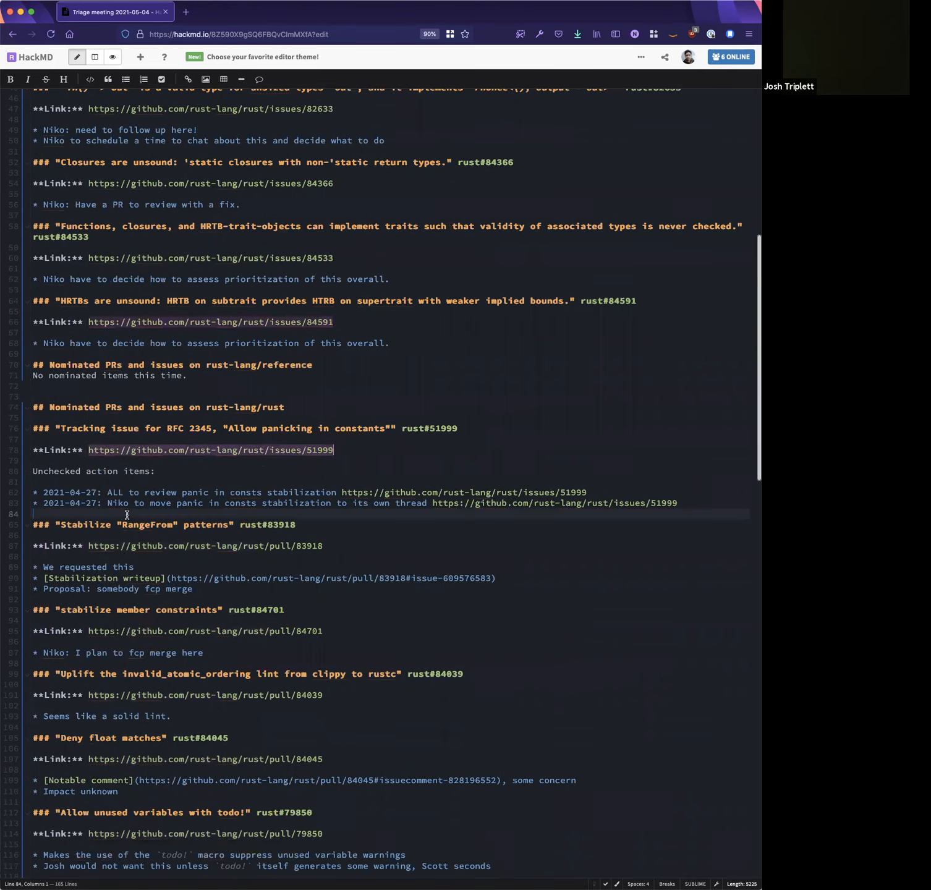
{"action": "left_click_drag", "start_coordinate": [33, 471], "coordinate": [678, 514]}
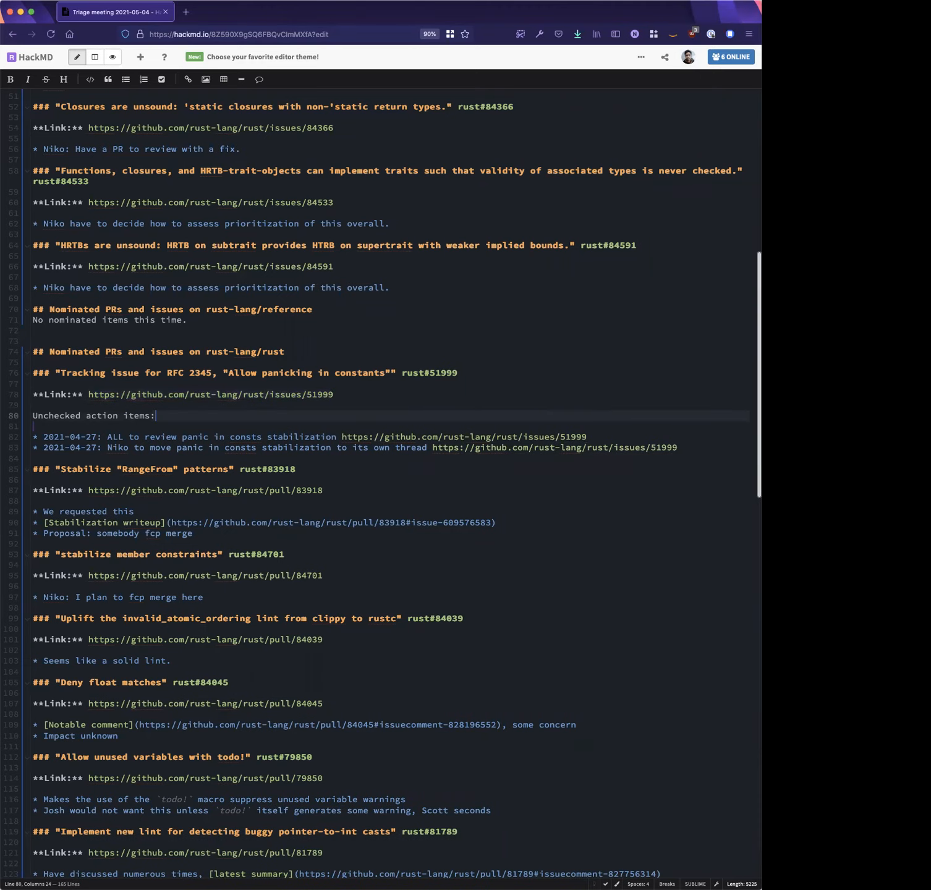
Add a Stabilization report link bullet and a 'Nobody has looked closely into it yet' note
{"action": "key", "text": "Enter"}
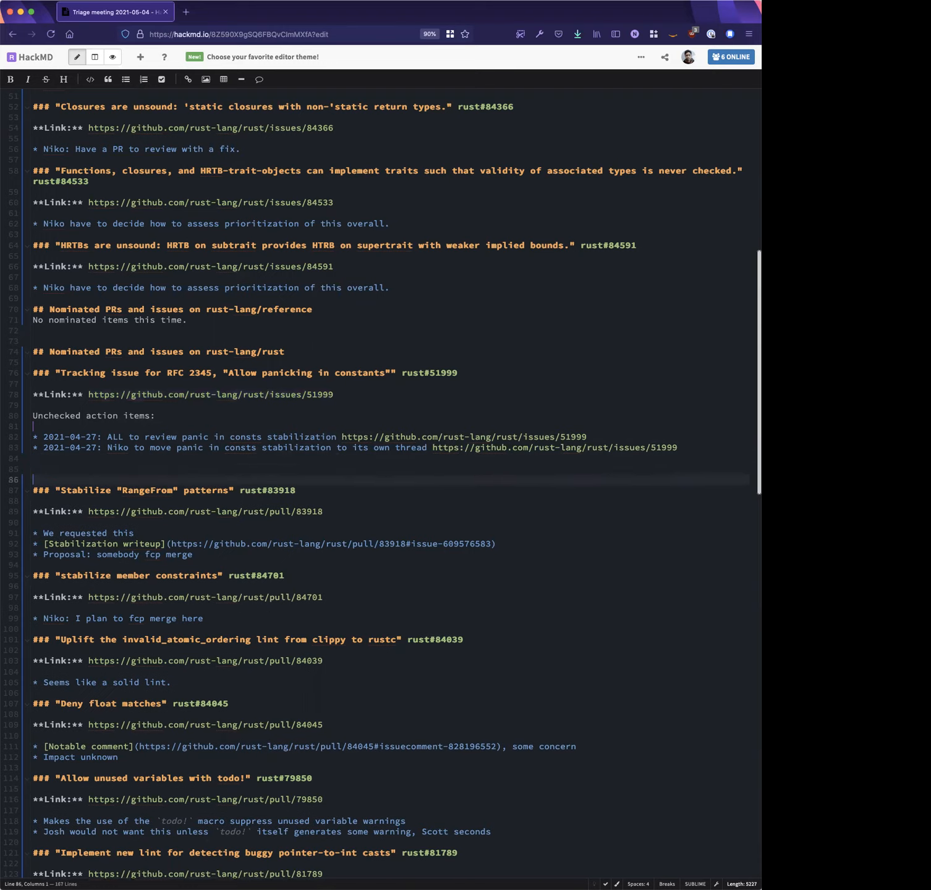
{"action": "type", "text": "* Stabili"}
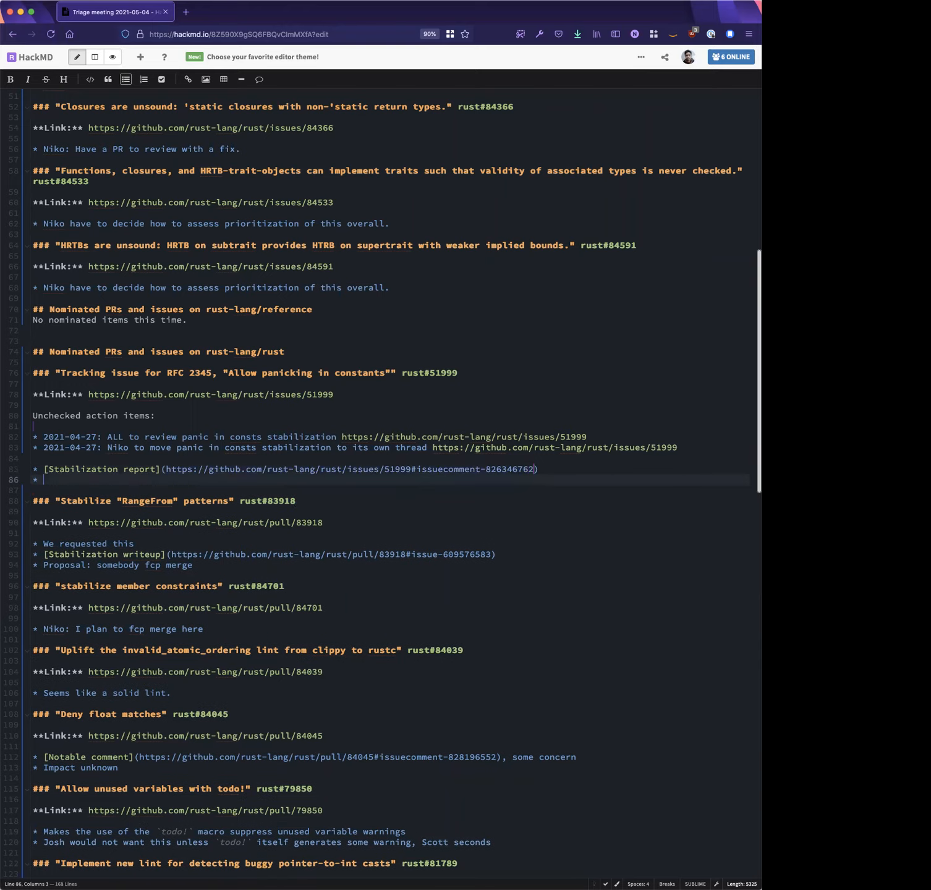
{"action": "type", "text": "No"}
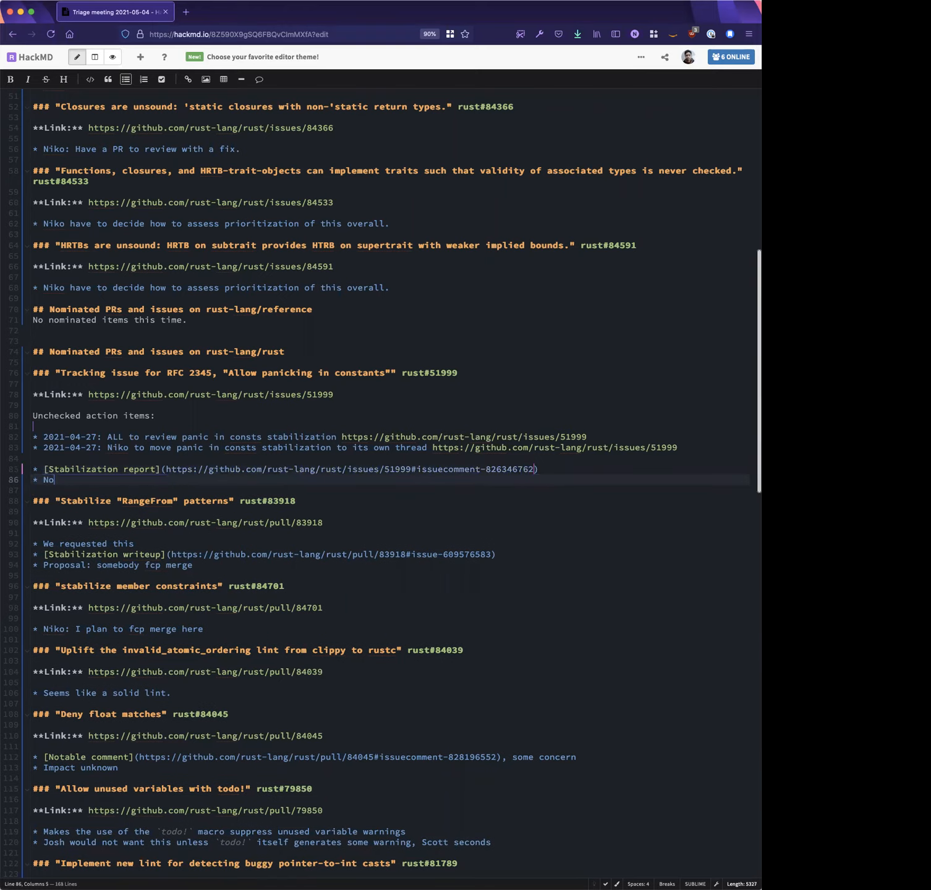
{"action": "key", "text": "Backspace"}
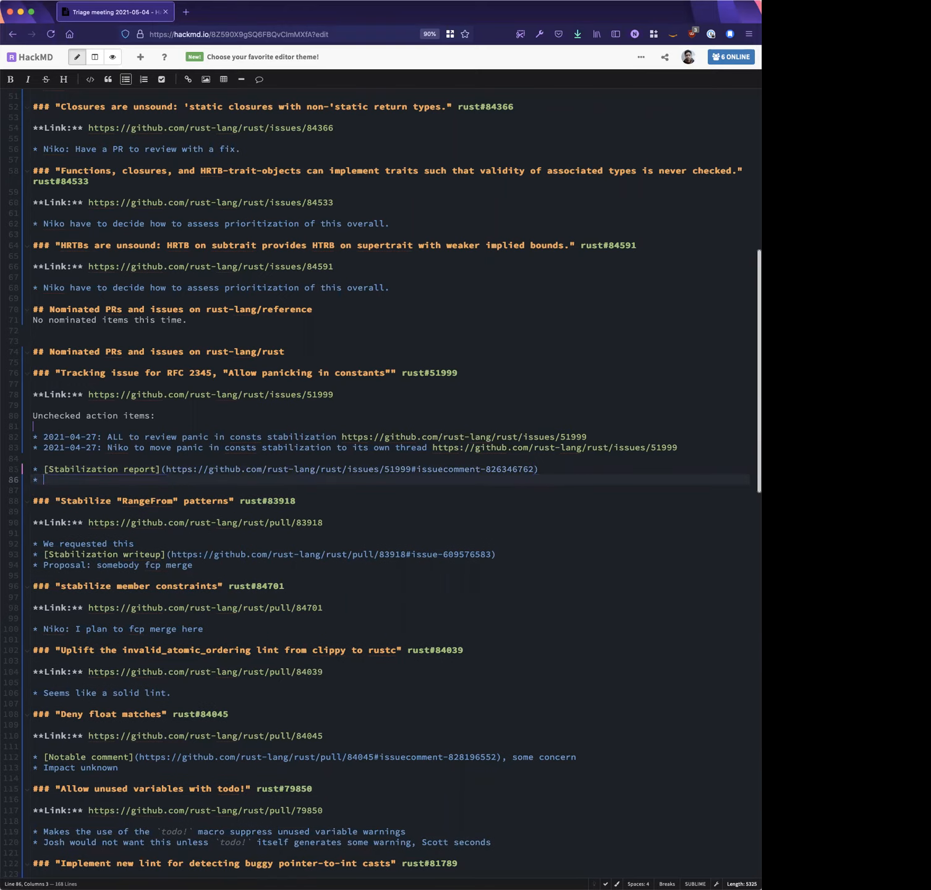
{"action": "type", "text": "Nobody"}
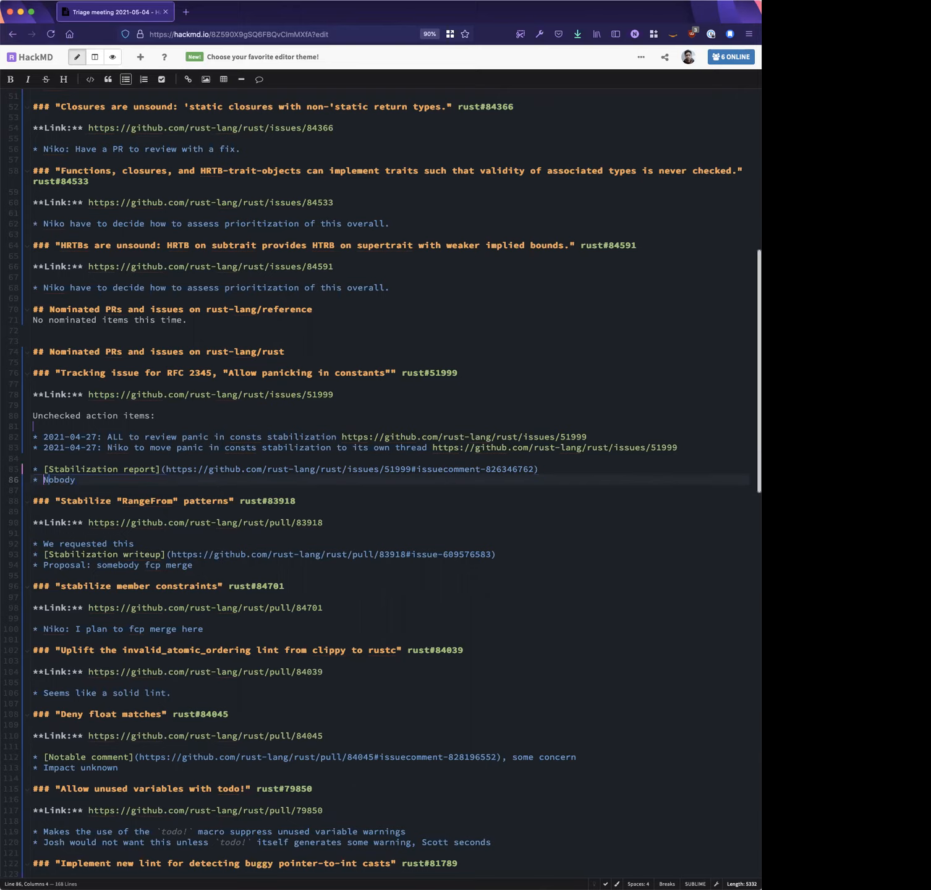
{"action": "type", "text": "has looked closely into it yet"}
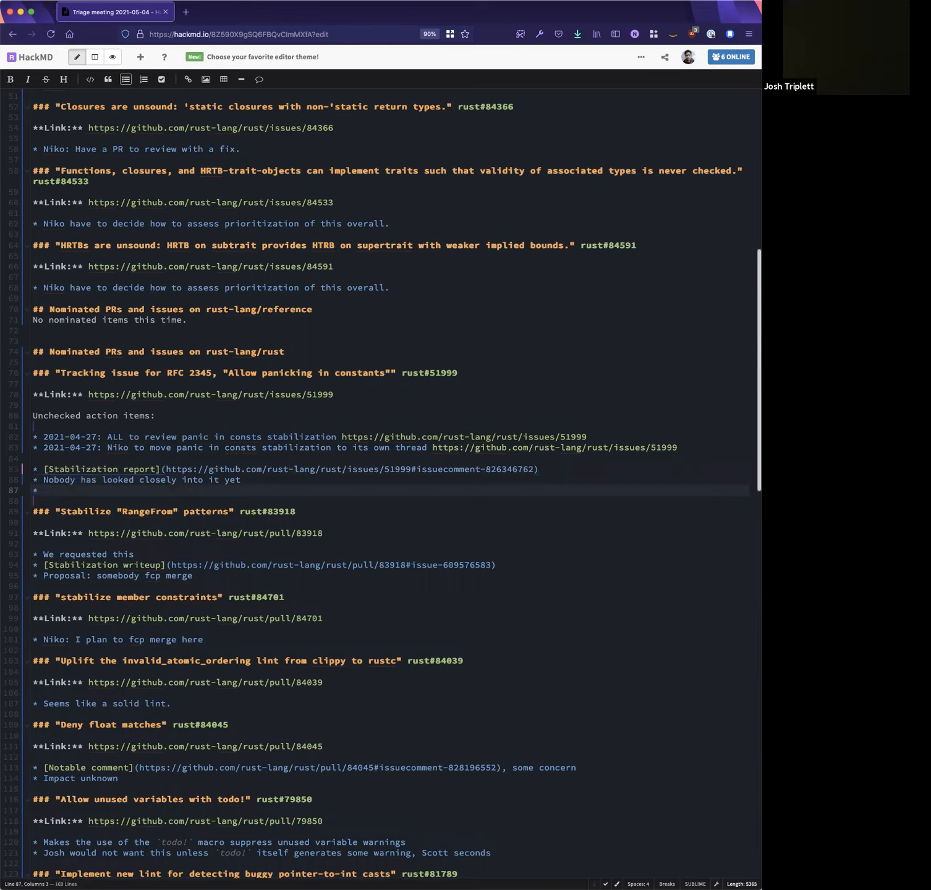
Add 'Action item: scottmcm to read into it and propose FCP if it seems appropriate'
{"action": "type", "text": "scot"}
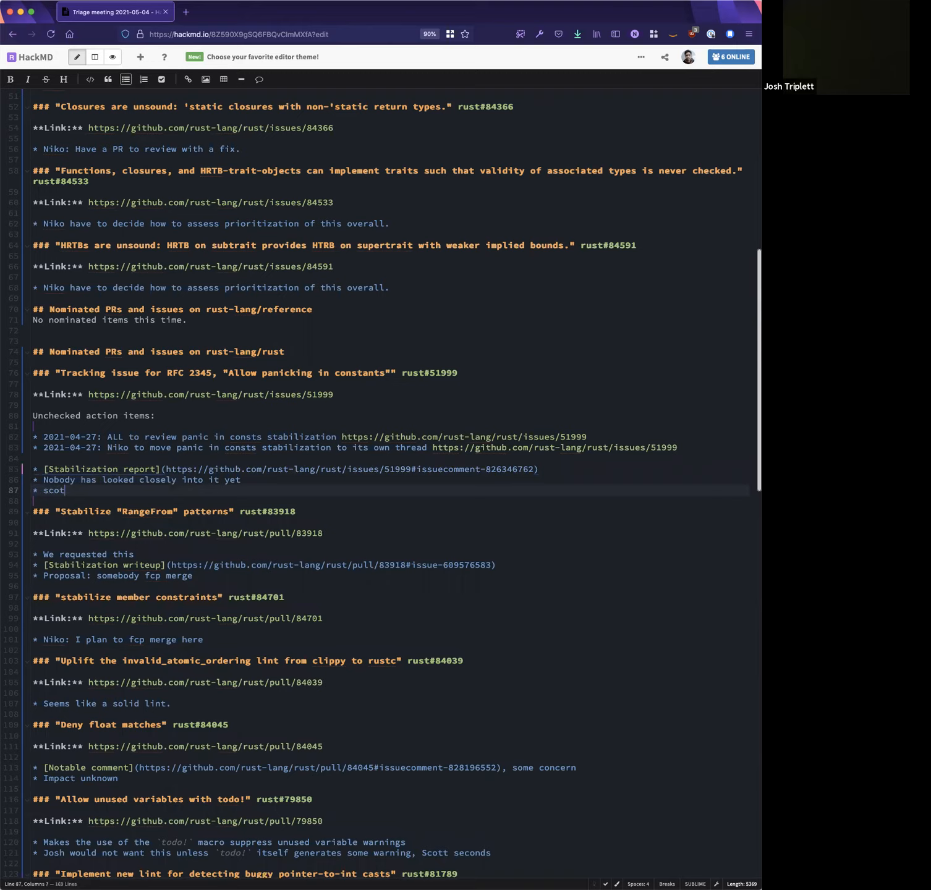
{"action": "type", "text": "Action item: scottmcm to read into it"}
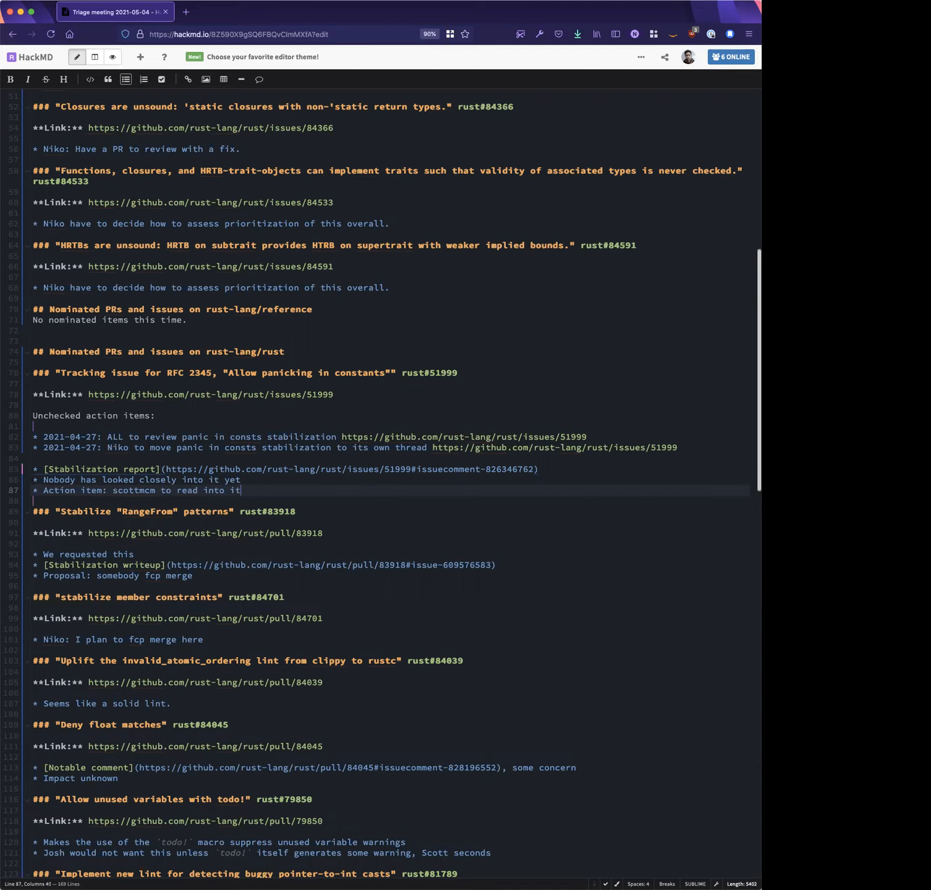
{"action": "type", "text": "and propose FCP if it"}
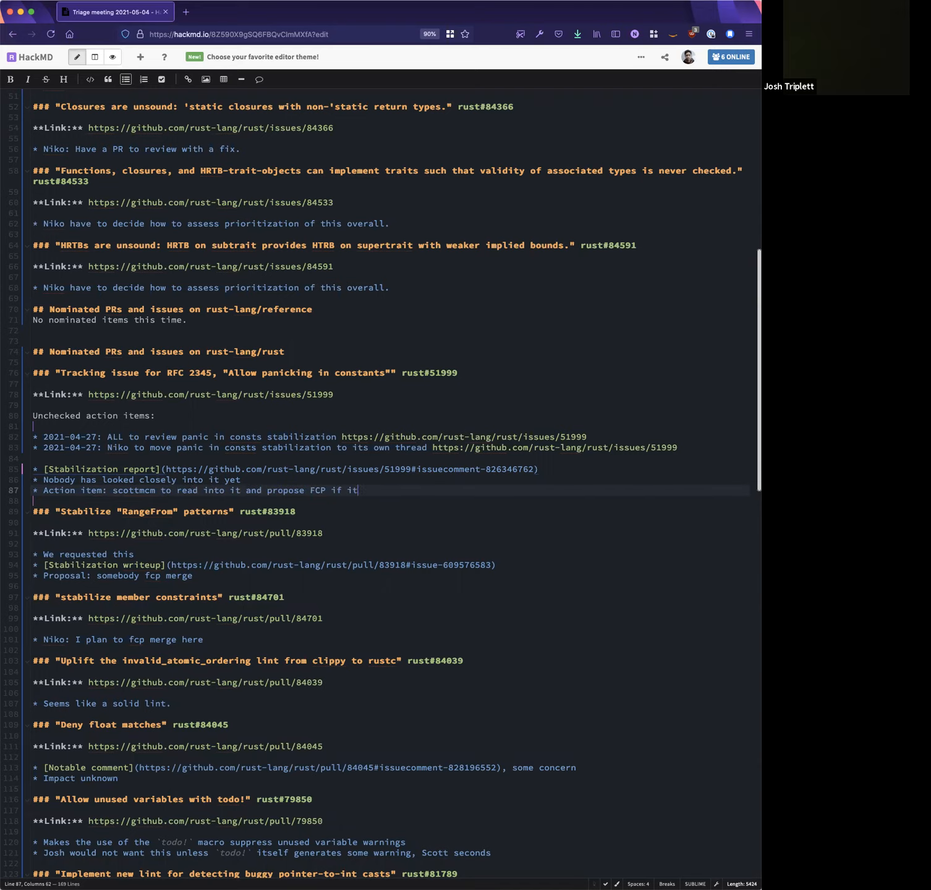
{"action": "type", "text": "seems appropr"}
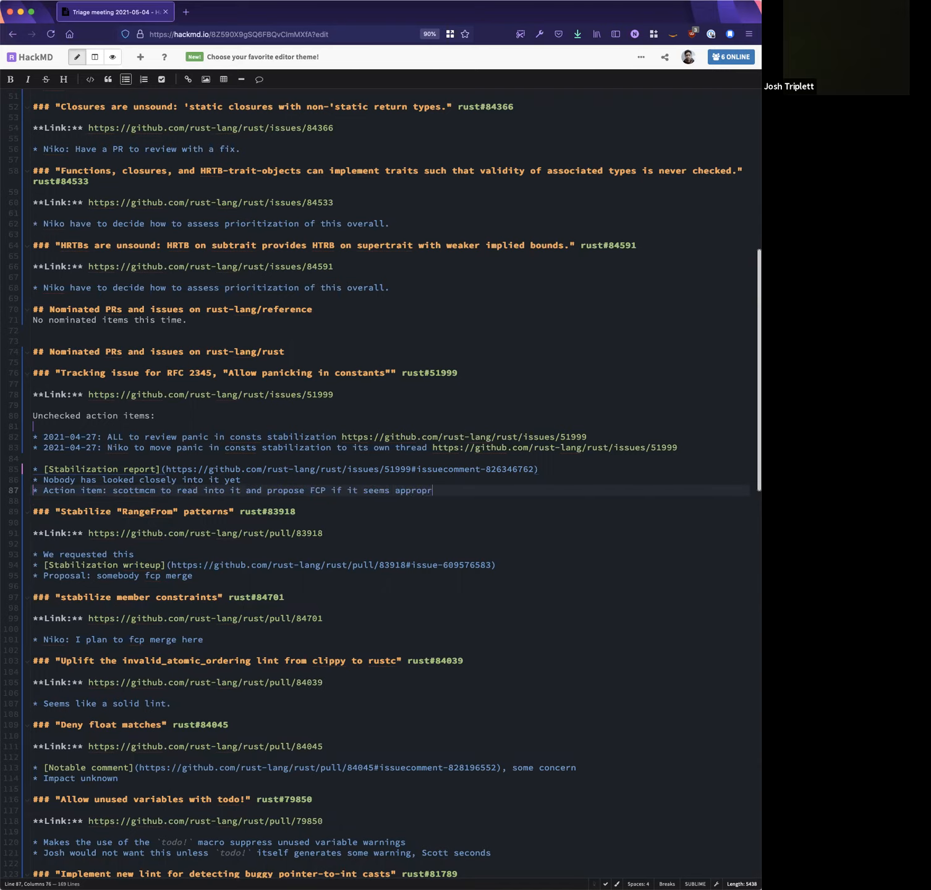
{"action": "type", "text": "iate"}
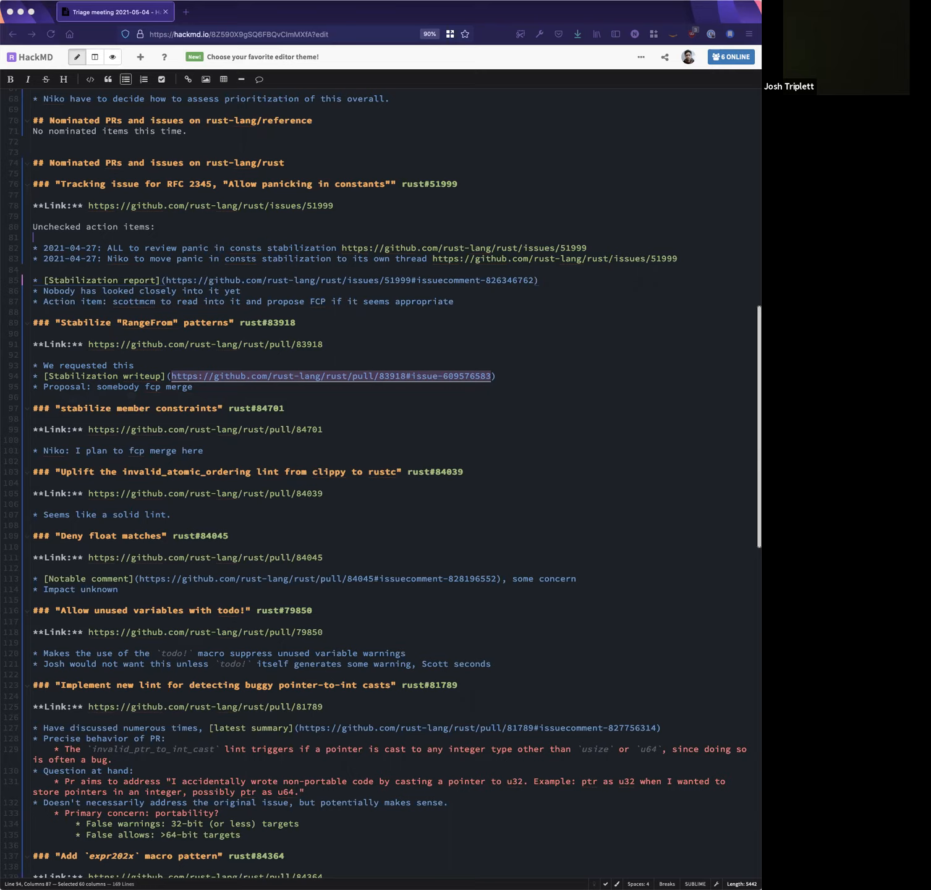
{"action": "mouse_move", "coordinate": [448, 457]}
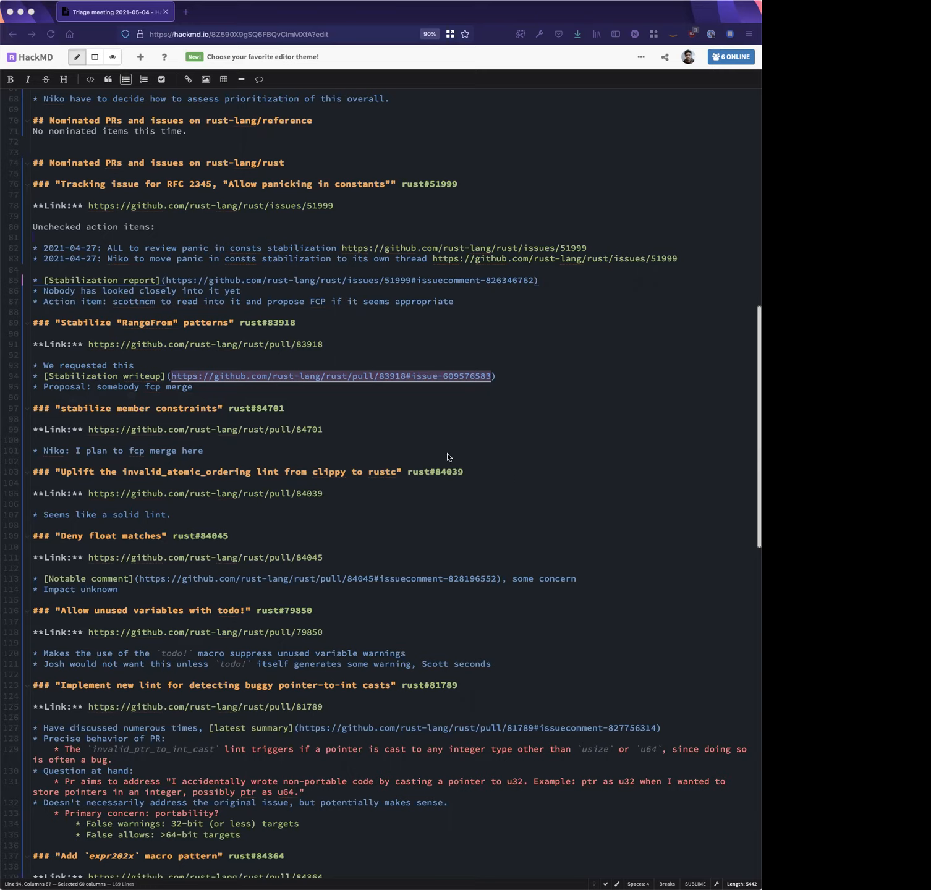
Rewrite the RangeFrom proposal as 'proposed fcp merge' and add 'Action item for folks: check your boxes'
{"action": "left_click", "coordinate": [225, 398]}
{"action": "type", "text": "* scottmcm"}
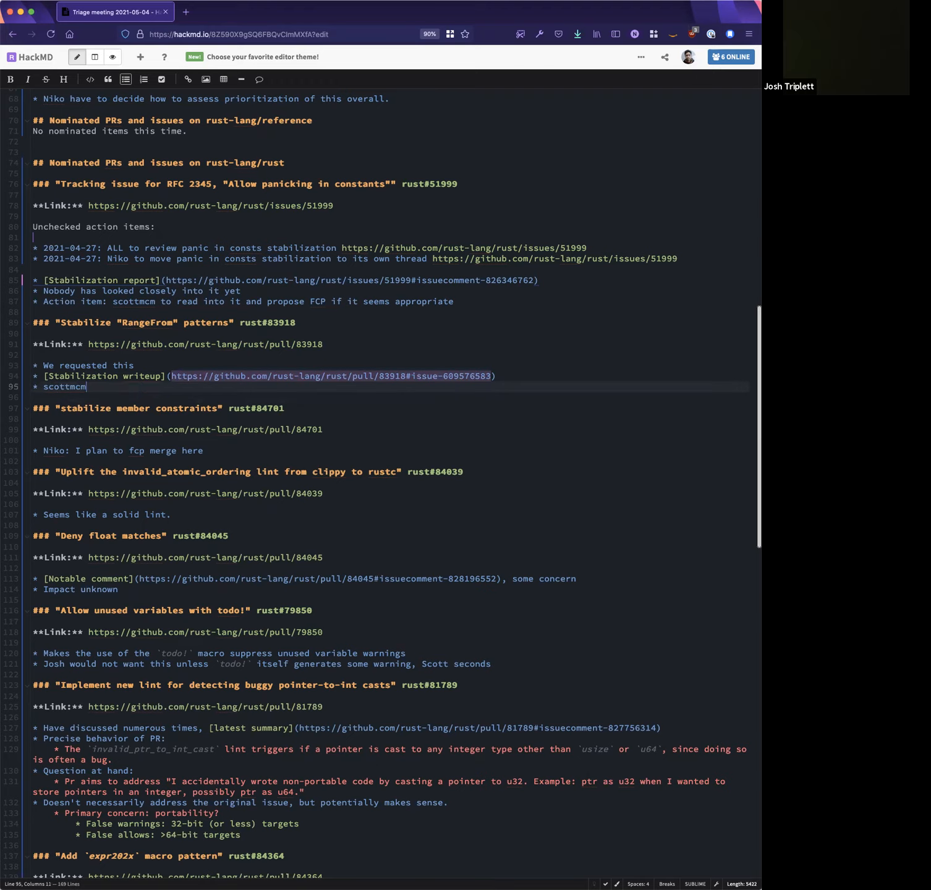
{"action": "type", "text": "proposed fcp merge"}
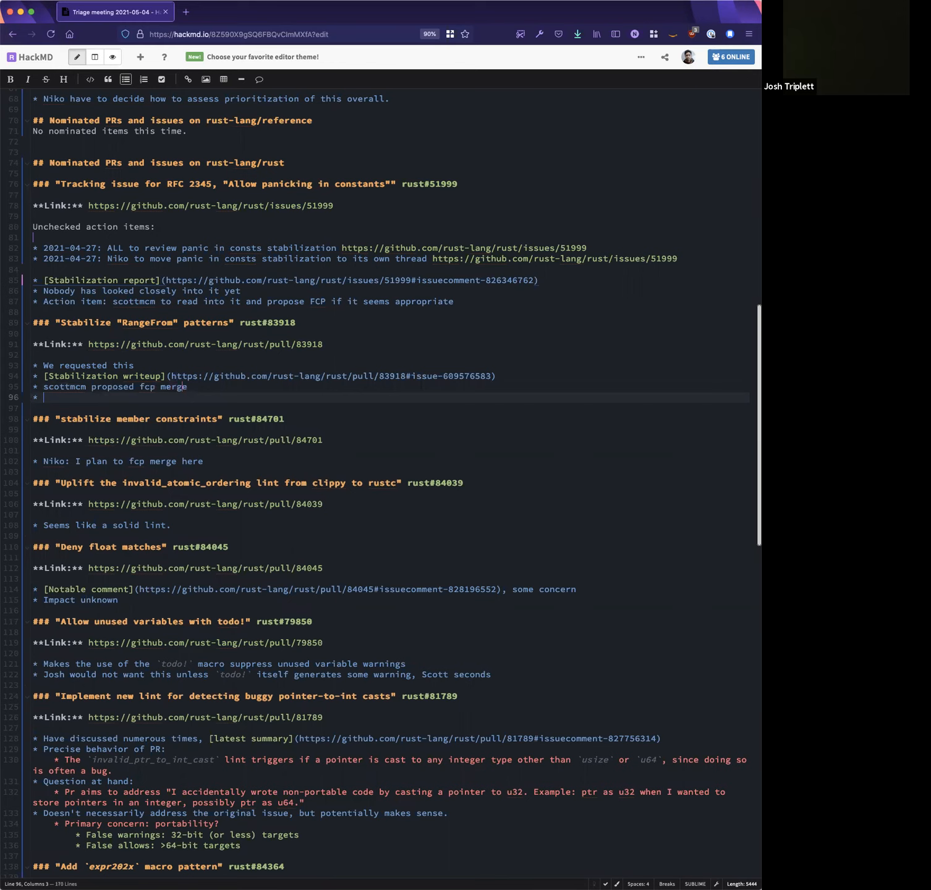
{"action": "type", "text": "Action item for"}
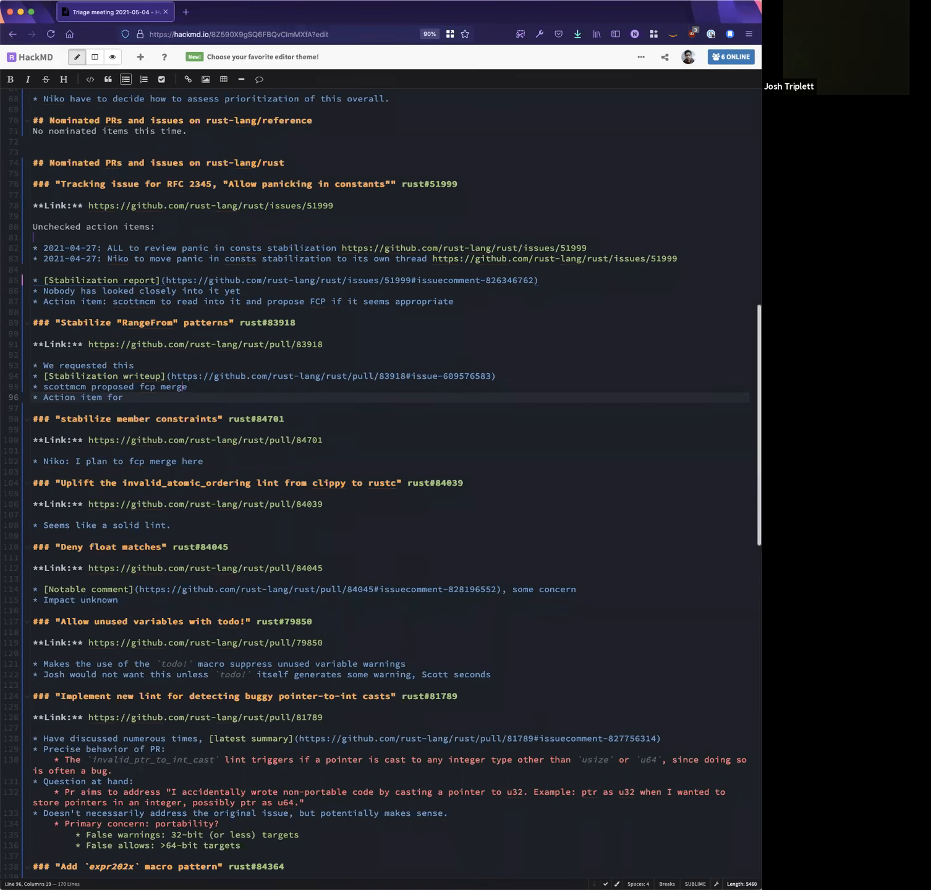
{"action": "type", "text": "folks: check your boxes"}
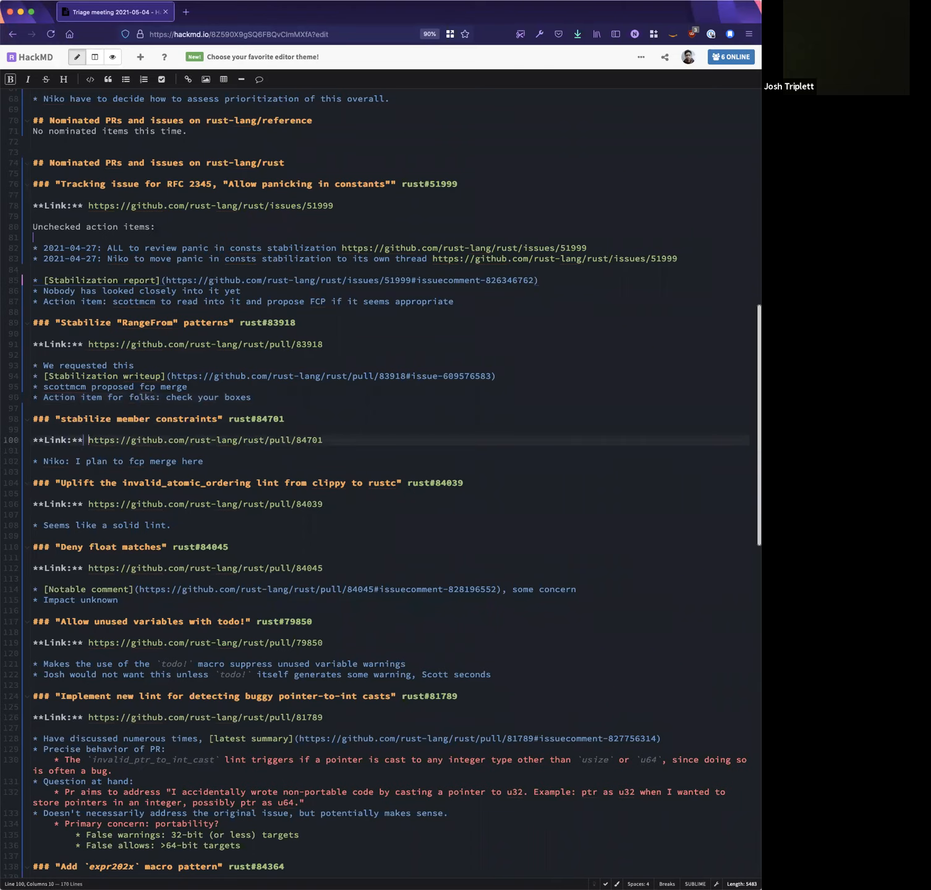
Select the member constraints PR link for rust#84701
{"action": "left_click_drag", "start_coordinate": [90, 440], "coordinate": [322, 440]}
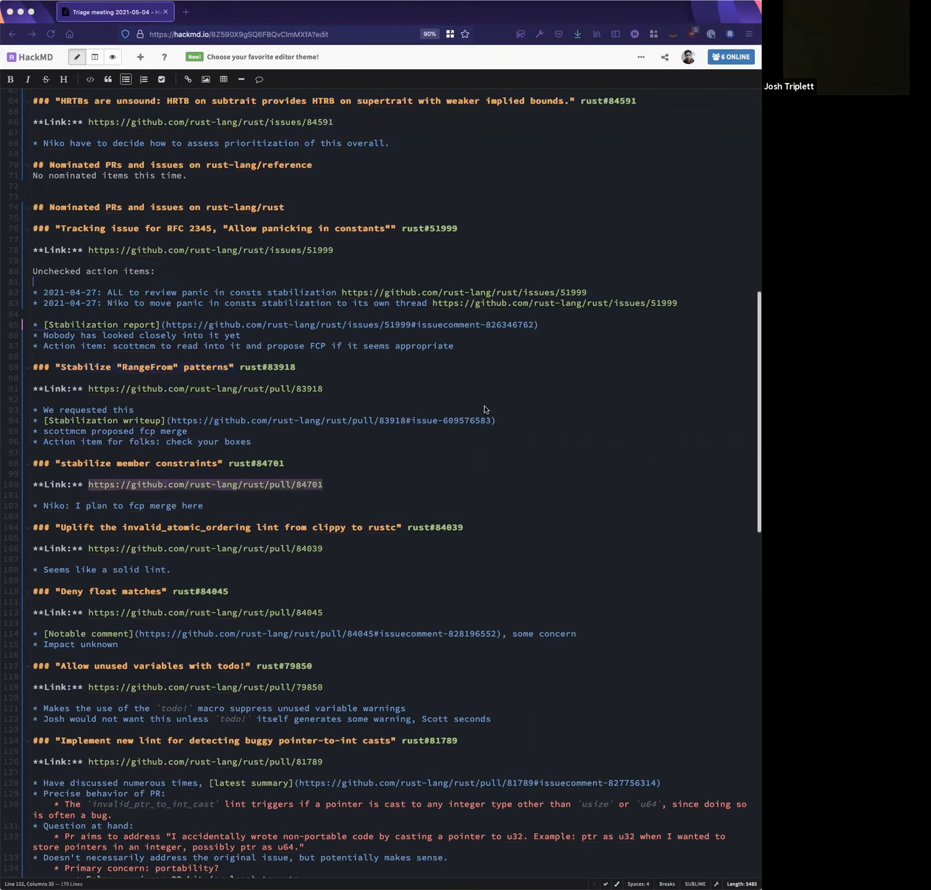
{"action": "mouse_move", "coordinate": [207, 511]}
{"action": "type", "text": "fn foo<'a, 'b>(...) -> impl Trait<'a, 'b> { .. }"}
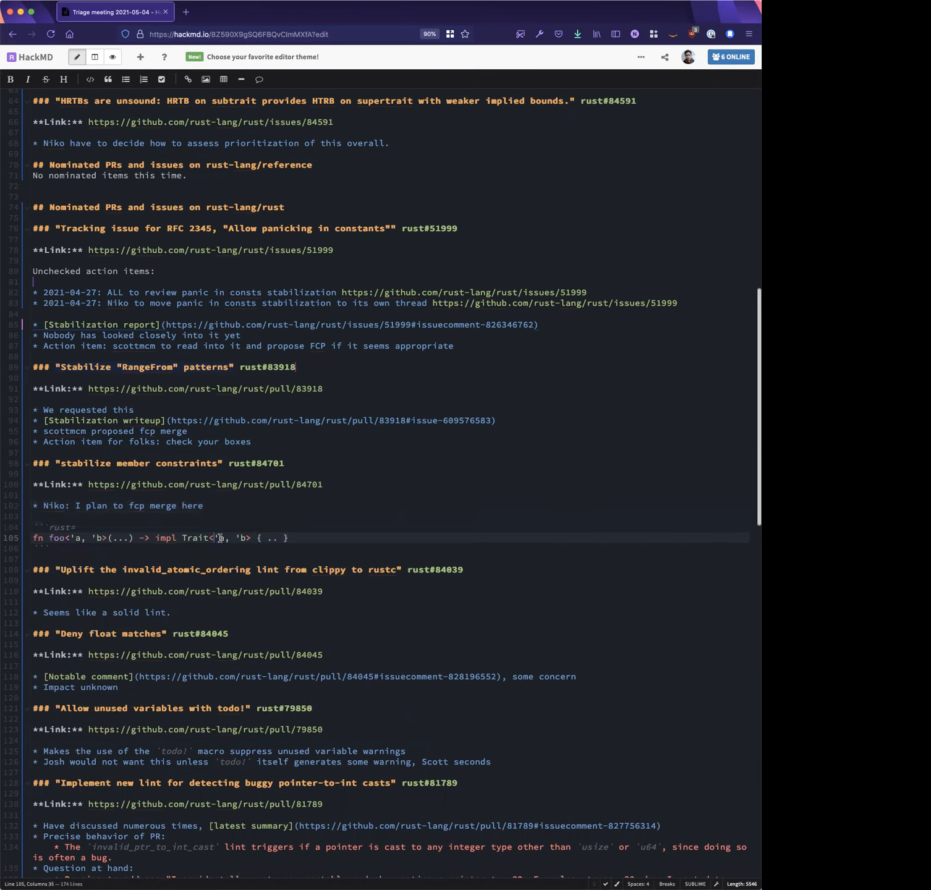
Add a 'complication:' note below the first member constraints code block
{"action": "left_click_drag", "start_coordinate": [217, 538], "coordinate": [246, 538]}
{"action": "type", "text": "```rust="}
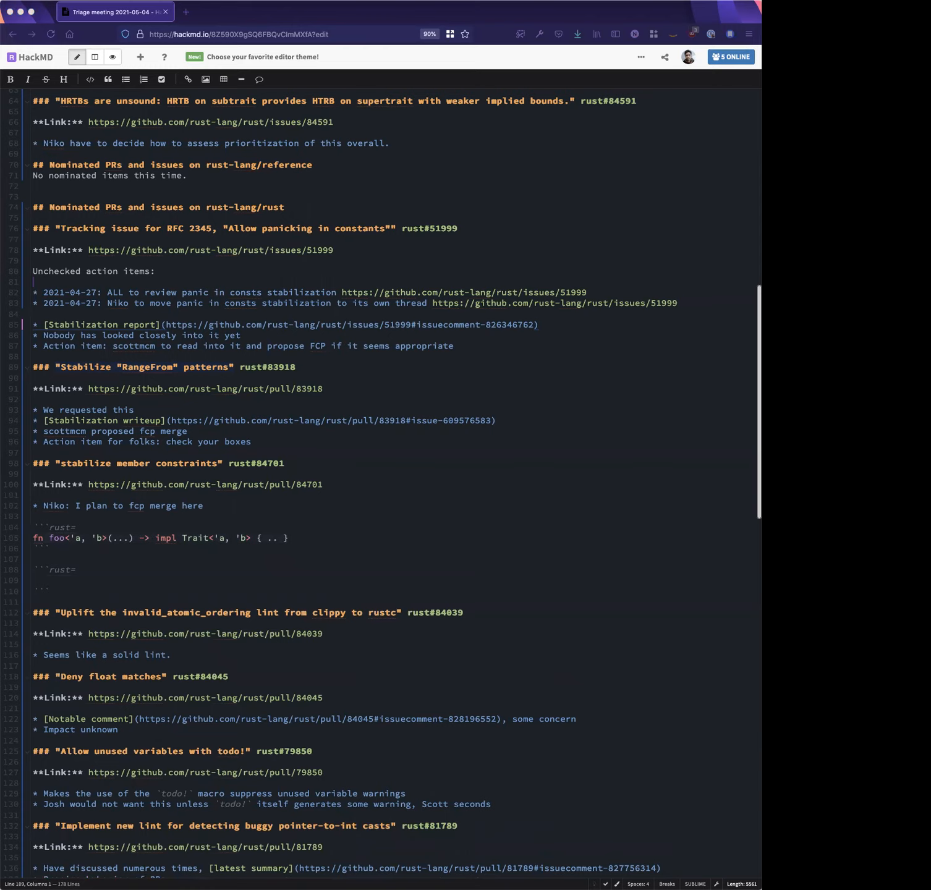
{"action": "type", "text": "complication:"}
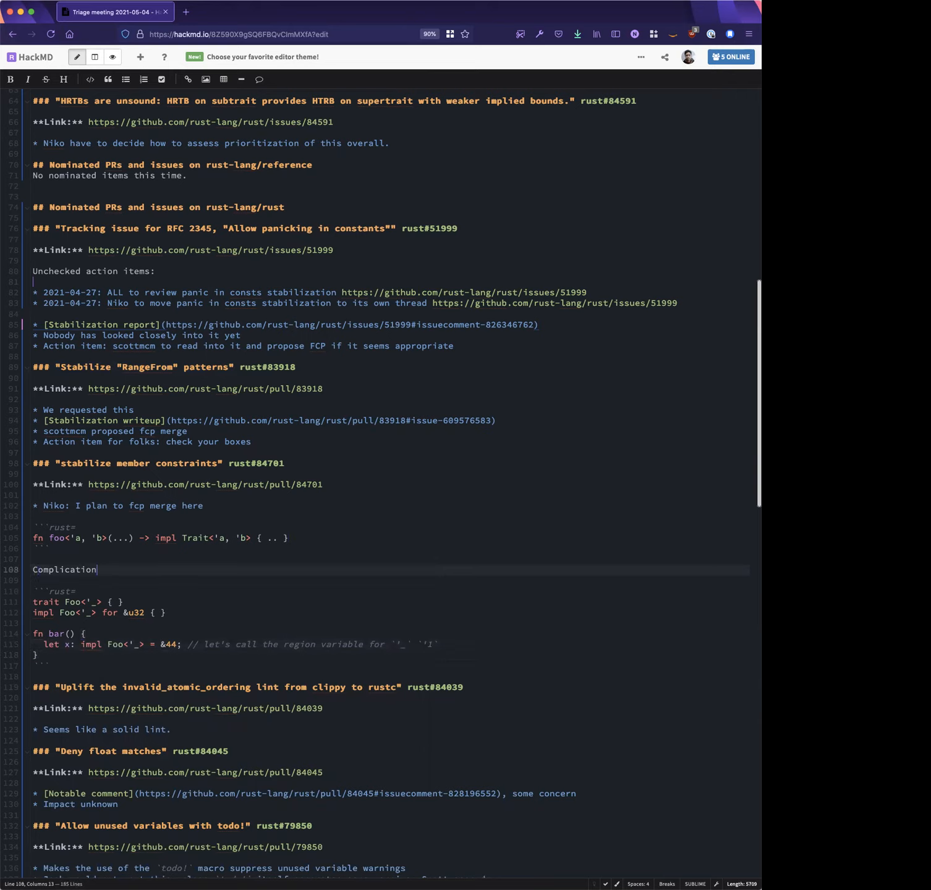
Finish the sentence on the solver struggling with impl Trait in let position, then start 'Clarification:'
{"action": "type", "text": ", the solver will still have trouble with `impl Trait` in let binding"}
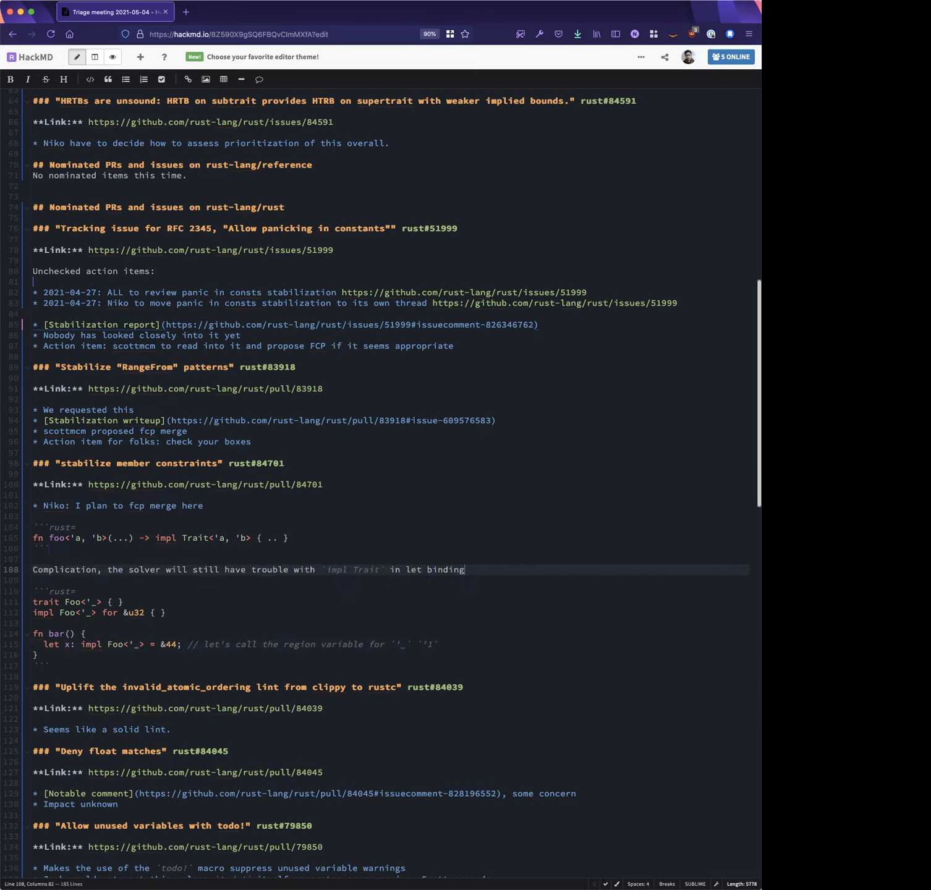
{"action": "type", "text": "position (but t"}
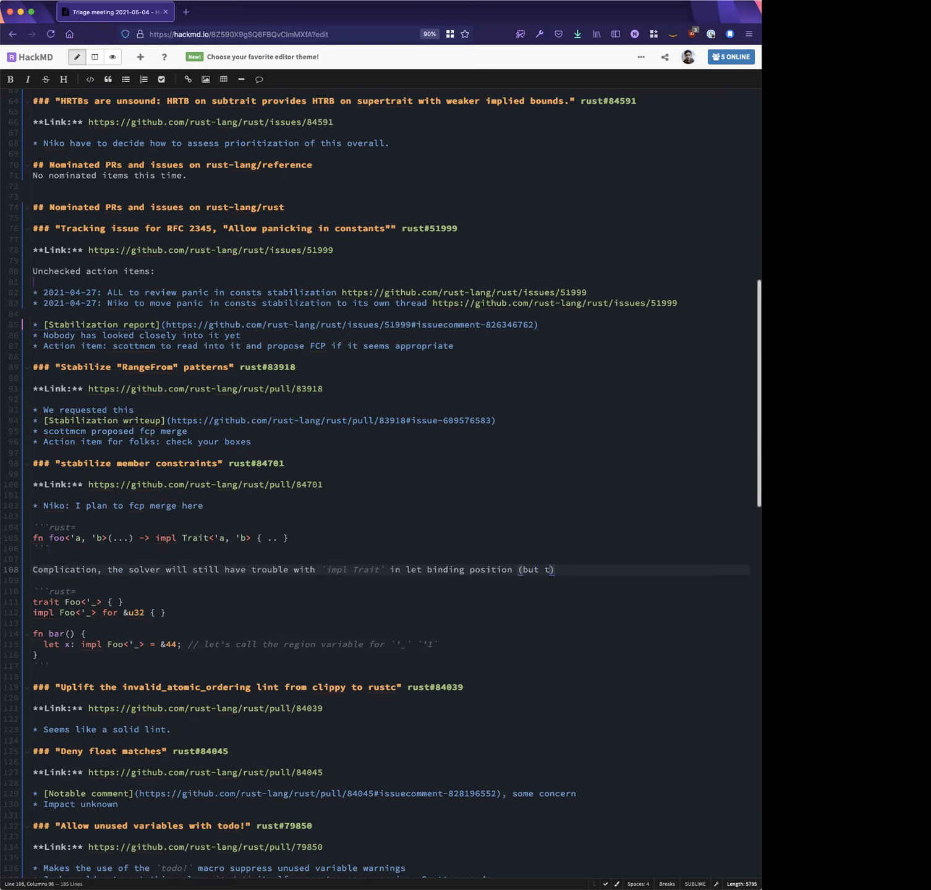
{"action": "type", "text": "hat's true regardless of what we do here"}
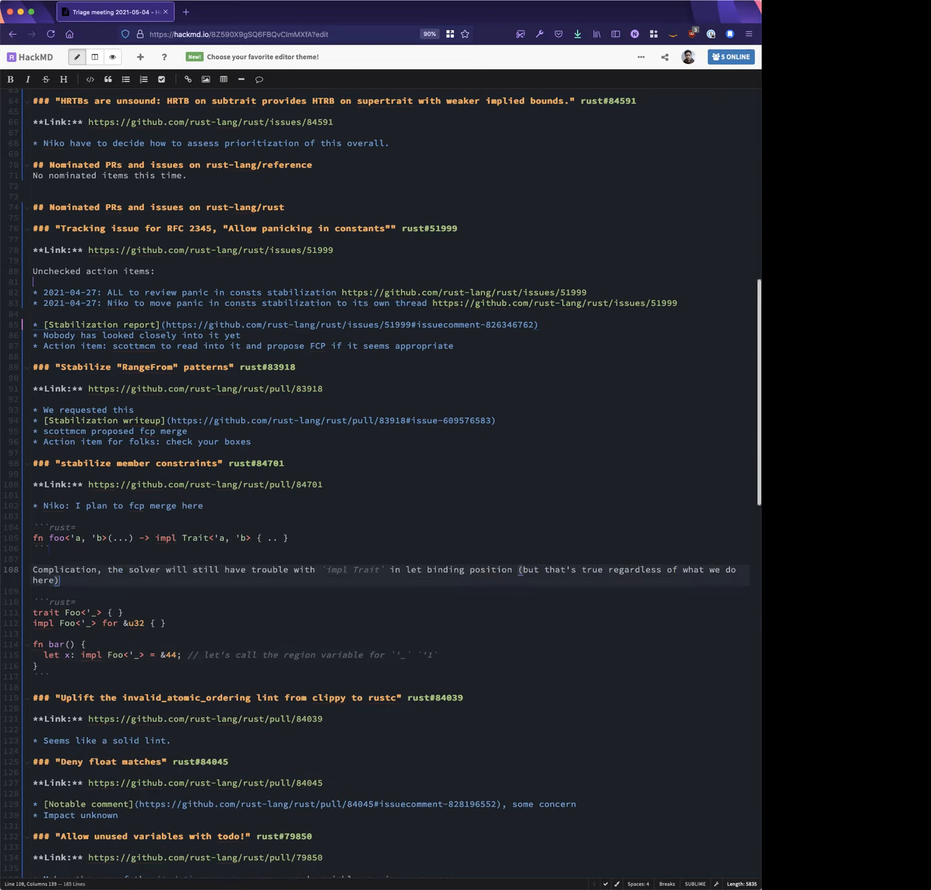
{"action": "type", "text": ":"}
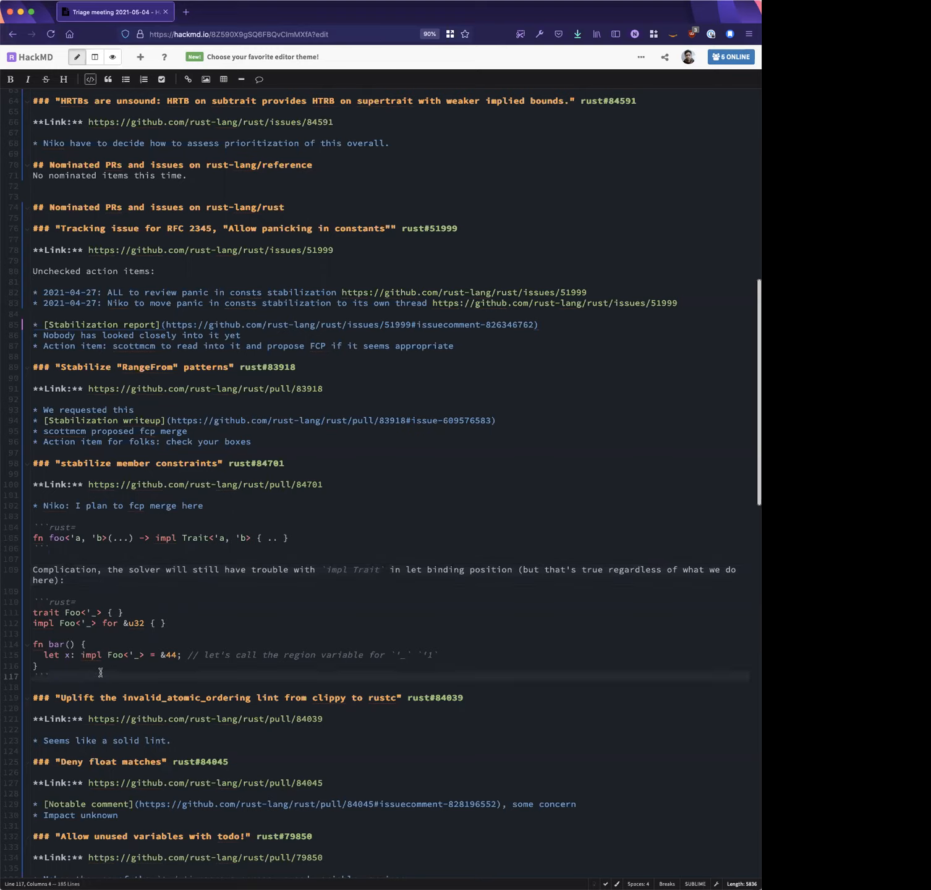
{"action": "type", "text": "Clarification:"}
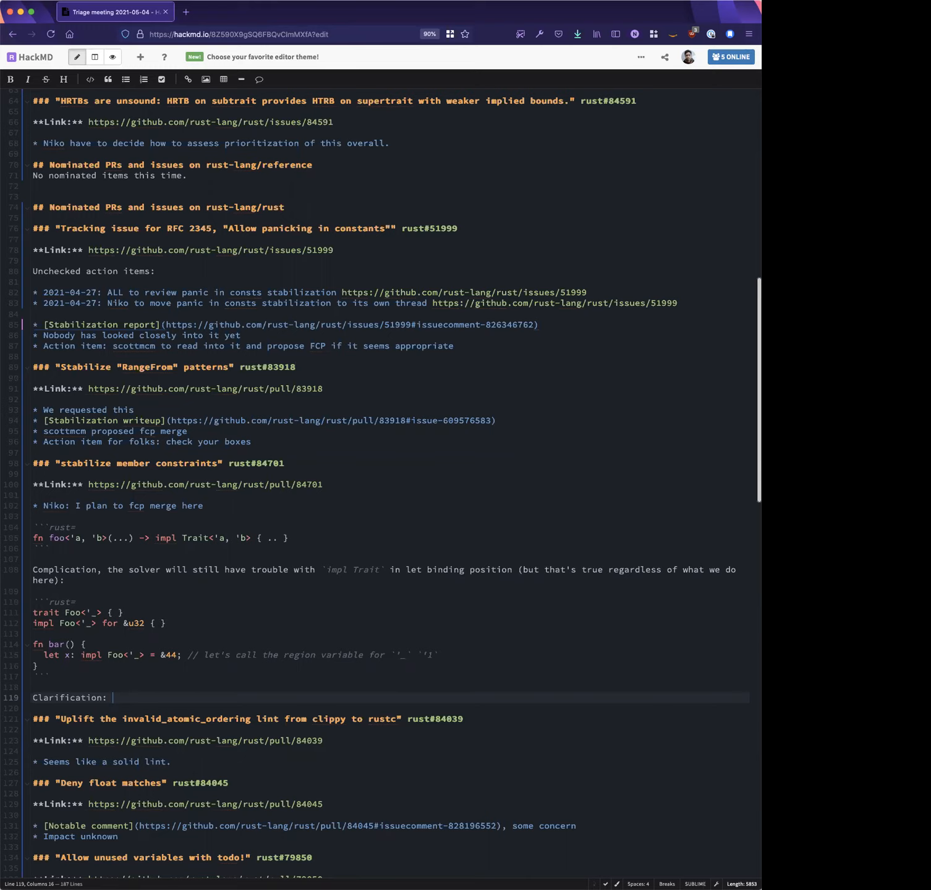
Add a bullet: the `R member of ['a, 'b]` constraint is internal, not user syntax
{"action": "key", "text": "enter"}
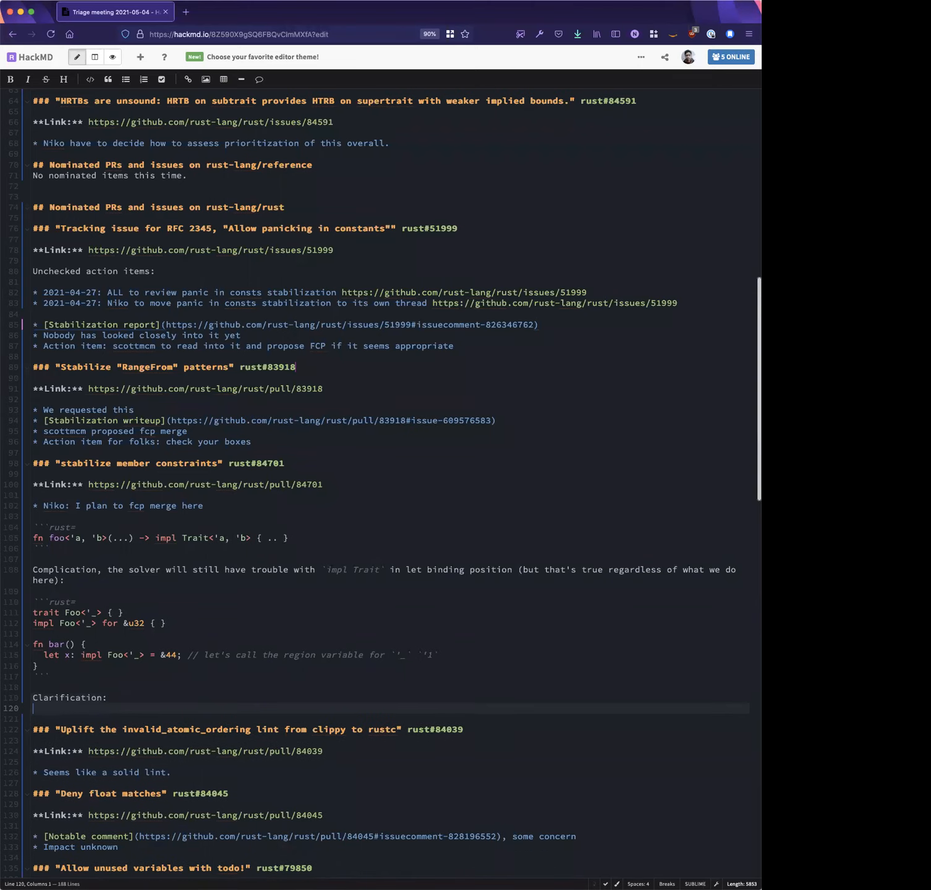
{"action": "type", "text": "* the"}
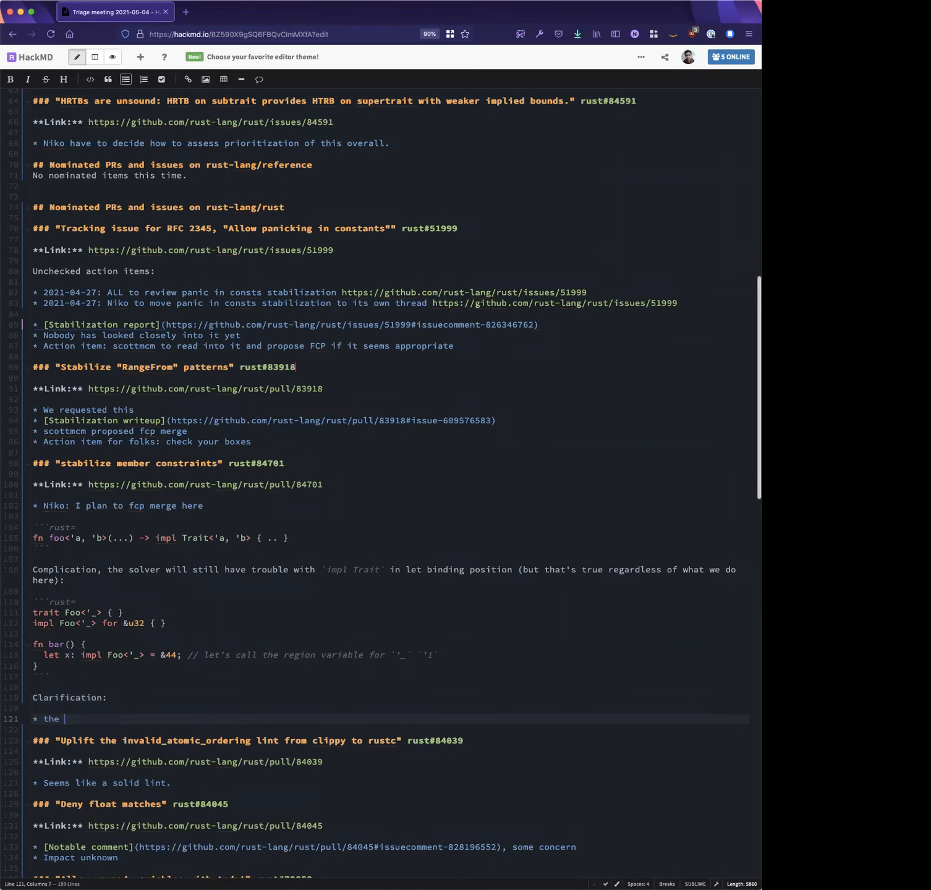
{"action": "type", "text": "`R member of ['a, 'b]` constraint is an internal thing and not"}
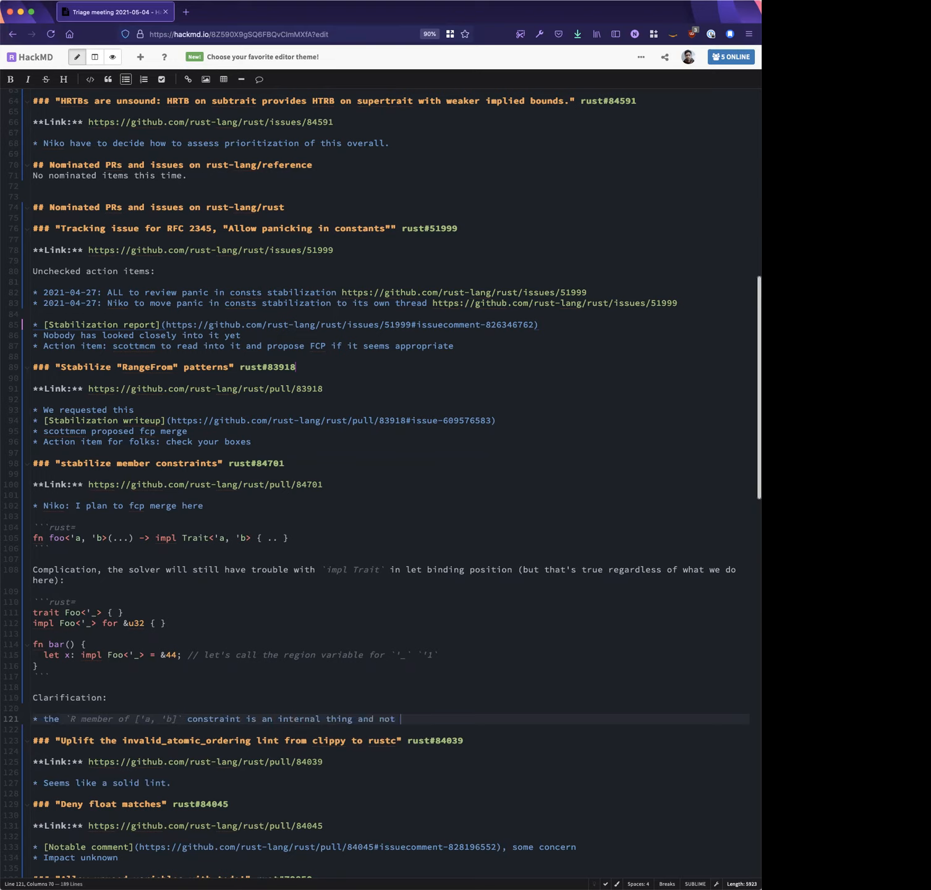
{"action": "type", "text": "syntax users can write"}
{"action": "type", "text": "//"}
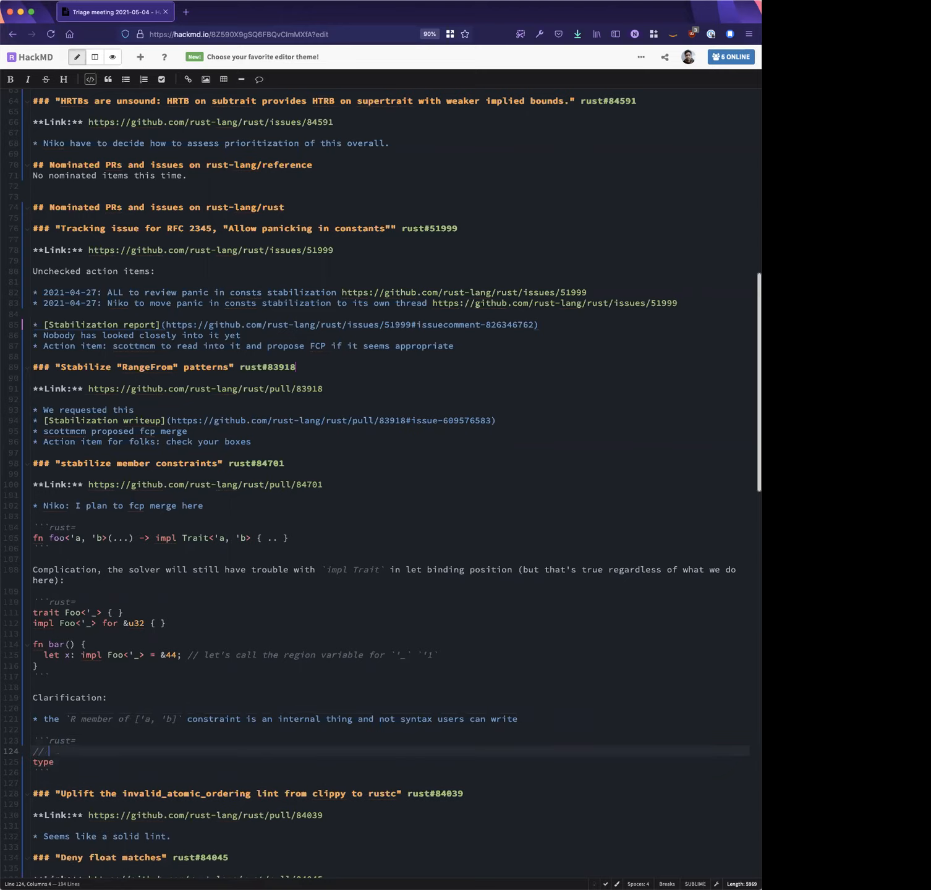
Describe `impl Trait<'a, 'b>` as FooReturn shorthand, ask 'Does this help…', and begin Niko's 'Yes' answer
{"action": "type", "text": "if you consider `impl Trait<'a, 'b>` as"}
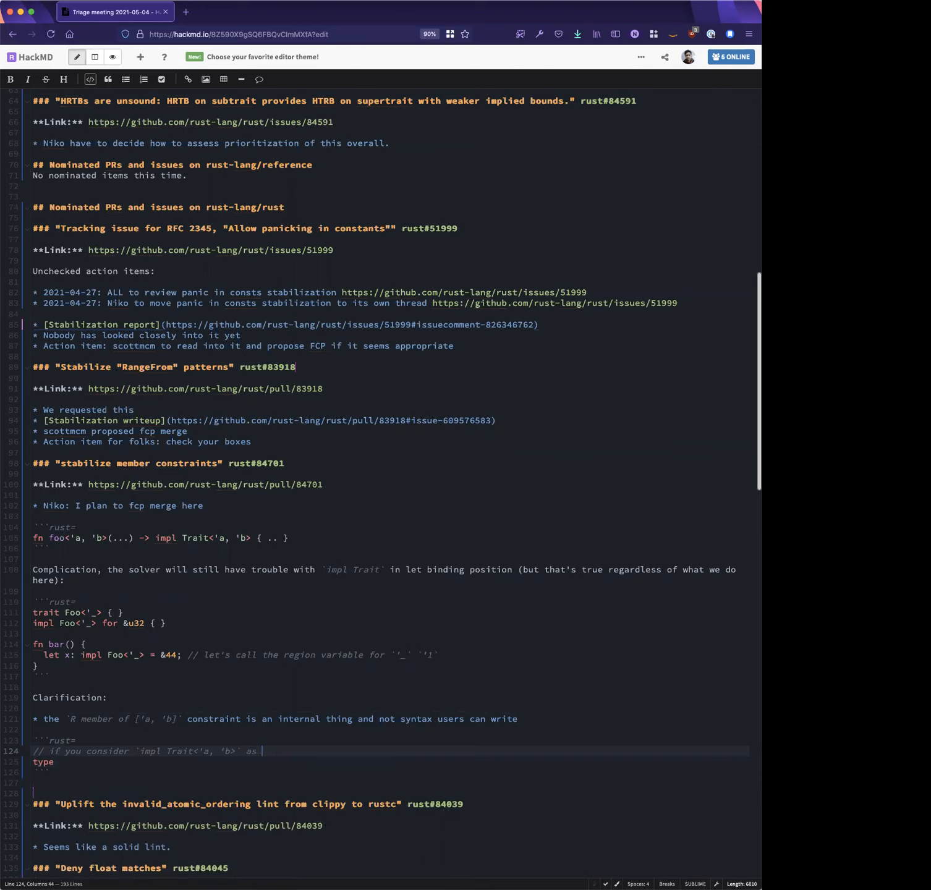
{"action": "type", "text": "shorthand for"}
{"action": "left_click", "coordinate": [389, 762]}
{"action": "type", "text": " FooReturn<'"}
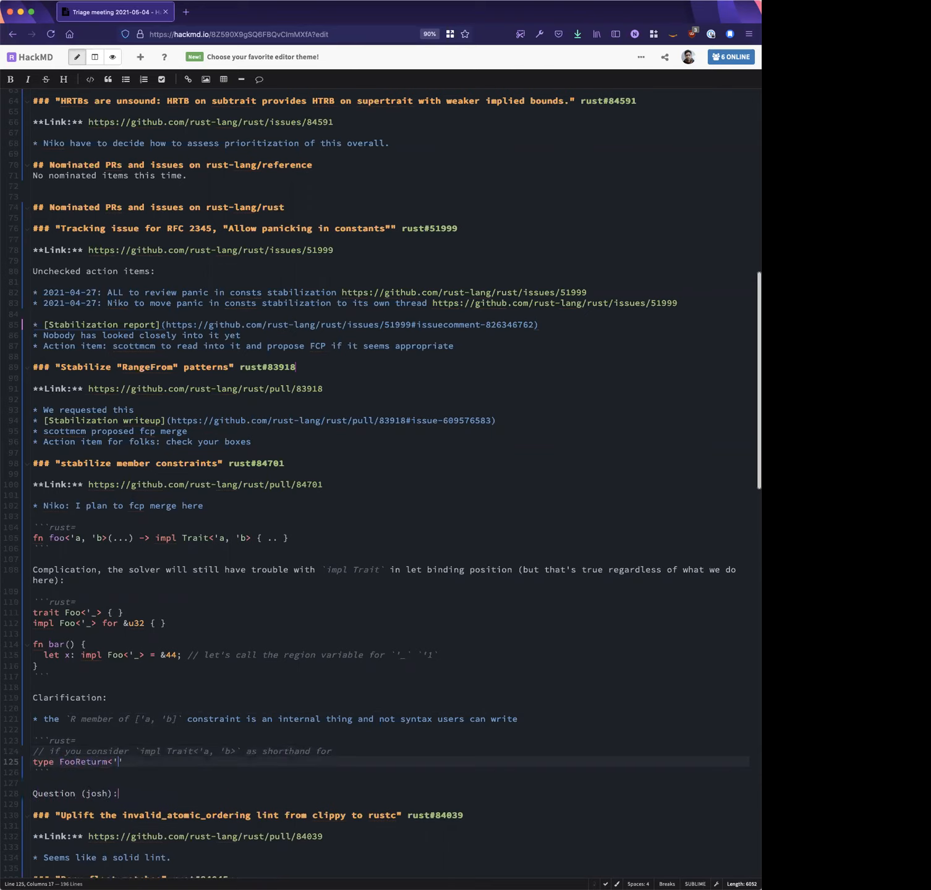
{"action": "type", "text": "Does this help us with `impl Trait` in traits?"}
{"action": "type", "text": "a, 'b> = ...; // <-- you want something you could type here"}
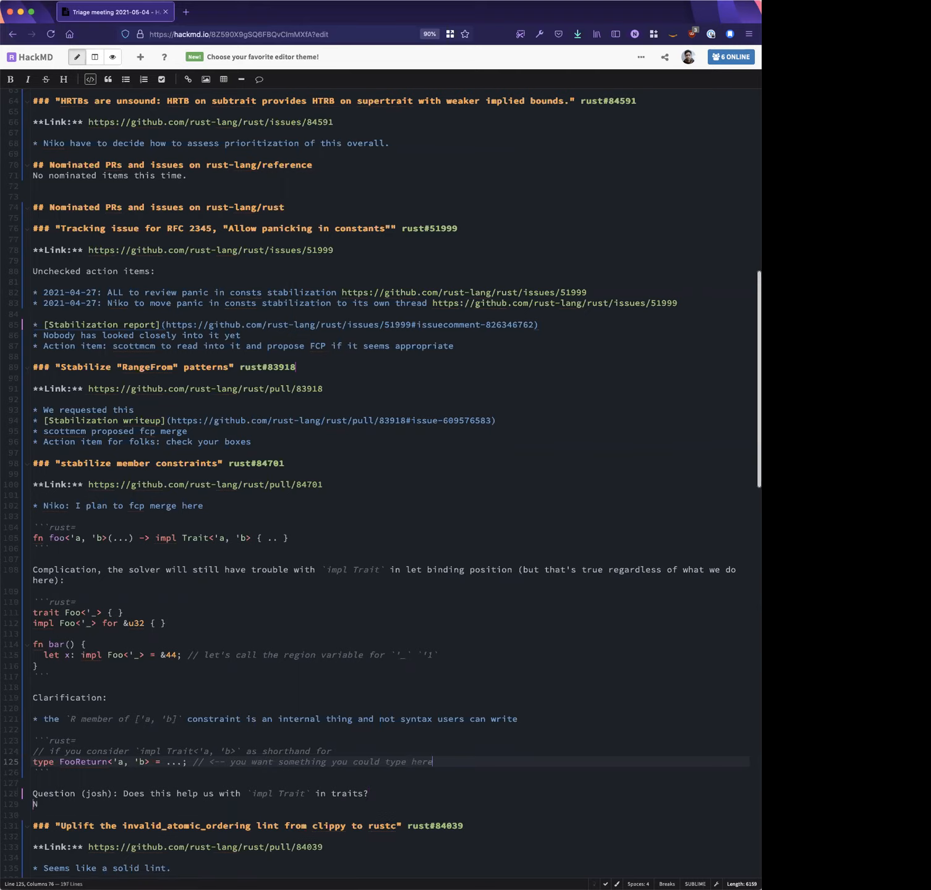
{"action": "type", "text": "iko: Yes, that's why I'm doing it."}
{"action": "type", "text": "* [project board tracking the"}
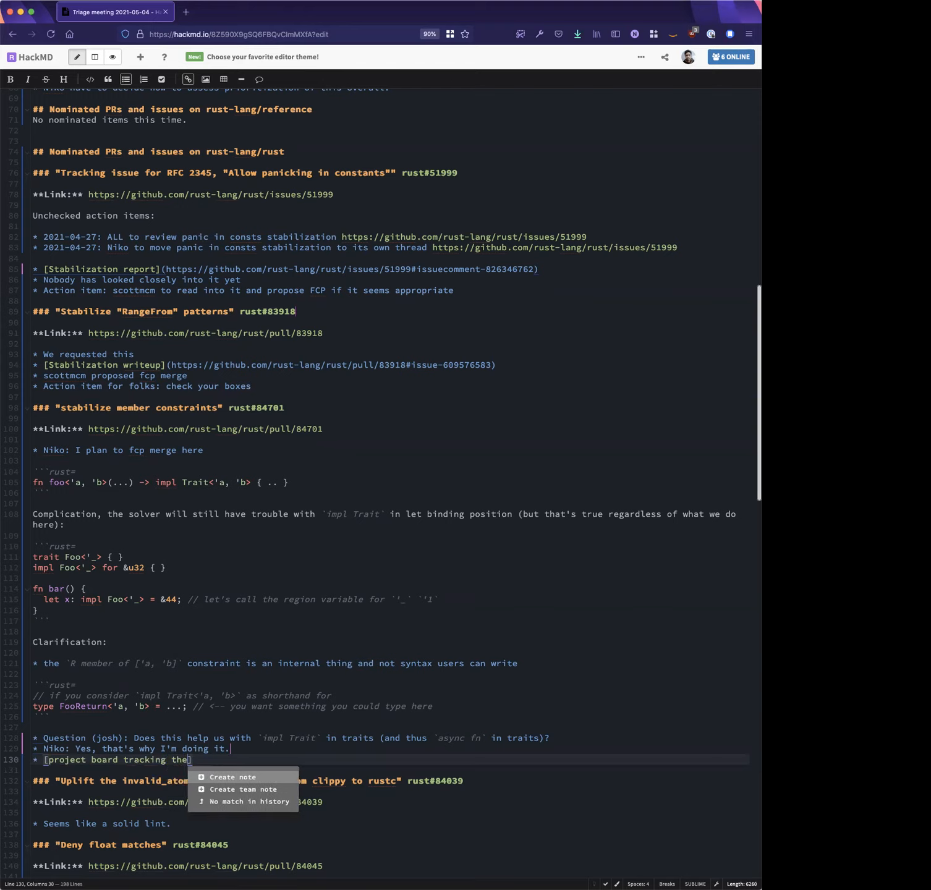
Link the wg-traits projects/4 board as tracking the steps for `async fn` in traits
{"action": "type", "text": "steps](https://github.com/rust-lang/wg-traits/projects/4)"}
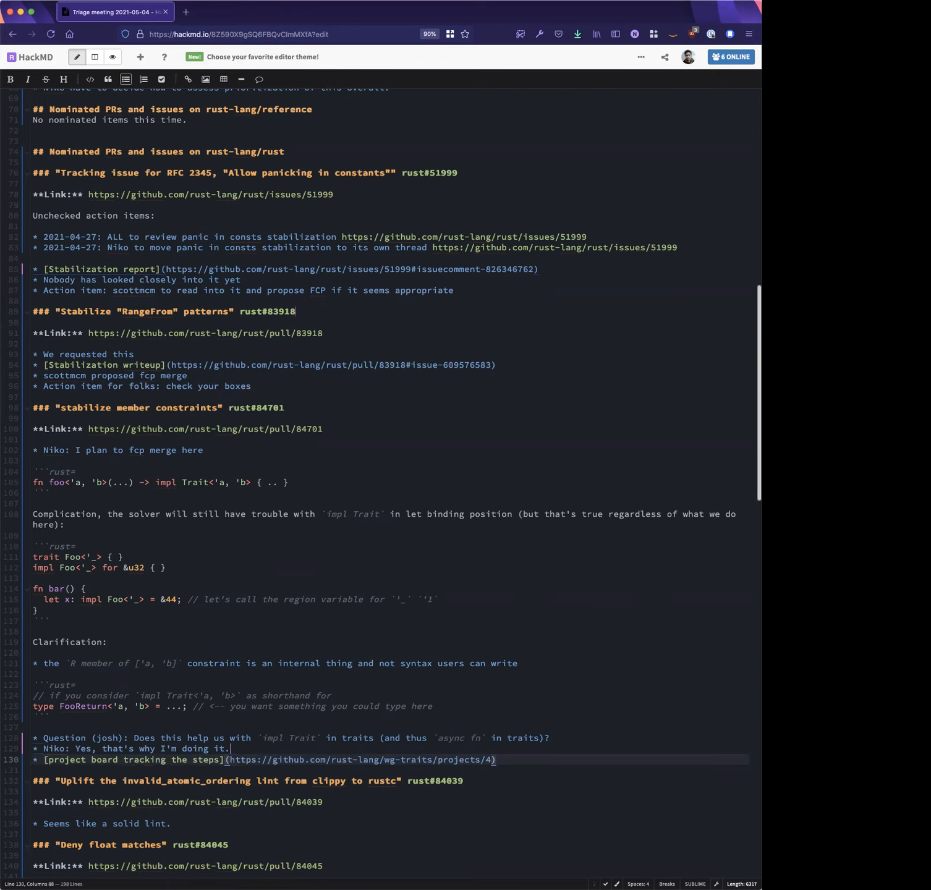
{"action": "scroll", "scroll_direction": "down", "scroll_amount": 3}
{"action": "type", "text": " for `async f"}
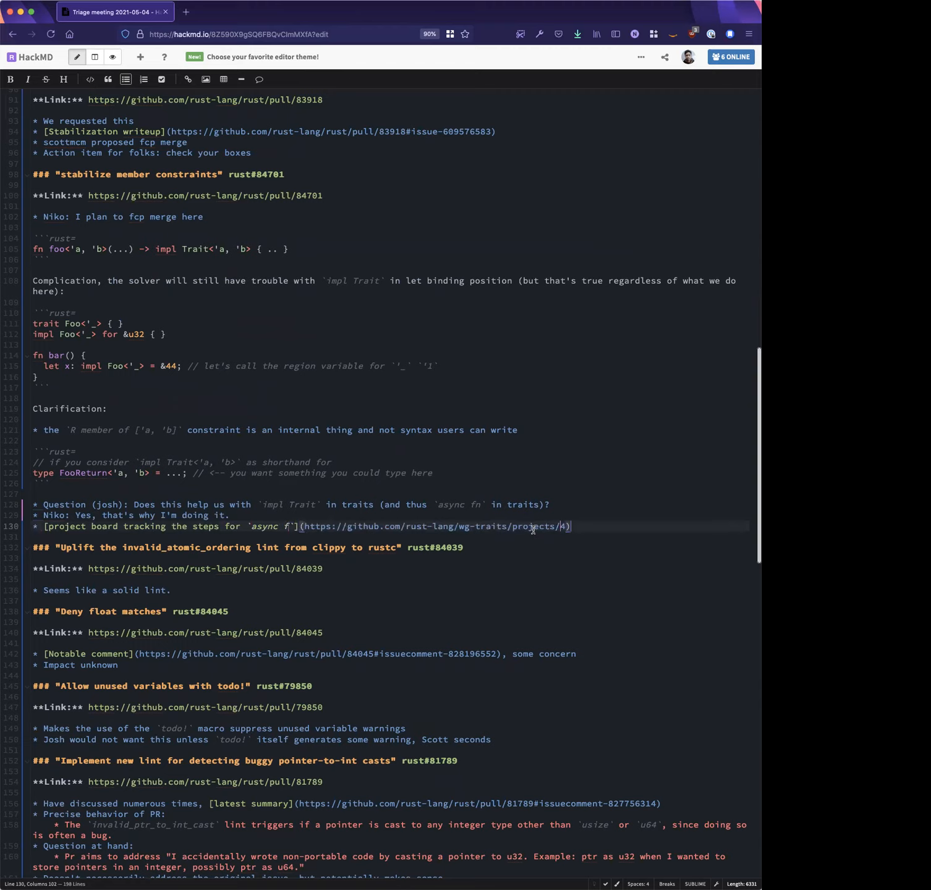
{"action": "type", "text": "n` in traits"}
{"action": "left_click", "coordinate": [391, 537]}
{"action": "type", "text": "* note that the columns here represent"}
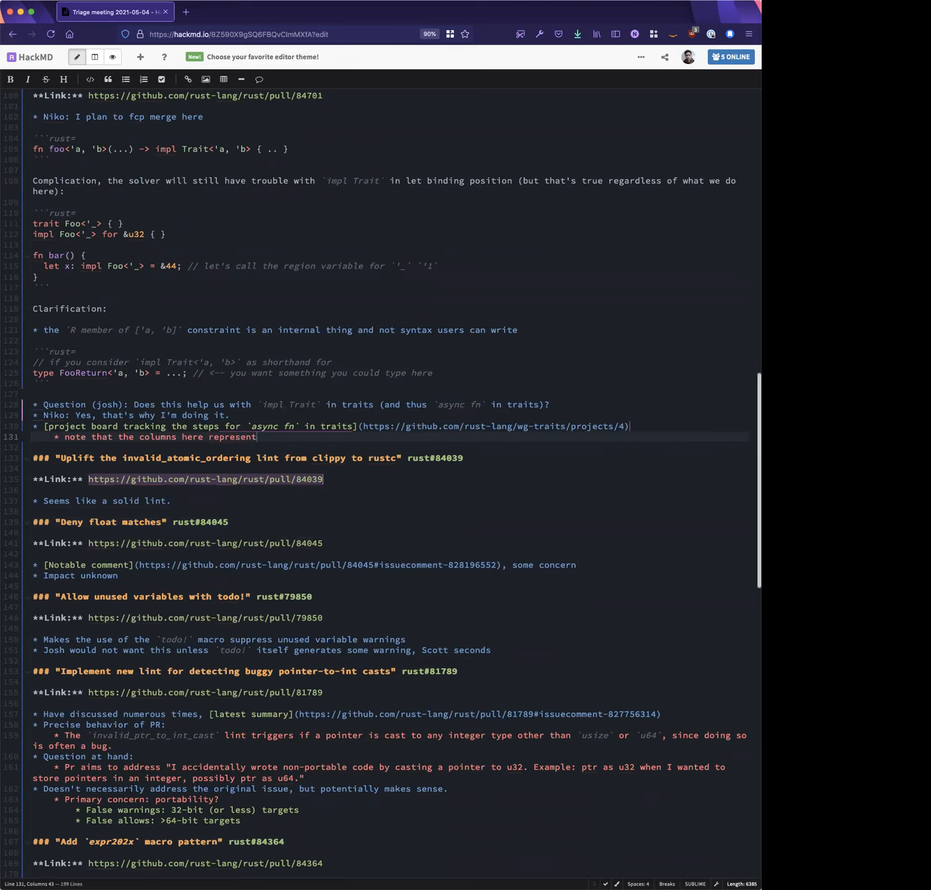
Note under the project board link that columns are 'milestones' and the contents are blockers
{"action": "type", "text": "'milestones' and the contents are things that block those milestones"}
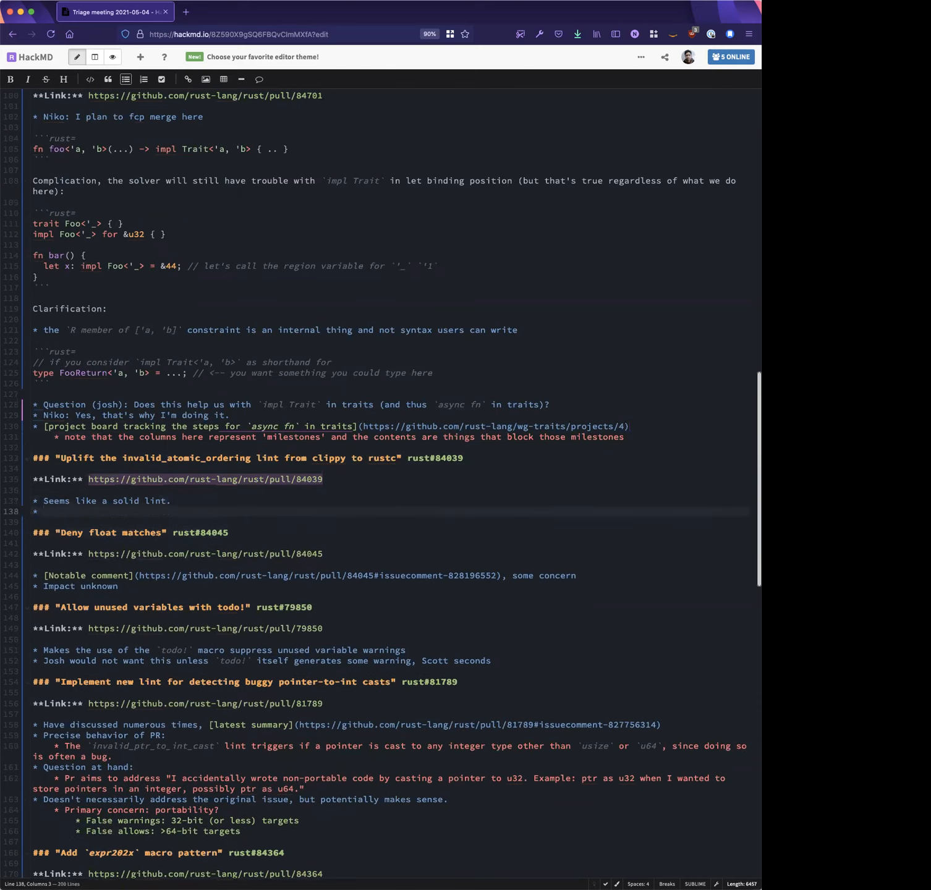
Add a Context bullet: we requested a chance to review uplifts of particular clippy lints to rustc
{"action": "type", "text": "Con"}
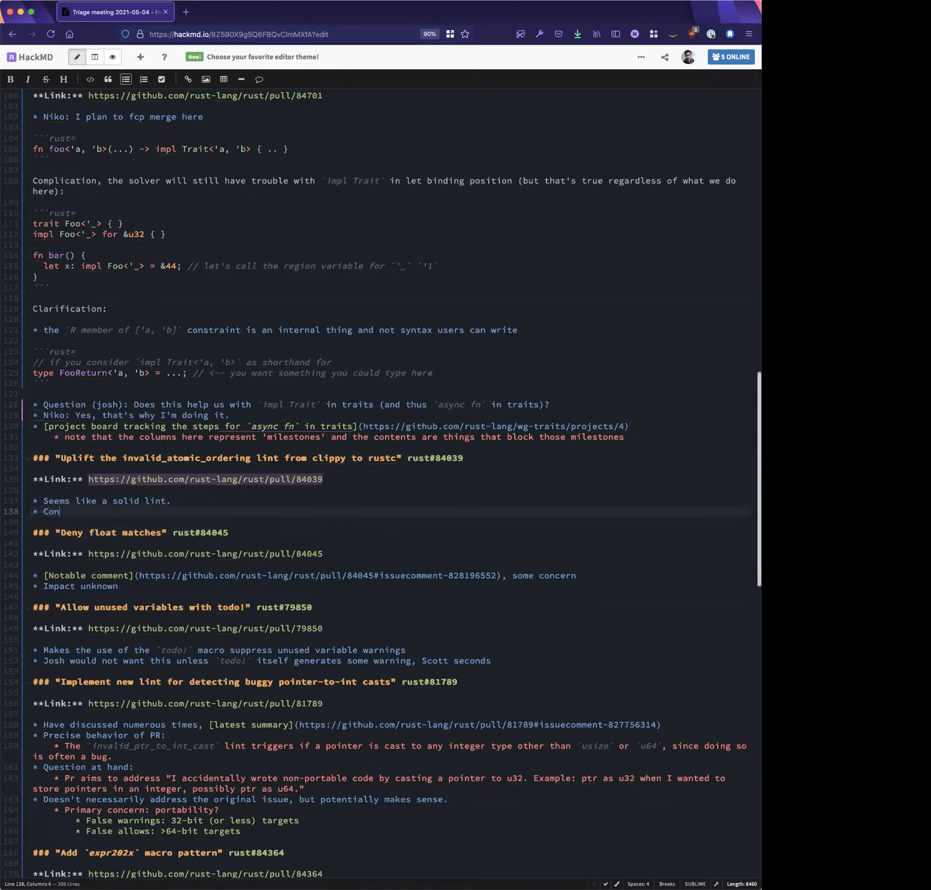
{"action": "type", "text": "text: we have request"}
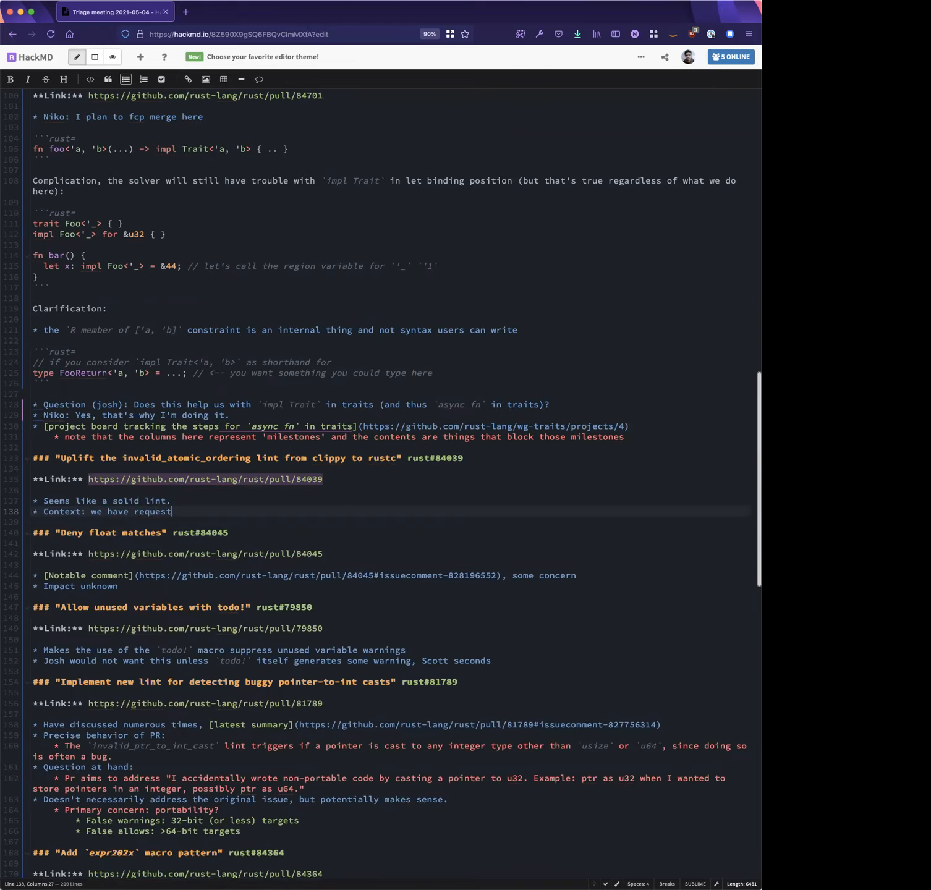
{"action": "type", "text": "ed that"}
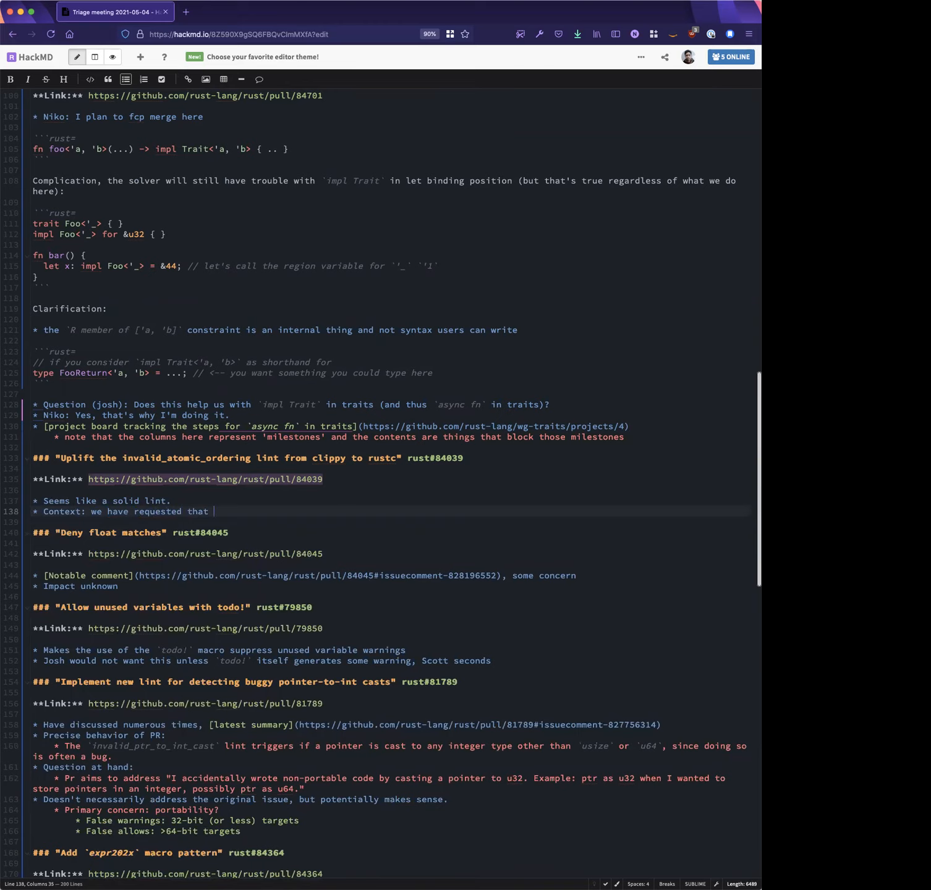
{"action": "type", "text": "we get a chance to review"}
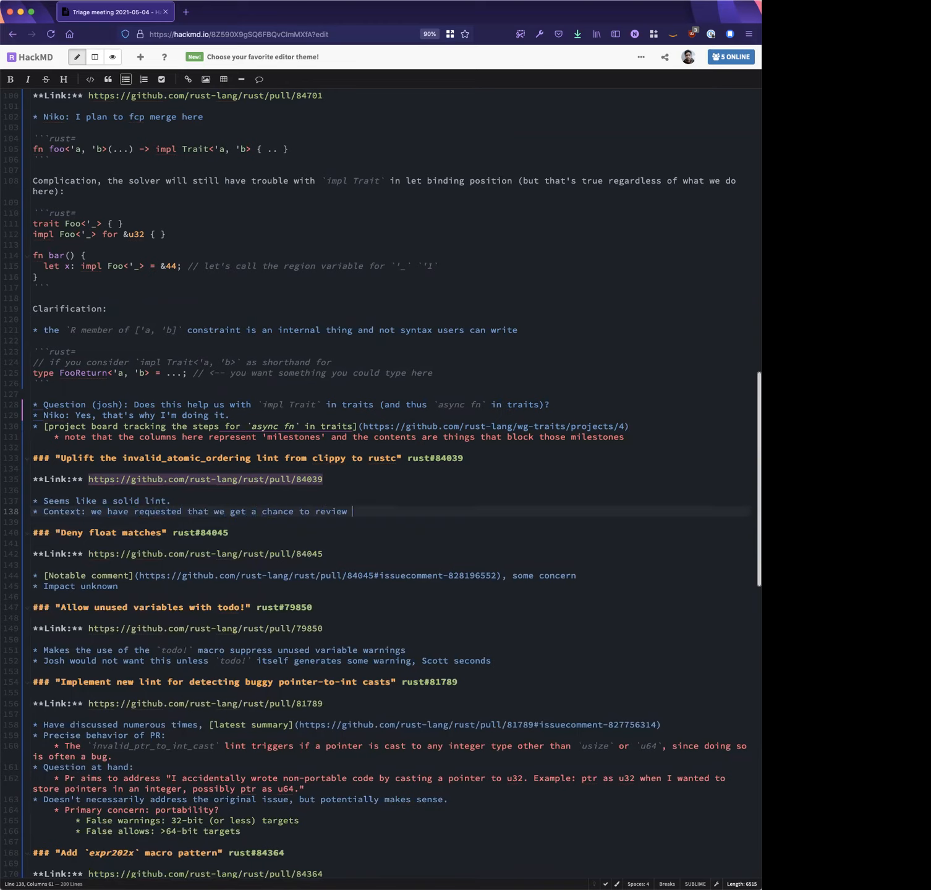
{"action": "type", "text": "uplift of a parti"}
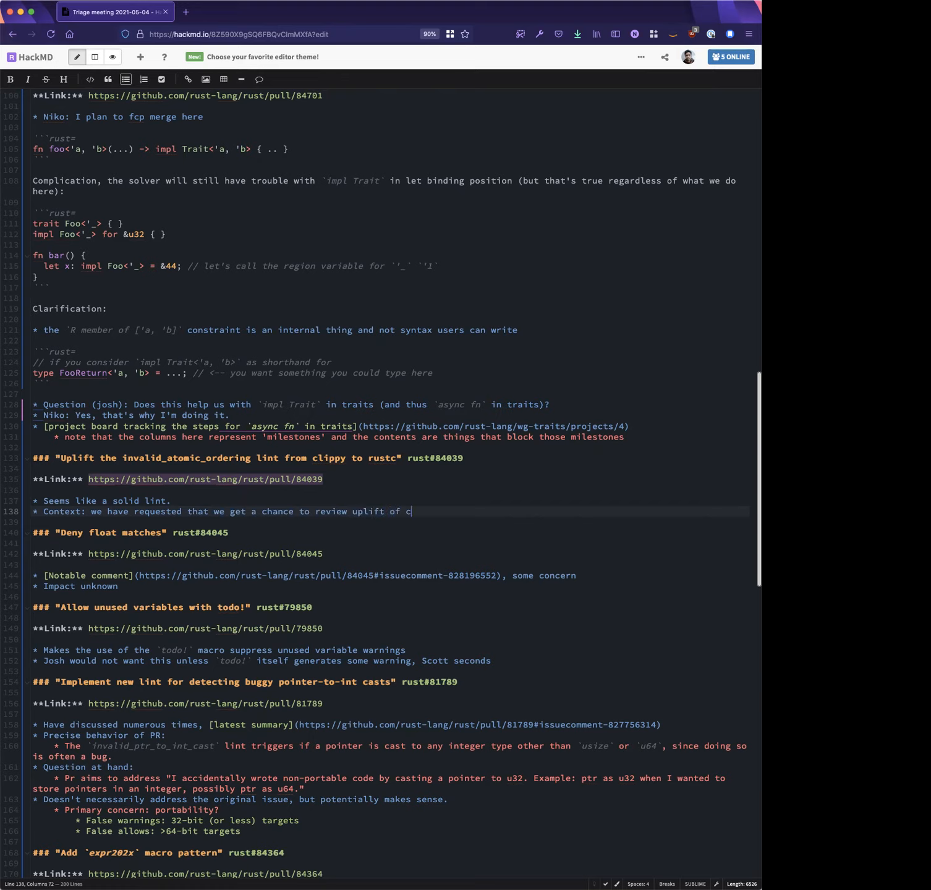
{"action": "type", "text": "lippy lints to rustc"}
{"action": "type", "text": "* Lin"}
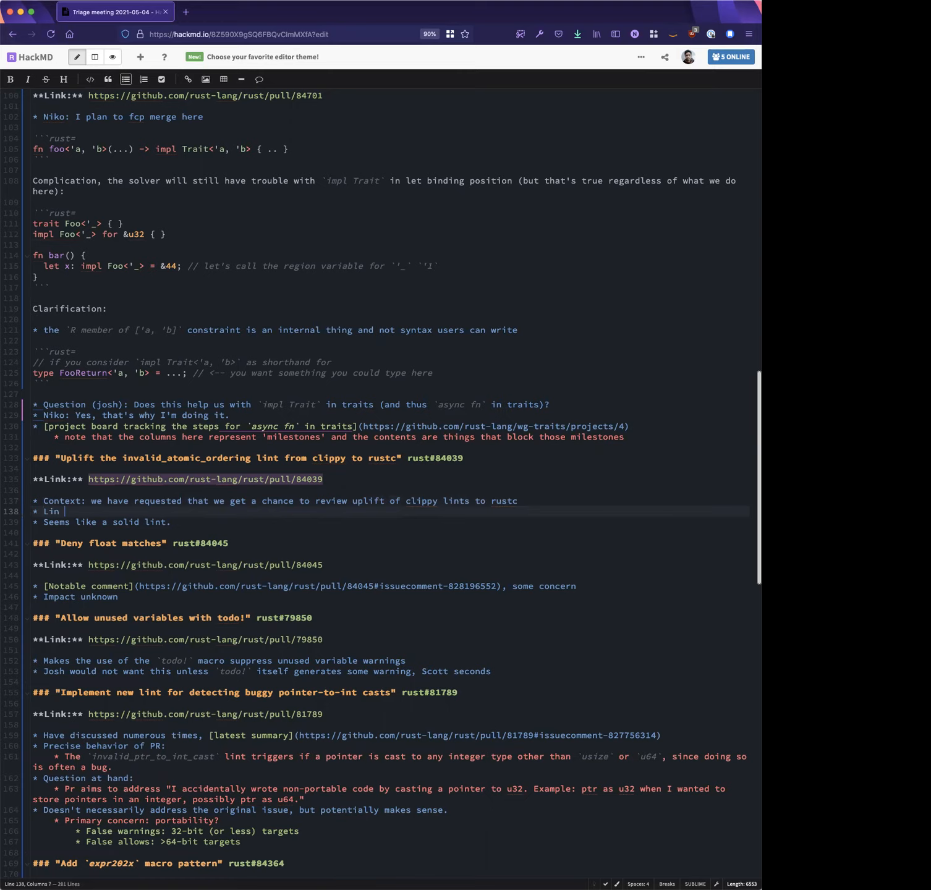
Add a bullet saying the lint flags the wrong ordering for particular atomic operations
{"action": "type", "text": "t"}
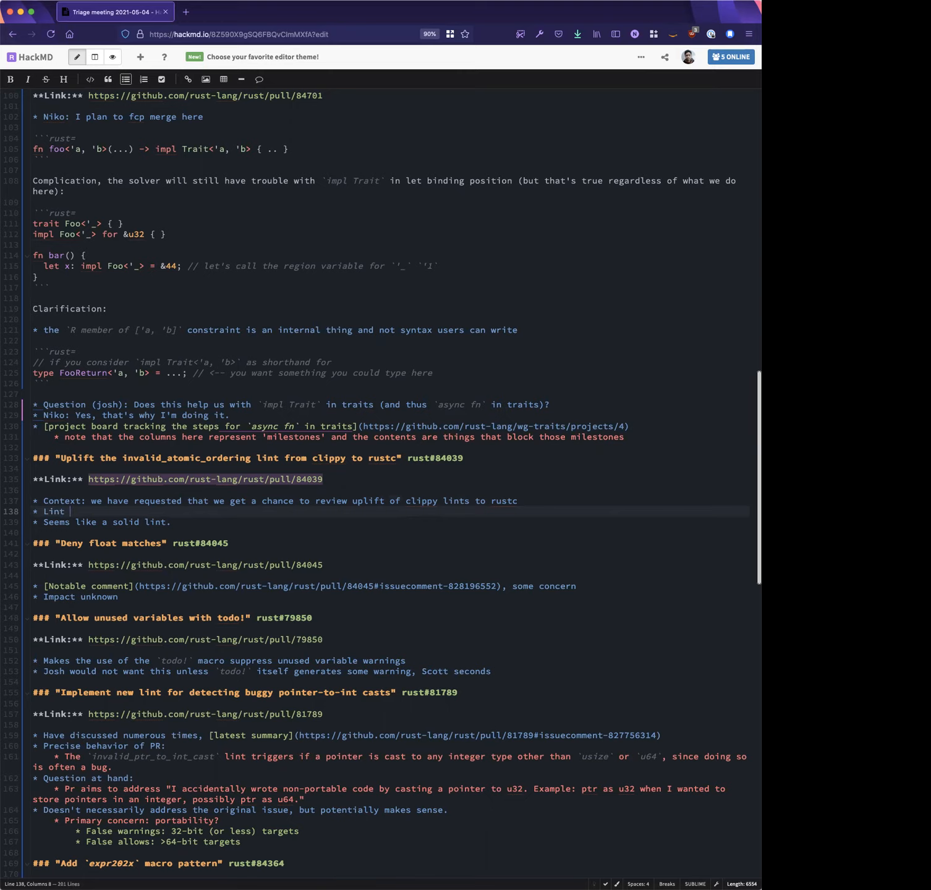
{"action": "type", "text": "flags"}
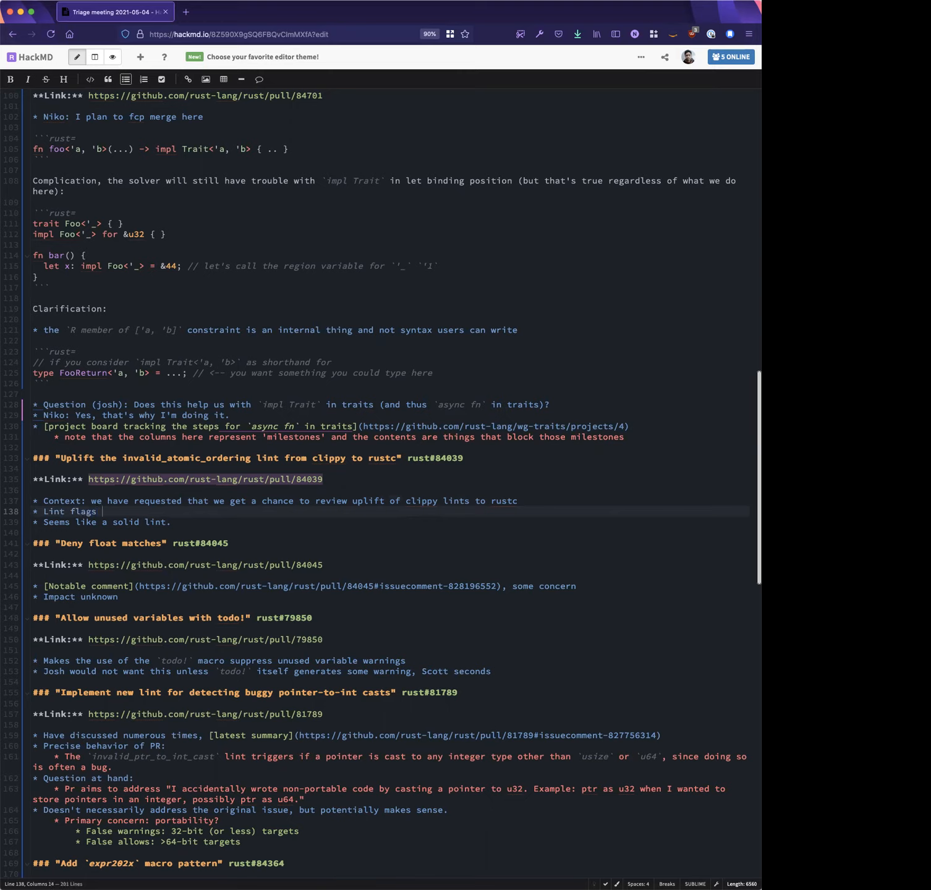
{"action": "type", "text": "when you use the wrong ordering constant"}
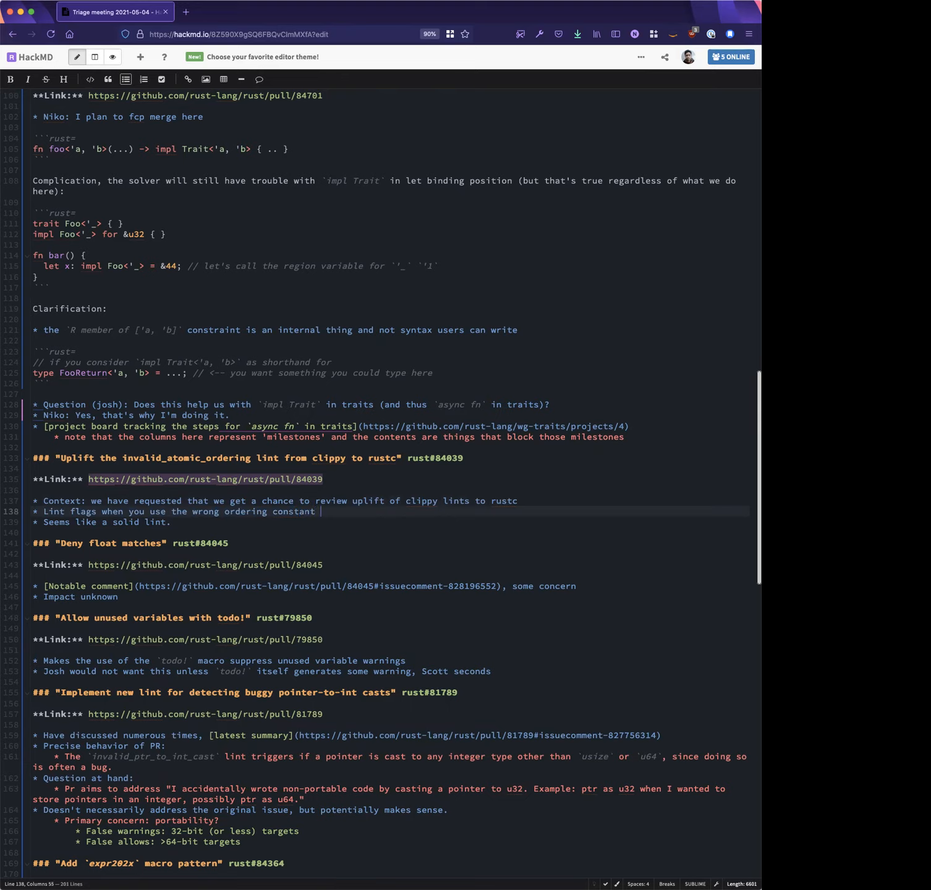
{"action": "type", "text": "for particular"}
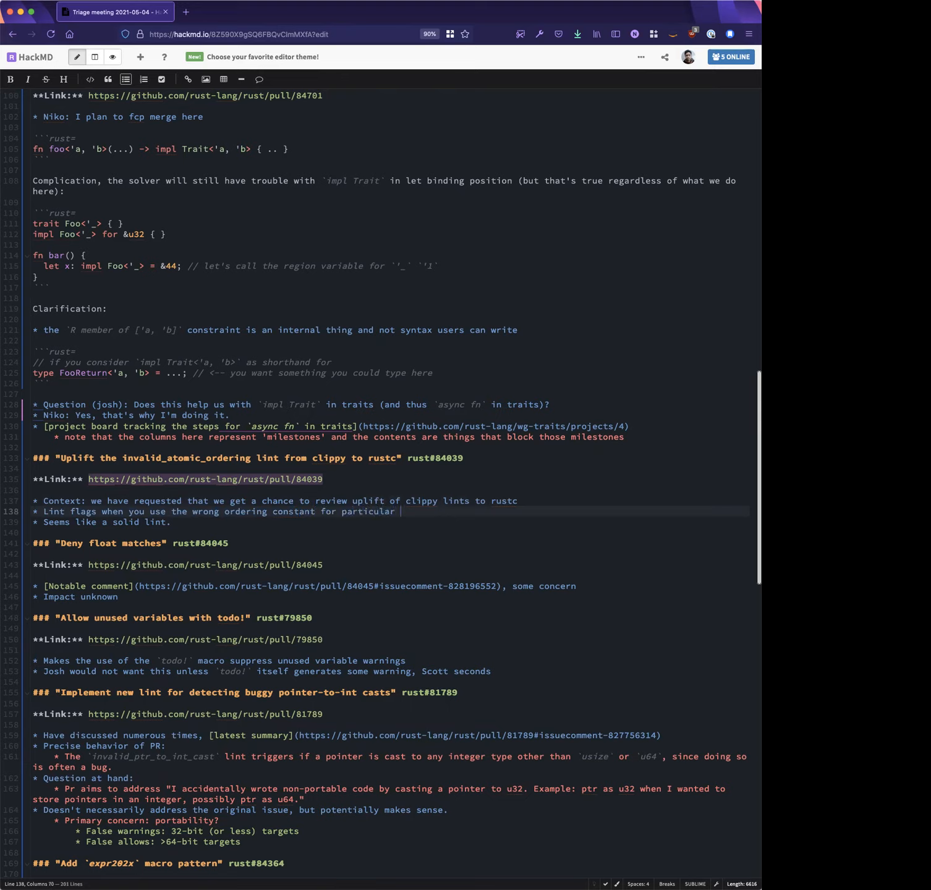
{"action": "type", "text": "atomic operations"}
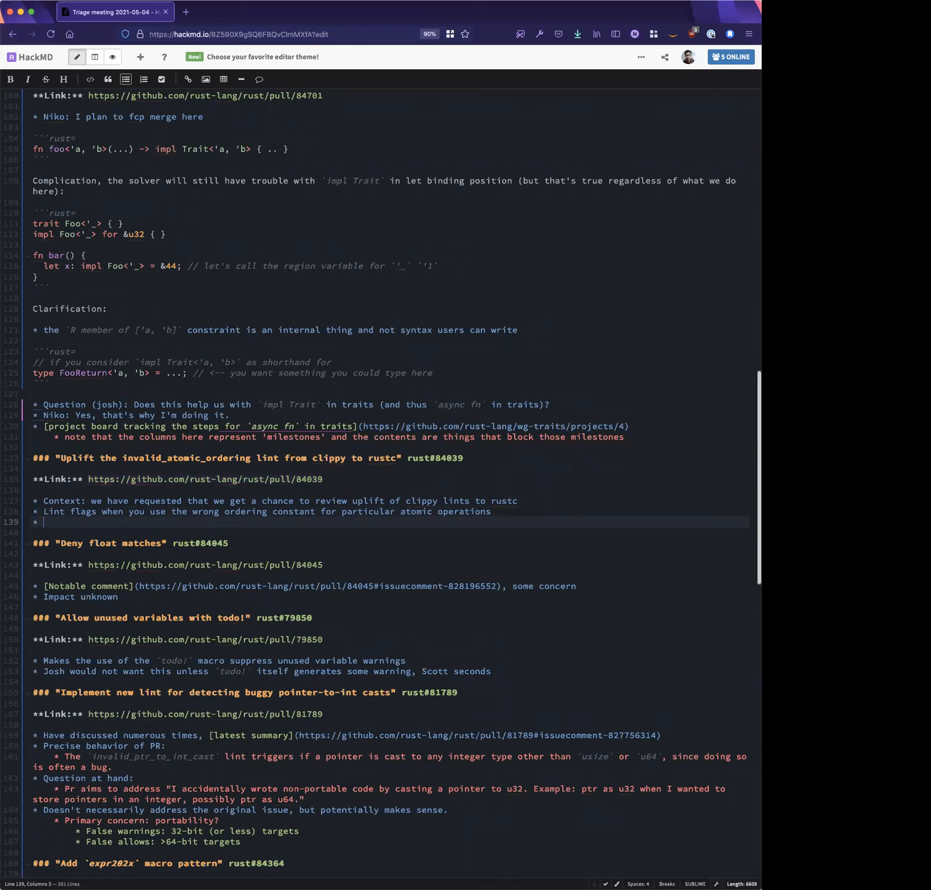
Restore the rust#84039 PR link and note a hard error would be nicer, but a lint is good
{"action": "left_click", "coordinate": [204, 479]}
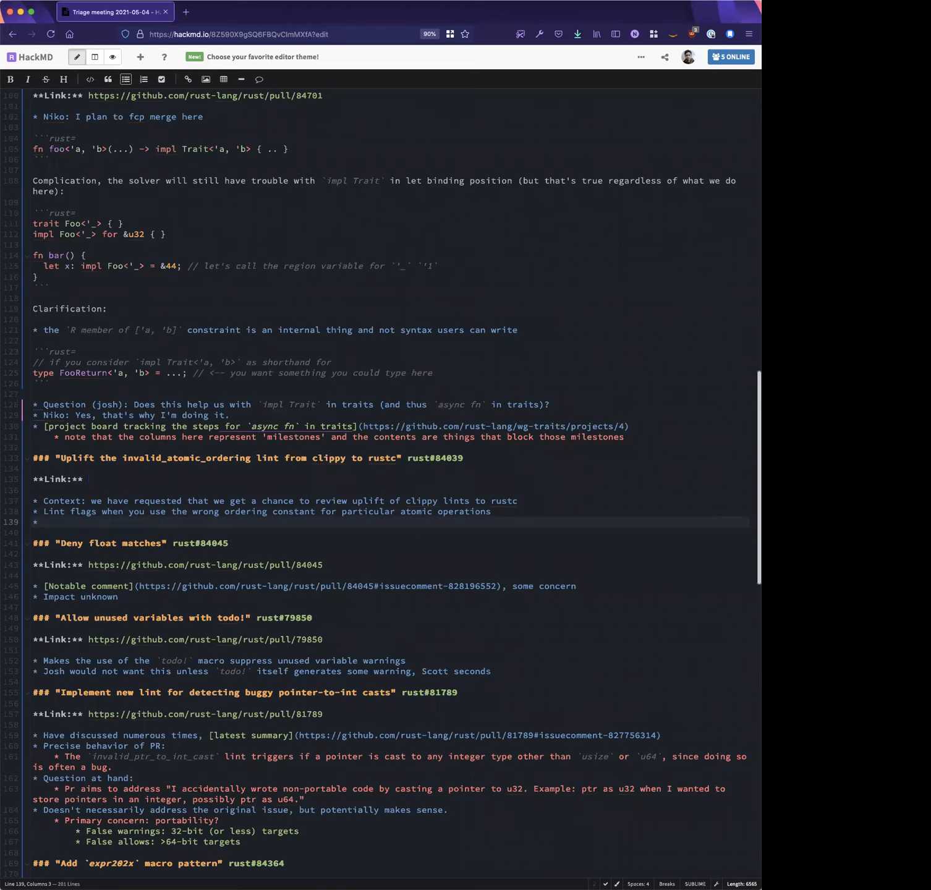
{"action": "type", "text": "https://github.com/rust-lang/rust/pull/84039"}
{"action": "type", "text": " Would be nice if this were a h"}
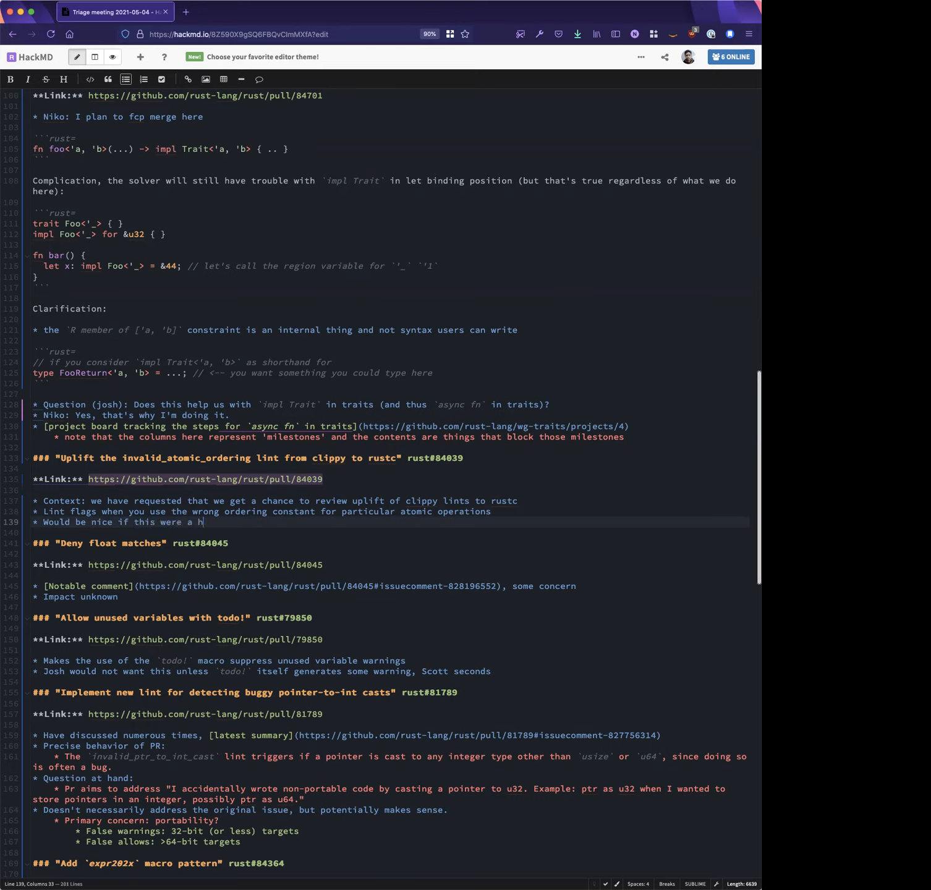
{"action": "type", "text": "ard error! But in lieu of that"}
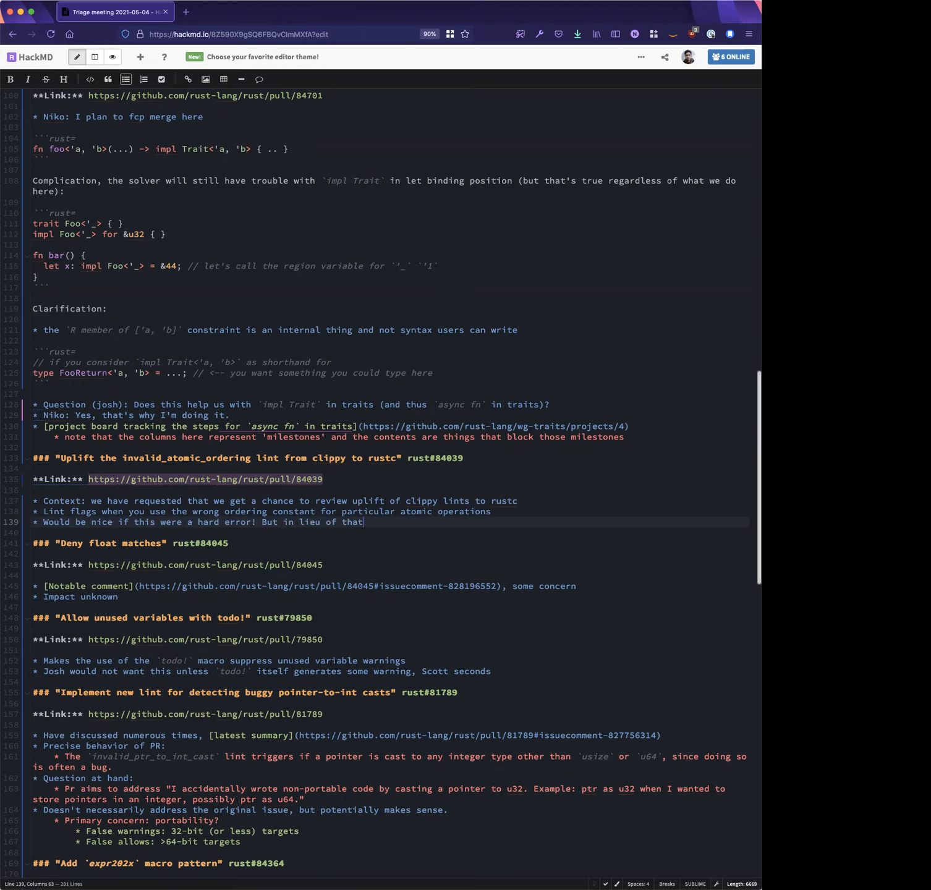
{"action": "type", "text": ", a lint is good."}
{"action": "type", "text": "* scottmcm:"}
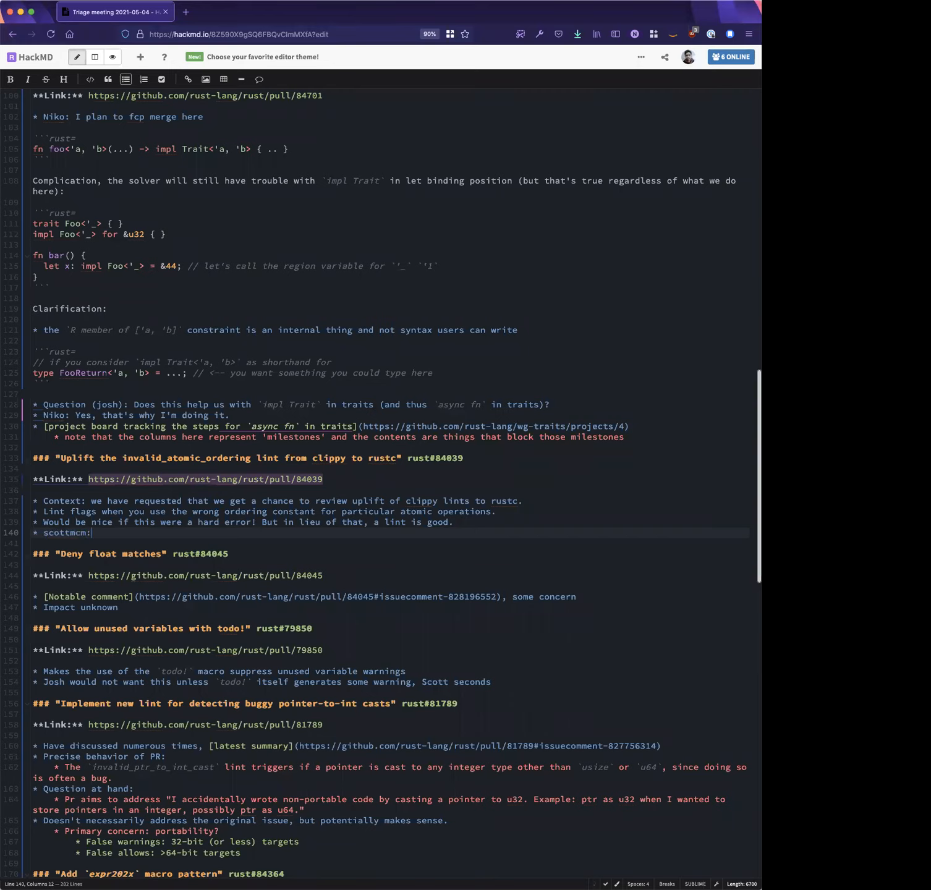
Record scottmcm wishing for some kind of attribute to drive this lint more generically
{"action": "type", "text": "it'd be nice if t"}
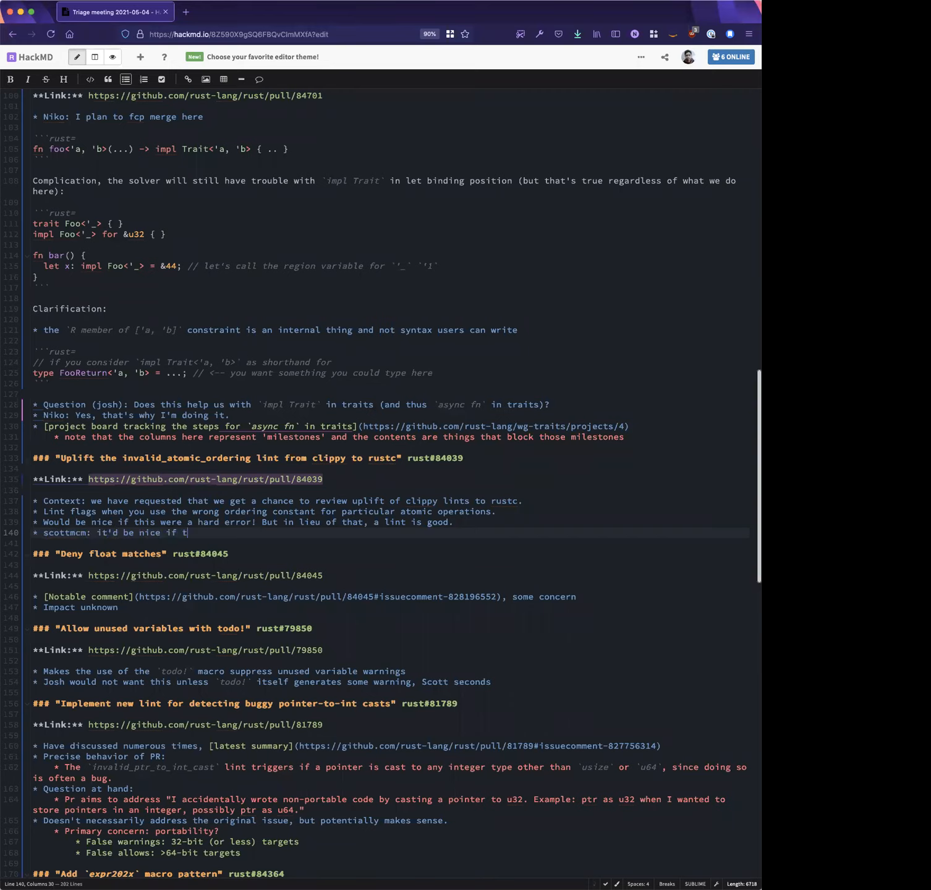
{"action": "type", "text": "here were some kind of attribute"}
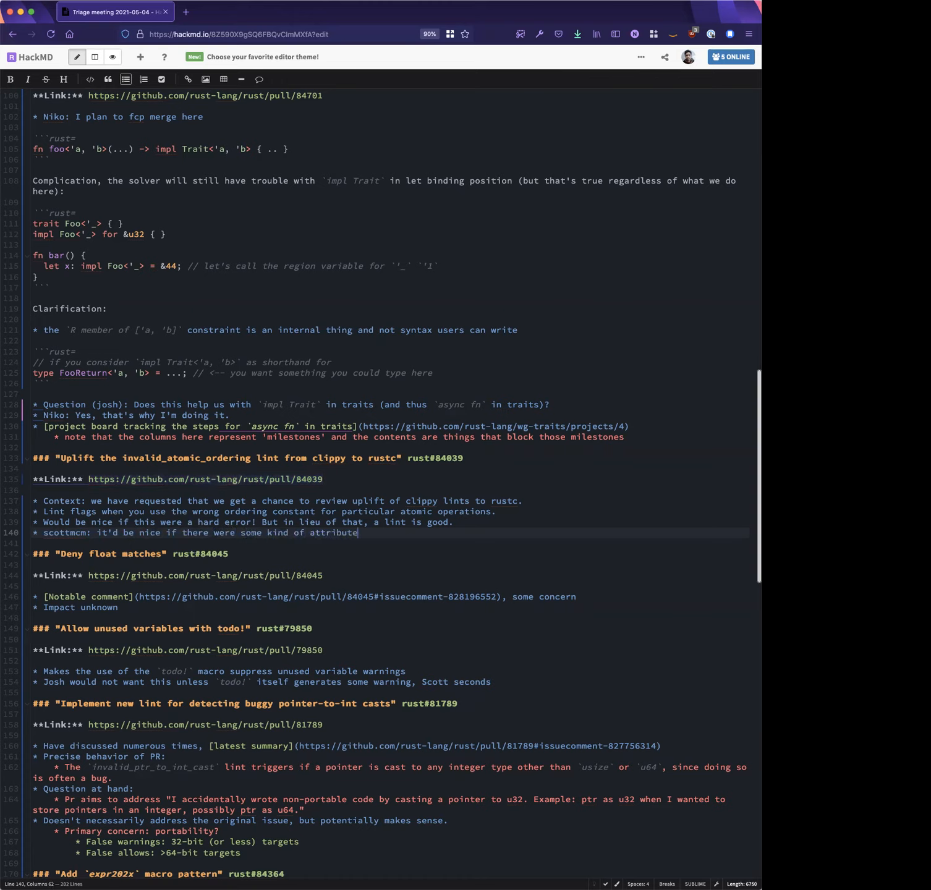
{"action": "type", "text": "so that we could drive"}
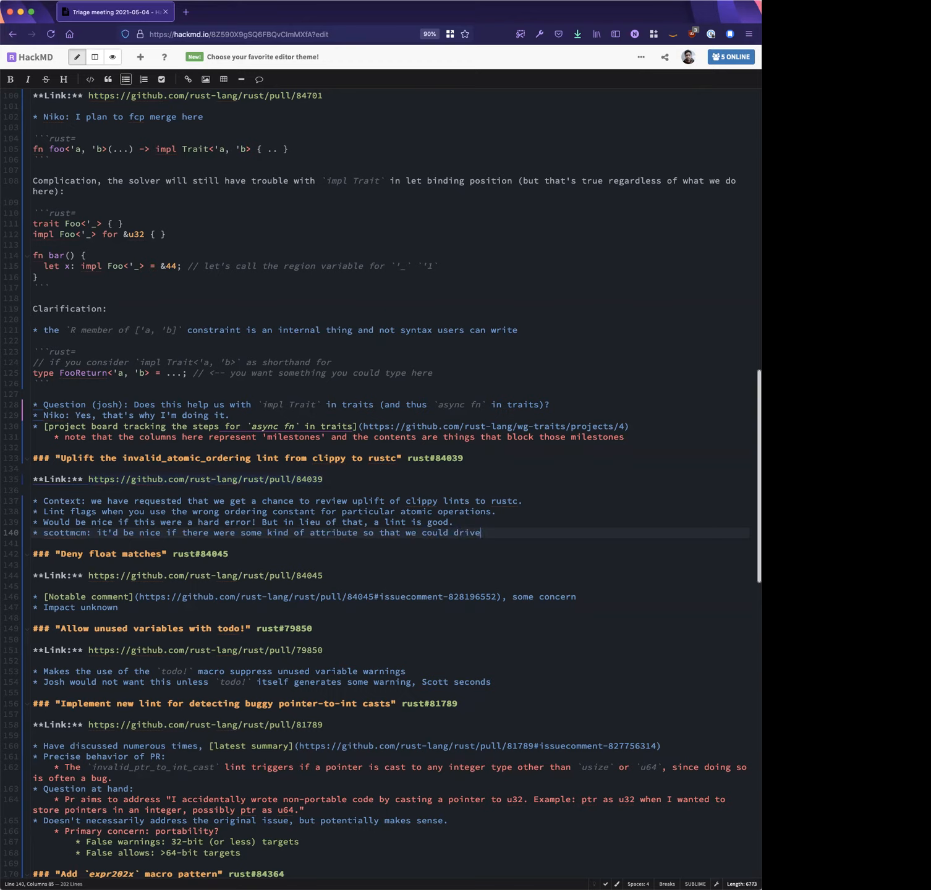
{"action": "type", "text": "this lint more generically"}
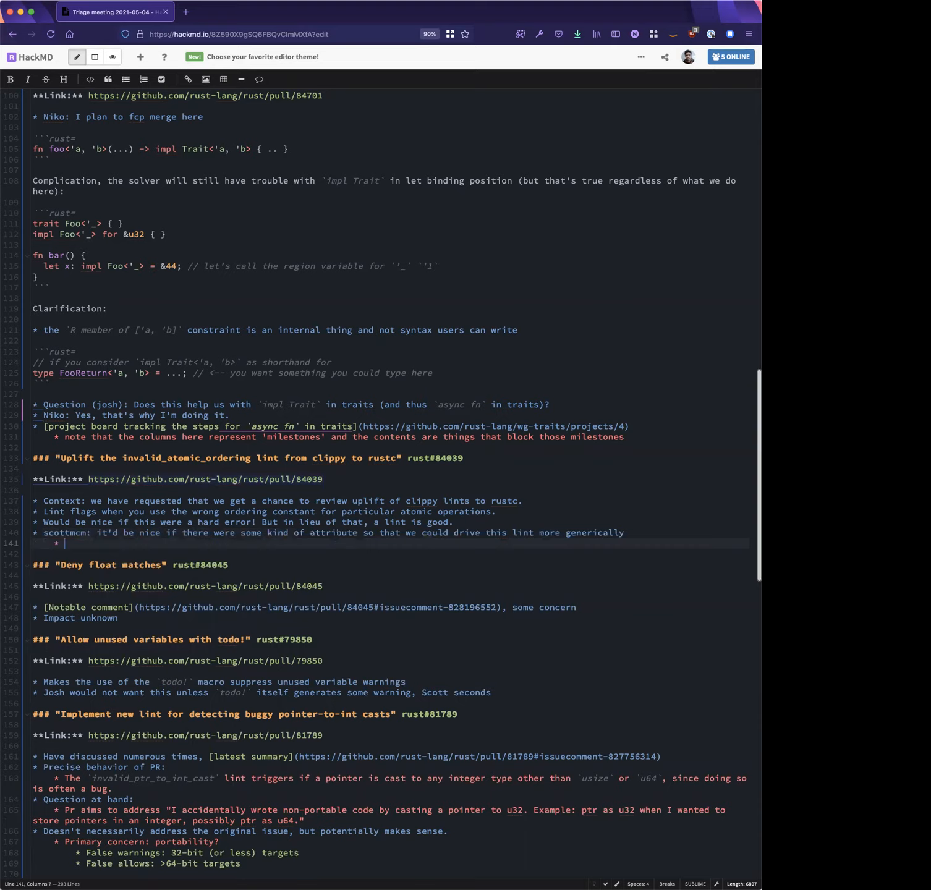
Add the indented language-feature sub-point and begin mark's const fn suggestion bullet
{"action": "type", "text": "if this was"}
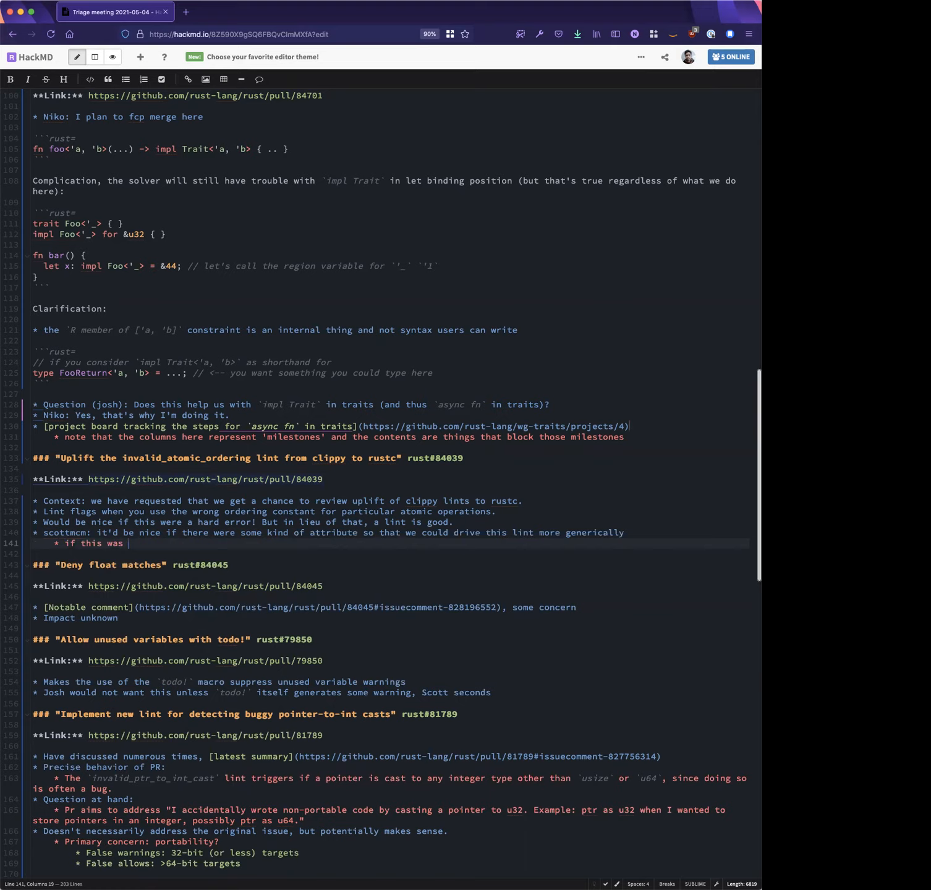
{"action": "type", "text": "some kin of language feature..."}
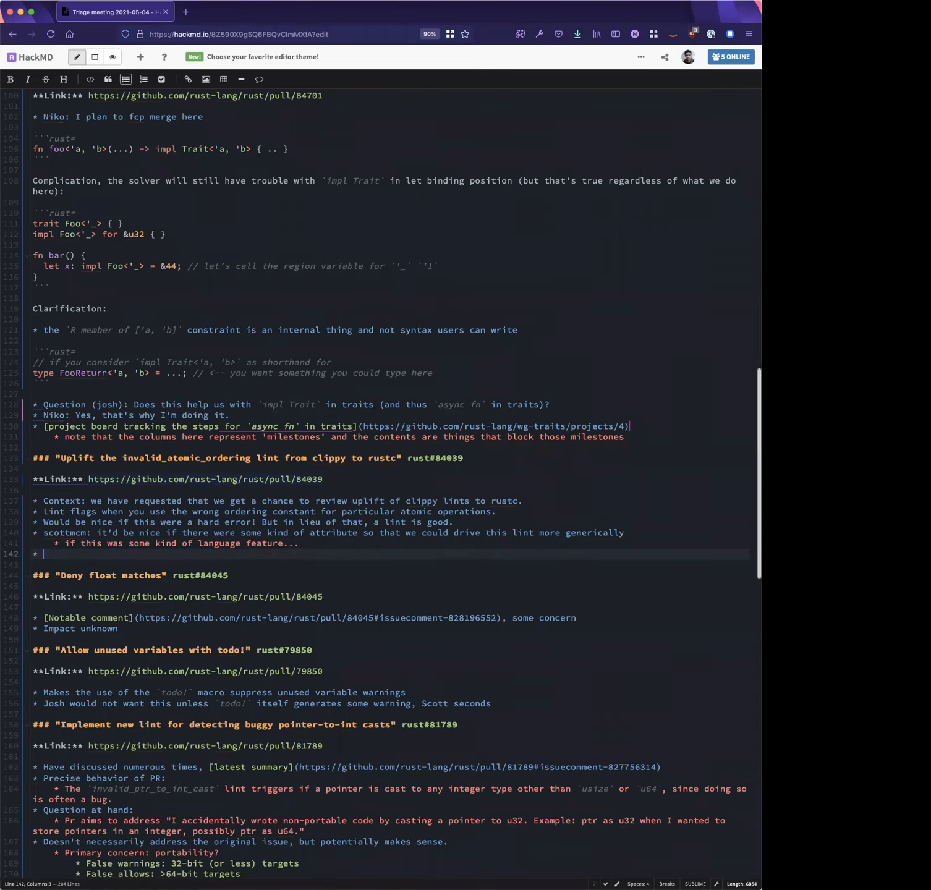
{"action": "type", "text": "mark: maybe if these functions were const fn...?"}
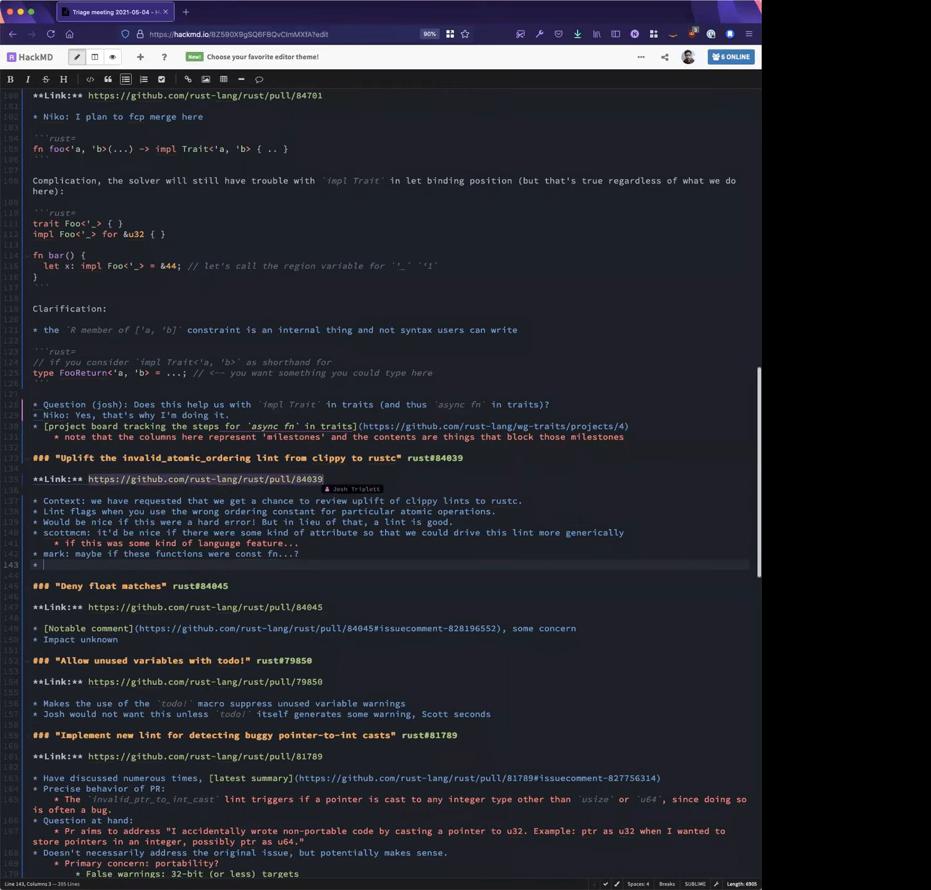
{"action": "left_click", "coordinate": [374, 405]}
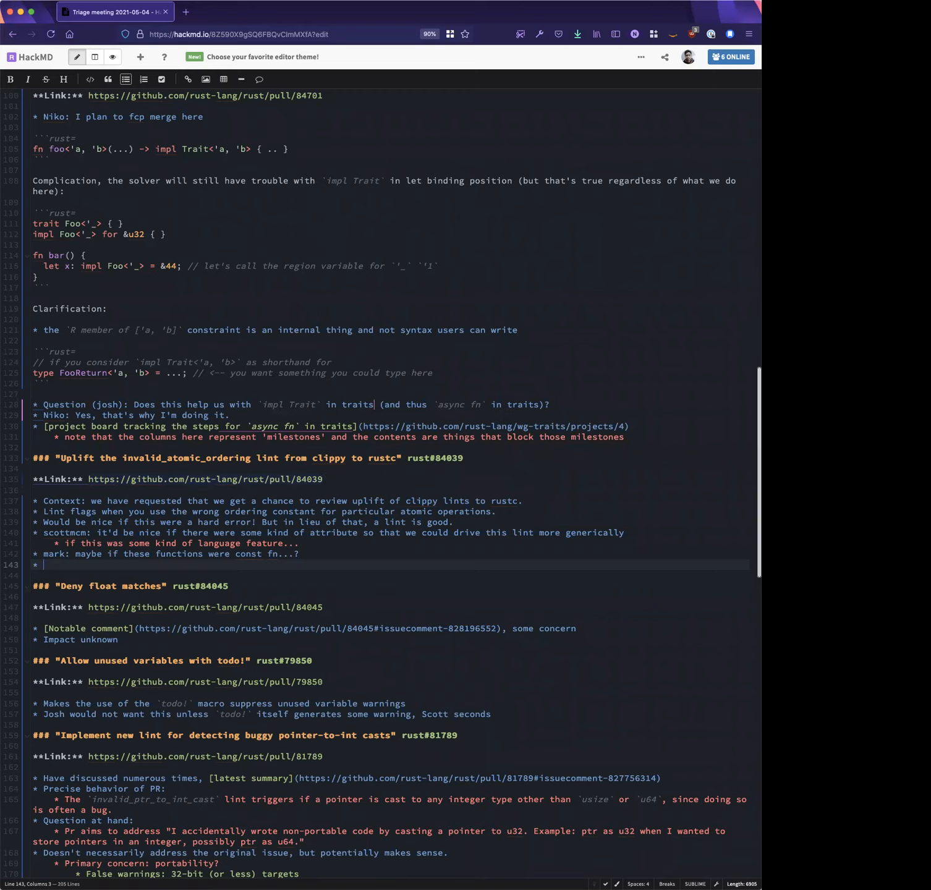
{"action": "type", "text": "ni"}
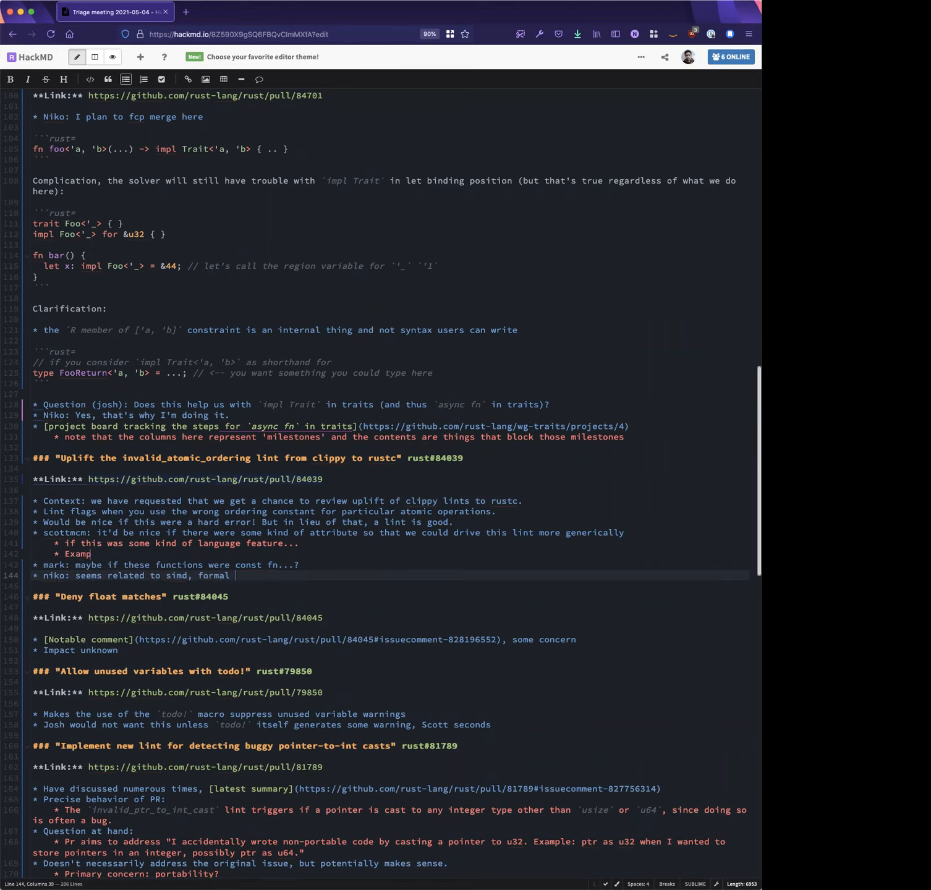
{"action": "type", "text": "verification re-conditions"}
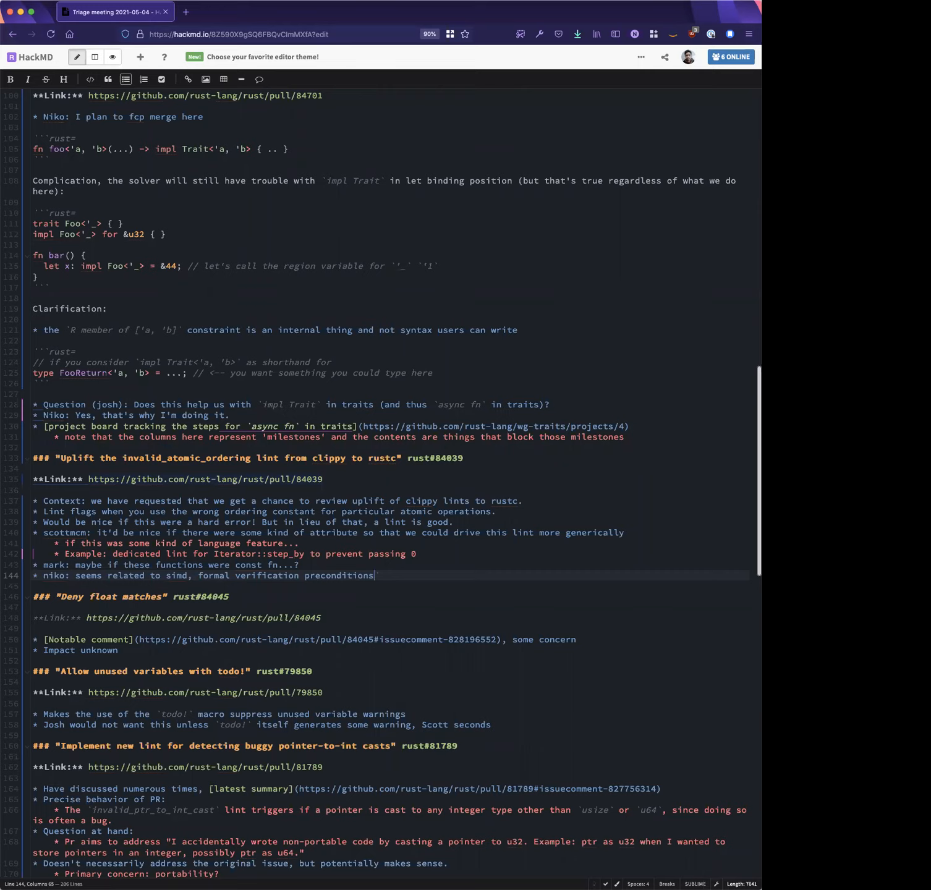
{"action": "key", "text": "Backspace"}
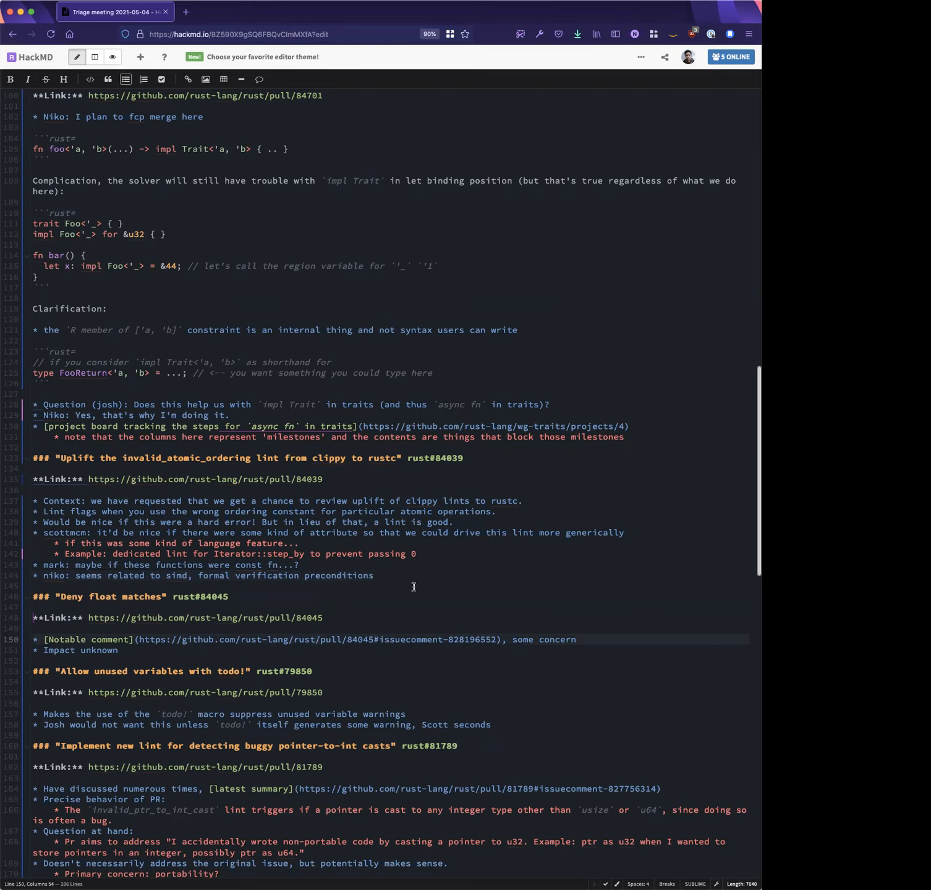
Flag the spot with an 'action item?? <--' marker
{"action": "type", "text": "acti"}
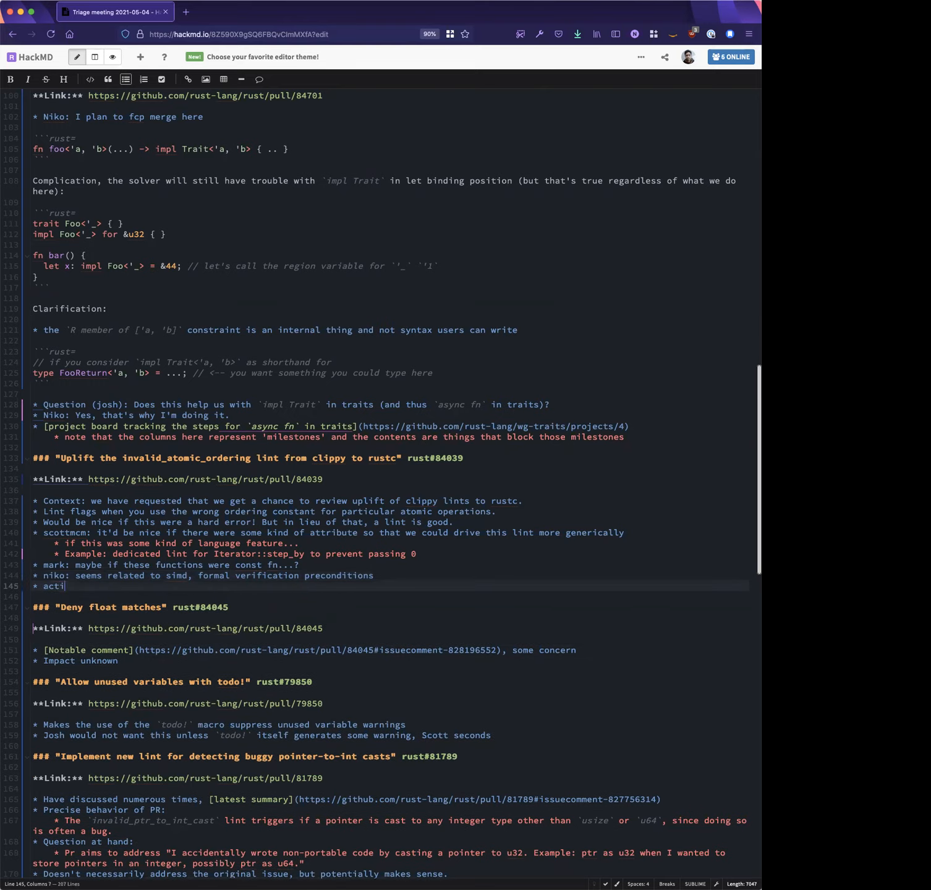
{"action": "type", "text": "on item??"}
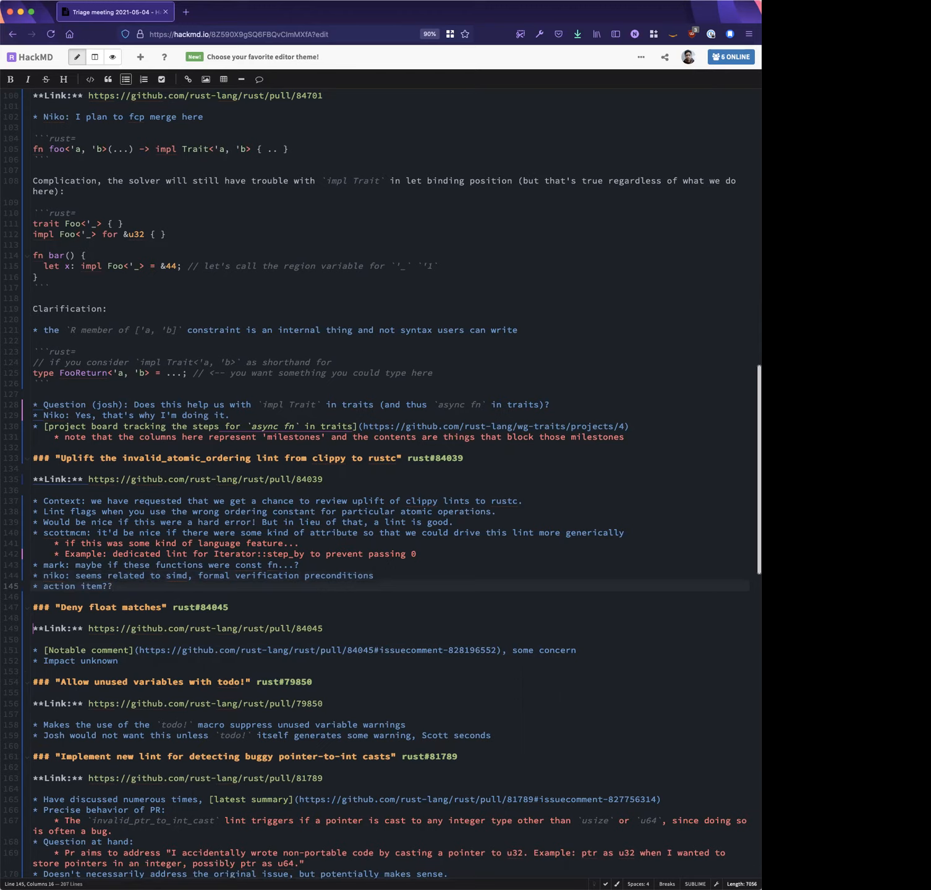
{"action": "type", "text": "<-- (josh fcp'd"}
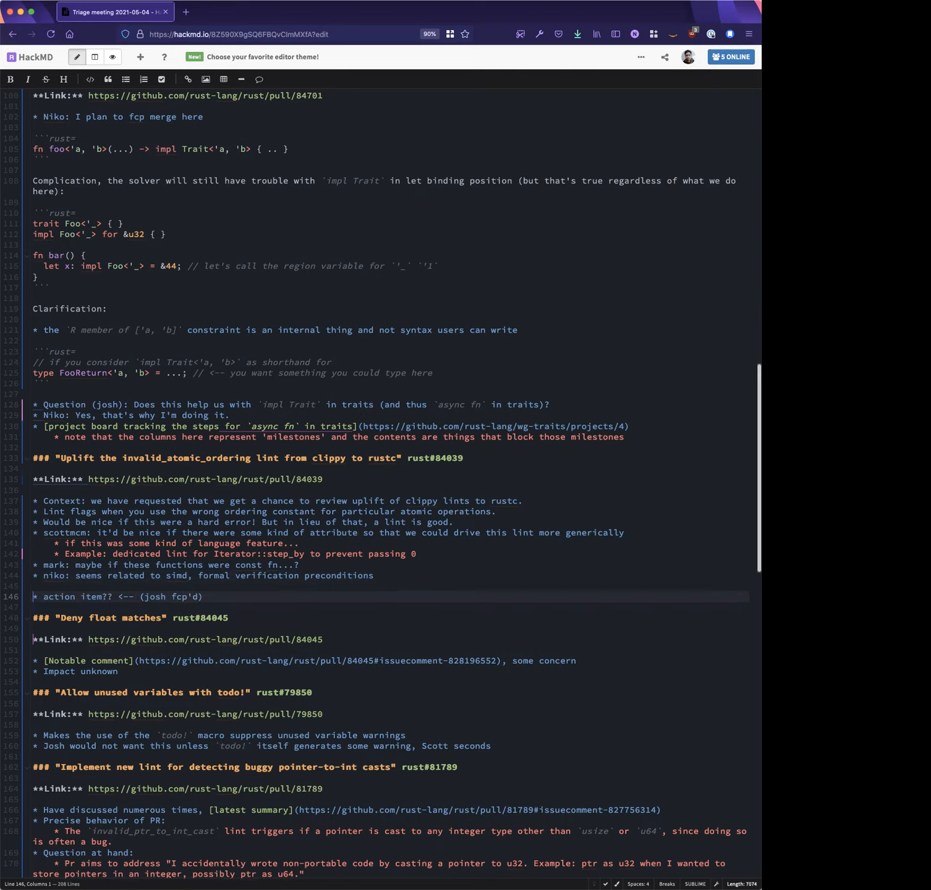
Add the bullet "Josh FCP'd, so check your boxes" to the atomic-ordering notes
{"action": "type", "text": "Josh Fcp"}
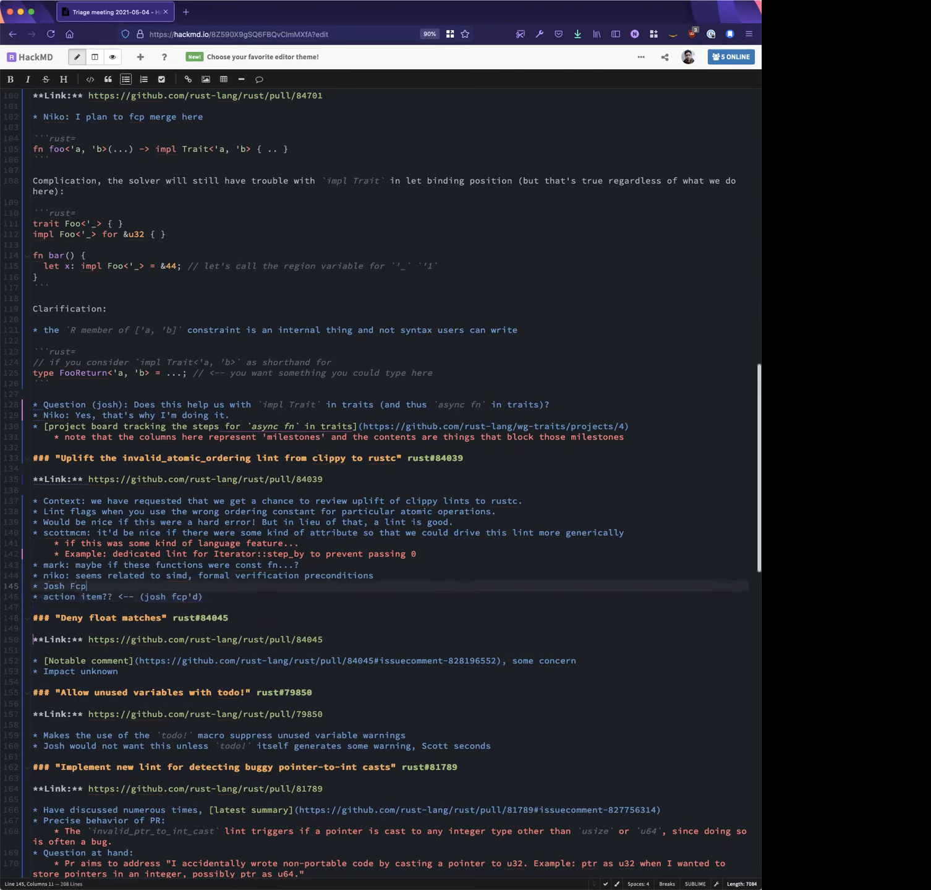
{"action": "type", "text": "CP'd"}
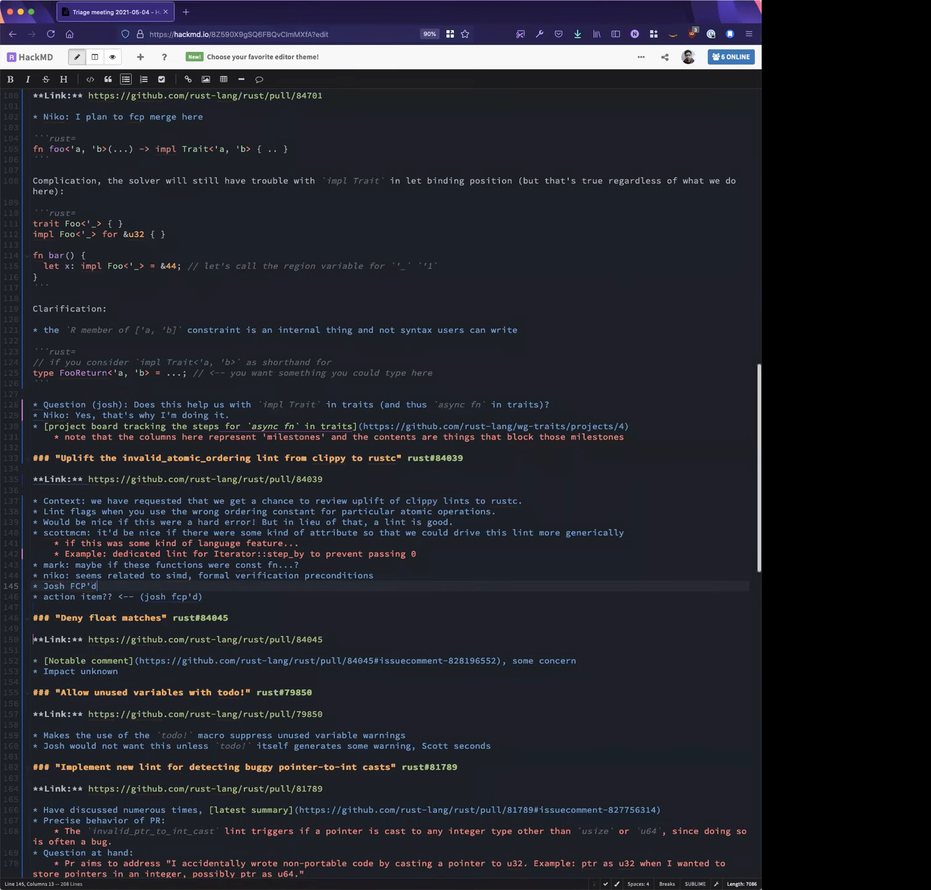
{"action": "type", "text": ", so check your boxes"}
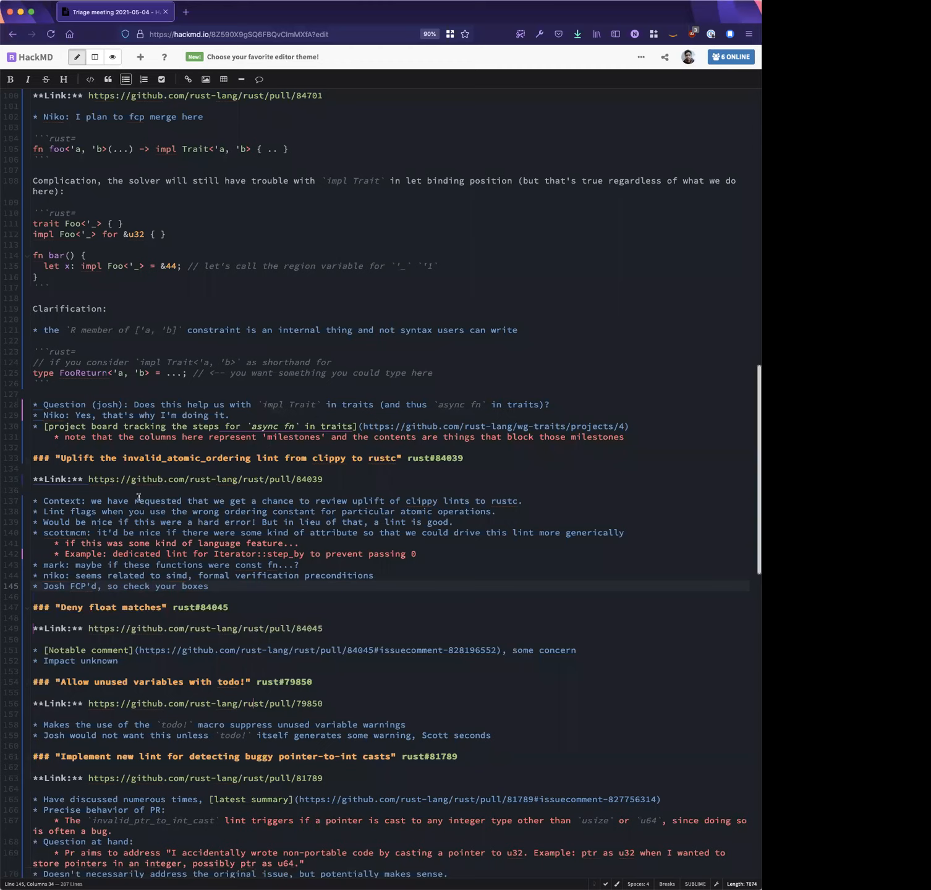
{"action": "left_click_drag", "start_coordinate": [88, 479], "coordinate": [322, 479]}
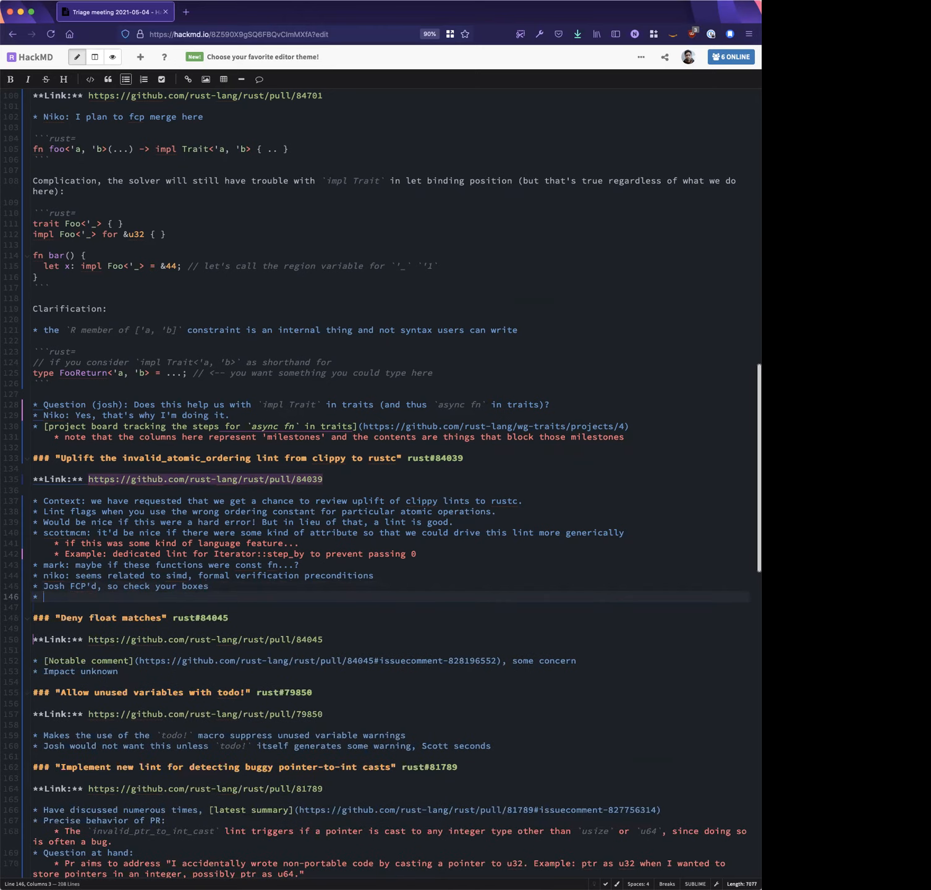
Add Josh's observation about breaking out an inlinable 'prefix' with panic checks, like generic into() helpers
{"action": "type", "text": "dis"}
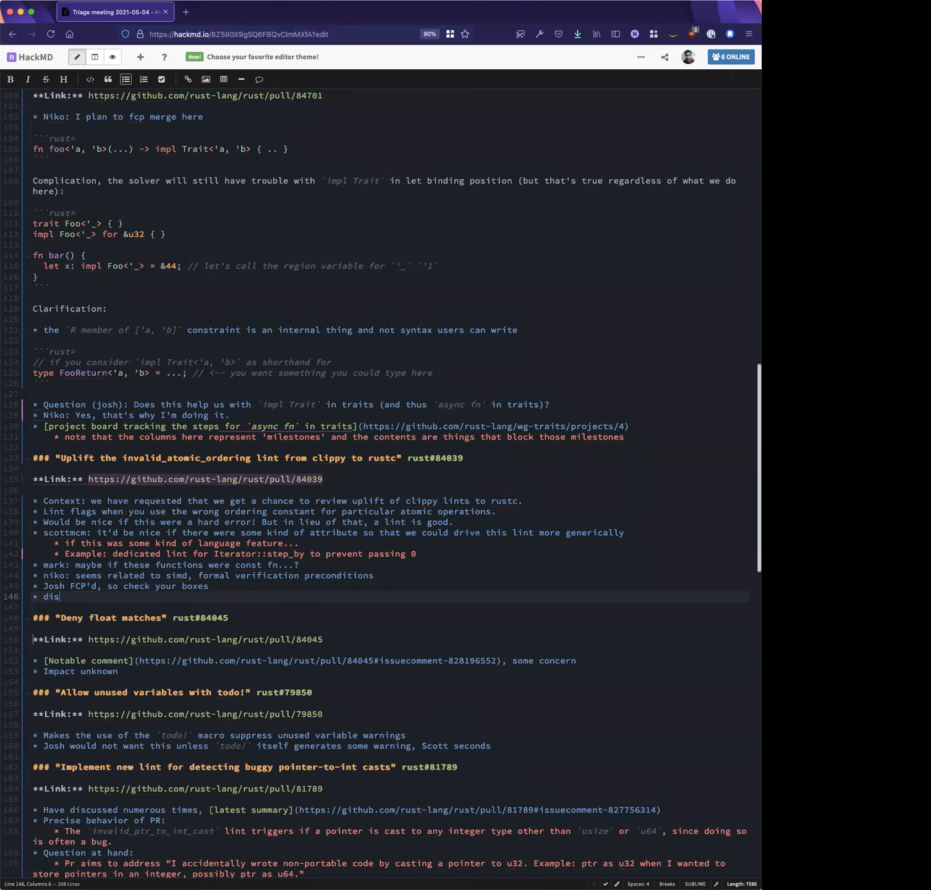
{"action": "type", "text": "observation: t"}
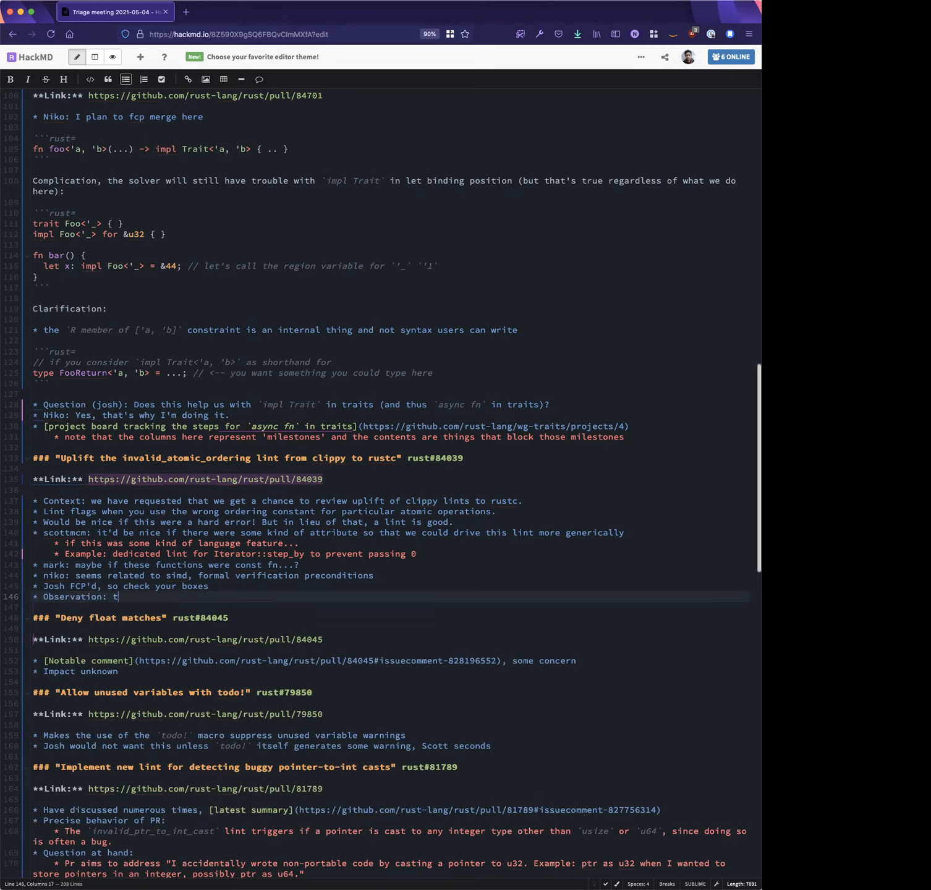
{"action": "key", "text": "Backspace"}
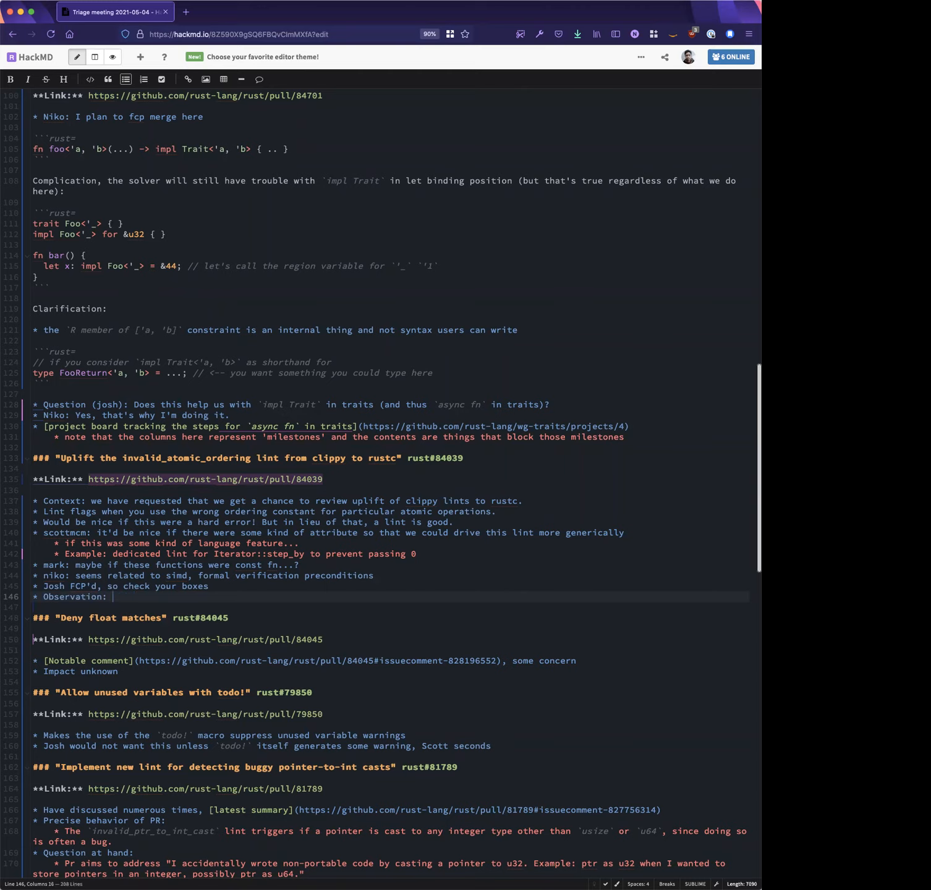
{"action": "type", "text": "it'd be nice to have ability to break"}
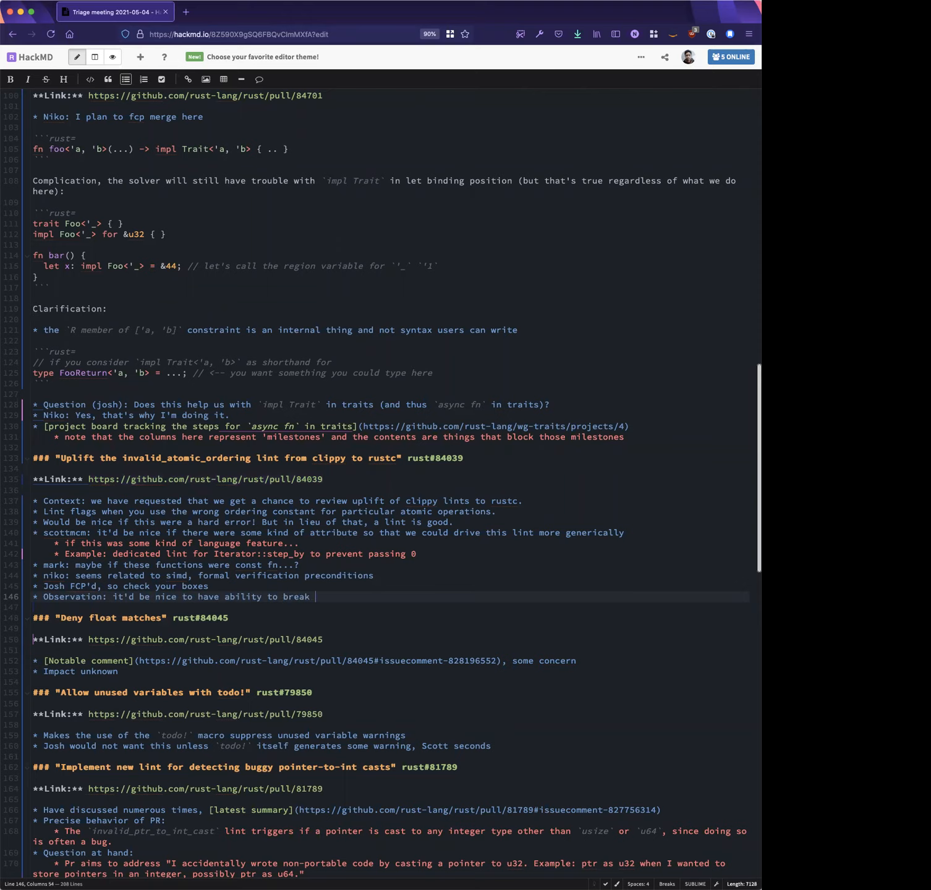
{"action": "type", "text": "out a 'prefix'"}
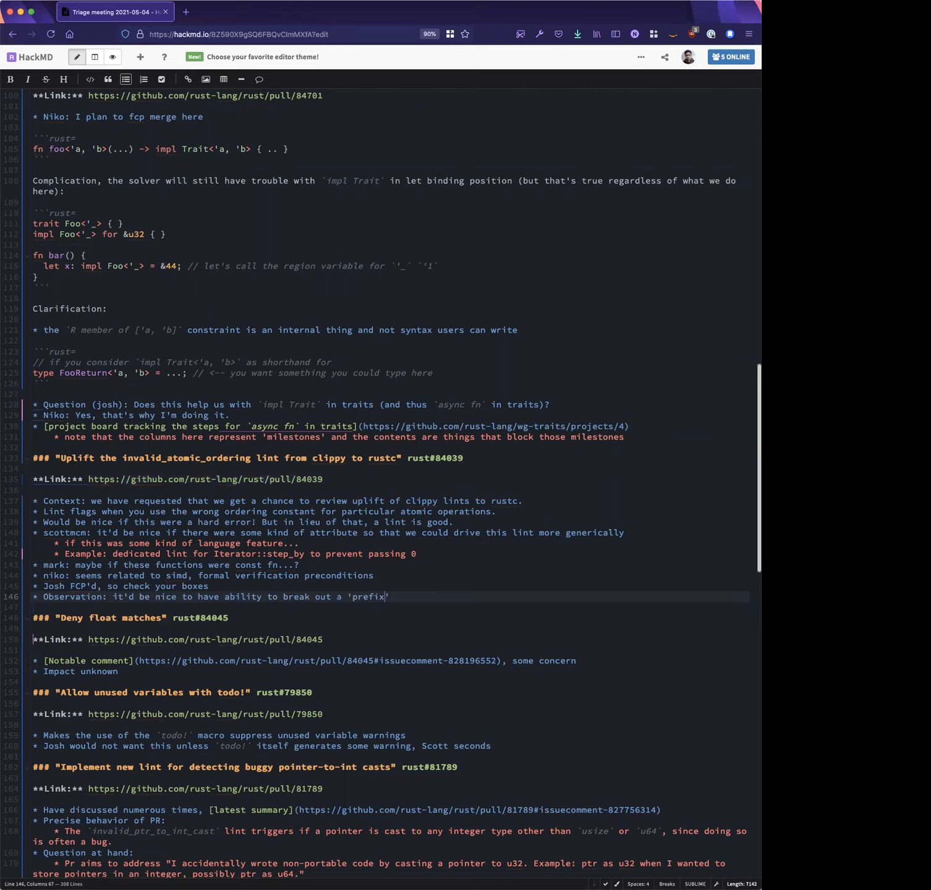
{"action": "type", "text": "(with)"}
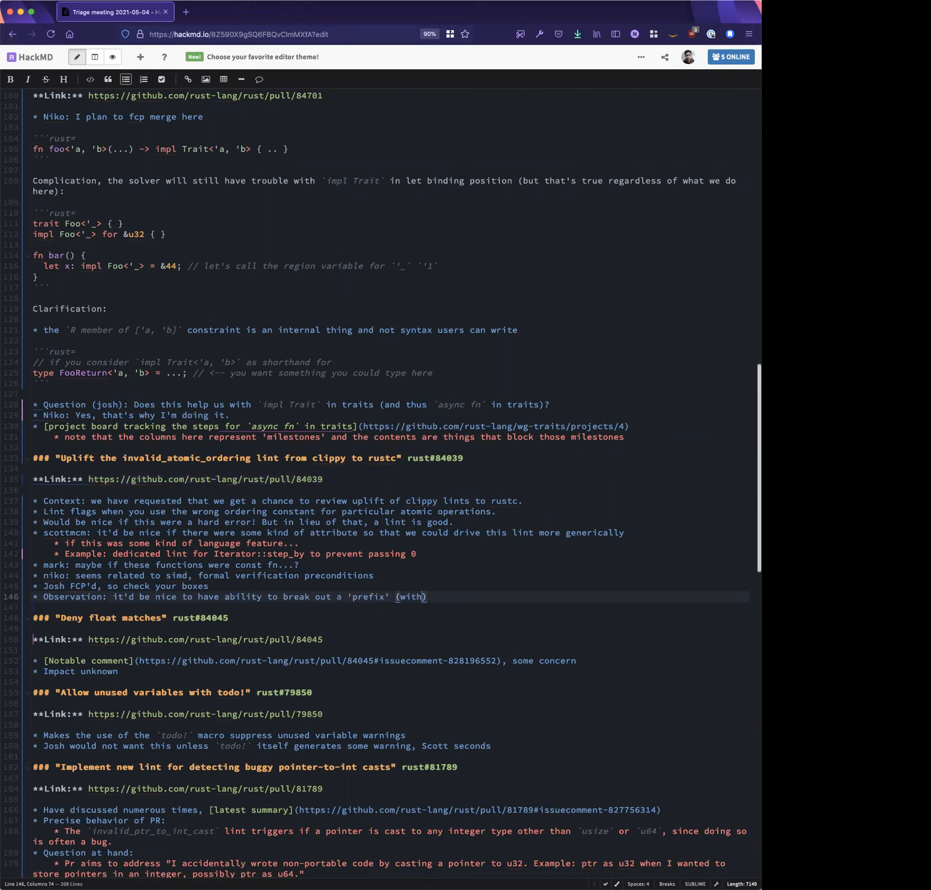
{"action": "type", "text": "the panic checks etc0 that can be inlined and potentially eliminated;"}
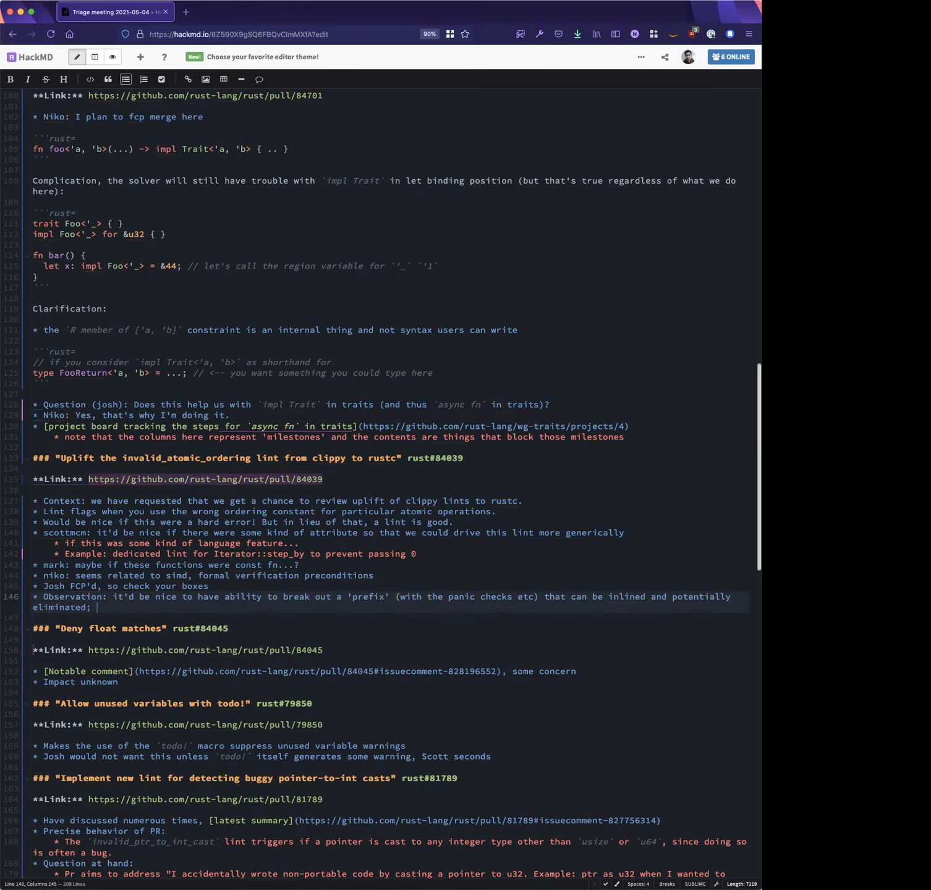
{"action": "type", "text": "similar"}
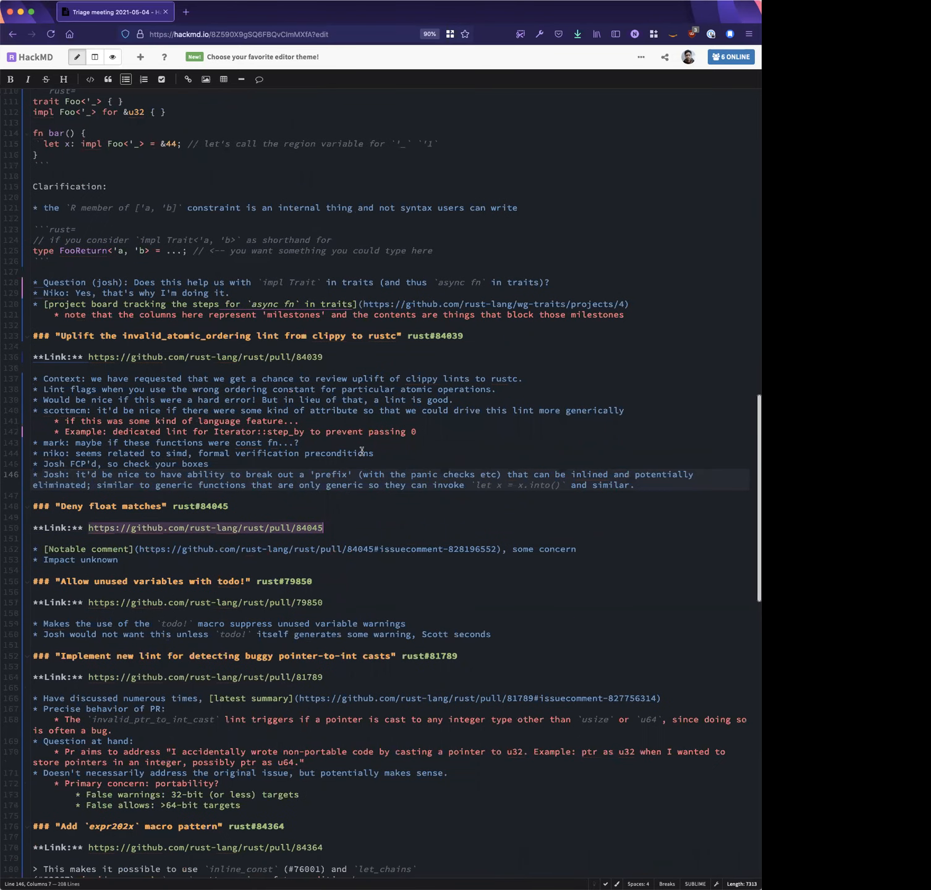
{"action": "mouse_move", "coordinate": [383, 550]}
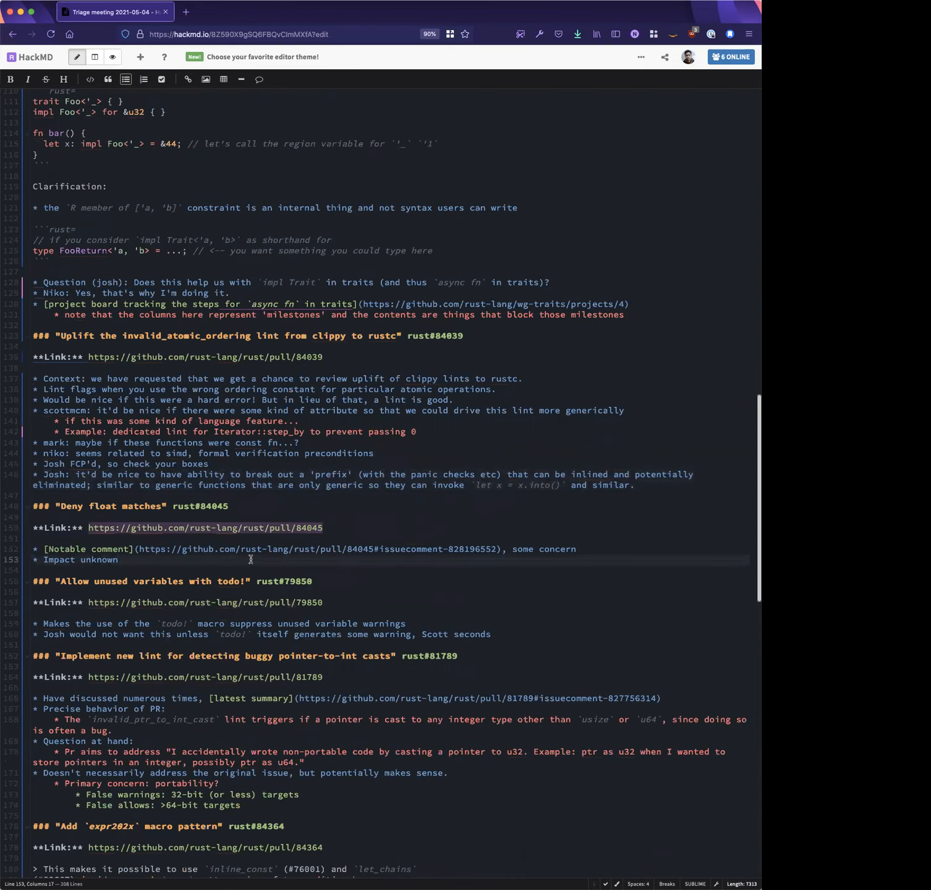
Add a bullet under rust#84045: proposes to upgrade the float-literal pattern warning to deny
{"action": "scroll", "scroll_direction": "down", "scroll_amount": 3}
{"action": "type", "text": "* Propos"}
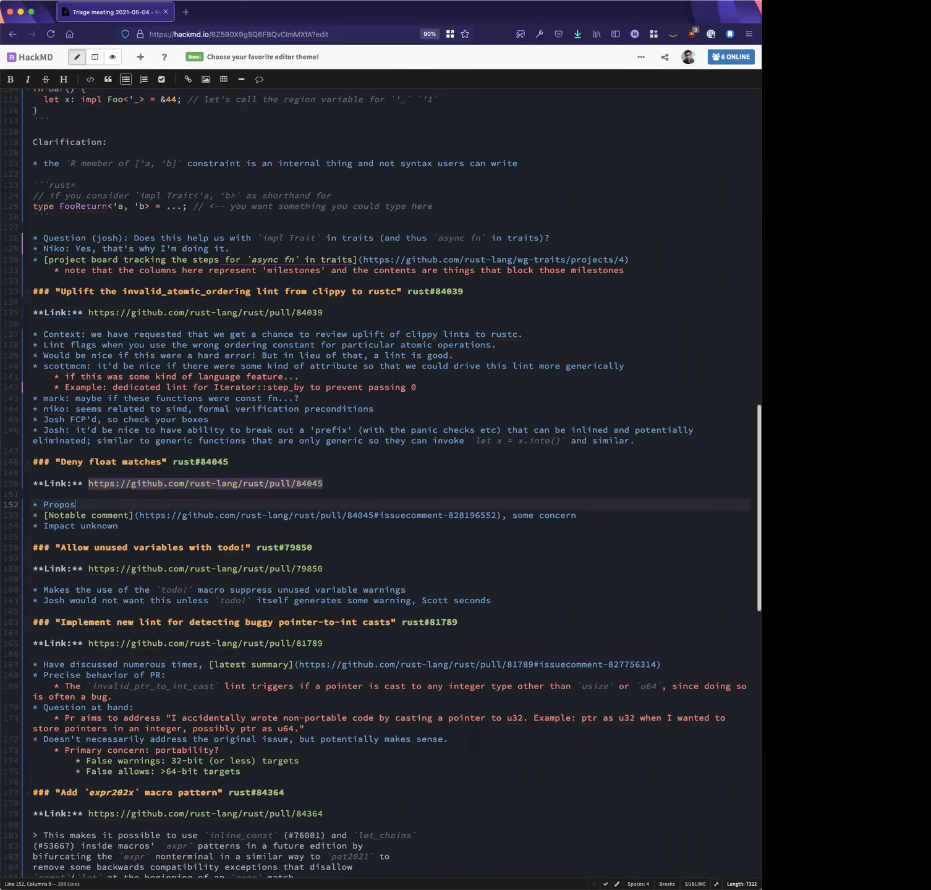
{"action": "type", "text": "es to upgrade the wari"}
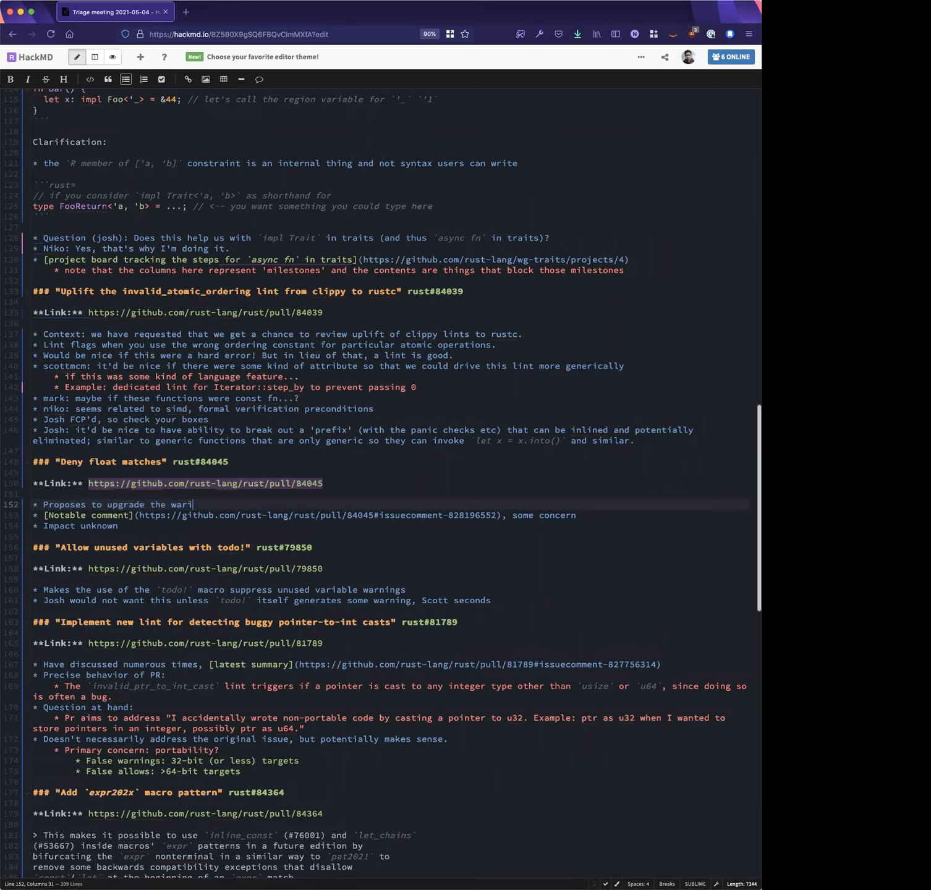
{"action": "type", "text": "n"}
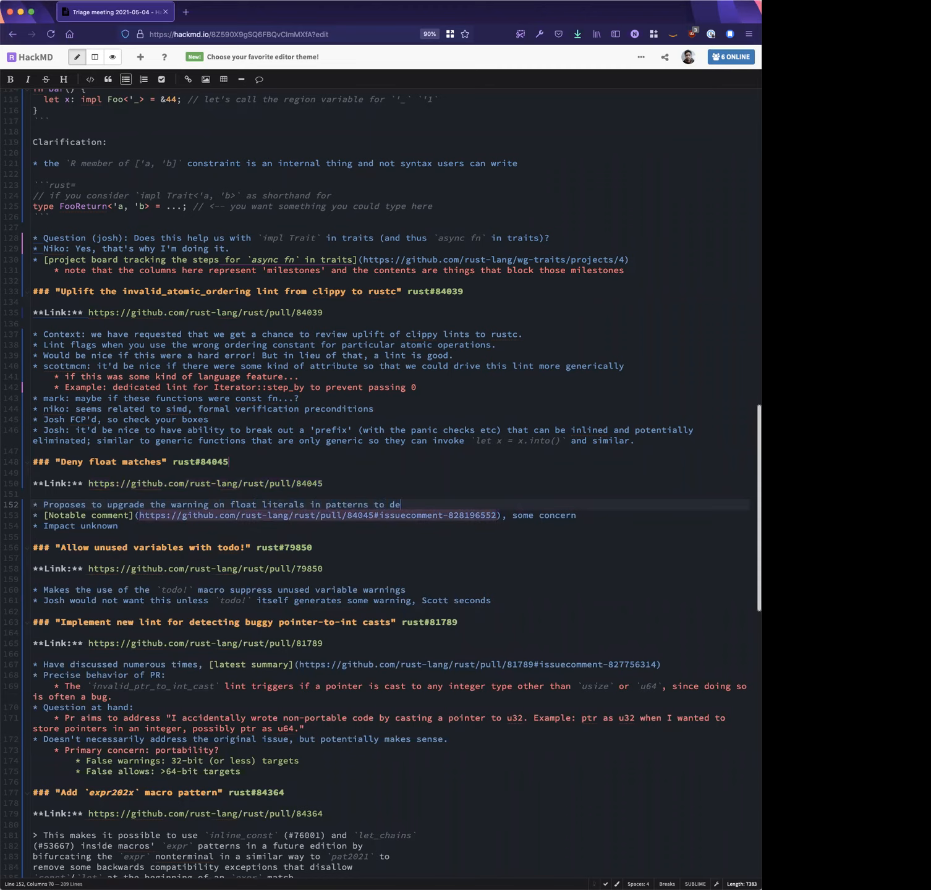
{"action": "type", "text": "ny"}
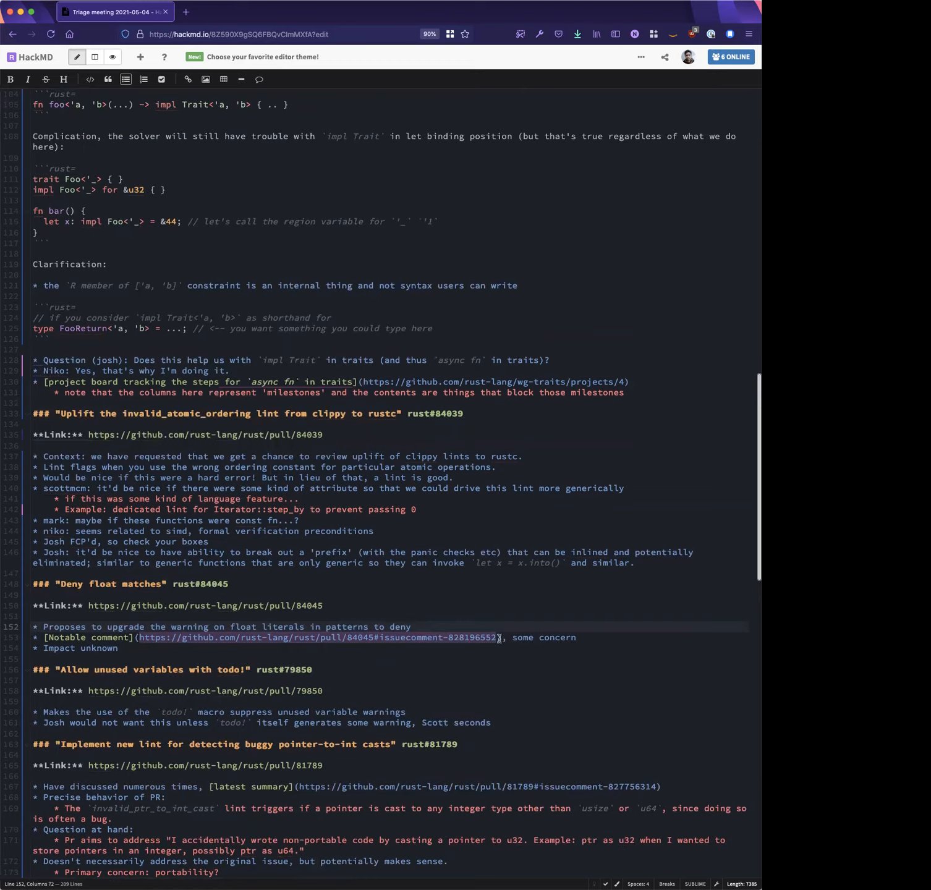
{"action": "mouse_move", "coordinate": [473, 624]}
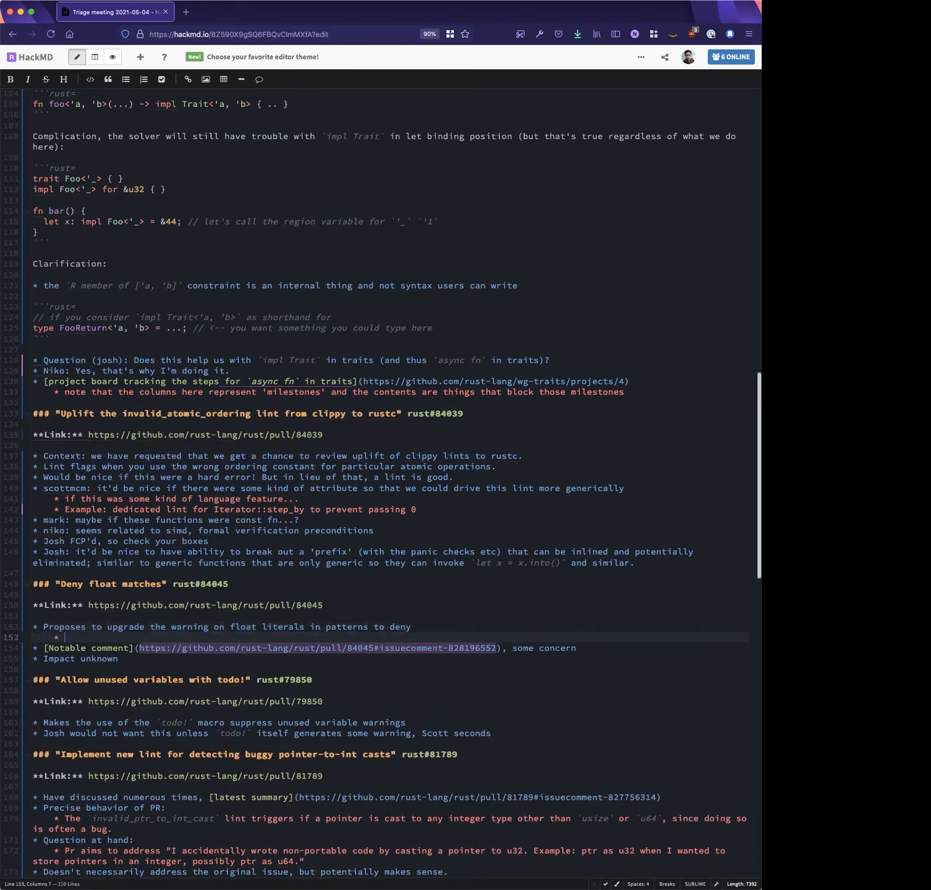
Note the warning's motivation: NaN and what constants in matches mean
{"action": "type", "text": "motivation for the warning:"}
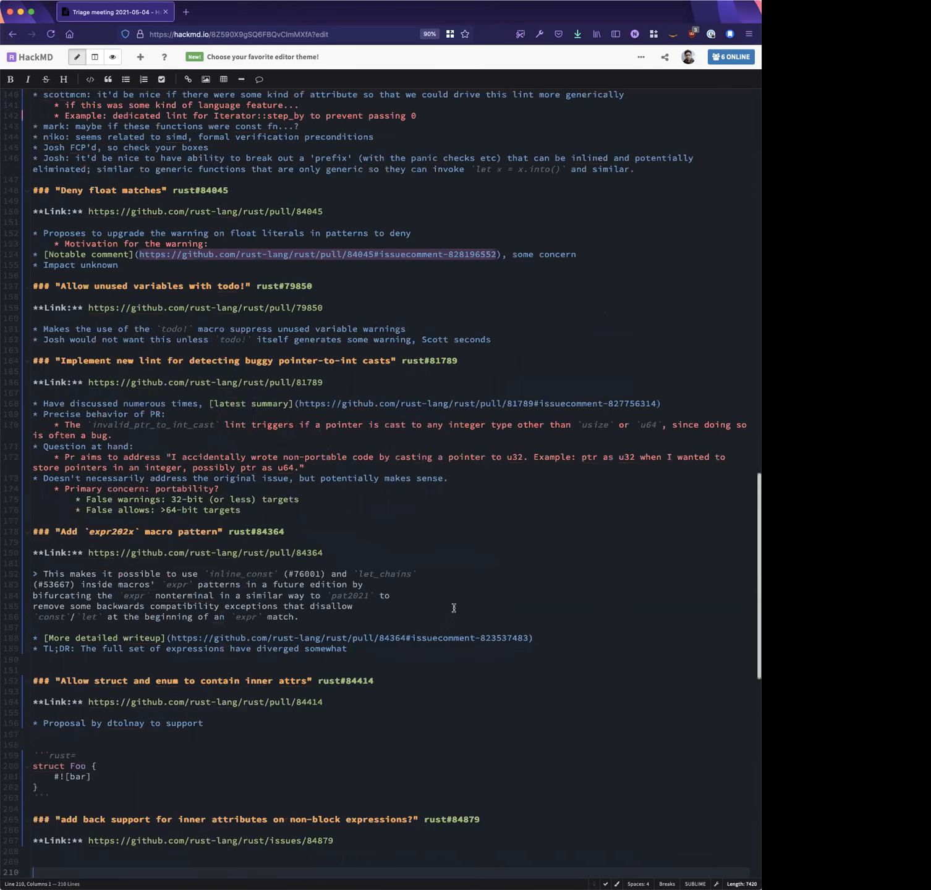
{"action": "type", "text": "N"}
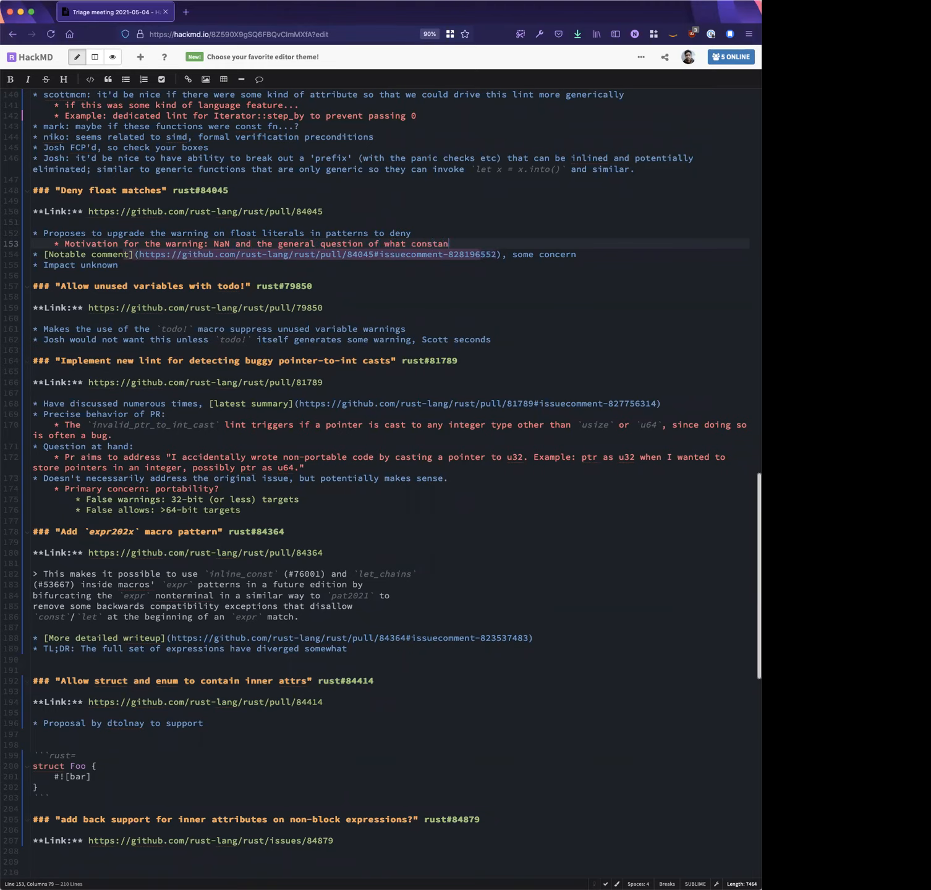
{"action": "type", "text": "ts in matches mean"}
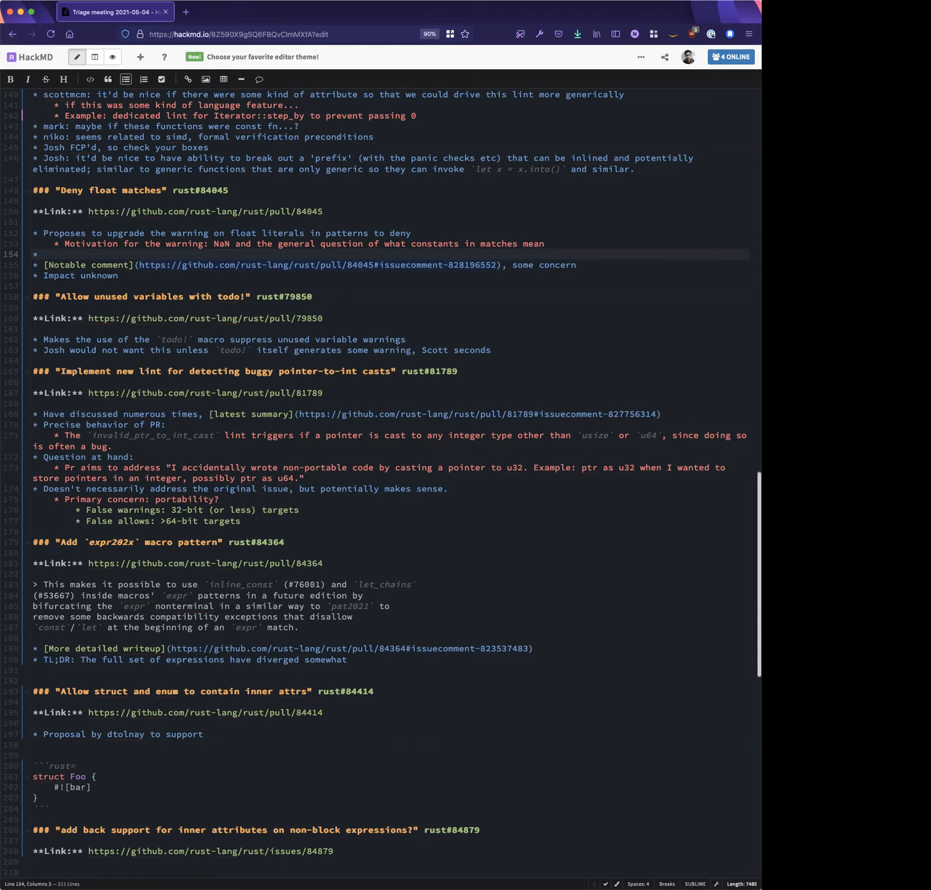
Note the future-incompat work, which cargo has not made progress on yet
{"action": "type", "text": "This is in future-incompat: the future-incompat work in c"}
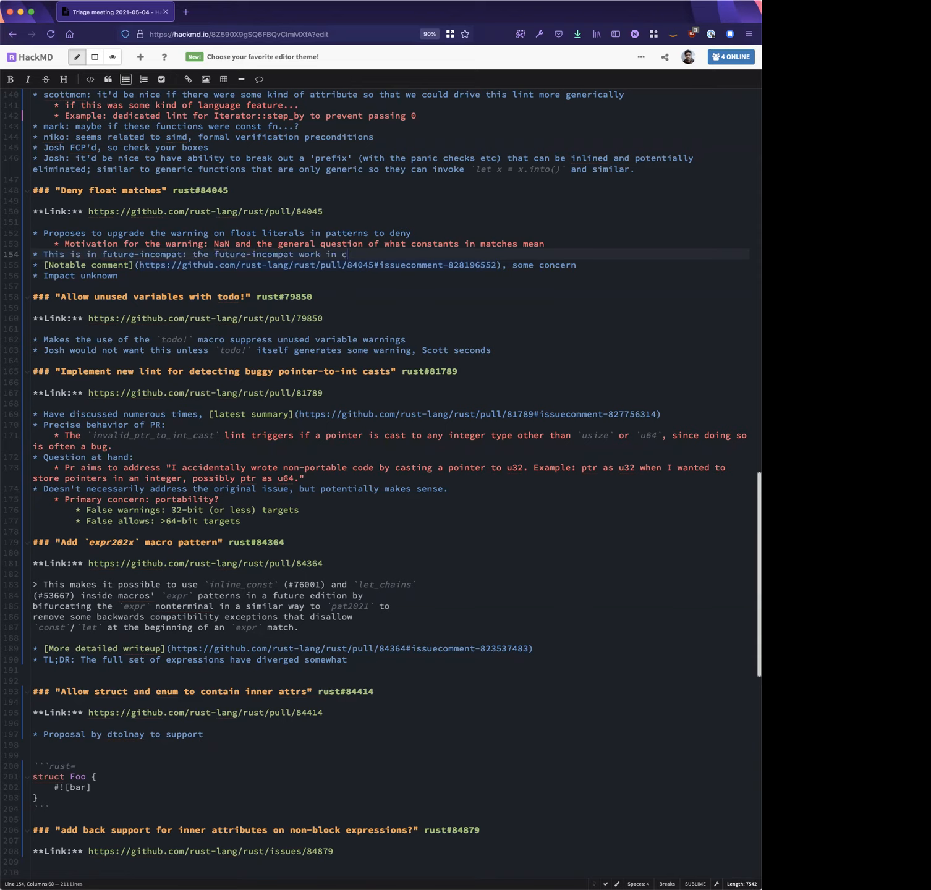
{"action": "type", "text": "argo has not"}
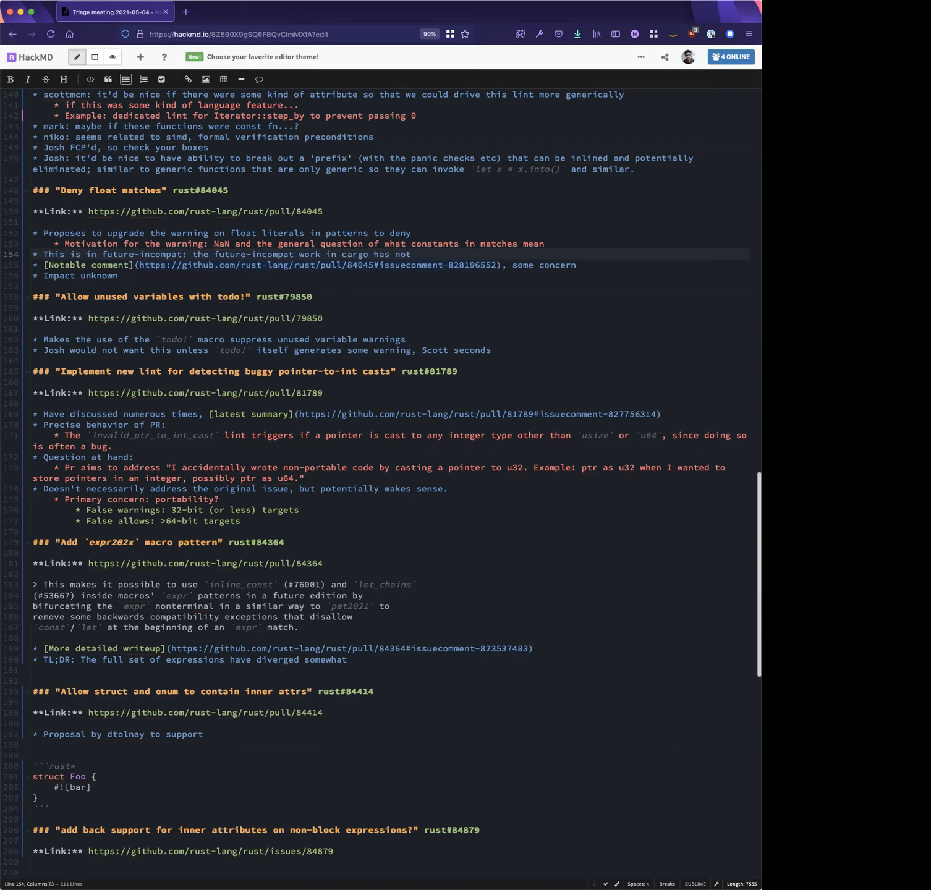
{"action": "type", "text": "made prog"}
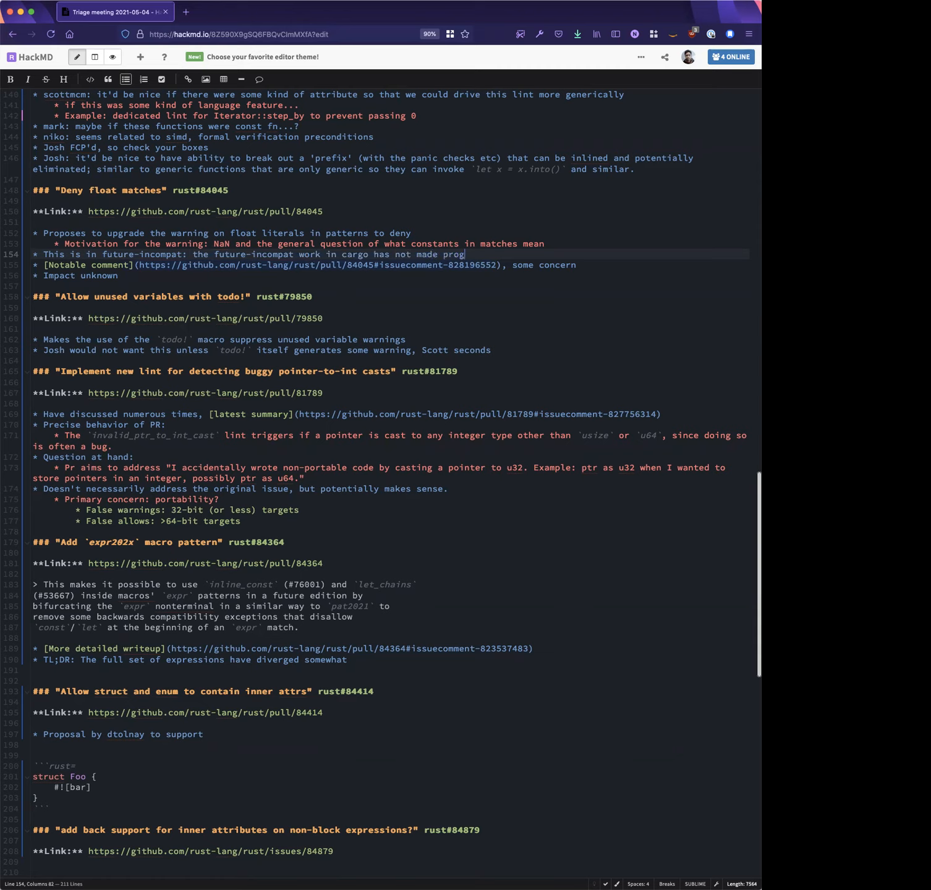
{"action": "type", "text": "ress yet, but w were blocking on that"}
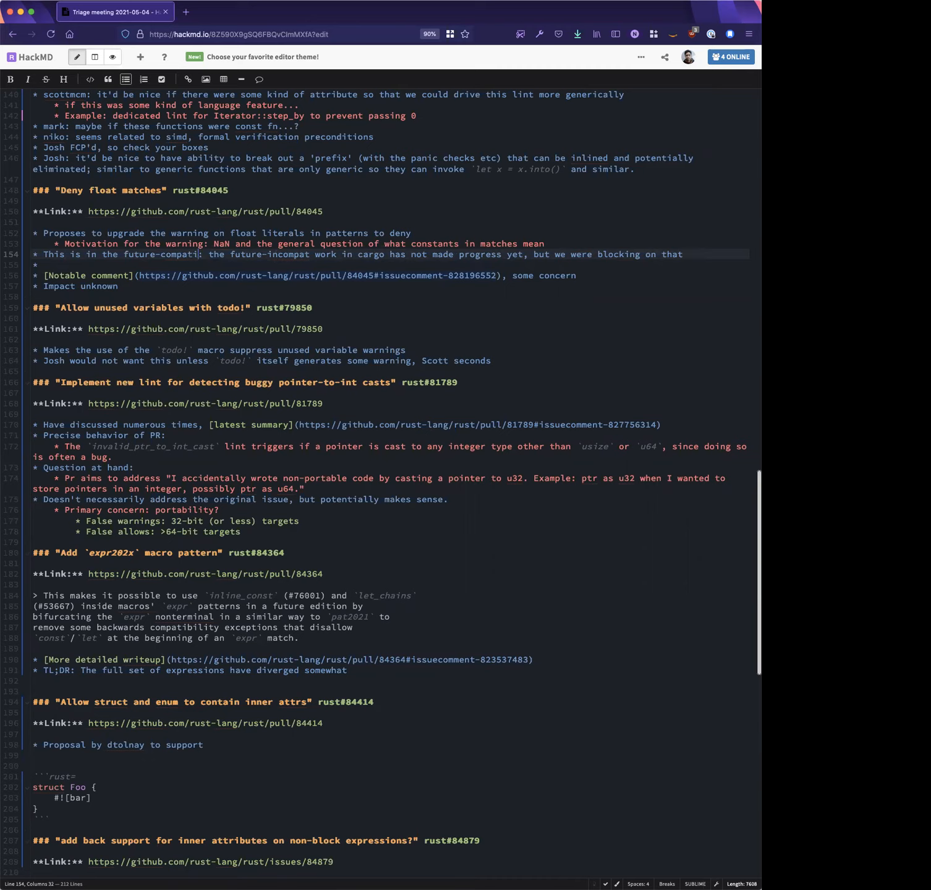
Add Josh's bullet about his hesitation to make it a hard error in the future
{"action": "type", "text": "jos"}
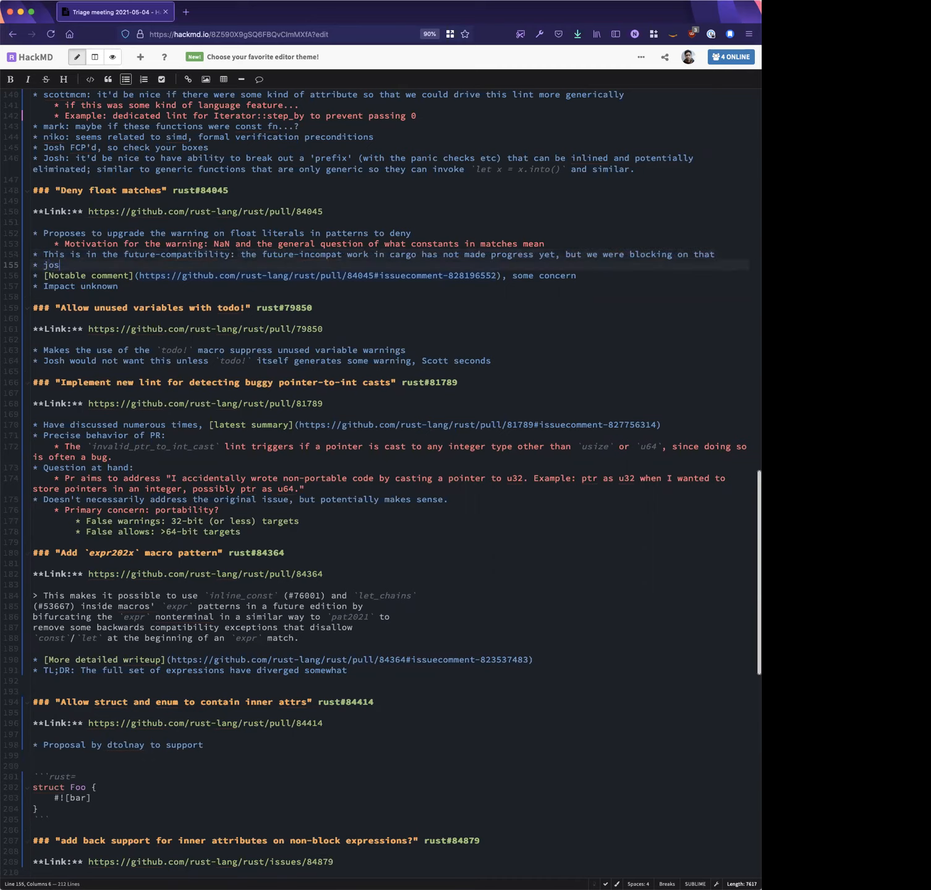
{"action": "type", "text": "h;"}
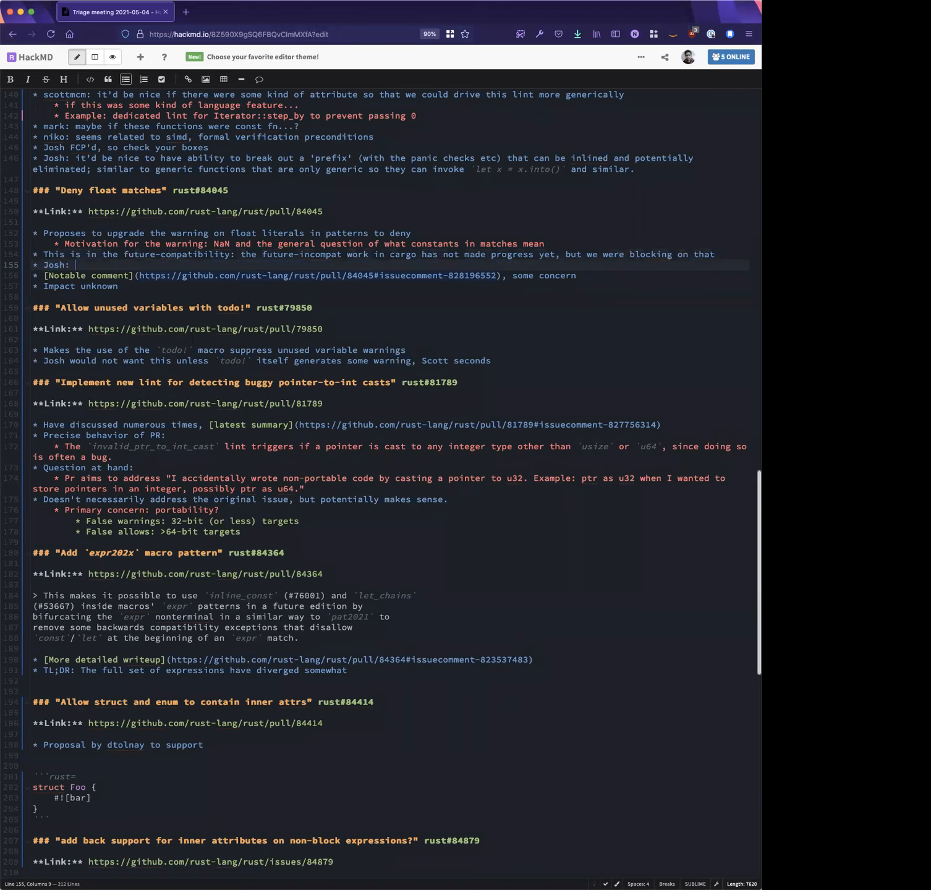
{"action": "type", "text": "I feel this could be deny, but I have hes"}
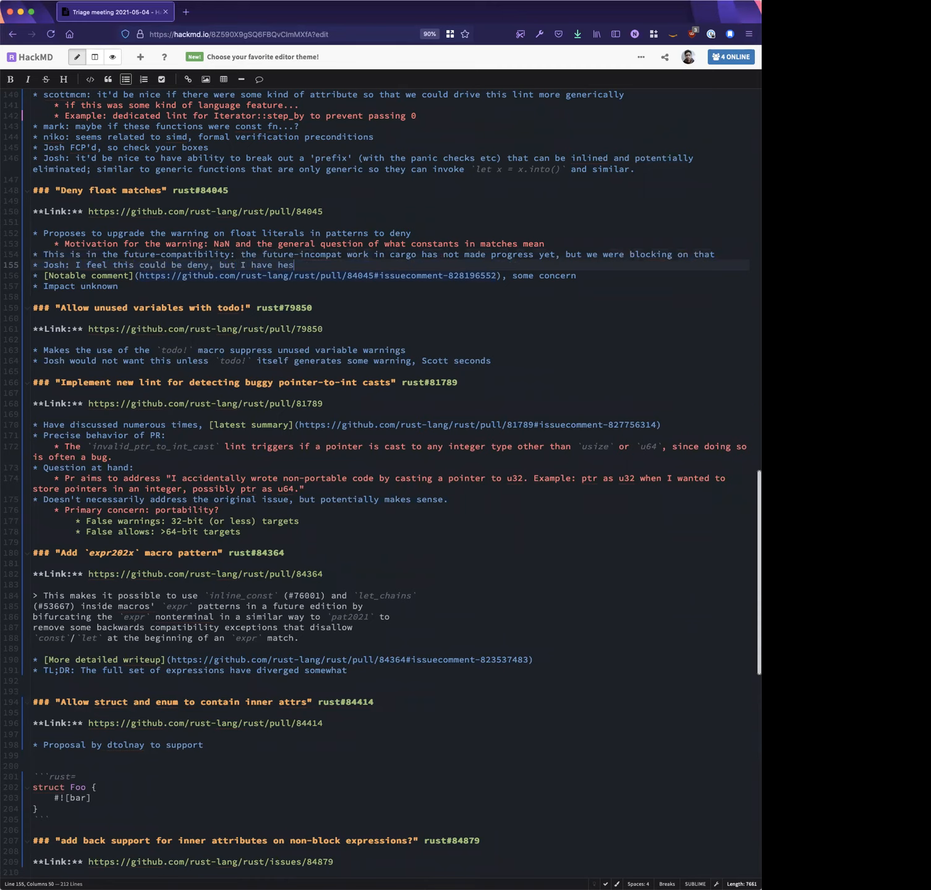
{"action": "type", "text": "itation"}
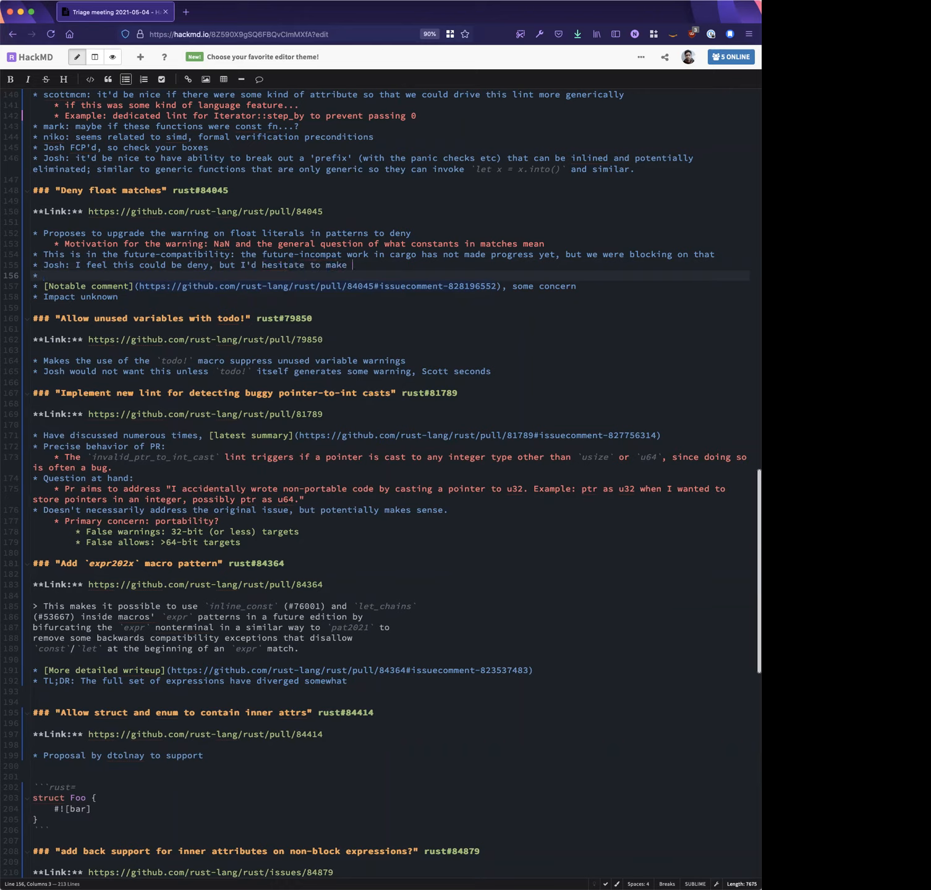
{"action": "type", "text": "it a hard error in the future (so future-incompa"}
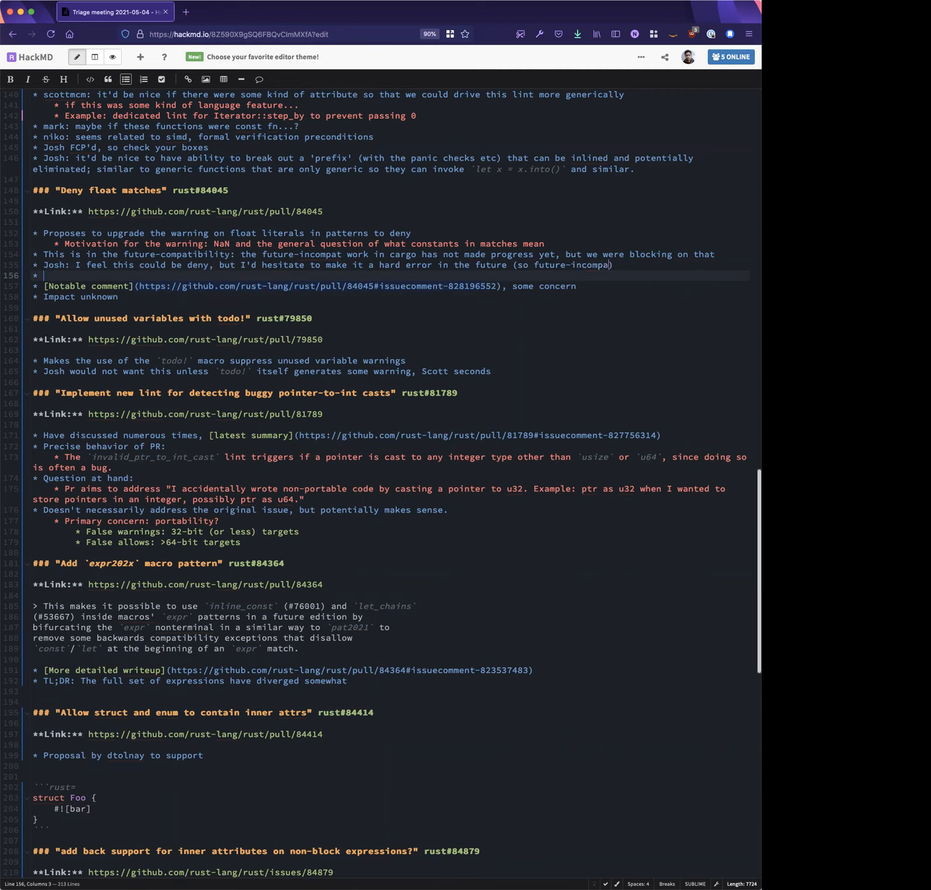
{"action": "type", "text": "t"}
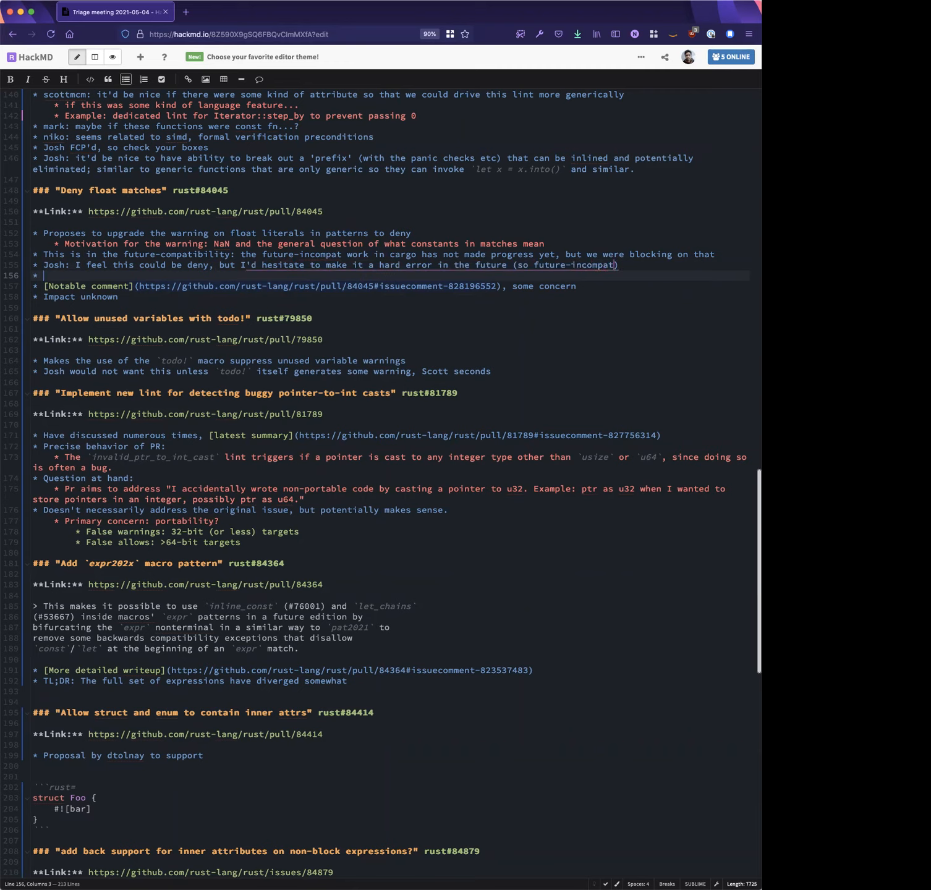
Add Niko's bullet wanting to settle the story around structural equality
{"action": "type", "text": "Niko:"}
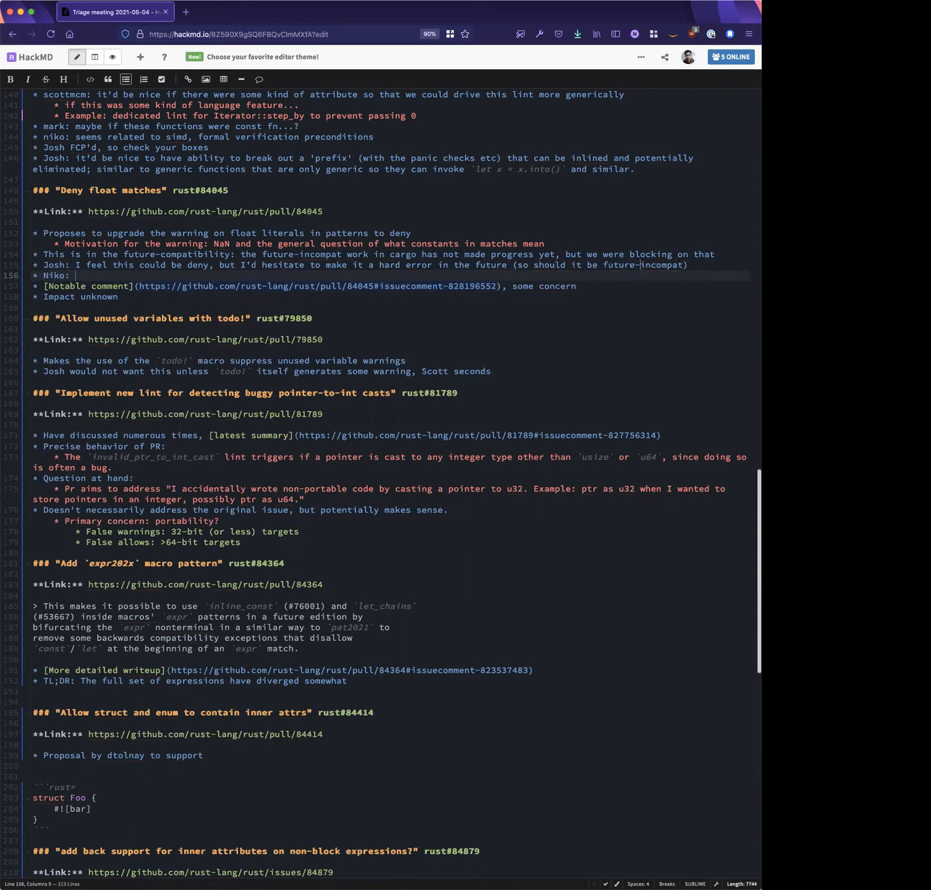
{"action": "type", "text": "?"}
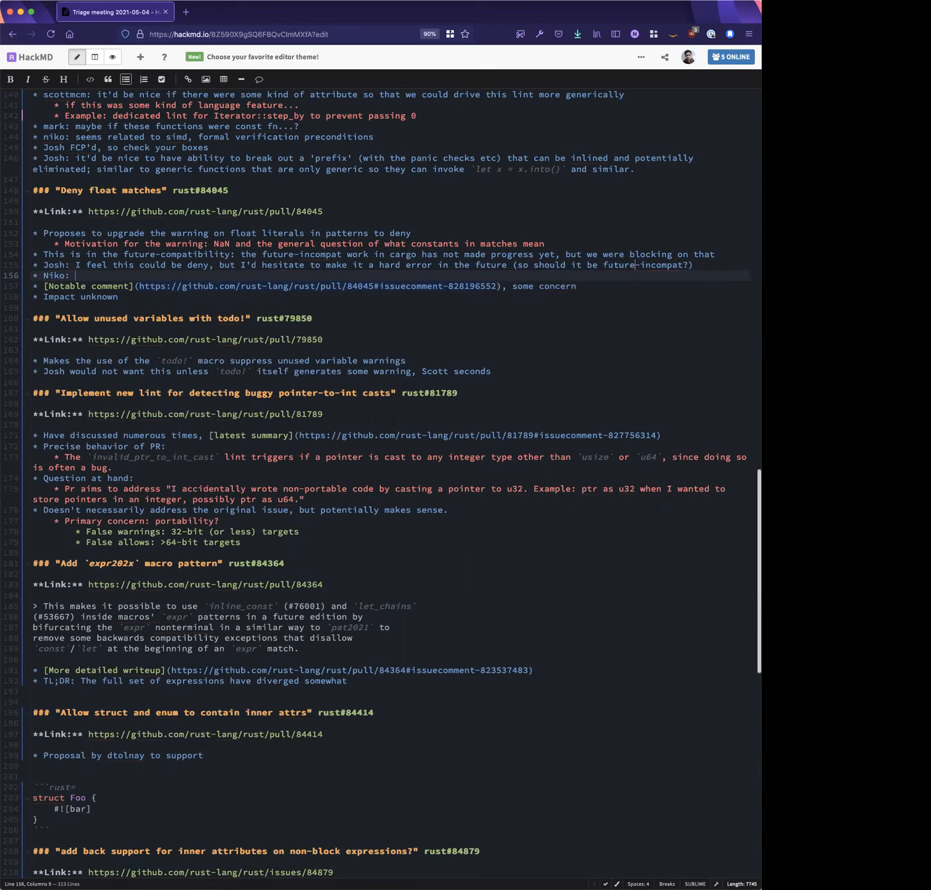
{"action": "type", "text": "which"}
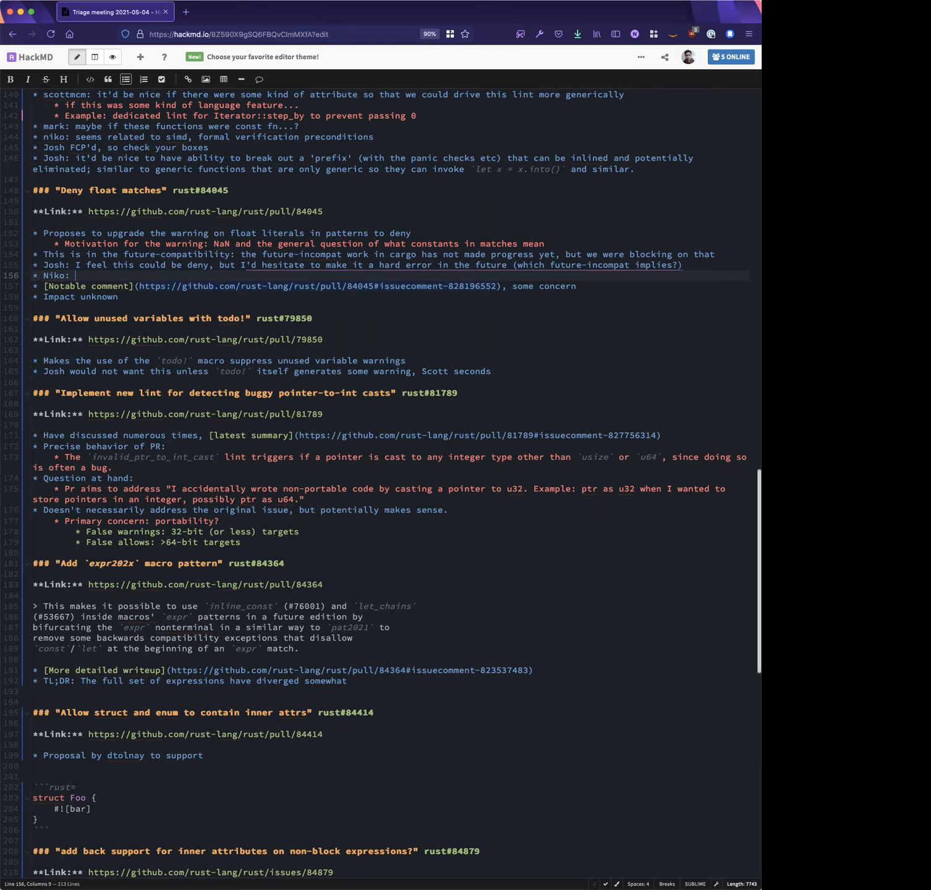
{"action": "type", "text": "I wou"}
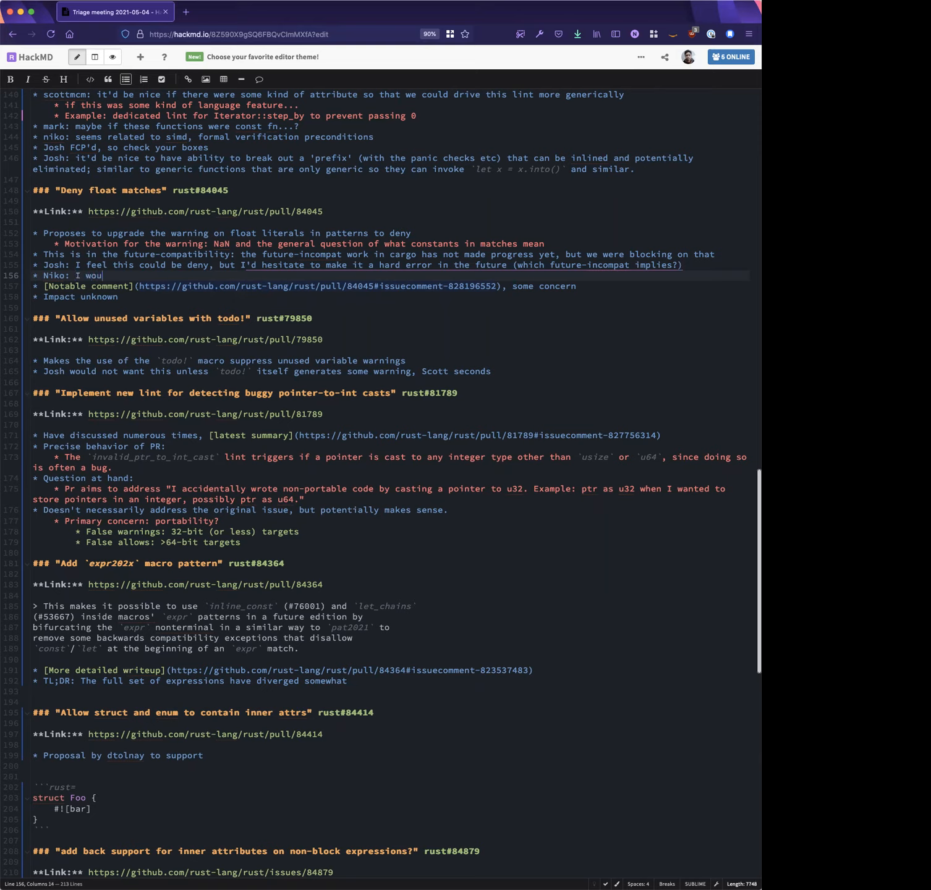
{"action": "type", "text": "ld like to settle"}
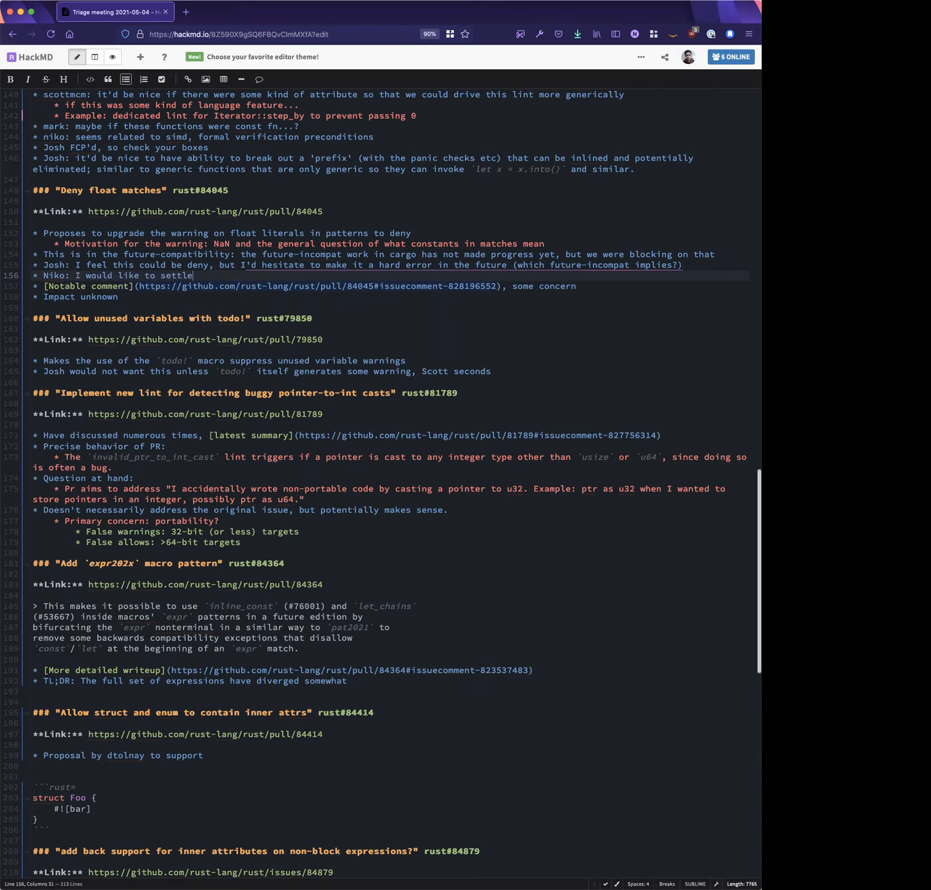
{"action": "type", "text": "the story around structural equality"}
{"action": "type", "text": "// Test case:"}
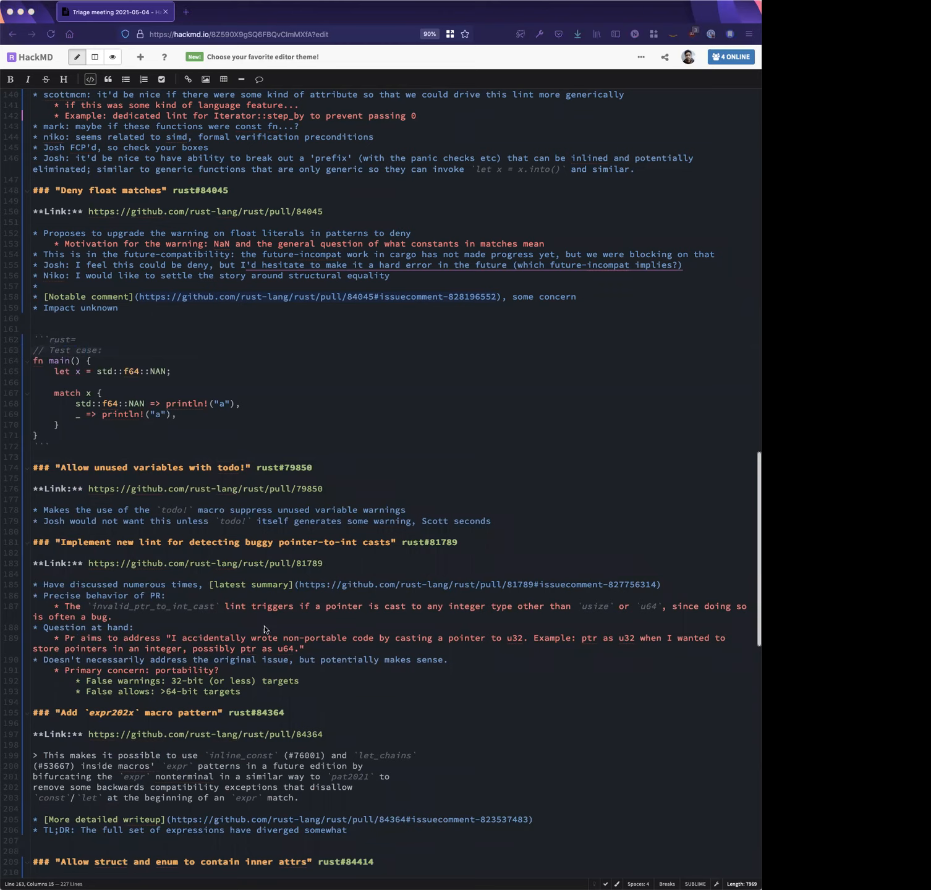
Make the fallback println! print "b" and append 'outputs b' to the test-case comment
{"action": "type", "text": "b"}
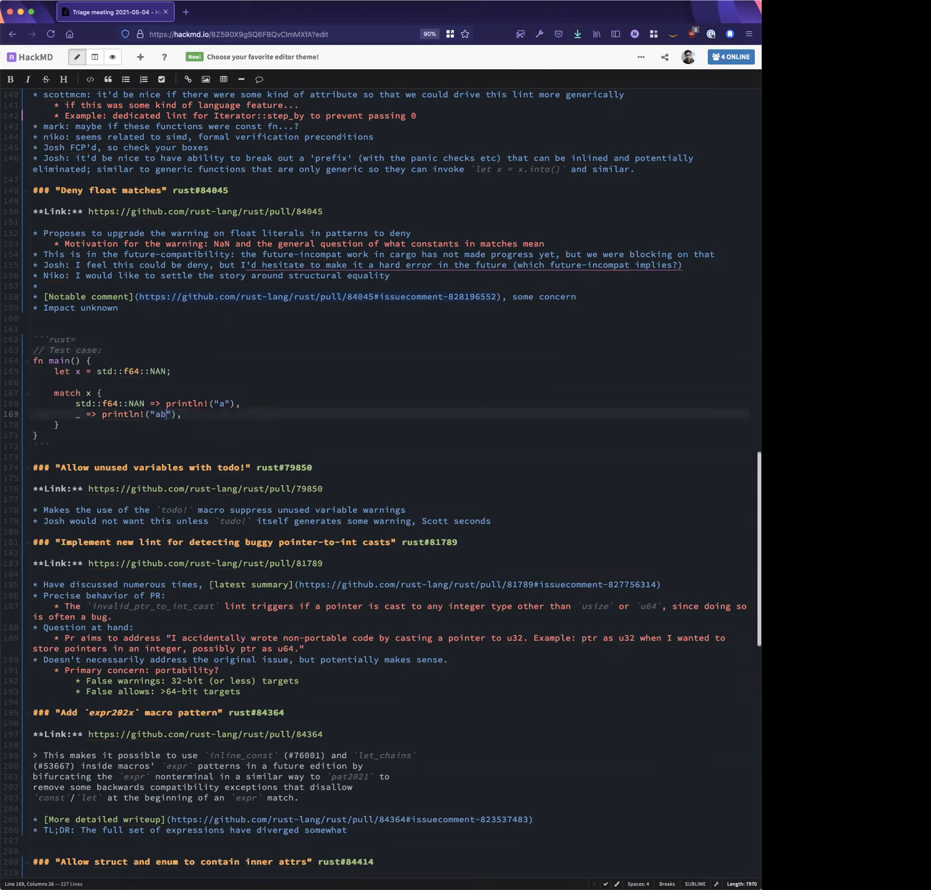
{"action": "key", "text": "Backspace"}
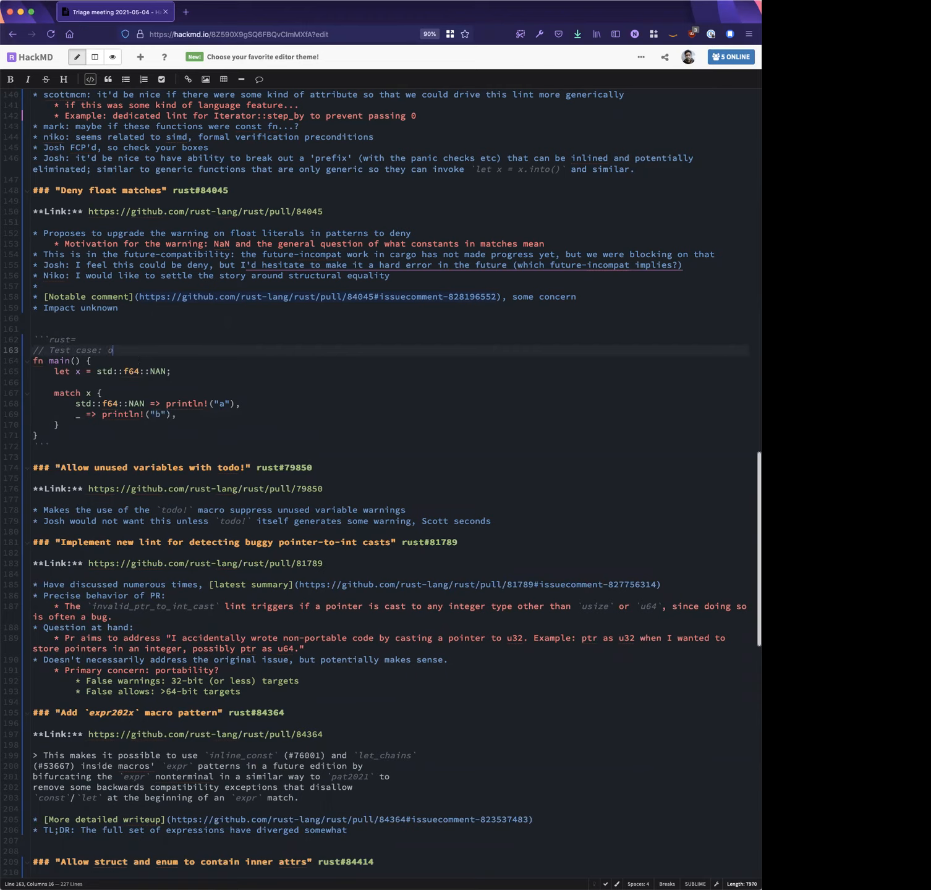
{"action": "type", "text": "utputs b"}
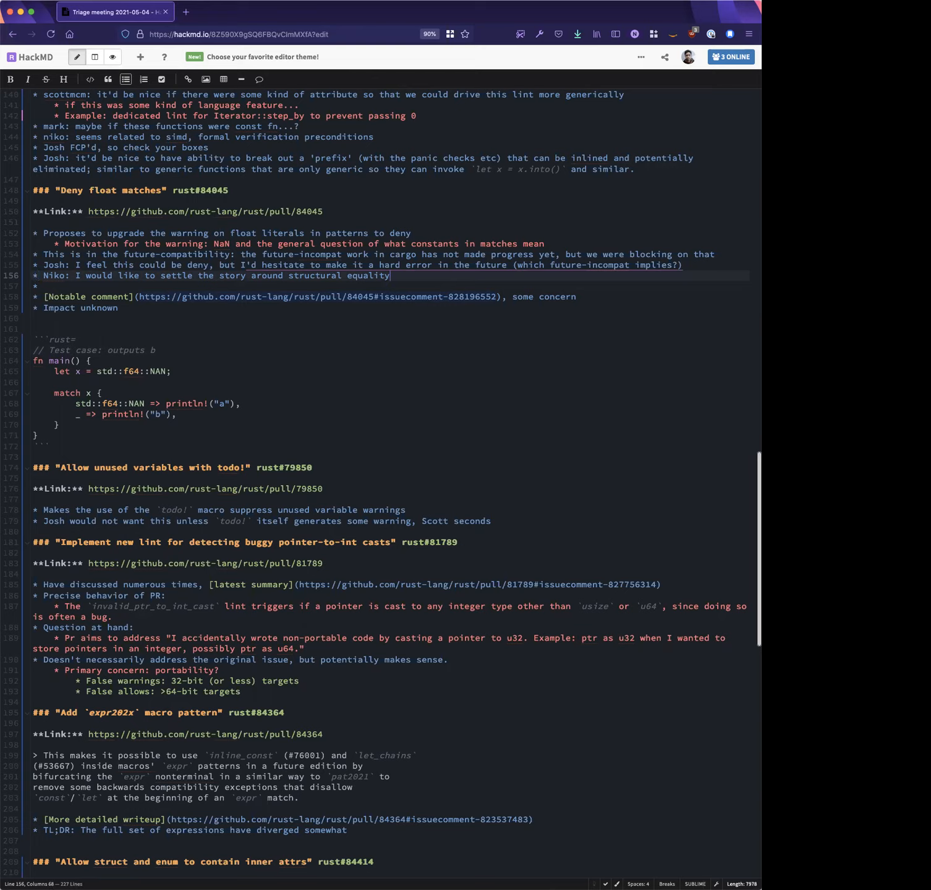
End Niko's note with a period and add Scott's bullet: keep it a warning until there's a plan
{"action": "type", "text": ","}
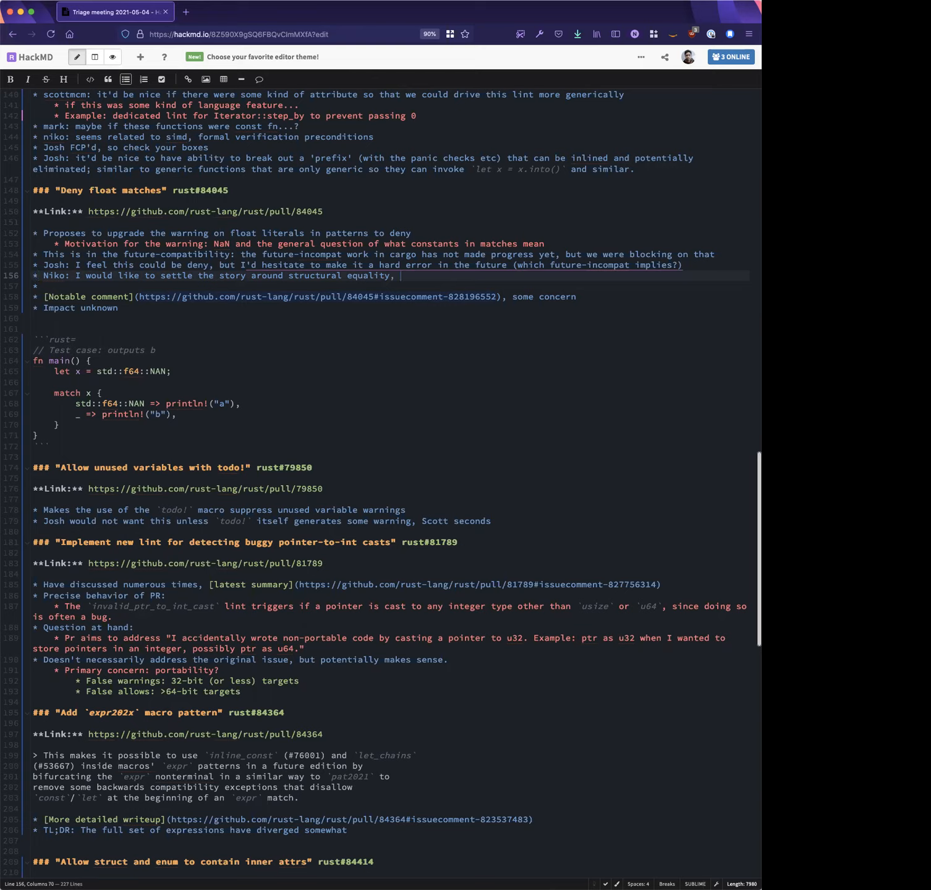
{"action": "type", "text": "S"}
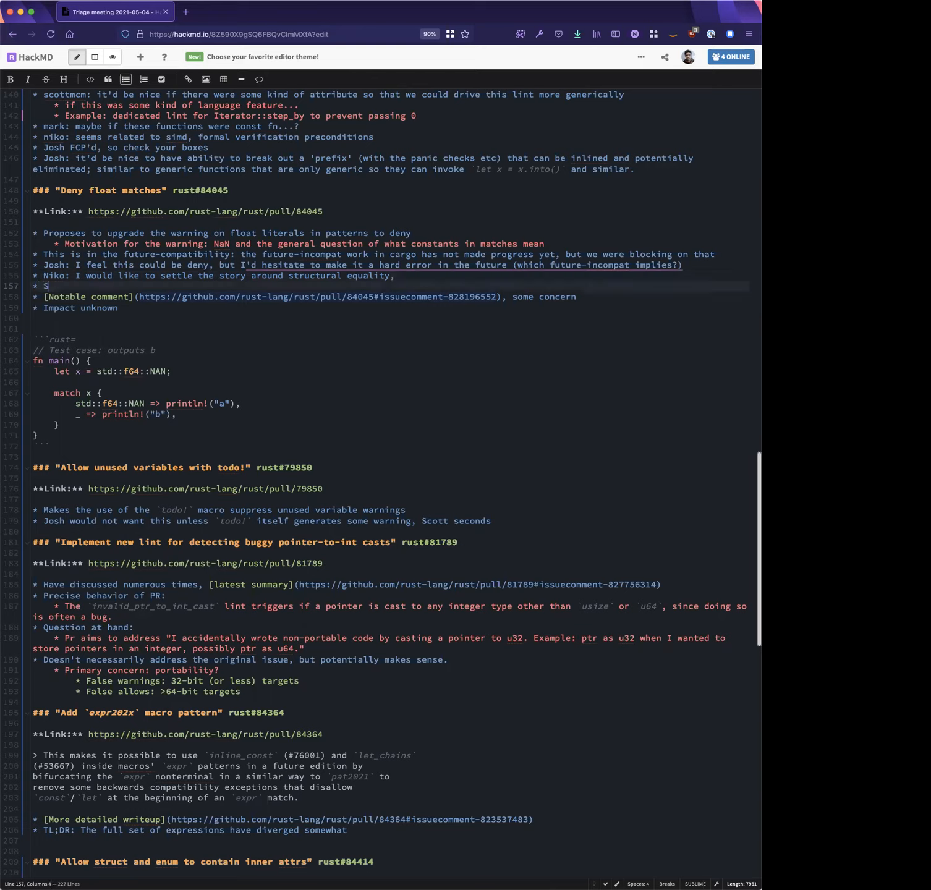
{"action": "type", "text": "cott: I feel like this should stay a"}
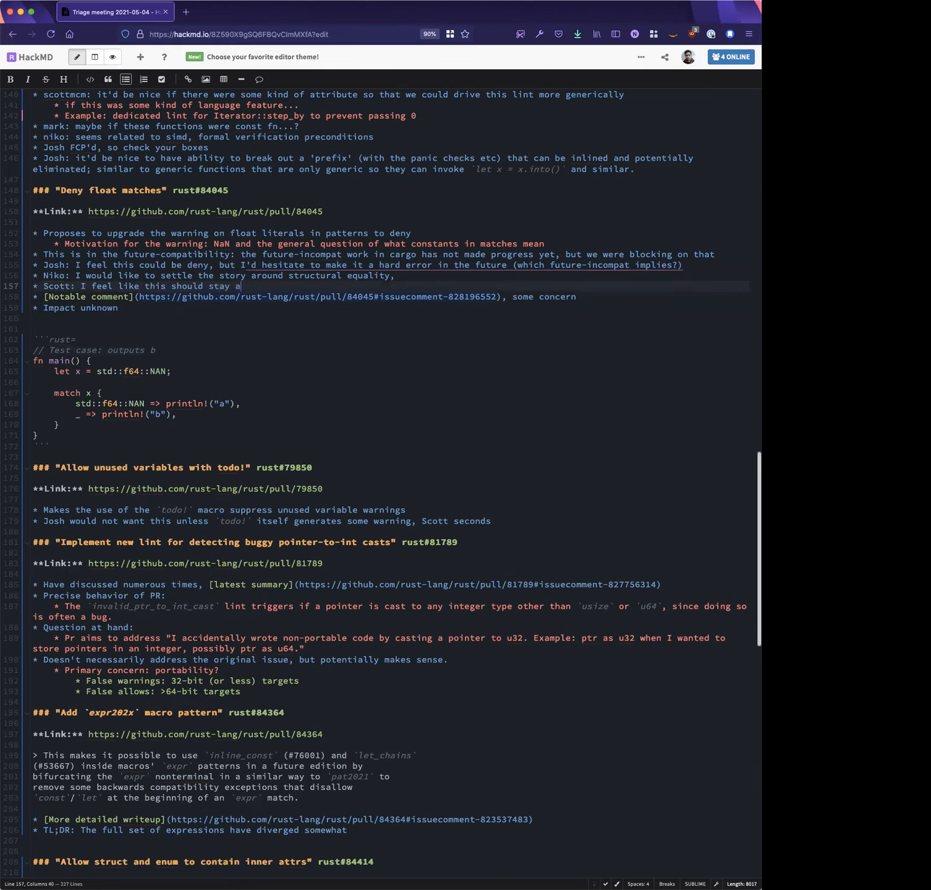
{"action": "type", "text": "warning until we ha"}
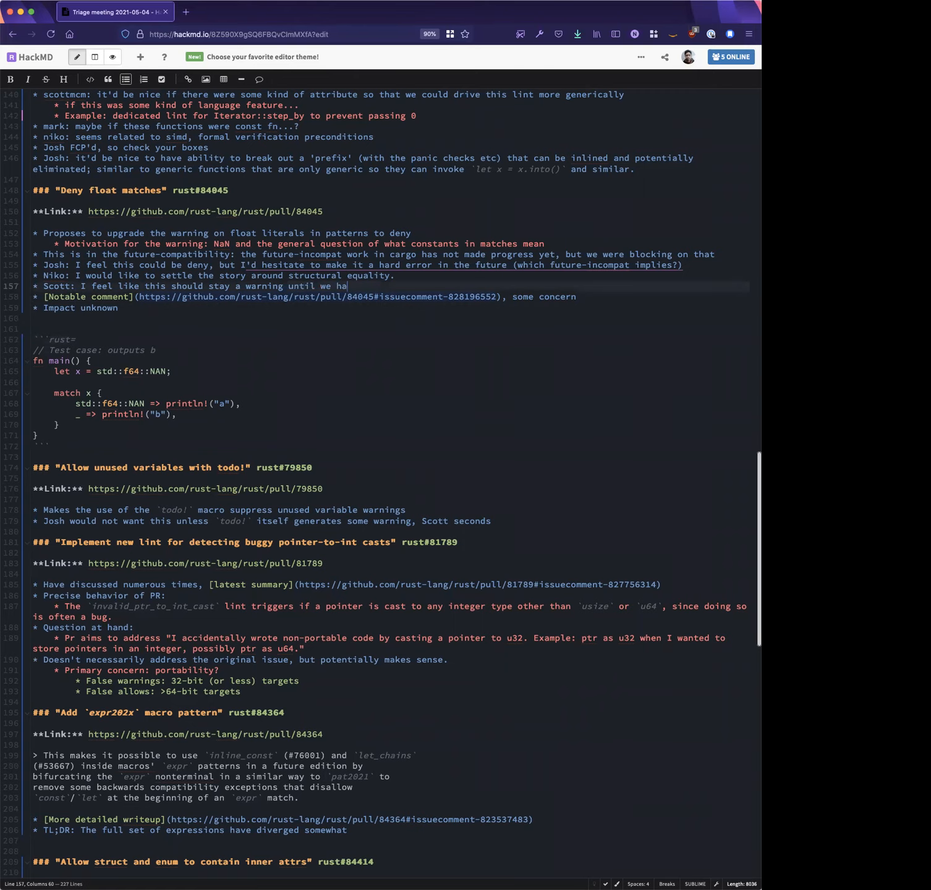
{"action": "type", "text": "ve a plan"}
{"action": "left_click", "coordinate": [391, 329]}
{"action": "type", "text": "["}
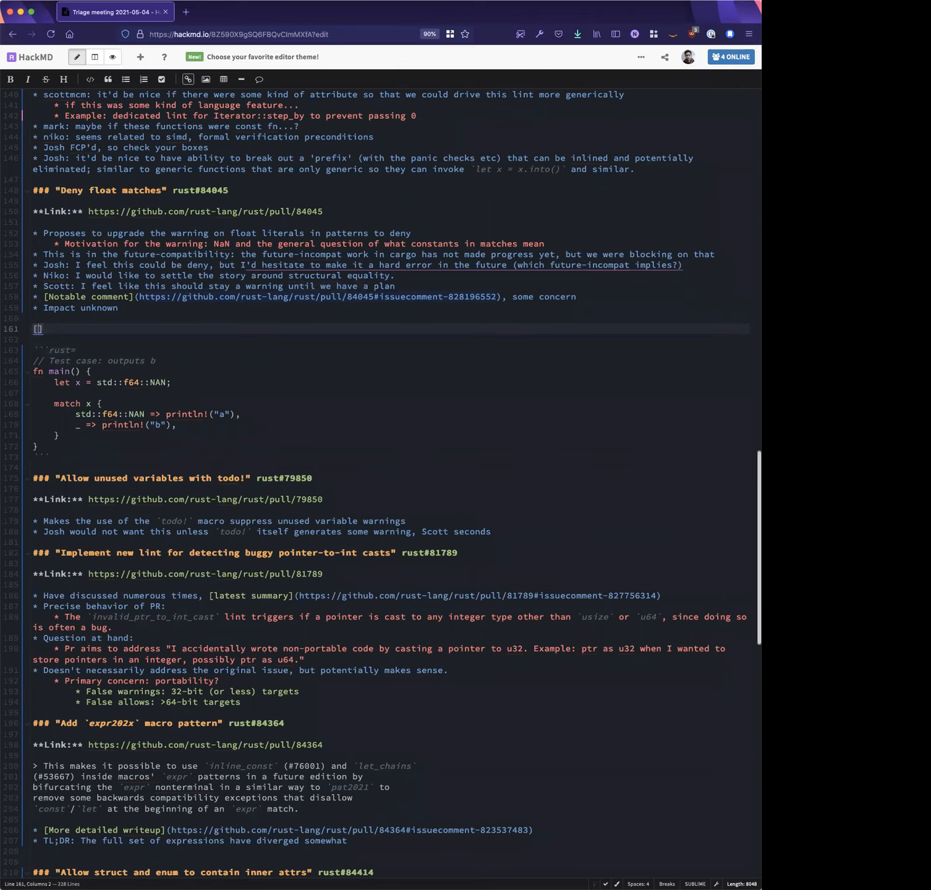
Add a Playground link before the NaN test case and start Niko's 'I generally agree, though' reply
{"action": "type", "text": "Playground"}
{"action": "type", "text": "* Niko: I generally agree, though"}
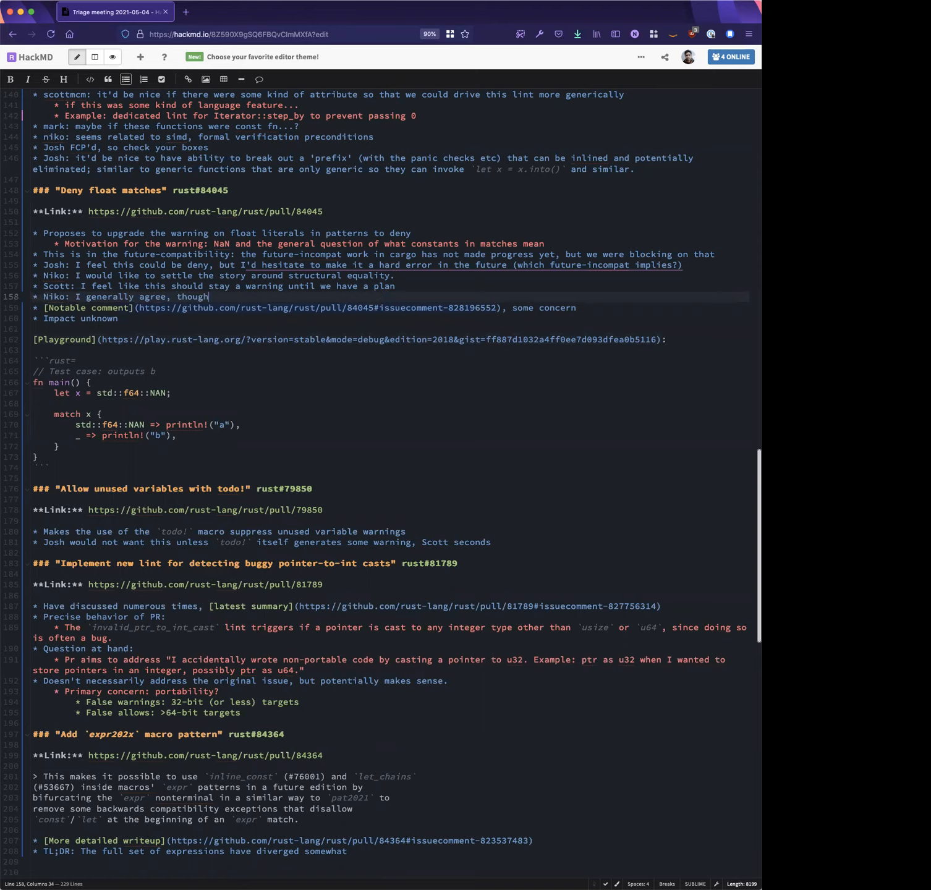
Finish Niko's reply: matching on constants isn't equivalent to ==, we'll wind up with a plan
{"action": "key", "text": "Backspace"}
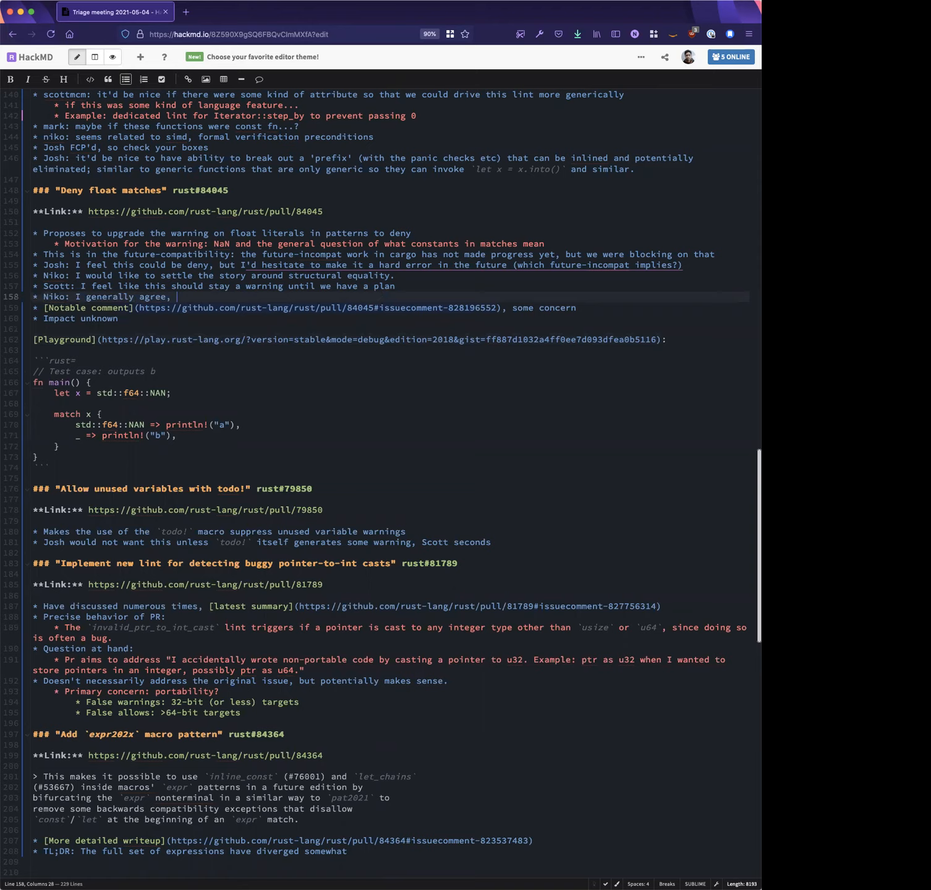
{"action": "type", "text": "I do"}
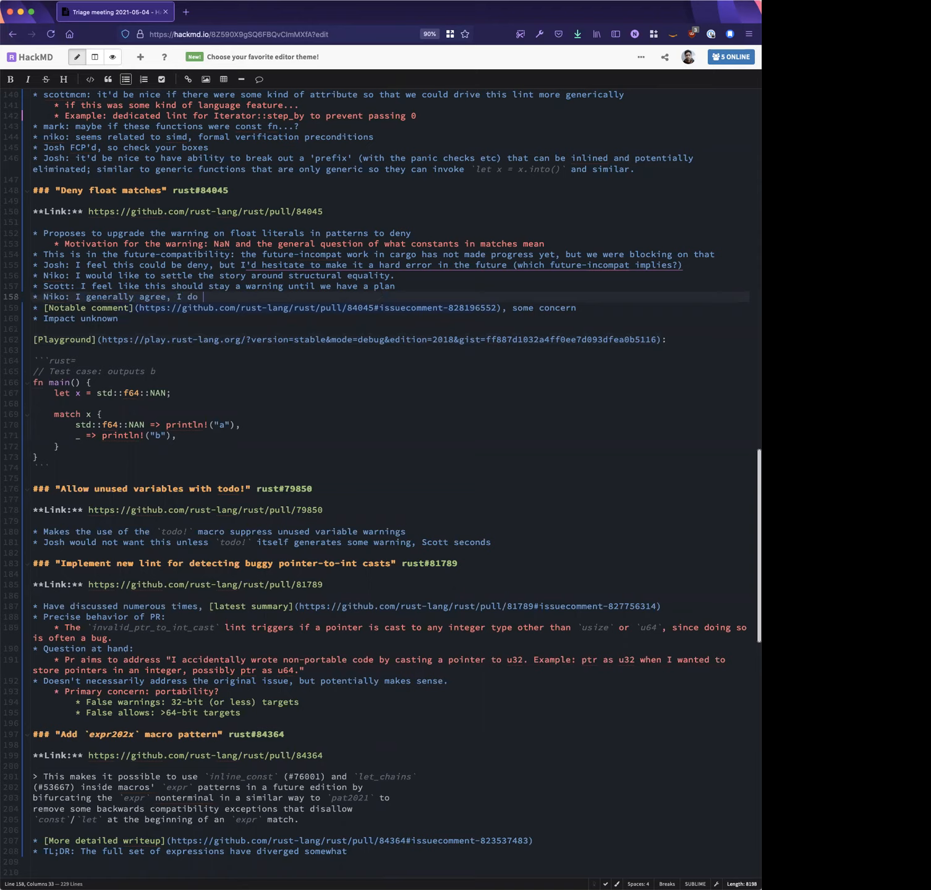
{"action": "type", "text": "think that"}
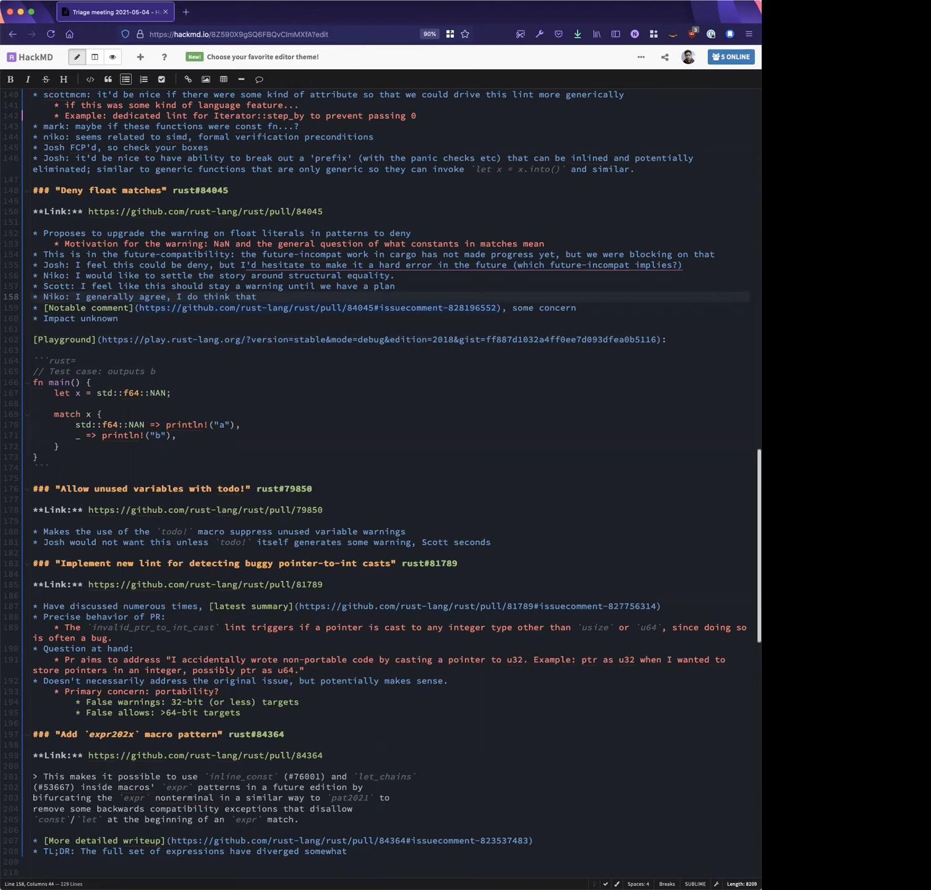
{"action": "type", "text": "we'll"}
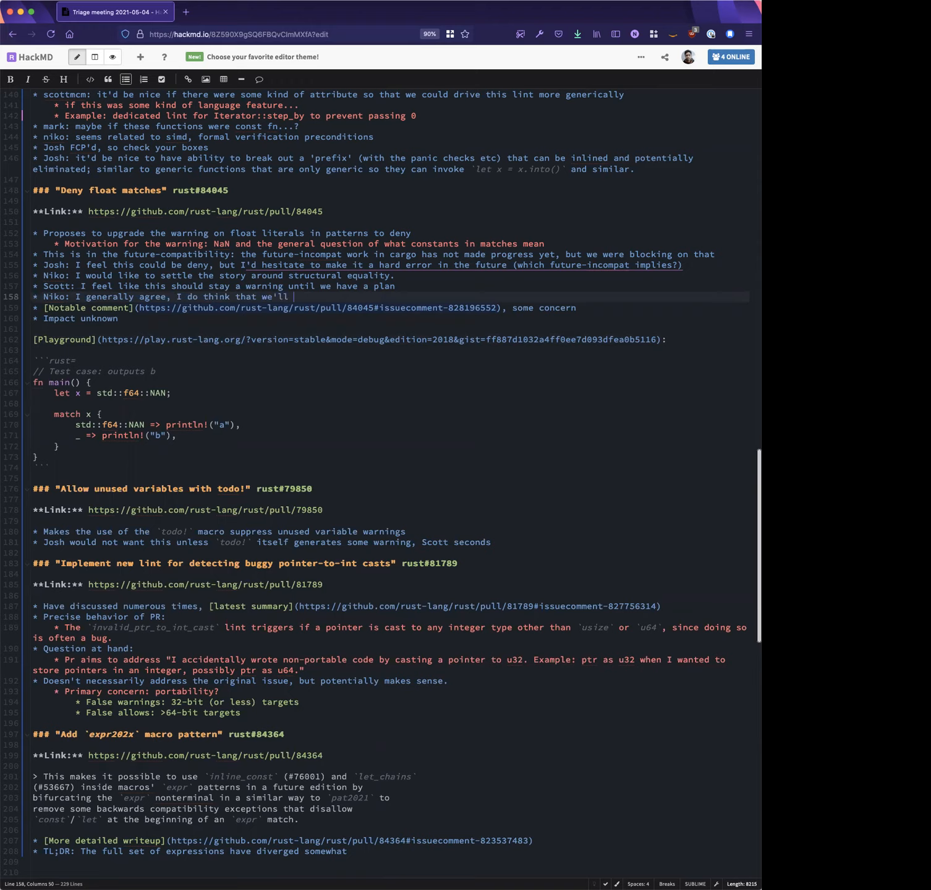
{"action": "type", "text": "wind up with a place where matching on constants just isn't equivalent to `==` at this point"}
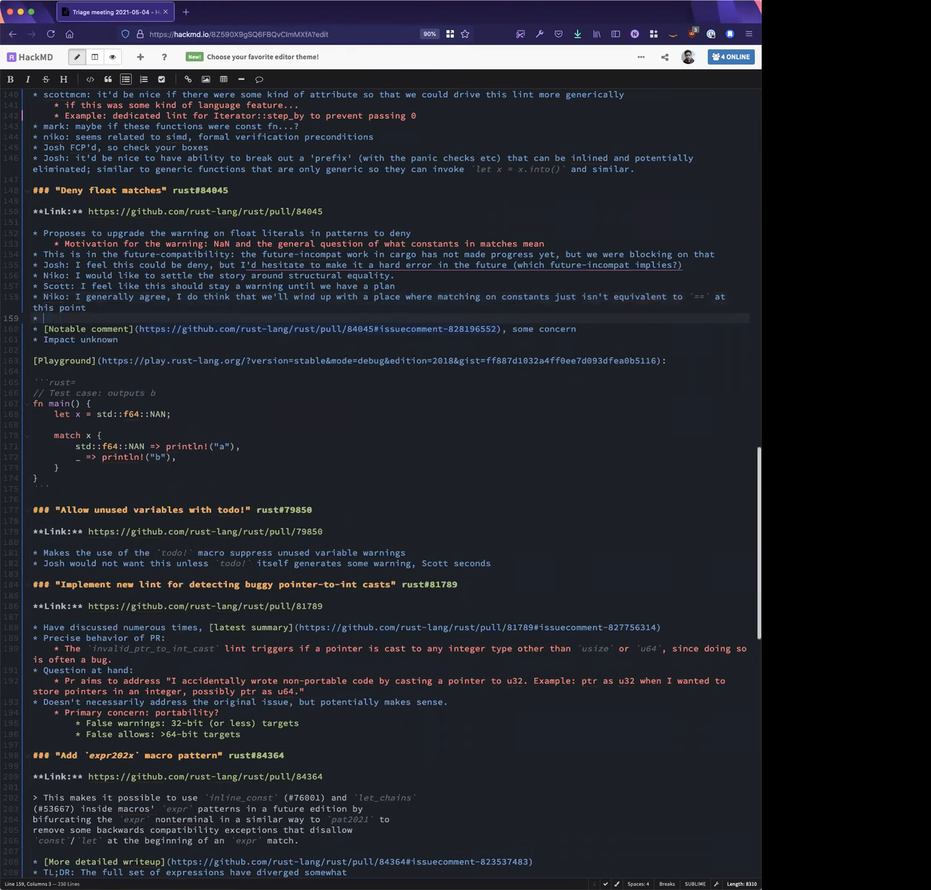
Add Josh's bullet asking whether we know enough to know how floats should behave
{"action": "type", "text": "Josh:"}
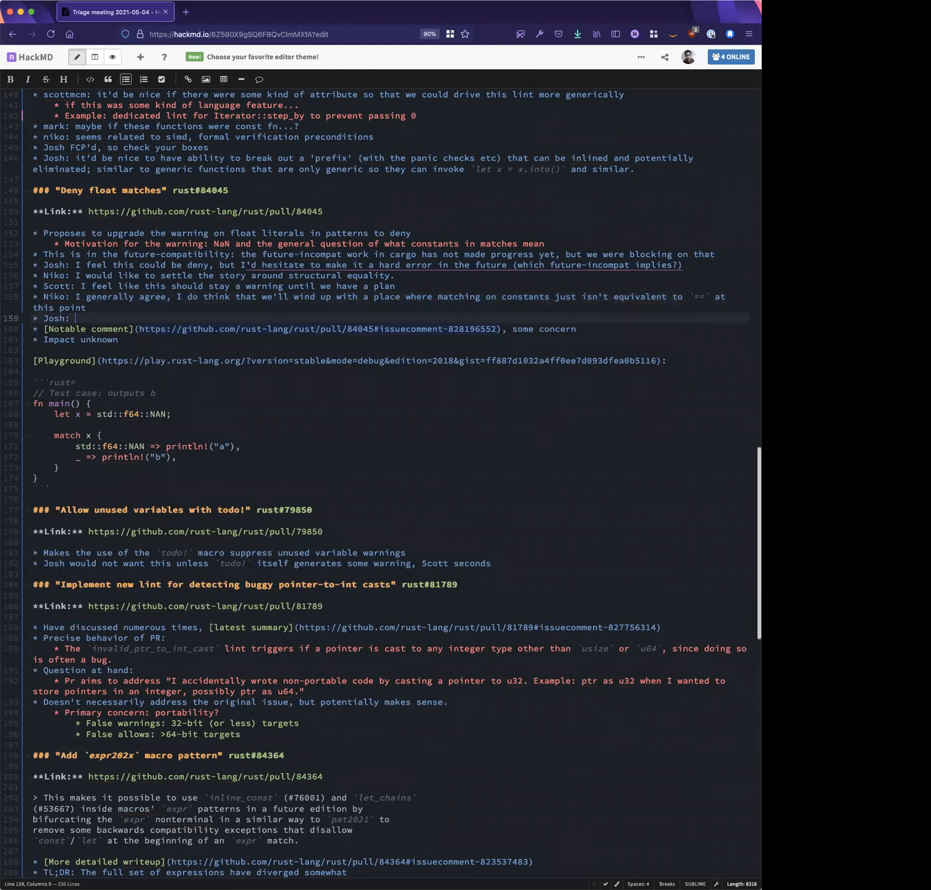
{"action": "type", "text": "B"}
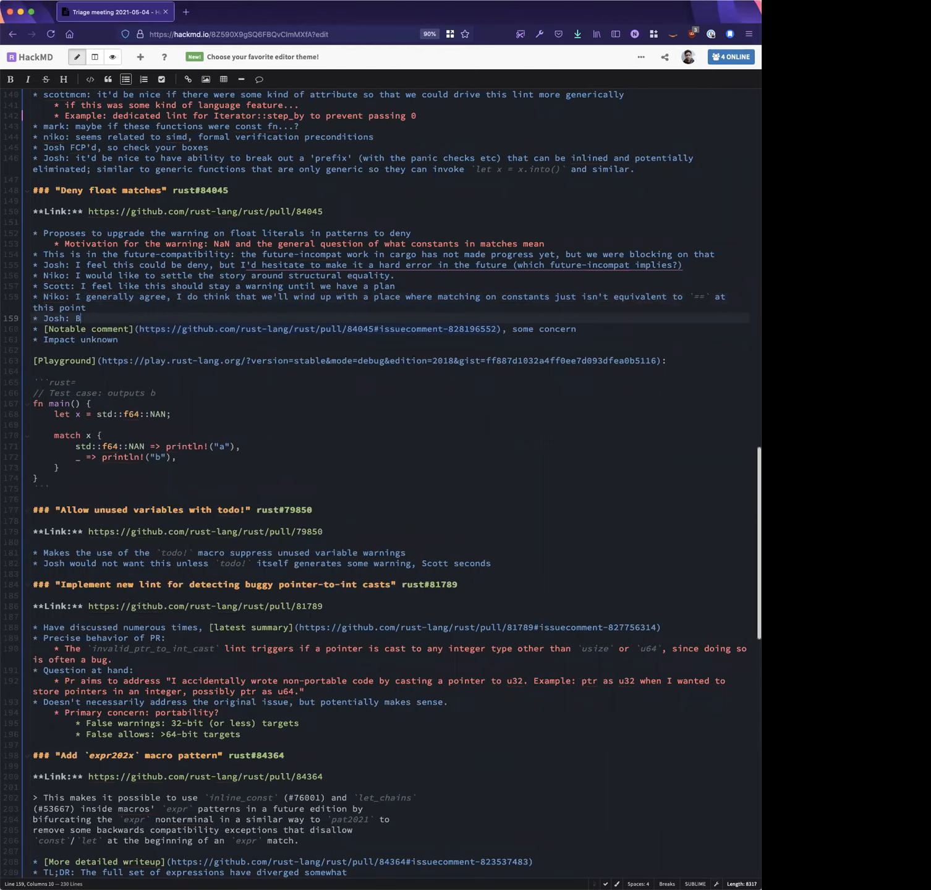
{"action": "type", "text": "ut even if"}
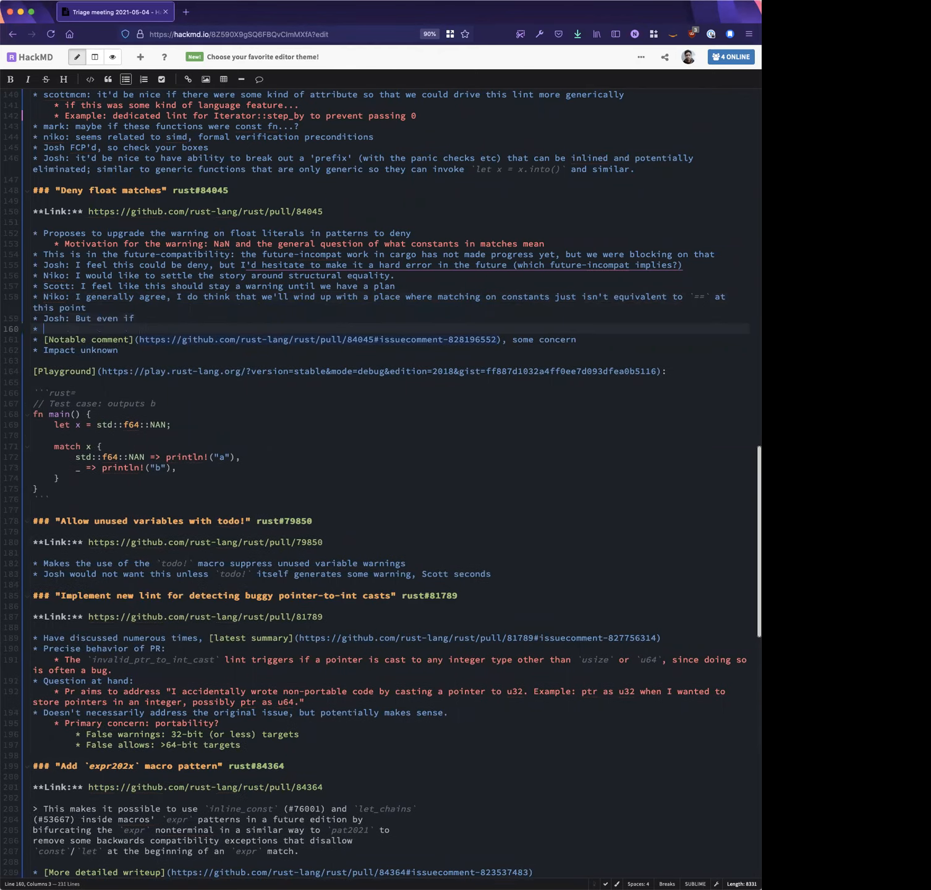
{"action": "type", "text": "we"}
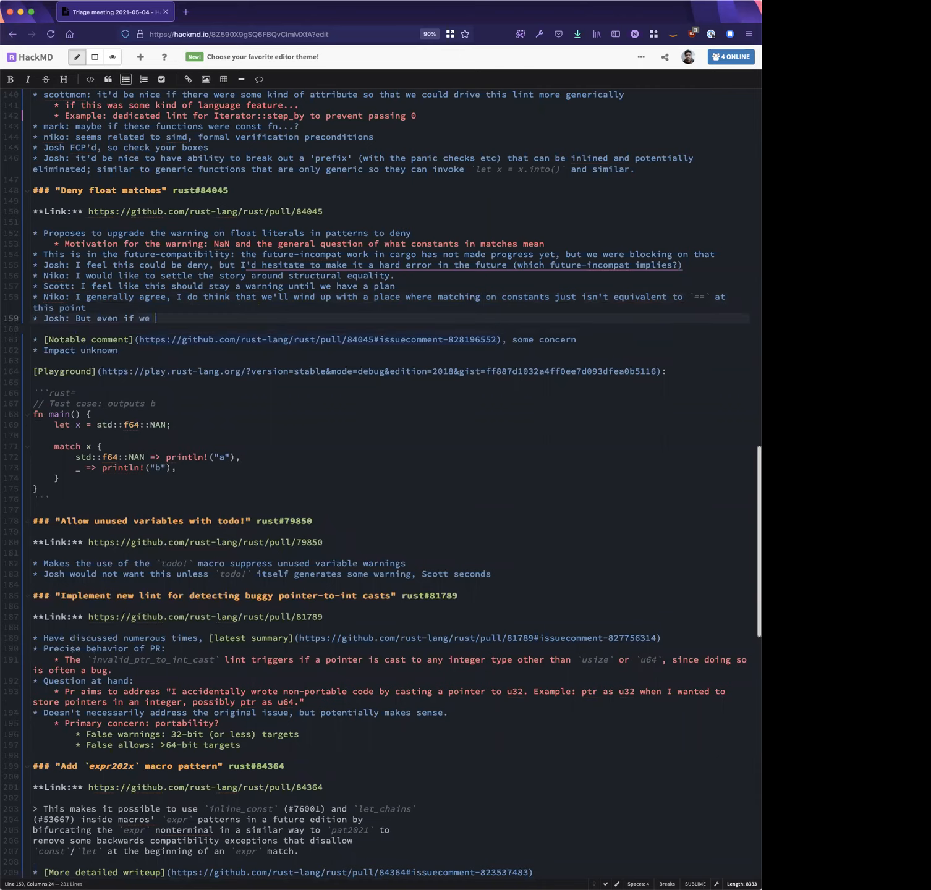
{"action": "type", "text": "don't know our plan, do we"}
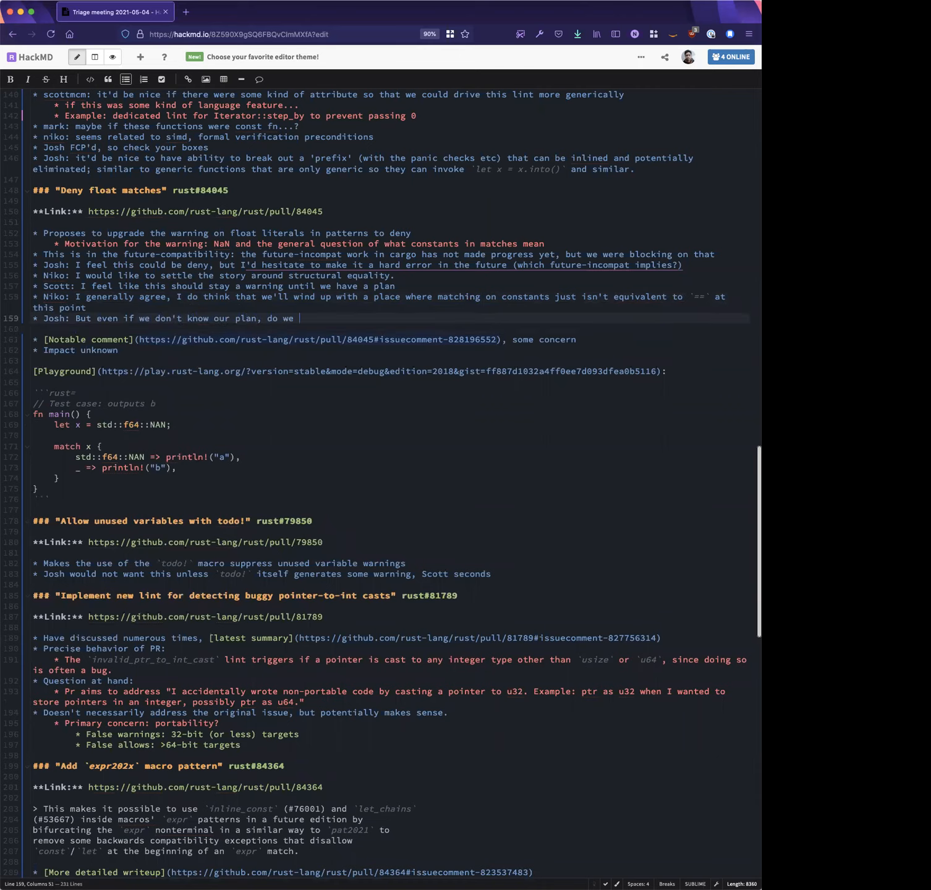
{"action": "type", "text": "know enough to know"}
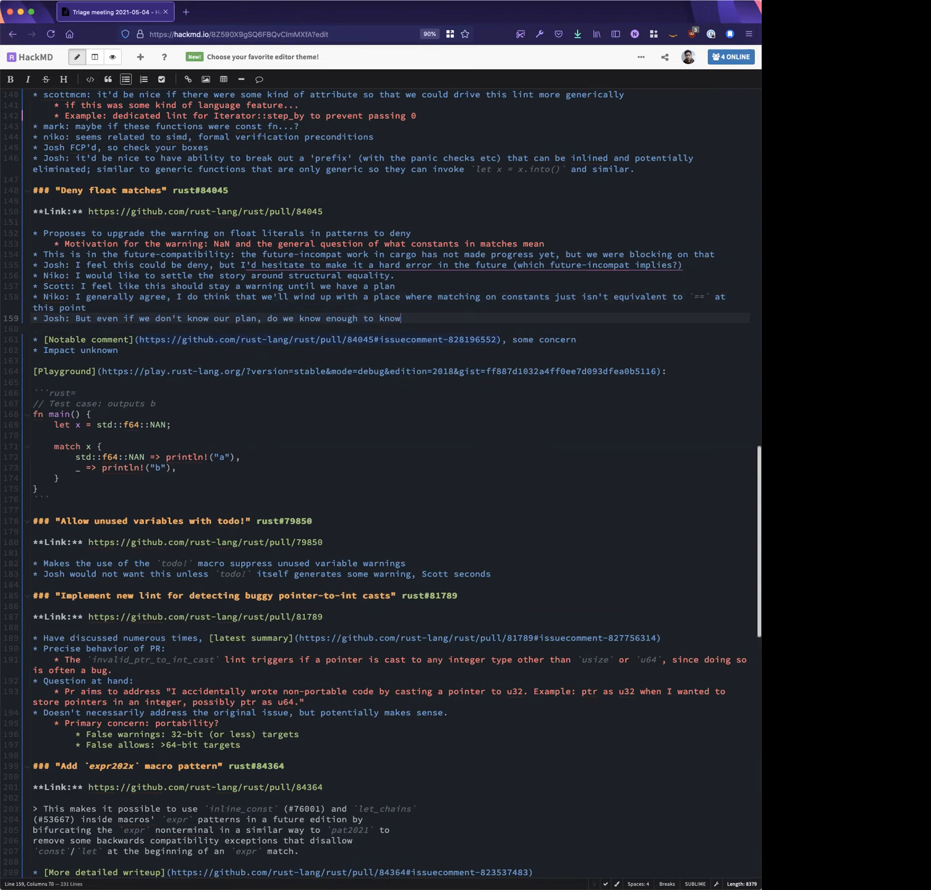
{"action": "type", "text": "how floats should behave?"}
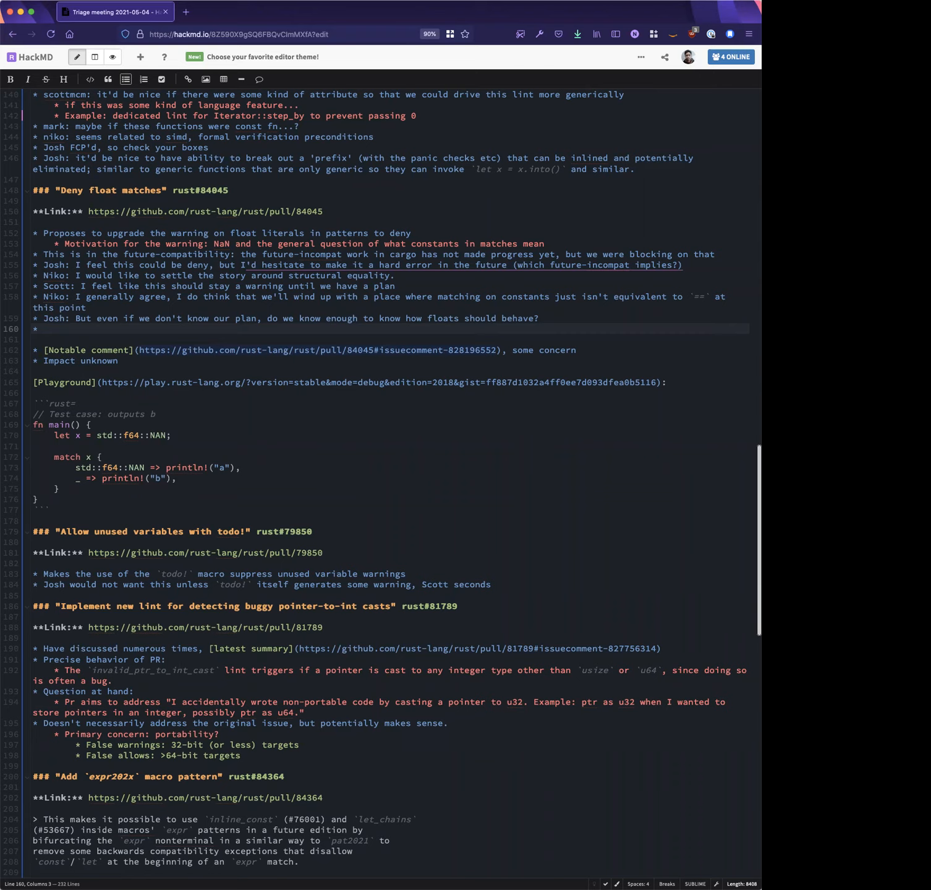
Type Niko's bullet: 'the main question was what to do with structs; this is a leaf case'
{"action": "type", "text": "N"}
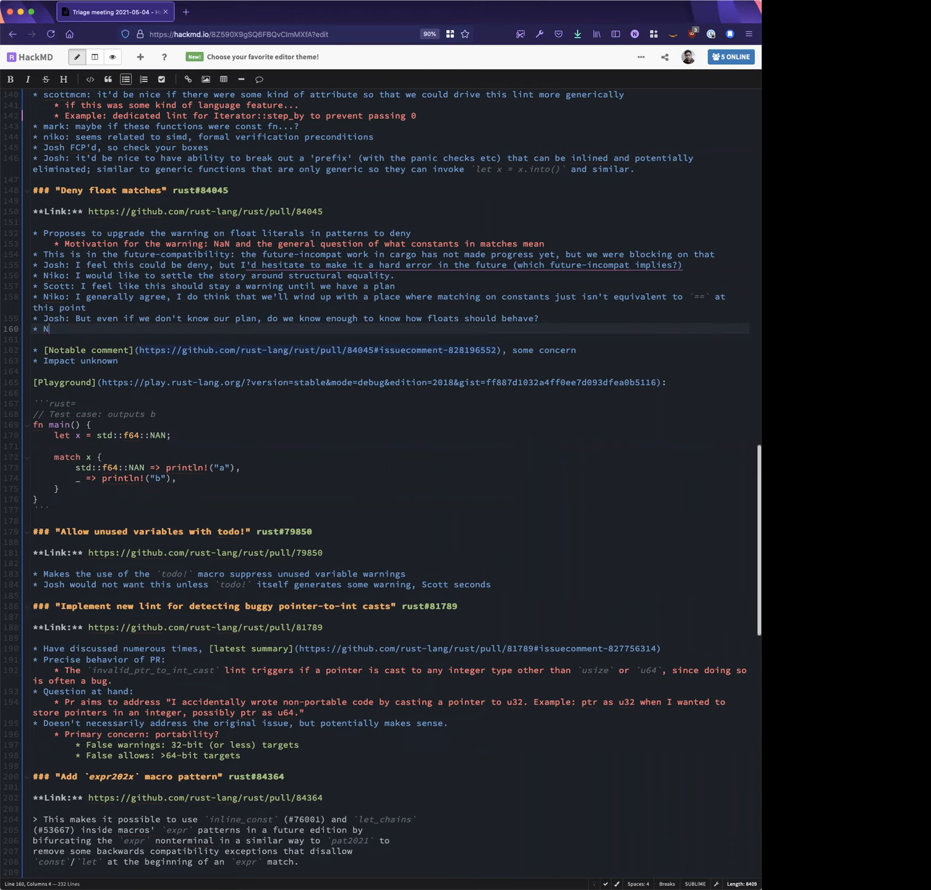
{"action": "type", "text": "iko: the main qu"}
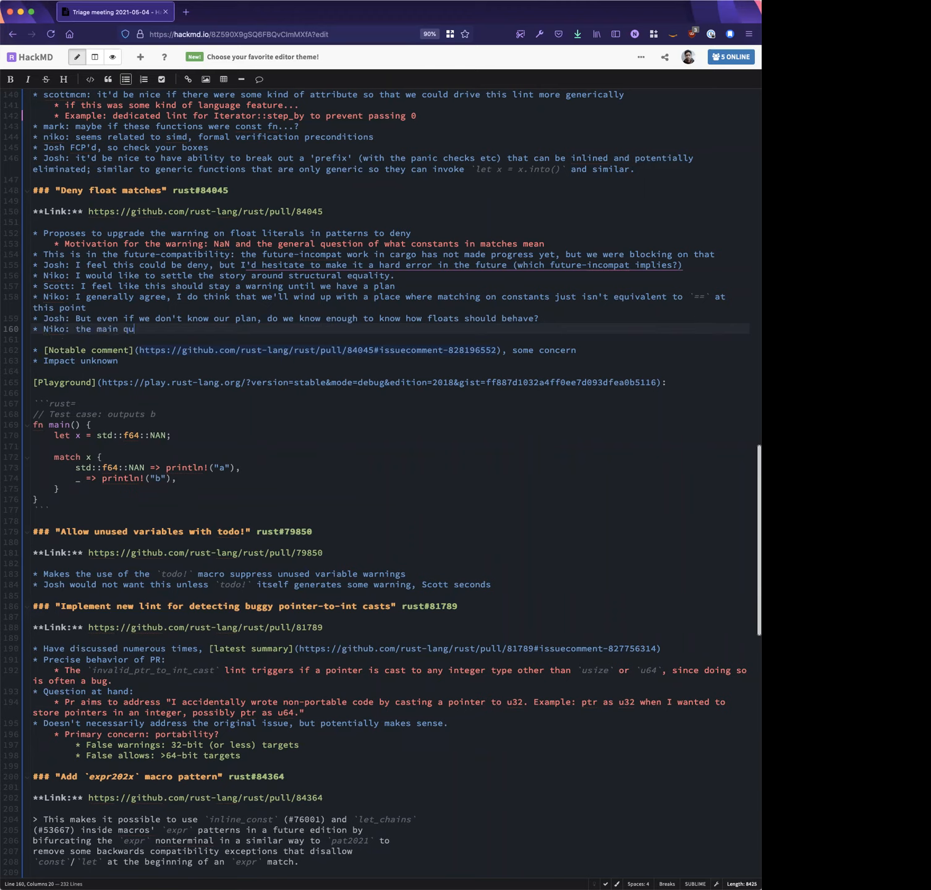
{"action": "type", "text": "estion was what to do with st"}
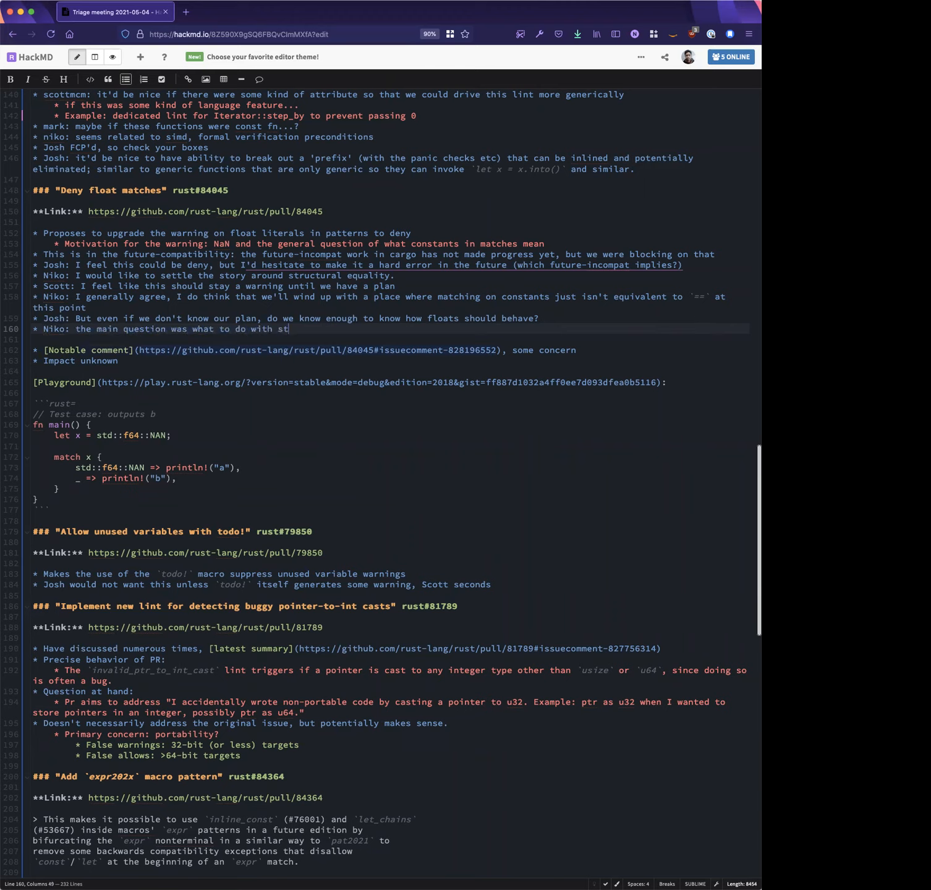
{"action": "type", "text": "ructs; this is a leaf case"}
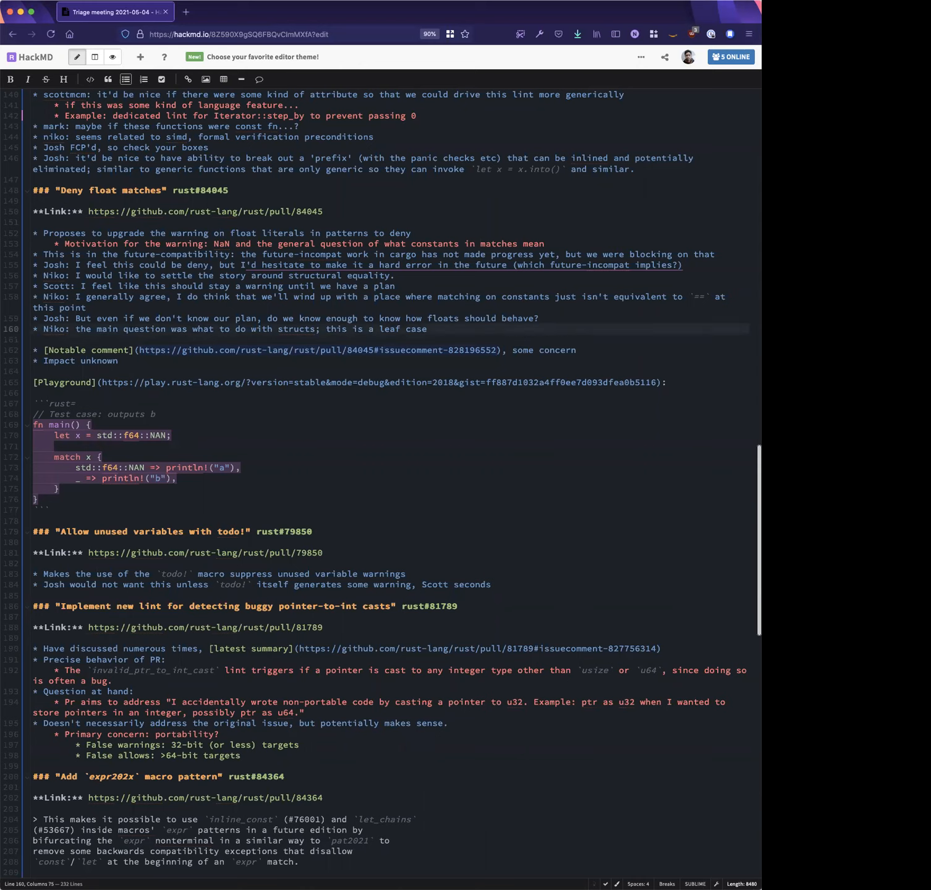
Add Scott's range-pattern question (answer: warning), Josh's follow-up, and Scott's boundary-exactness reply
{"action": "type", "text": ", so we can ultimately define it either way"}
{"action": "type", "text": "* Answer:"}
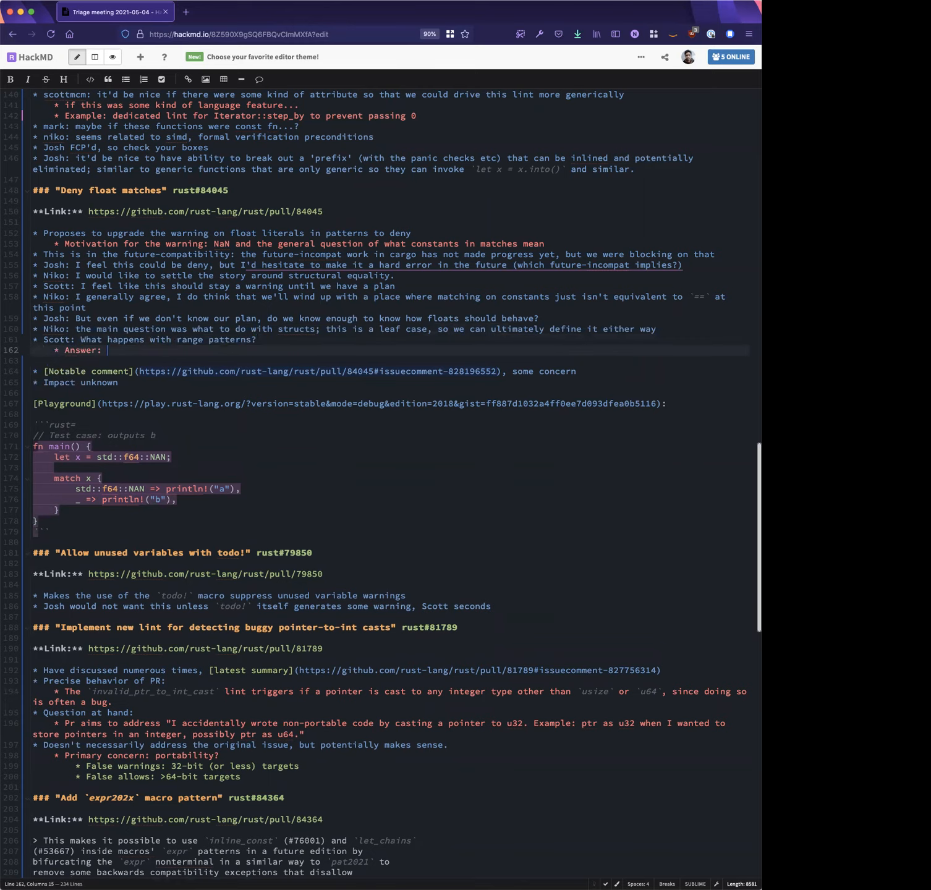
{"action": "type", "text": "warning"}
{"action": "type", "text": "* Josh: Wouldn't range patterns be the kind of code you wan"}
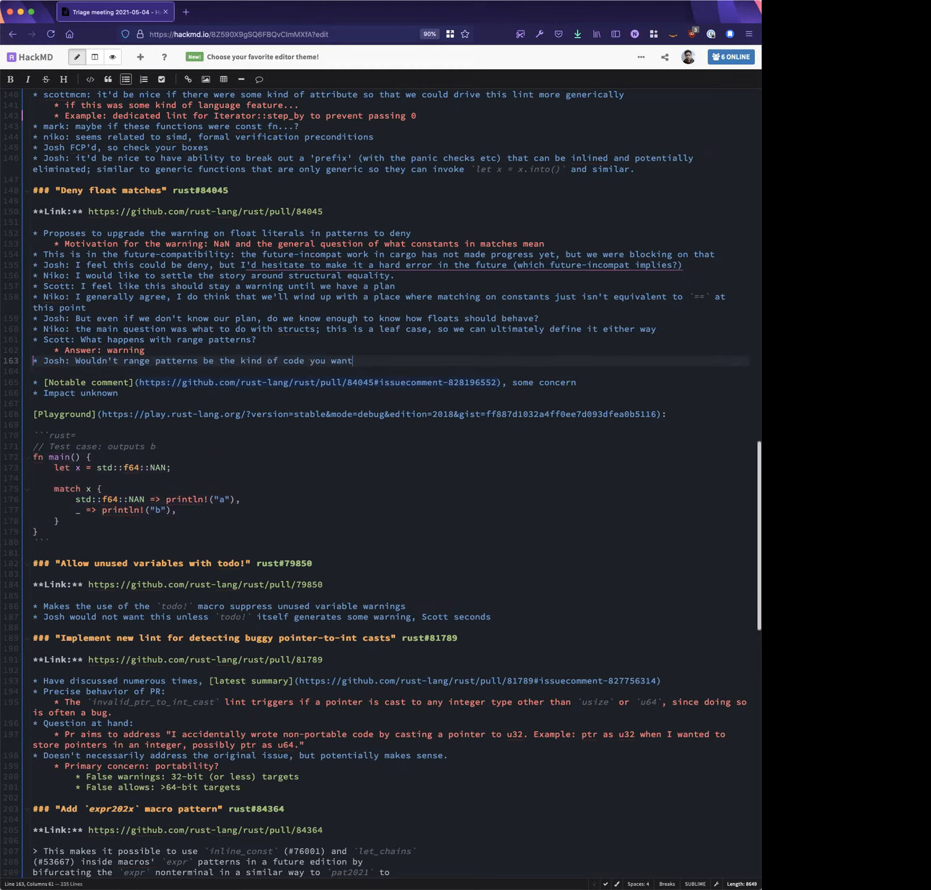
{"action": "type", "text": "to write?"}
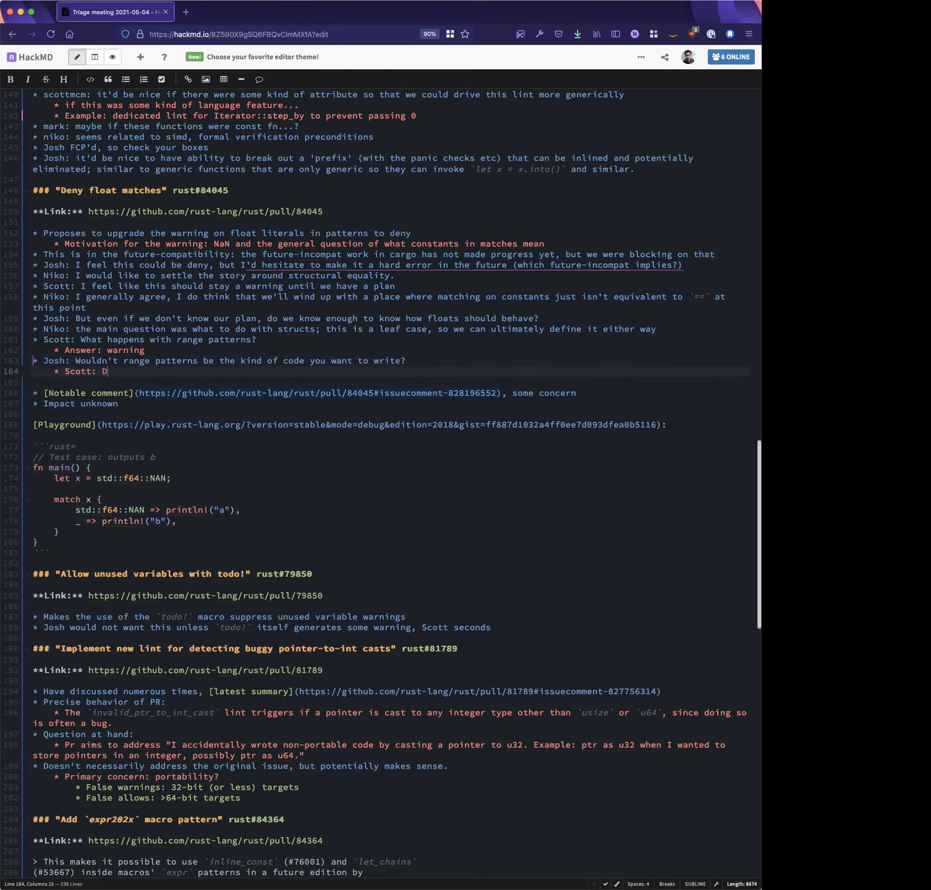
{"action": "type", "text": "epends, exact"}
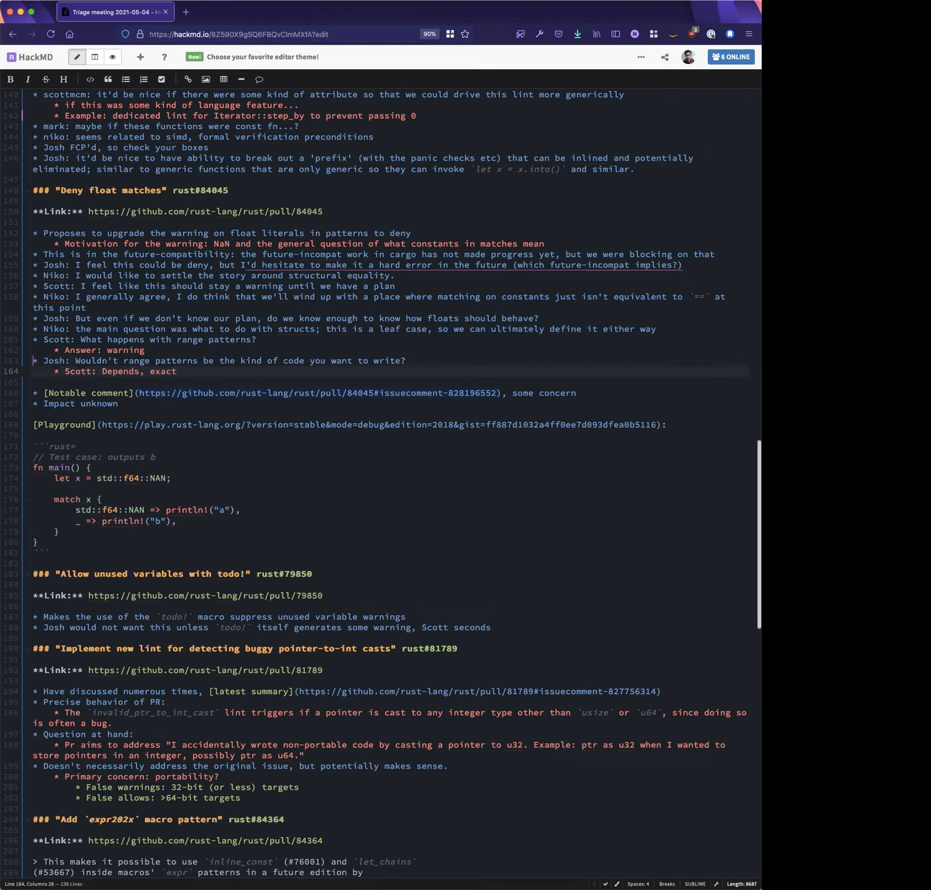
{"action": "type", "text": "the exactness of"}
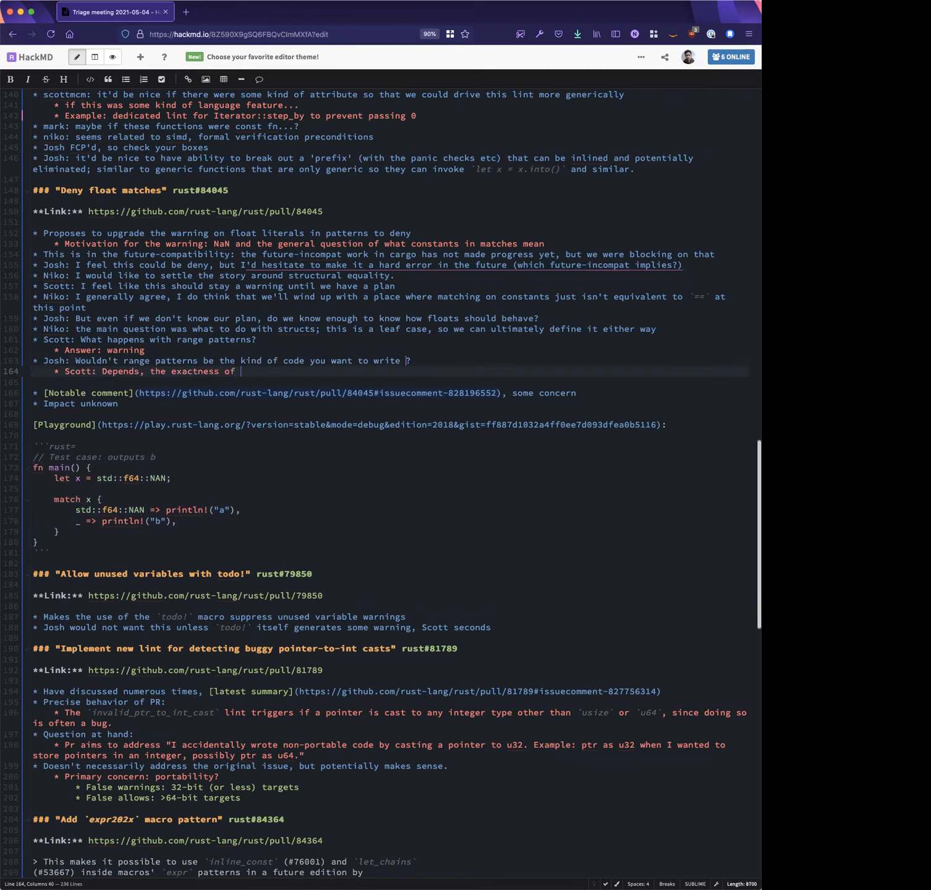
{"action": "type", "text": "the boundary can still be an issue"}
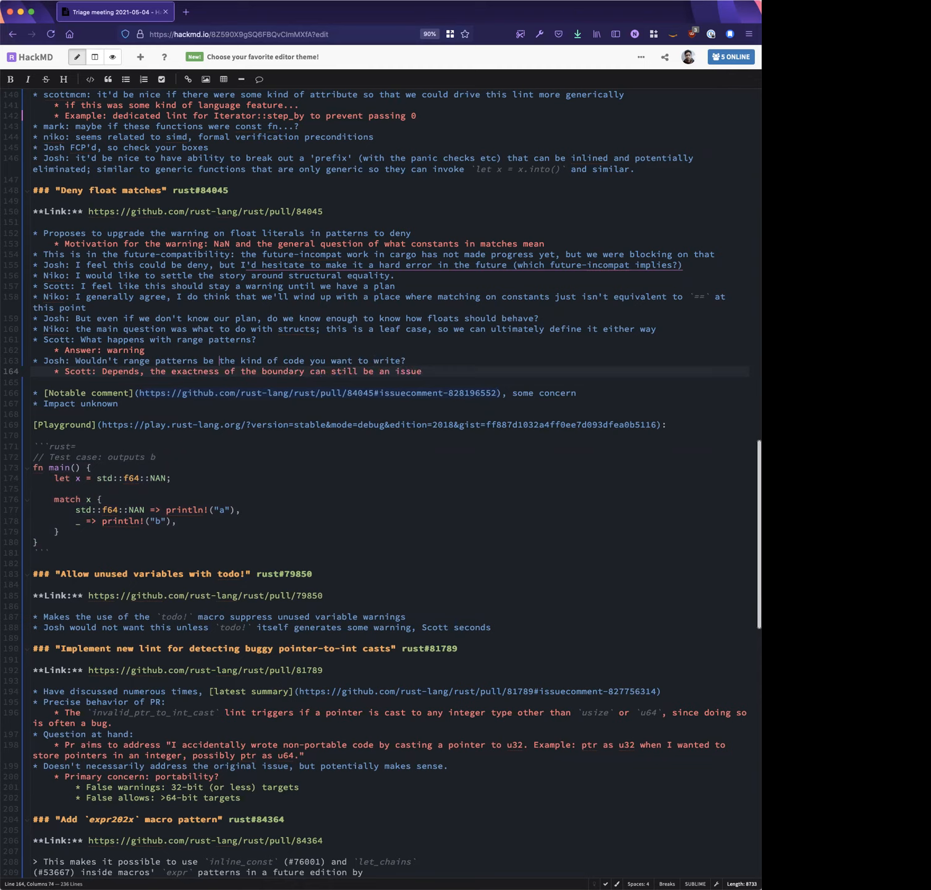
{"action": "type", "text": "(more often"}
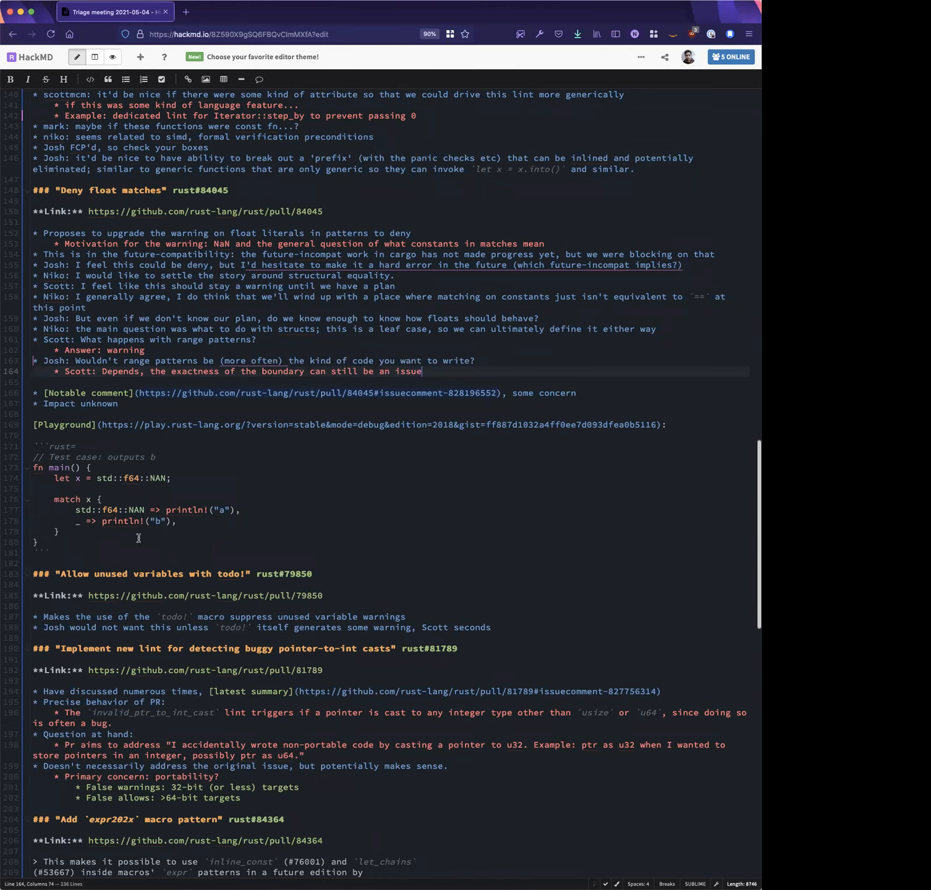
Paste a range-pattern Rust example that triggers a warning, with the compiler's warning output
{"action": "key", "text": "enter"}
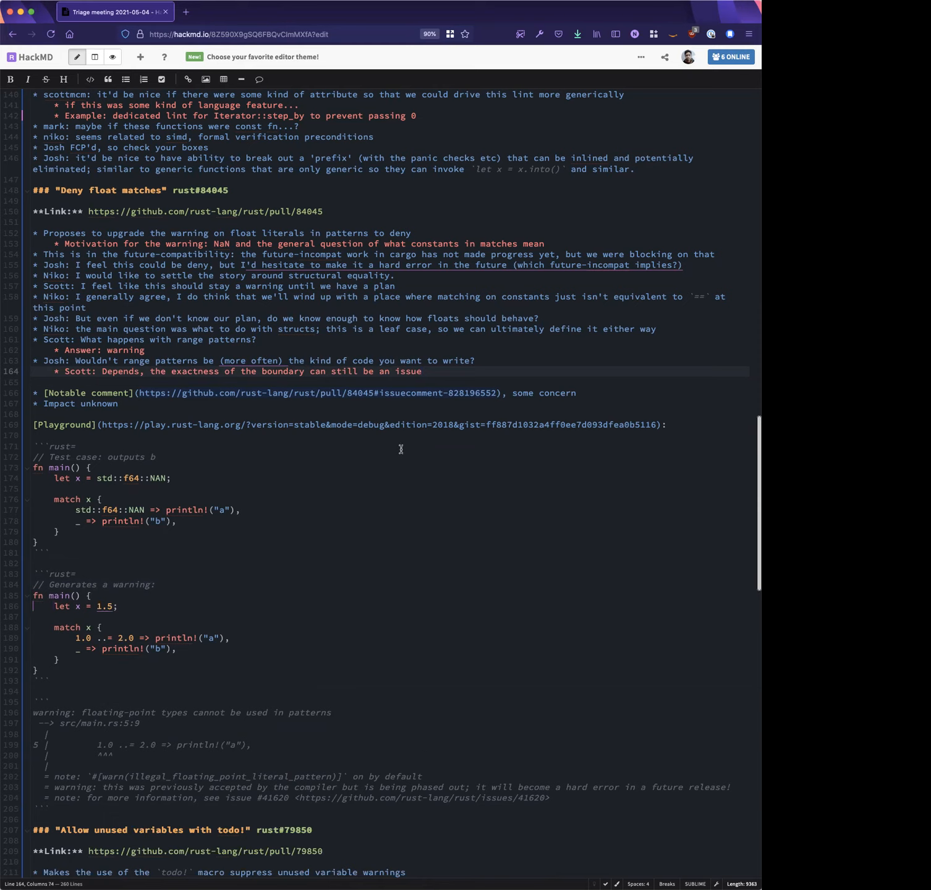
{"action": "left_click", "coordinate": [425, 372]}
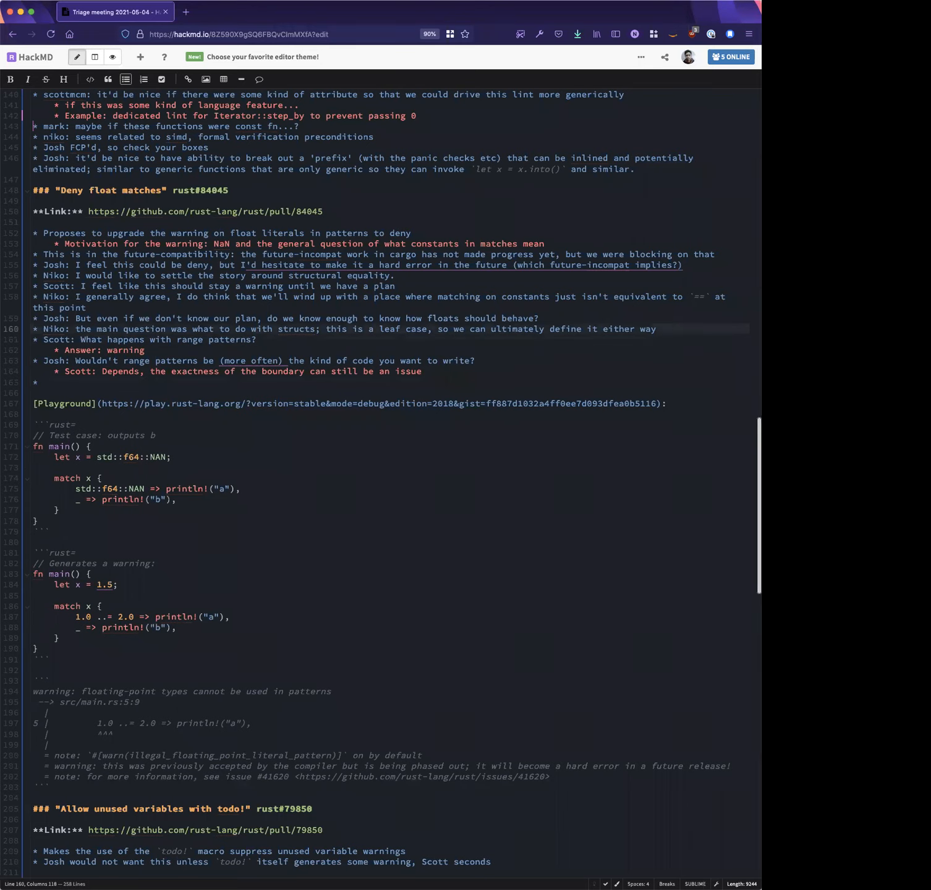
Add Josh's bullet asking to summarize open questions; we don't need *all* the answers
{"action": "type", "text": ", and right now the stable behavior is compatible with `=="}
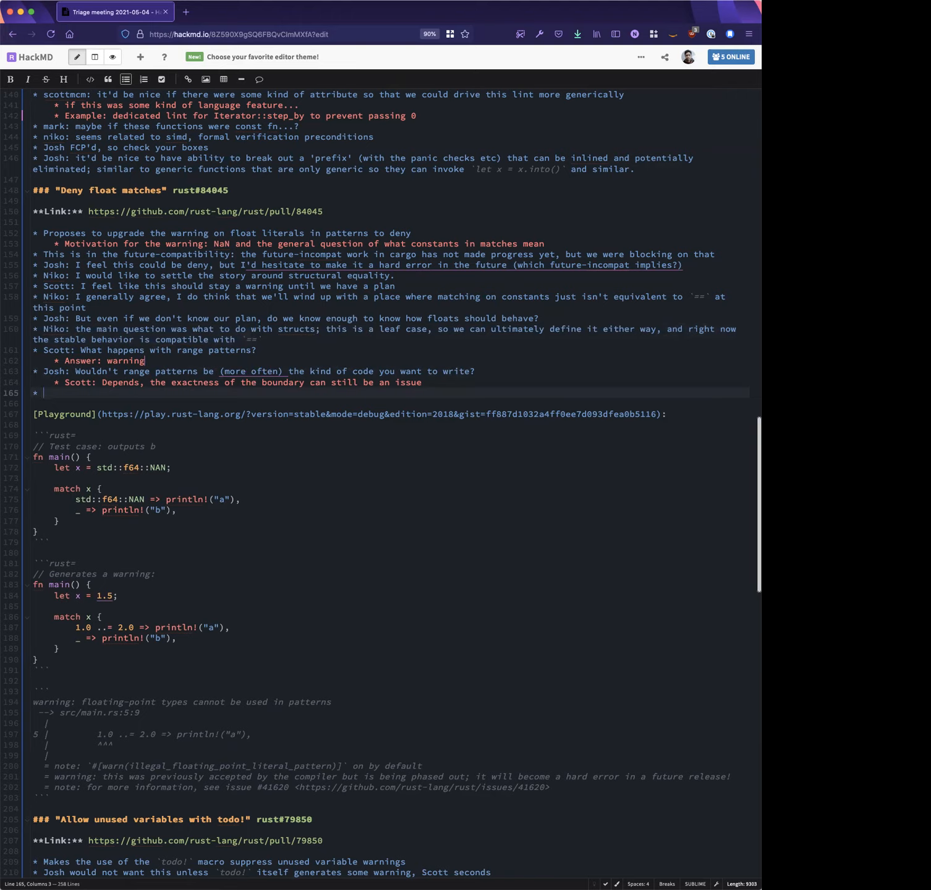
{"action": "type", "text": "Josh: can we summarize the open questions on the issue, and in particular"}
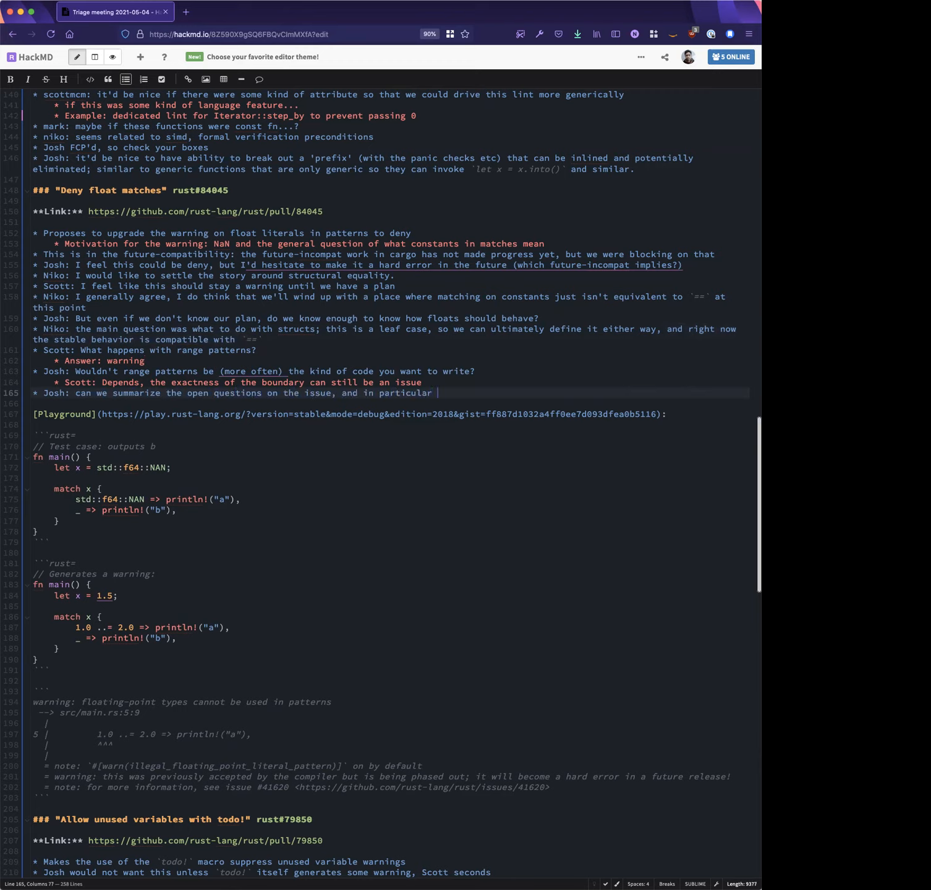
{"action": "type", "text": "the question of range patterns and the ultimate path going forward?"}
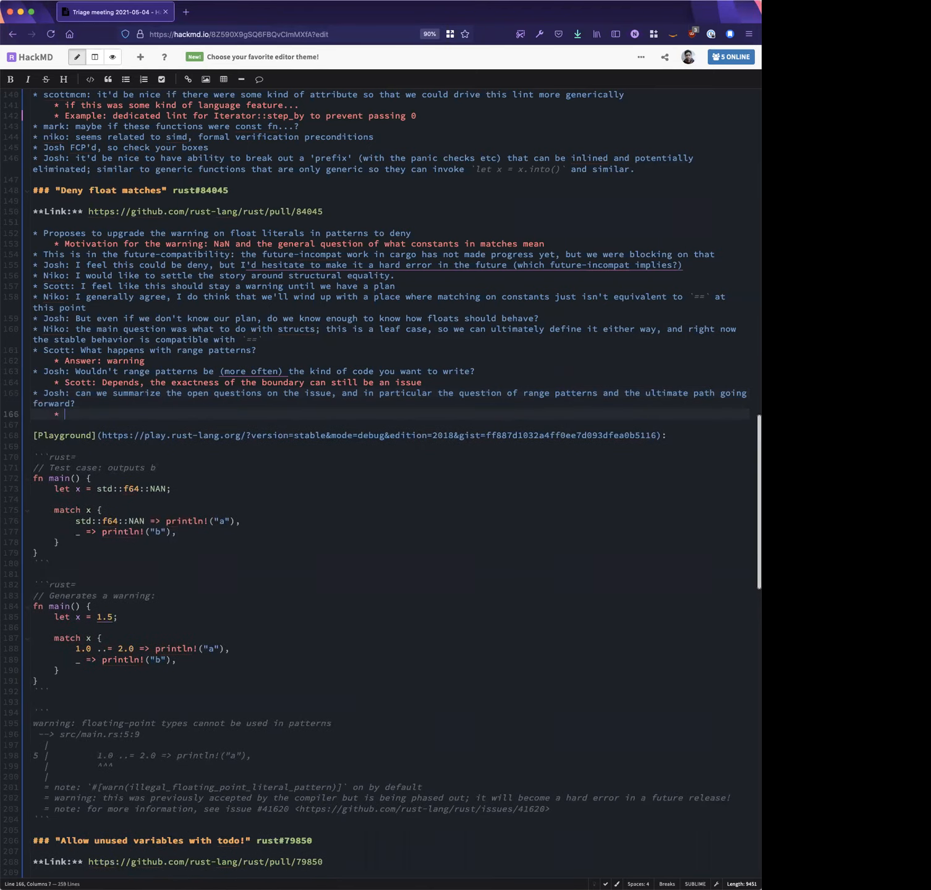
{"action": "type", "text": "We don't need"}
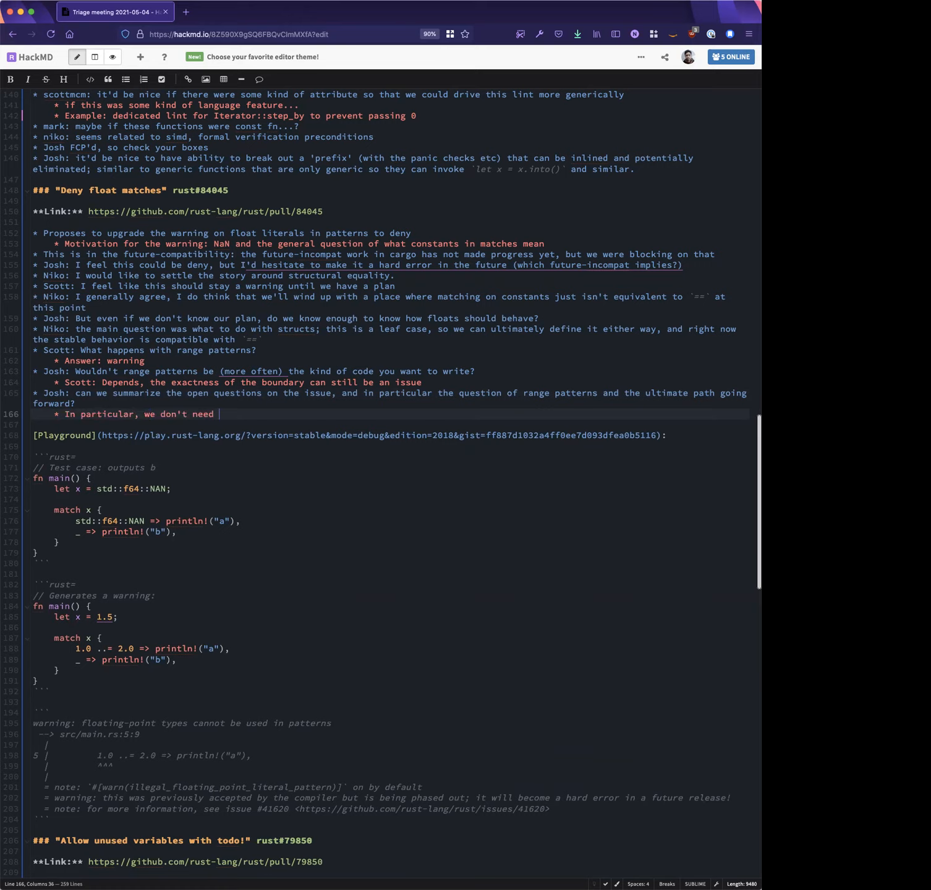
{"action": "type", "text": "answers to *"}
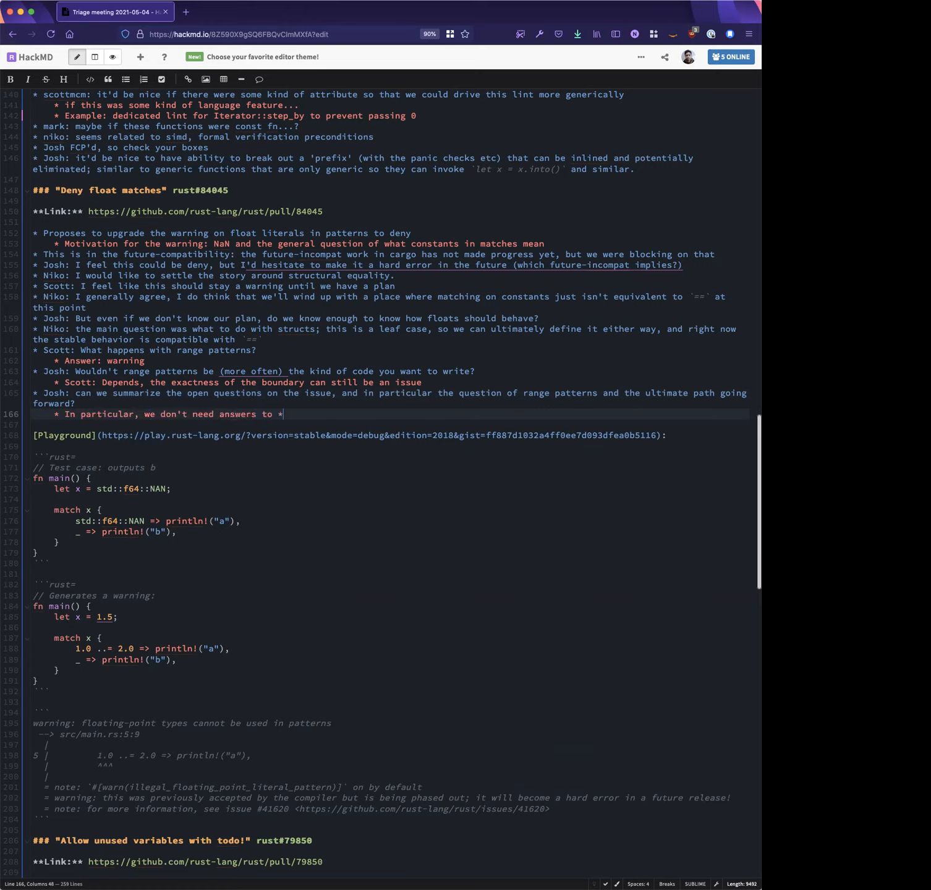
{"action": "type", "text": "all* the questions"}
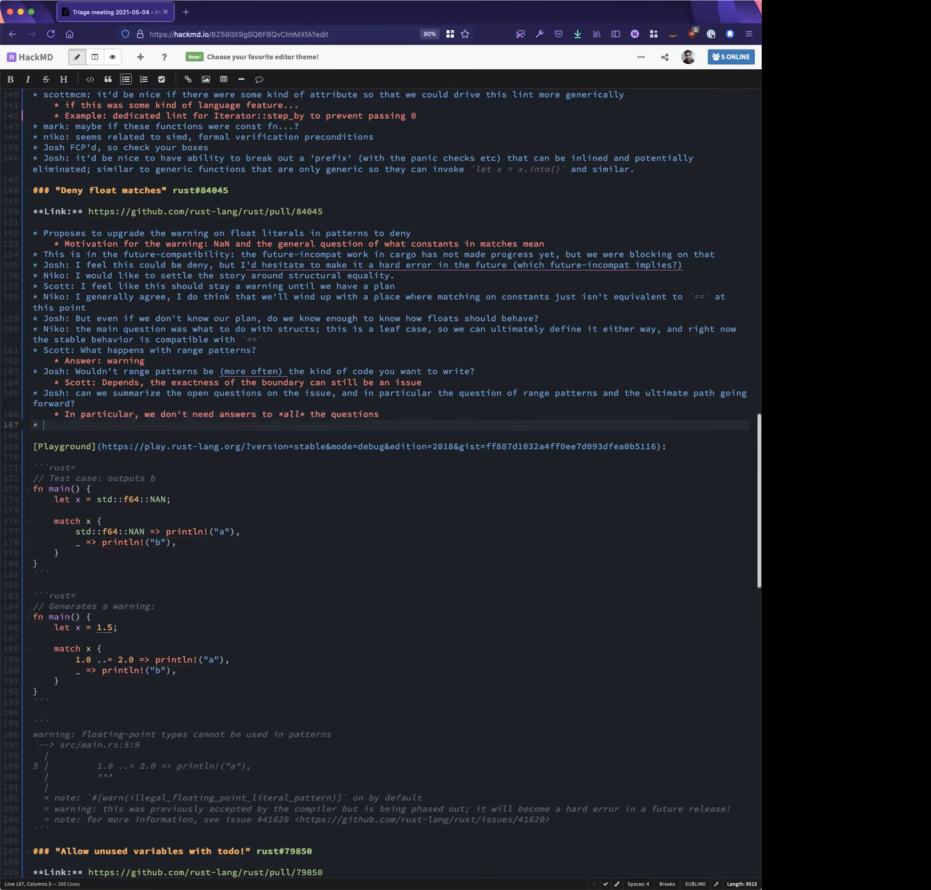
{"action": "type", "text": "to"}
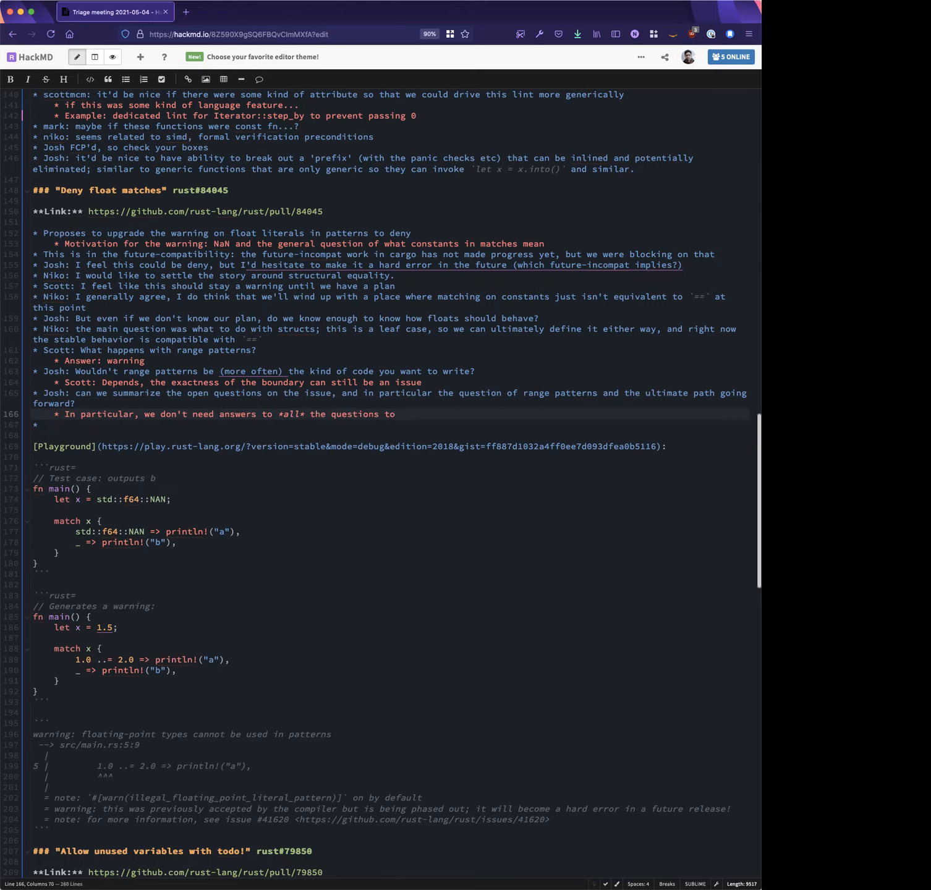
{"action": "type", "text": "know the anwers t"}
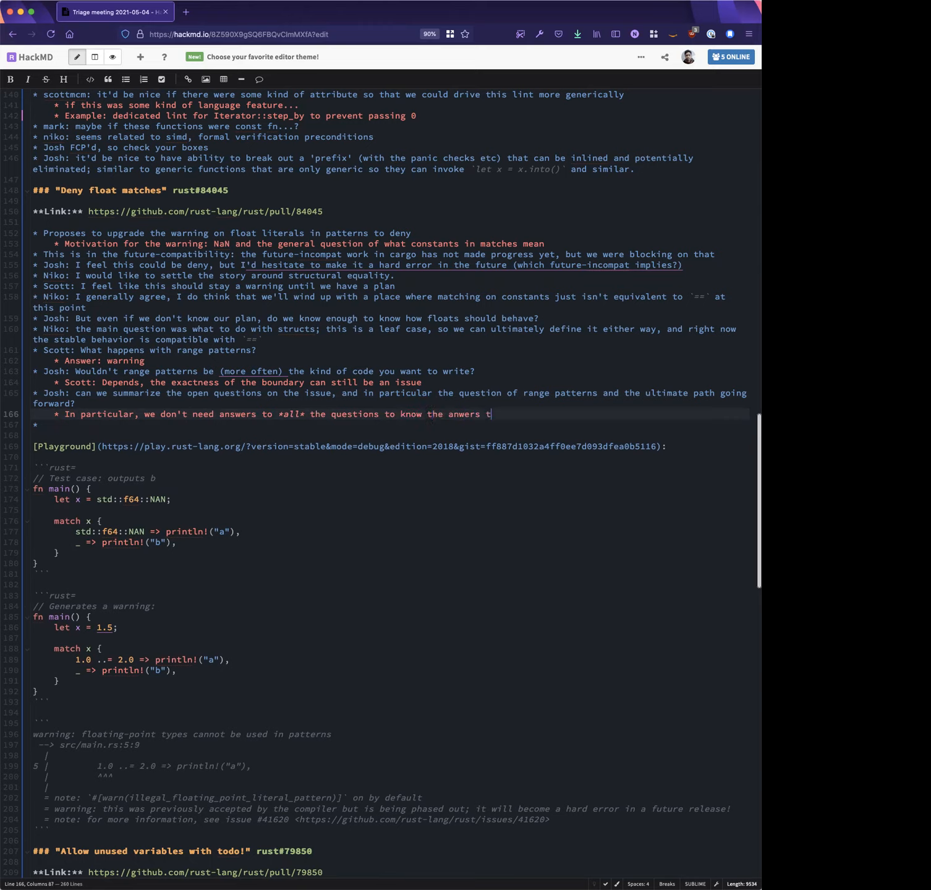
{"action": "key", "text": "backspace"}
{"action": "type", "text": " The author of the pr"}
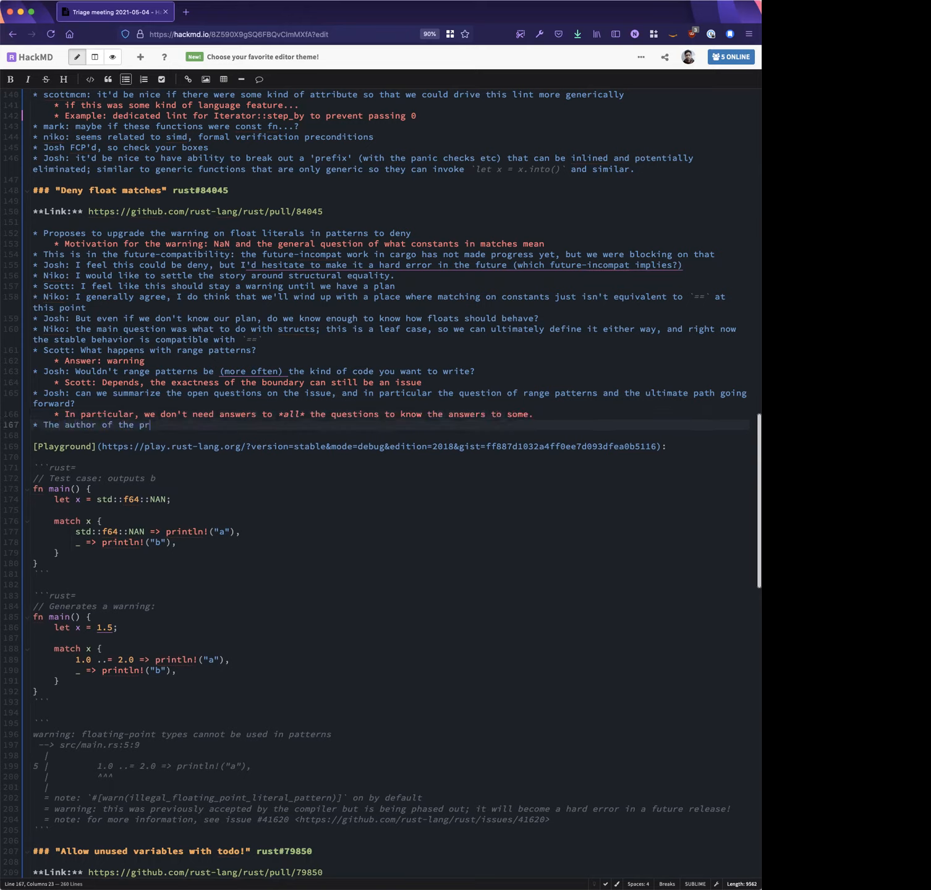
Note the PR author felt range patterns are equally risky, since range edge-points are floats
{"action": "type", "text": "PR felt that range patterns"}
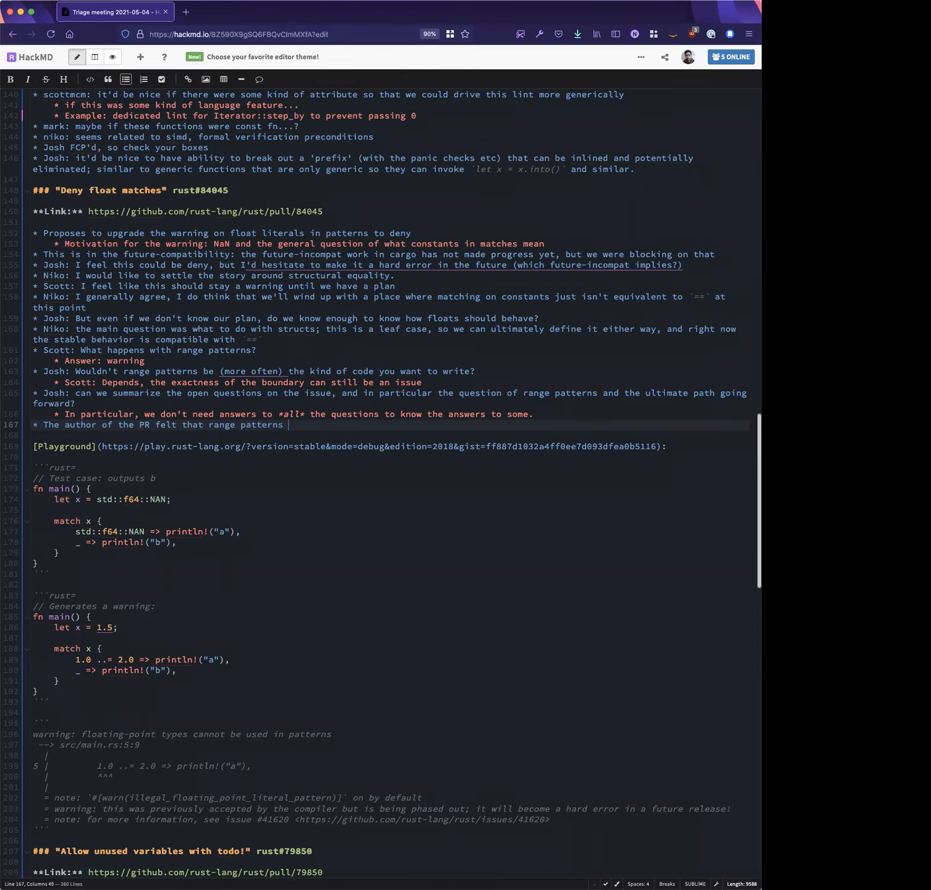
{"action": "type", "text": "are equally r"}
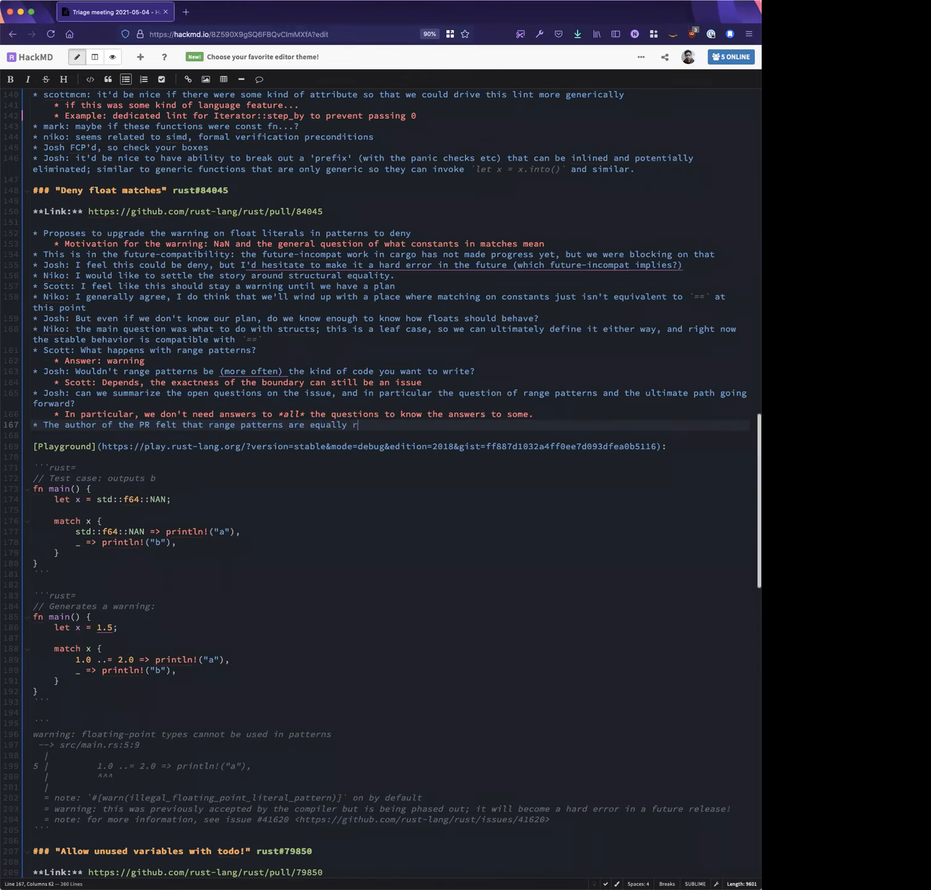
{"action": "type", "text": "isky"}
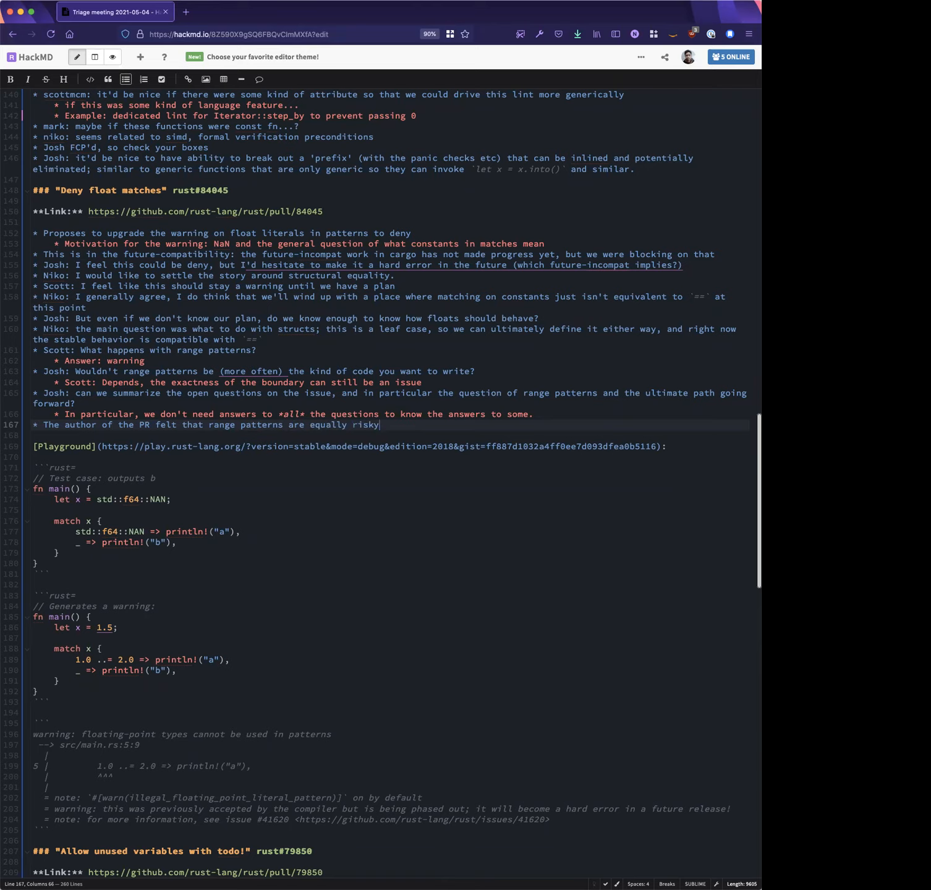
{"action": "type", "text": ", since the edge-"}
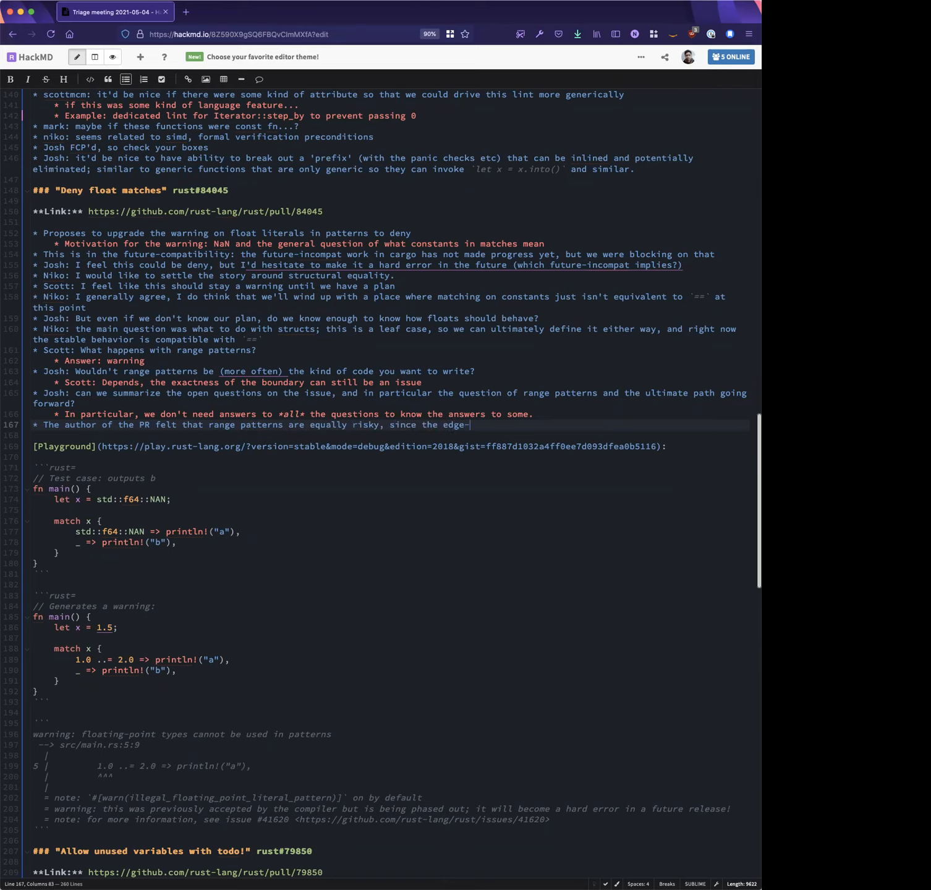
{"action": "type", "text": "points of the range are equally fuzzy."}
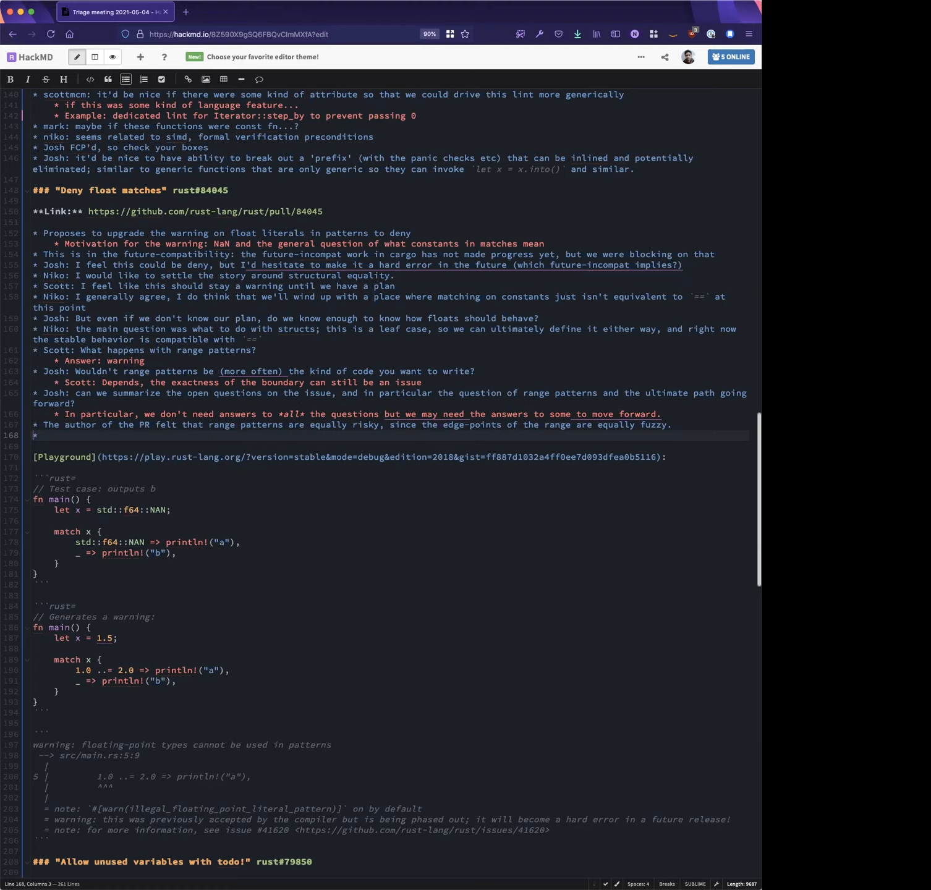
Add Niko volunteering to write a proposal and run it by the const generics working group
{"action": "type", "text": "Niko:"}
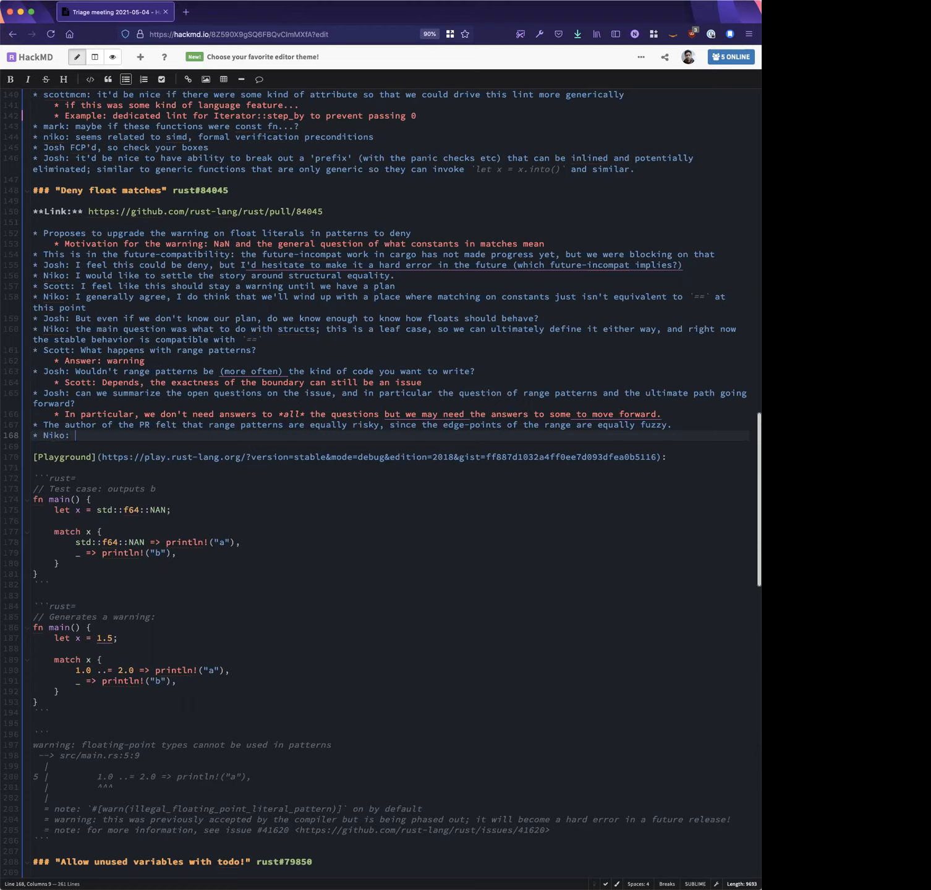
{"action": "type", "text": "volunt"}
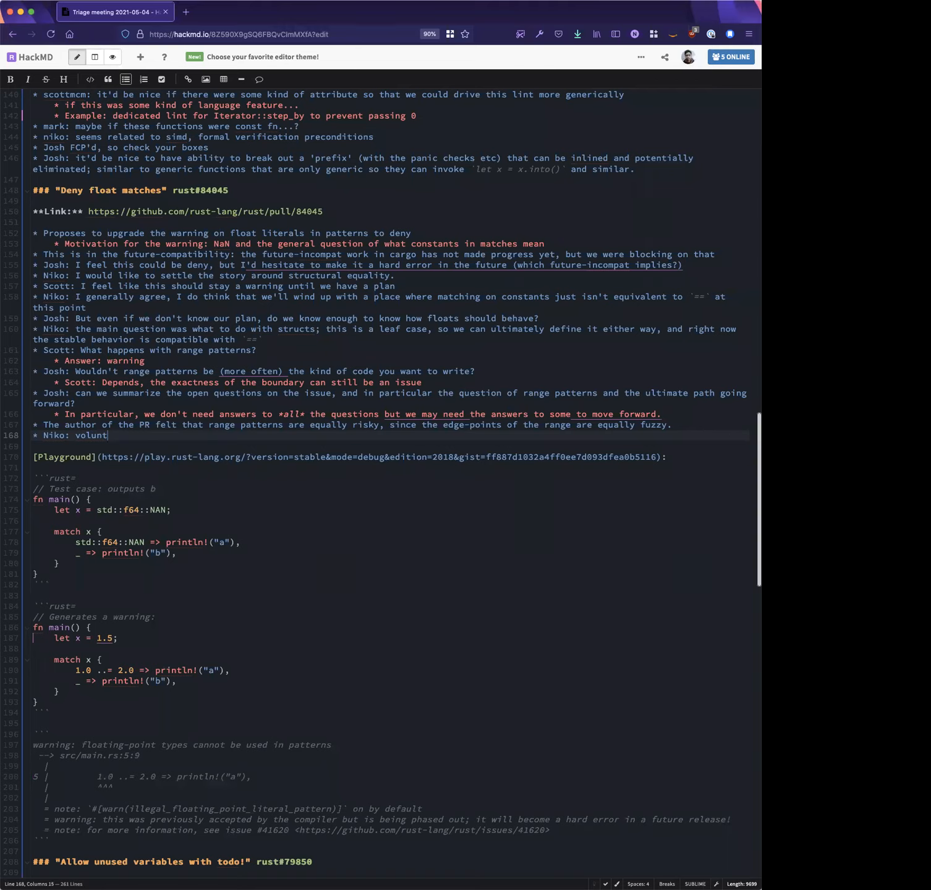
{"action": "type", "text": "eers to write up a p"}
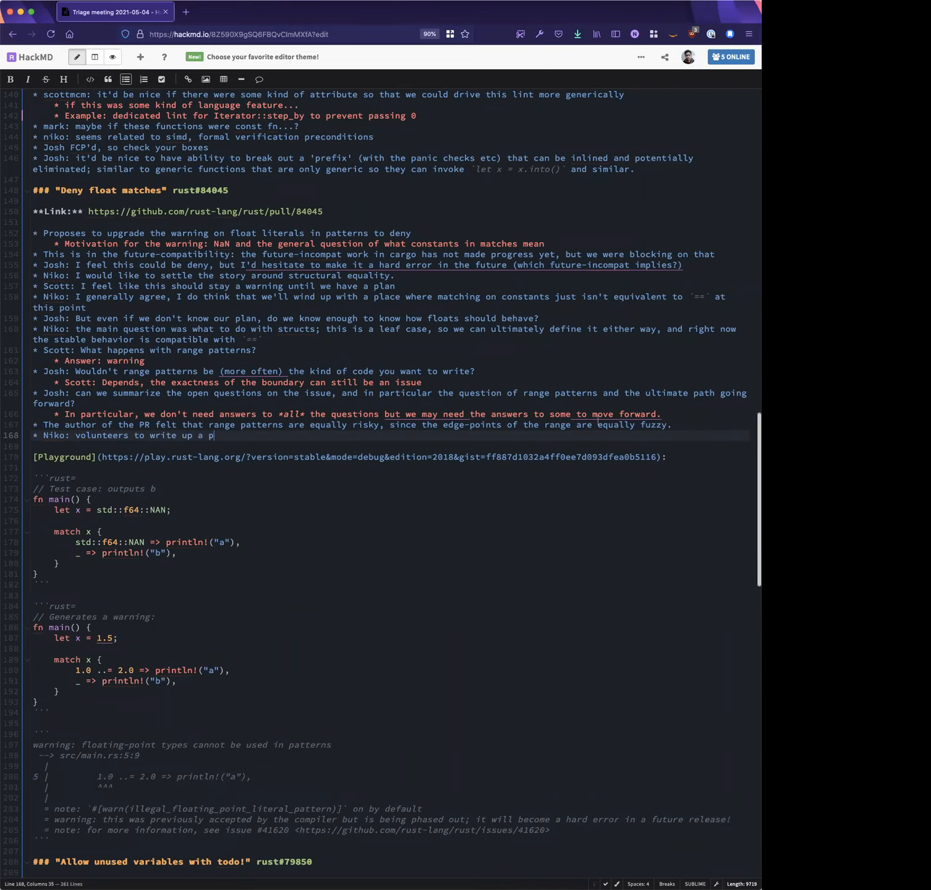
{"action": "type", "text": "roposal and run it by onst"}
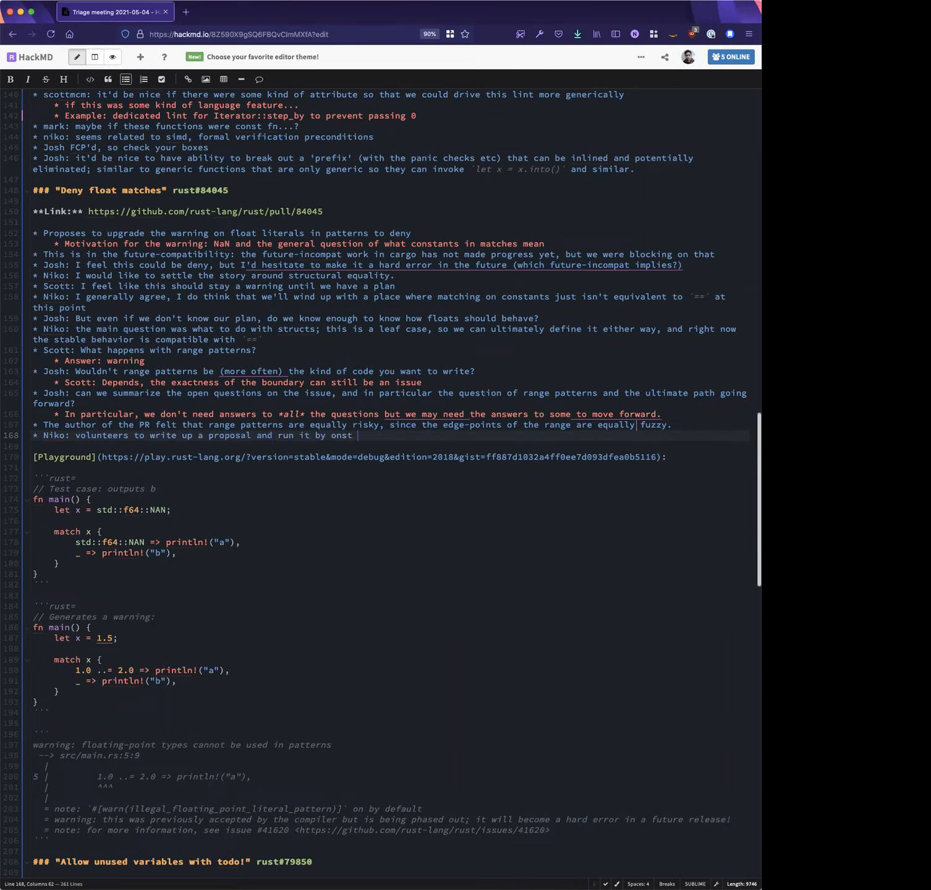
{"action": "type", "text": "const generics working g"}
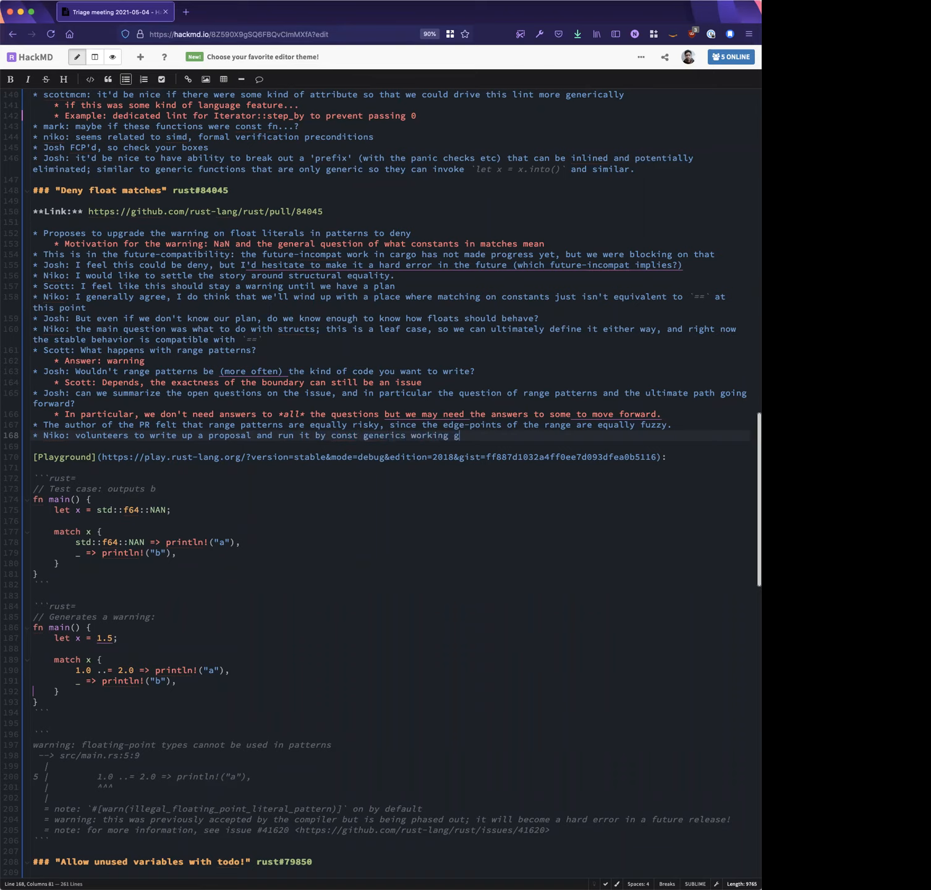
{"action": "type", "text": "roup to double check his reasoning"}
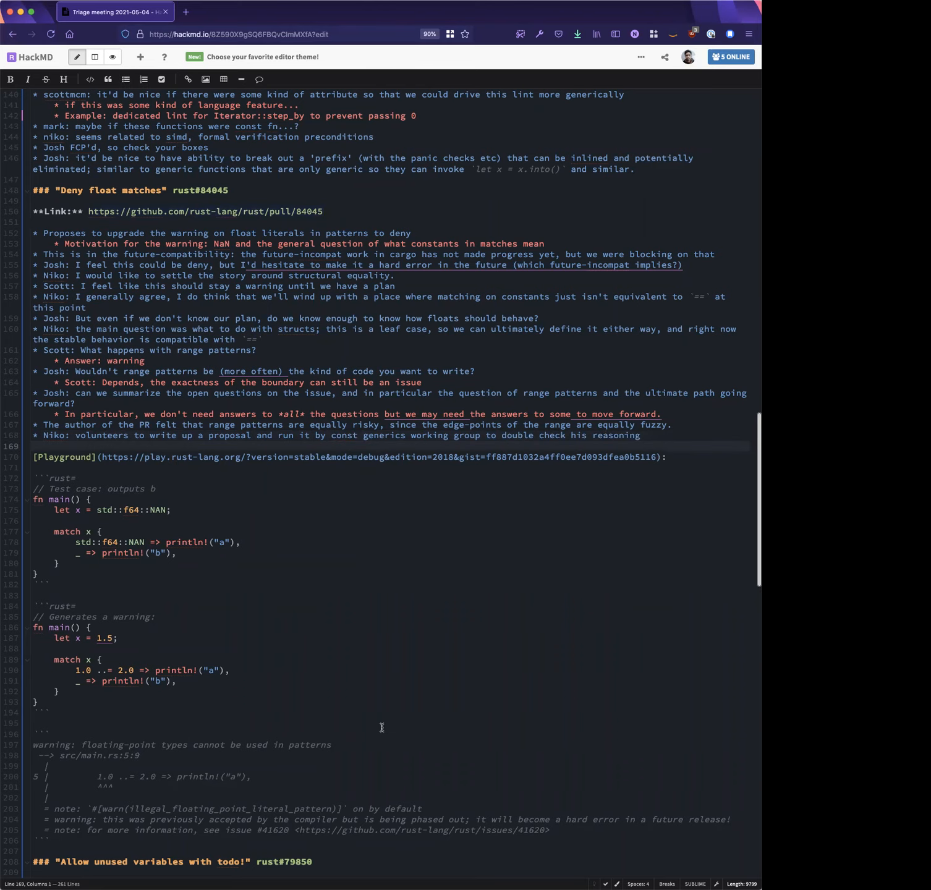
Scroll down to the 'Allow unused variables with todo!' item (rust#79850)
{"action": "scroll", "scroll_direction": "down", "scroll_amount": 3}
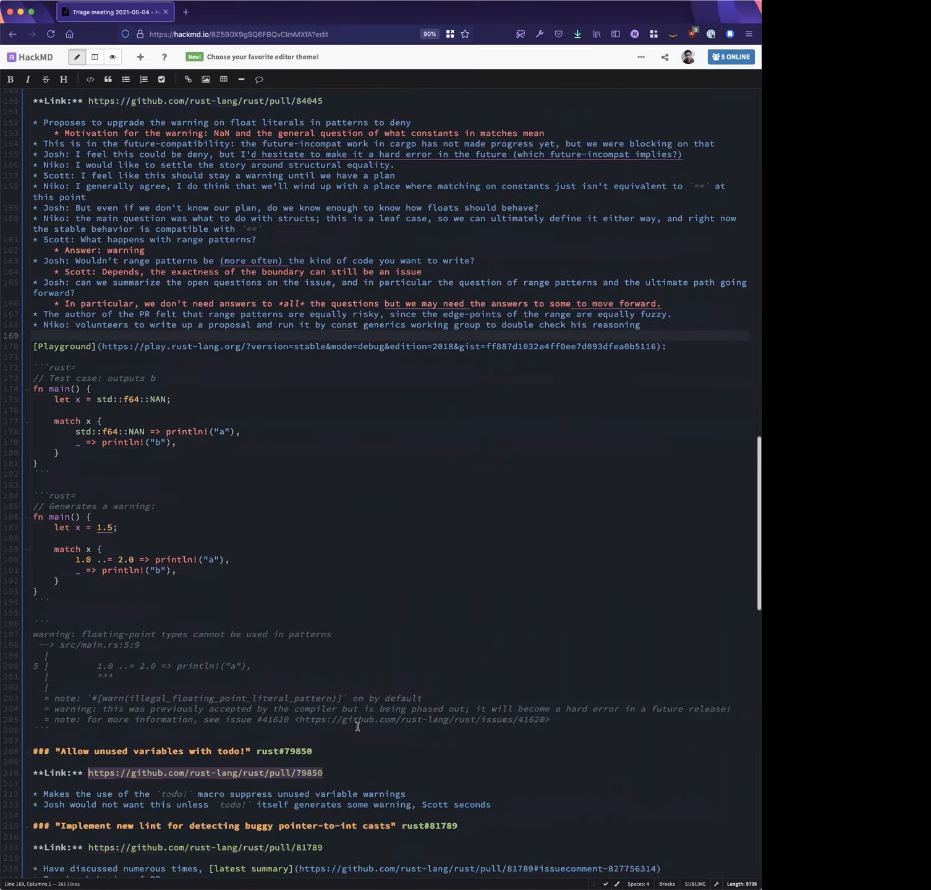
{"action": "scroll", "scroll_direction": "down", "scroll_amount": 3}
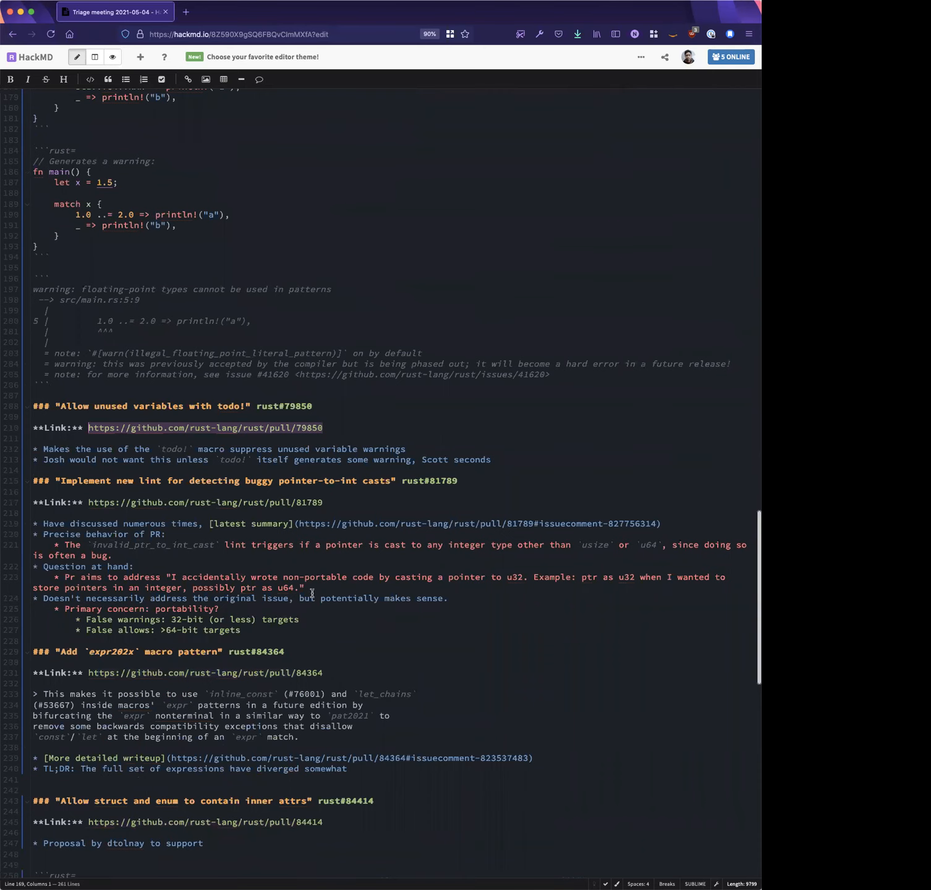
{"action": "scroll", "scroll_direction": "down", "scroll_amount": 3}
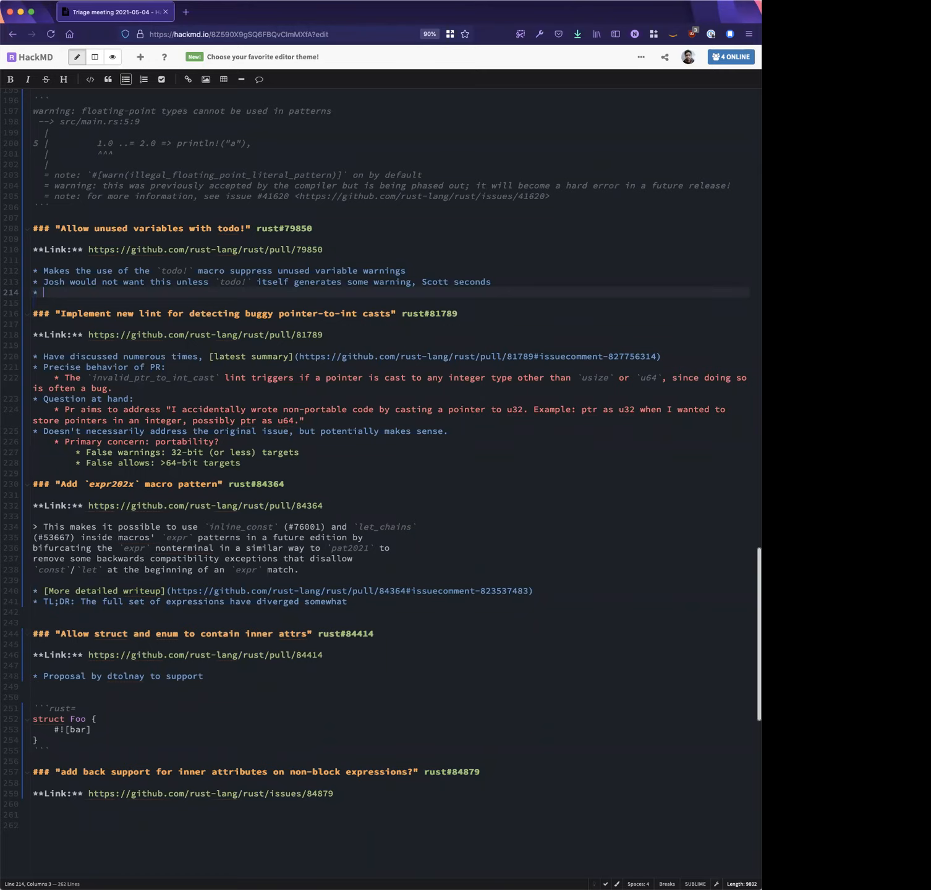
Type Niko's remark about warning noise while prototyping, comparing it to the dead-code lint
{"action": "type", "text": "Niko"}
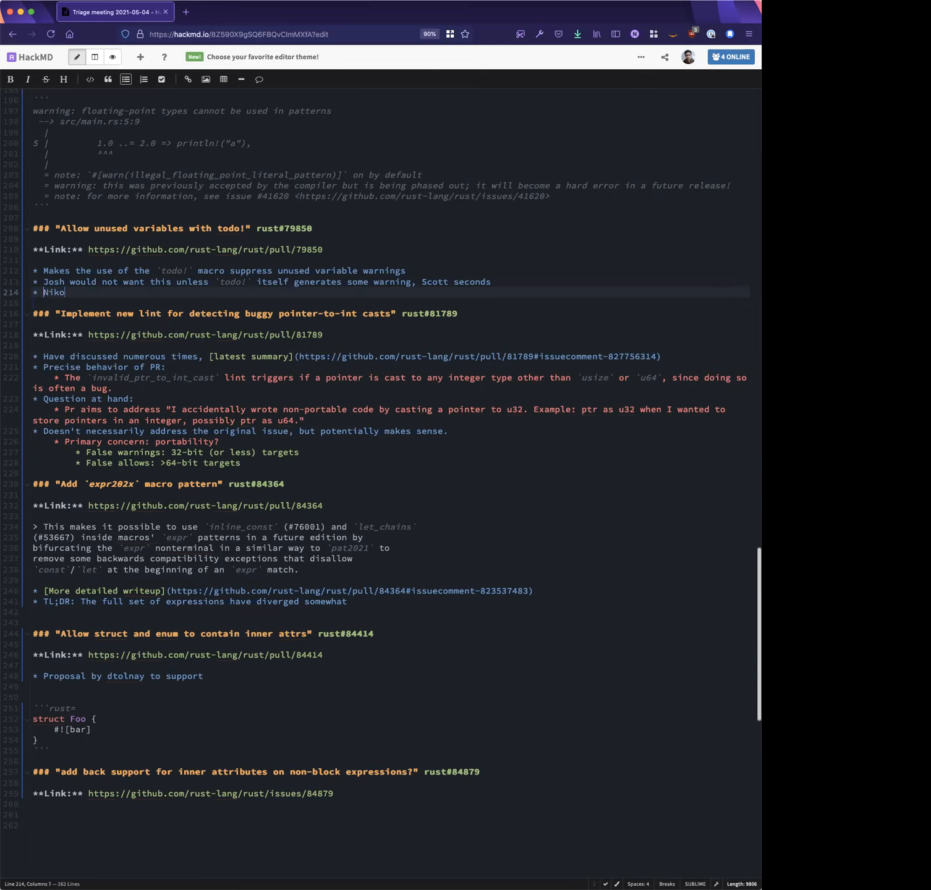
{"action": "type", "text": ":"}
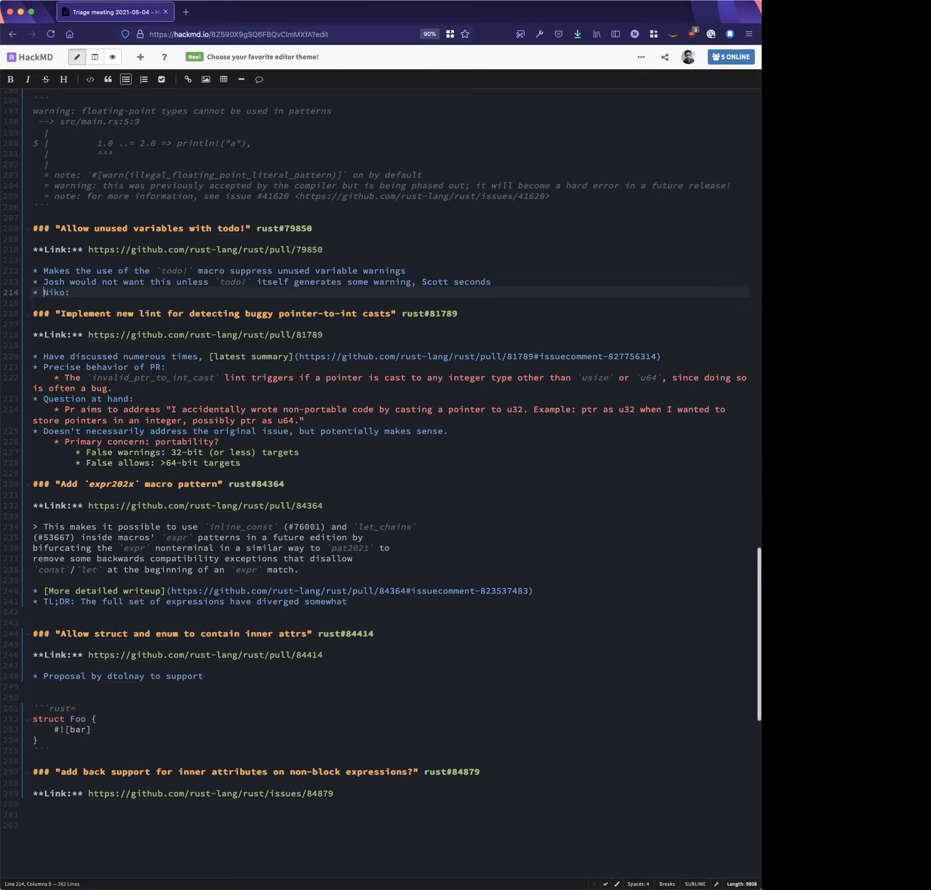
{"action": "type", "text": "I do fe"}
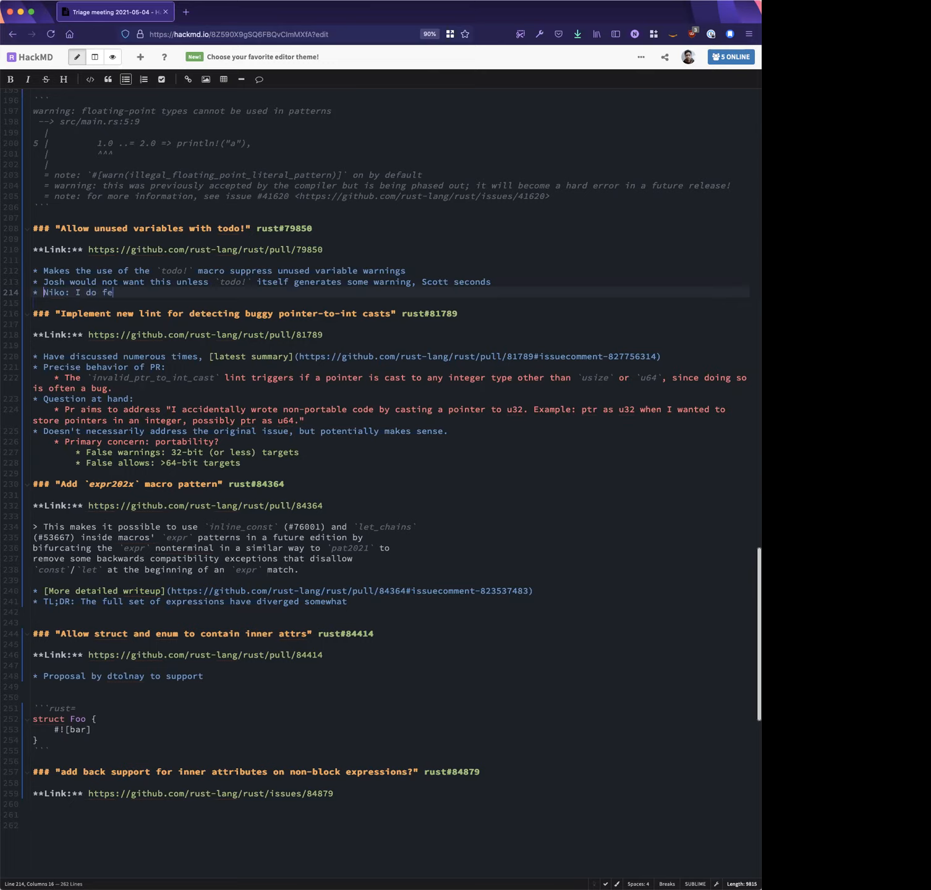
{"action": "type", "text": "el there's a problem with rustc warning a lot as"}
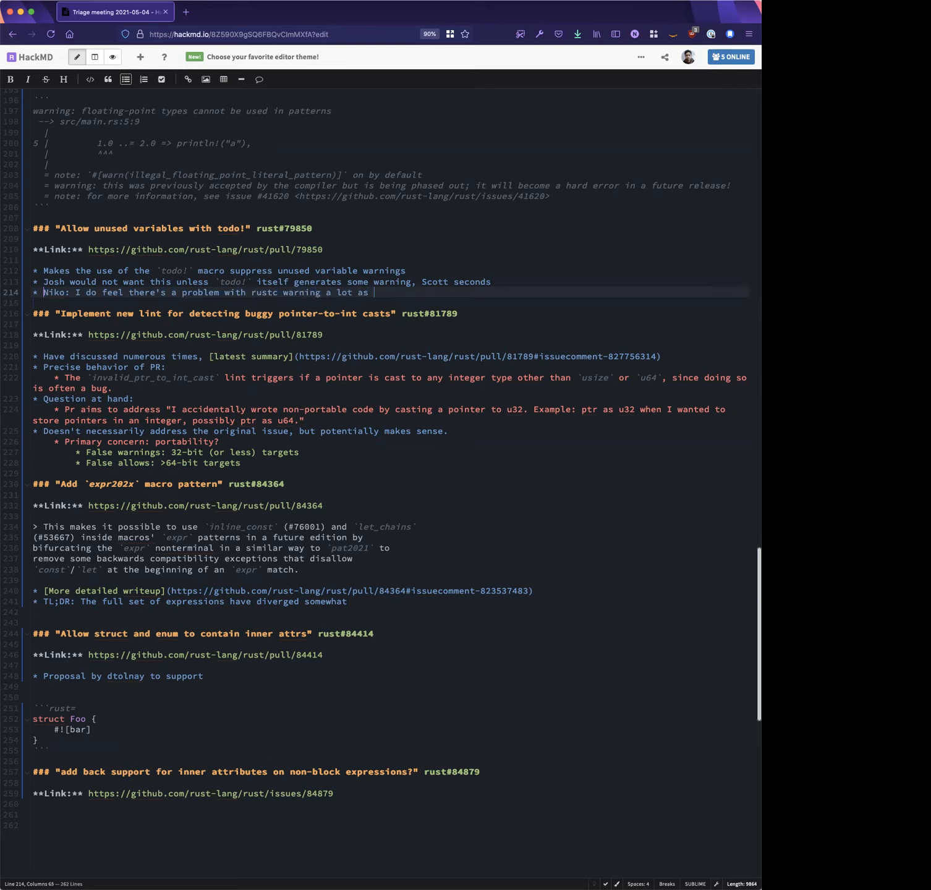
{"action": "type", "text": "you prototype code, but this narrow take on the problem doesn't seem lik"}
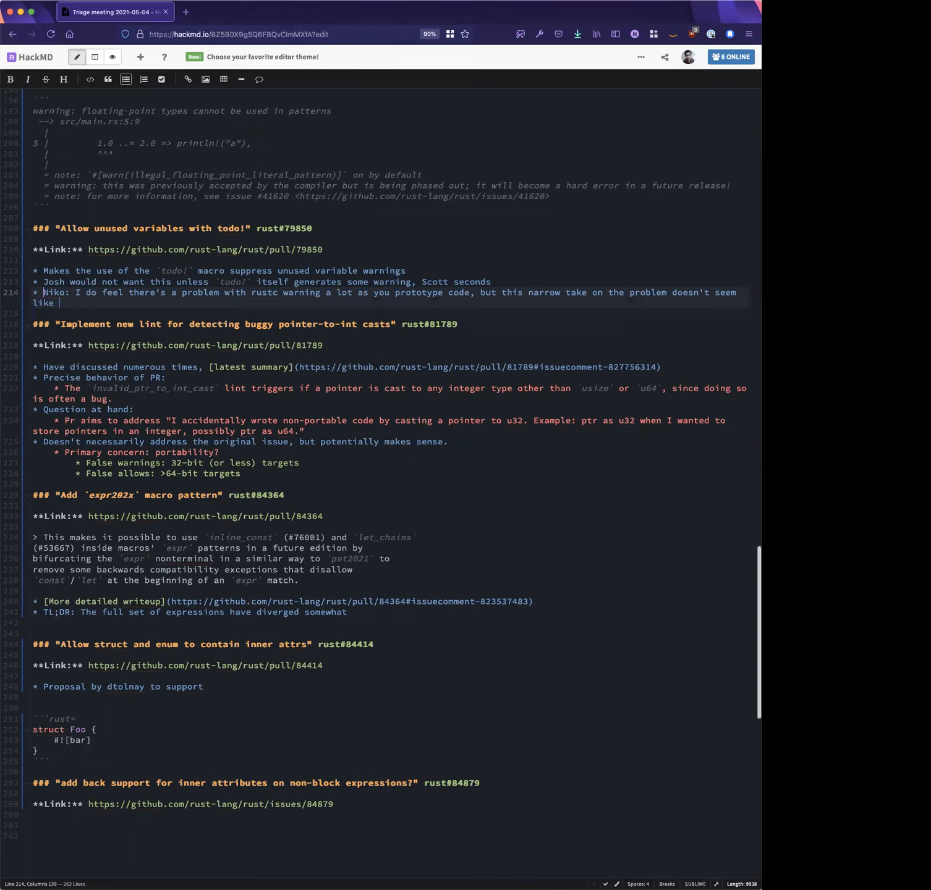
{"action": "type", "text": "enough to me. For example, d"}
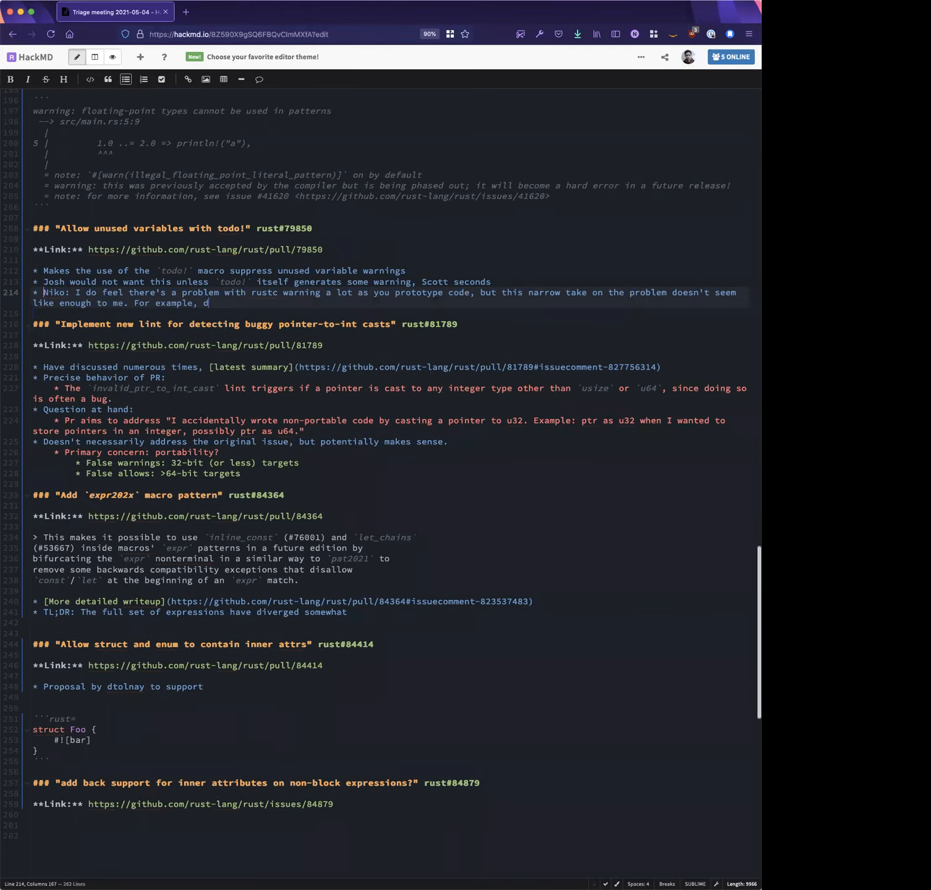
{"action": "type", "text": "ead-code lint is much more common for me."}
{"action": "type", "text": "* Mark:"}
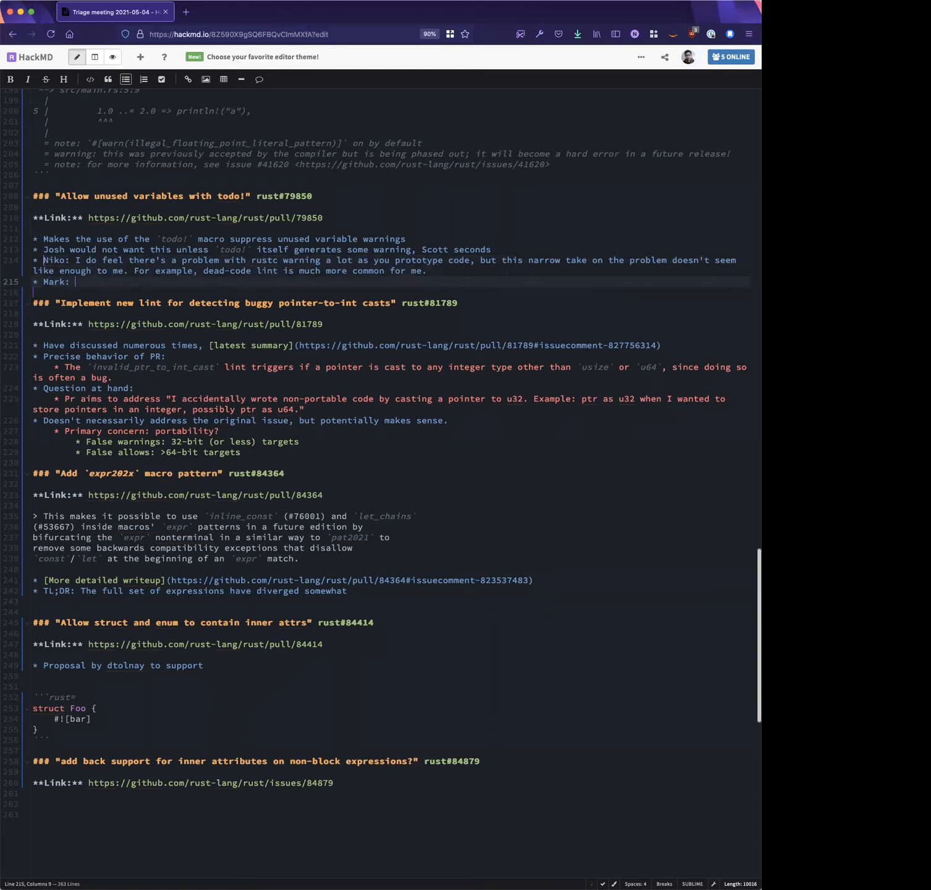
{"action": "type", "text": "what annoys me the most is that i have to sc"}
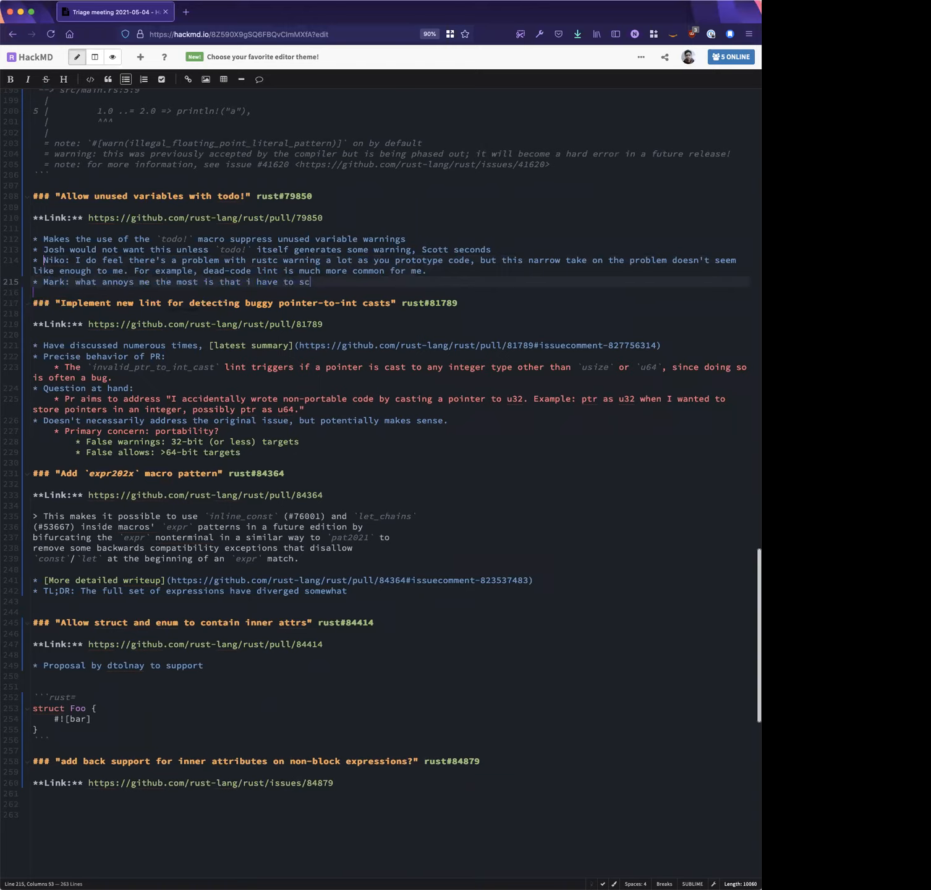
{"action": "type", "text": "ro"}
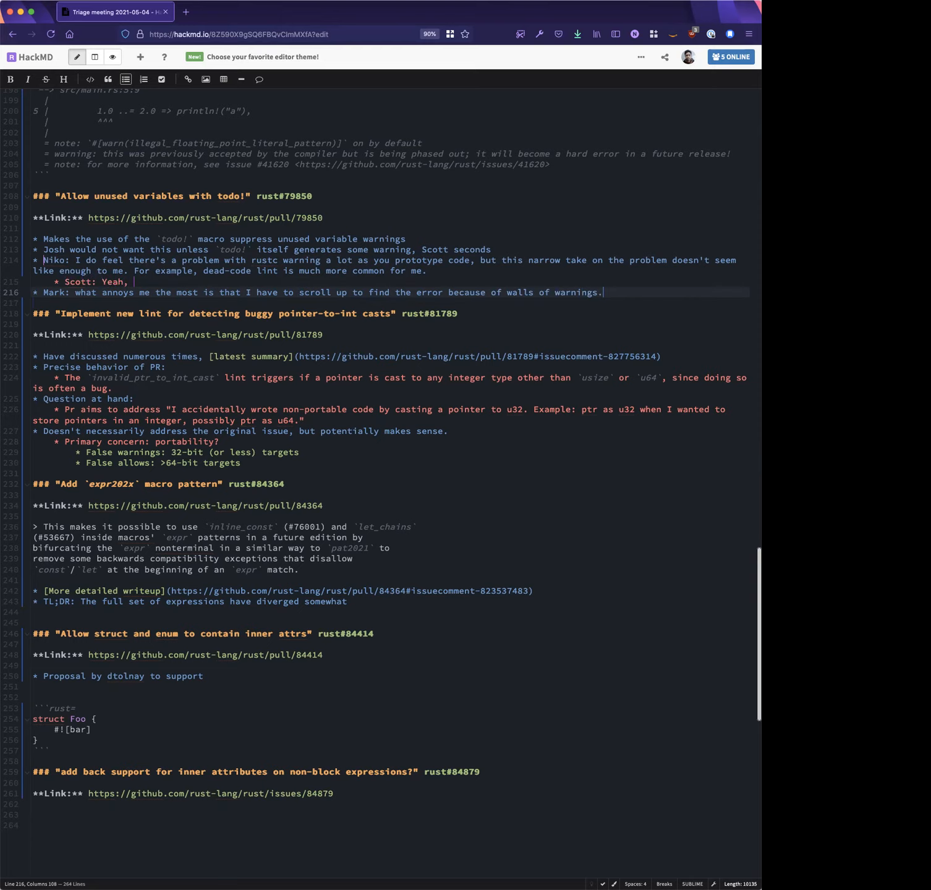
{"action": "type", "text": "I'll often `#![cfg"}
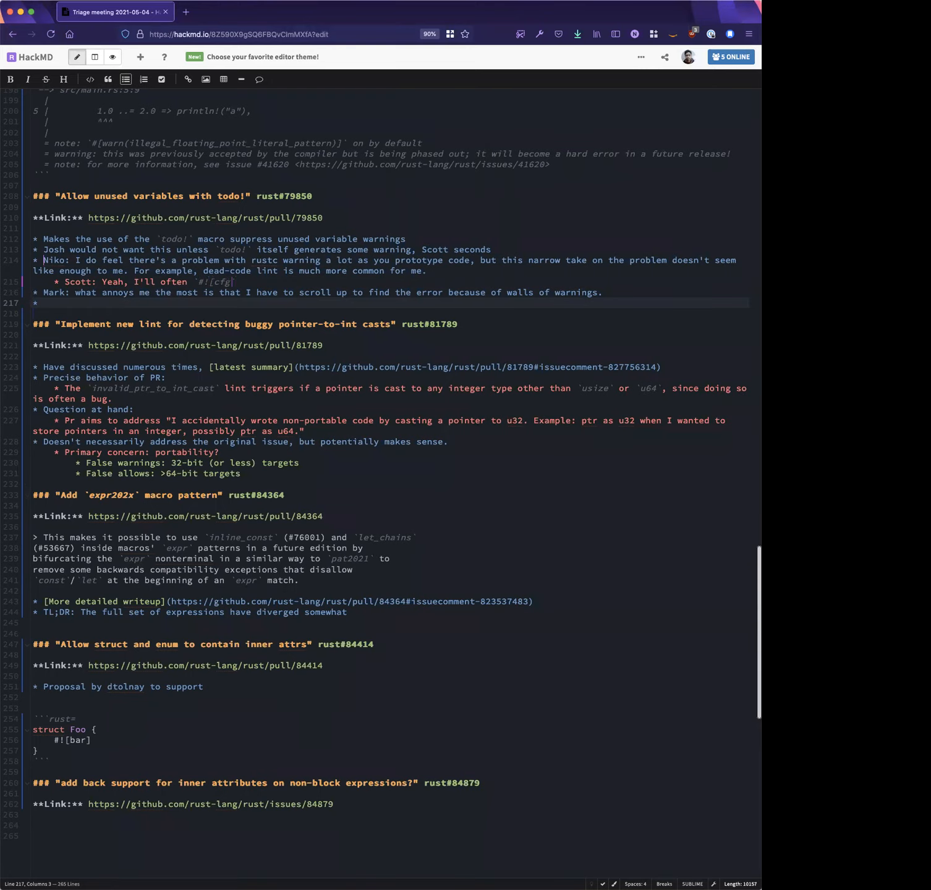
{"action": "type", "text": "_attr"}
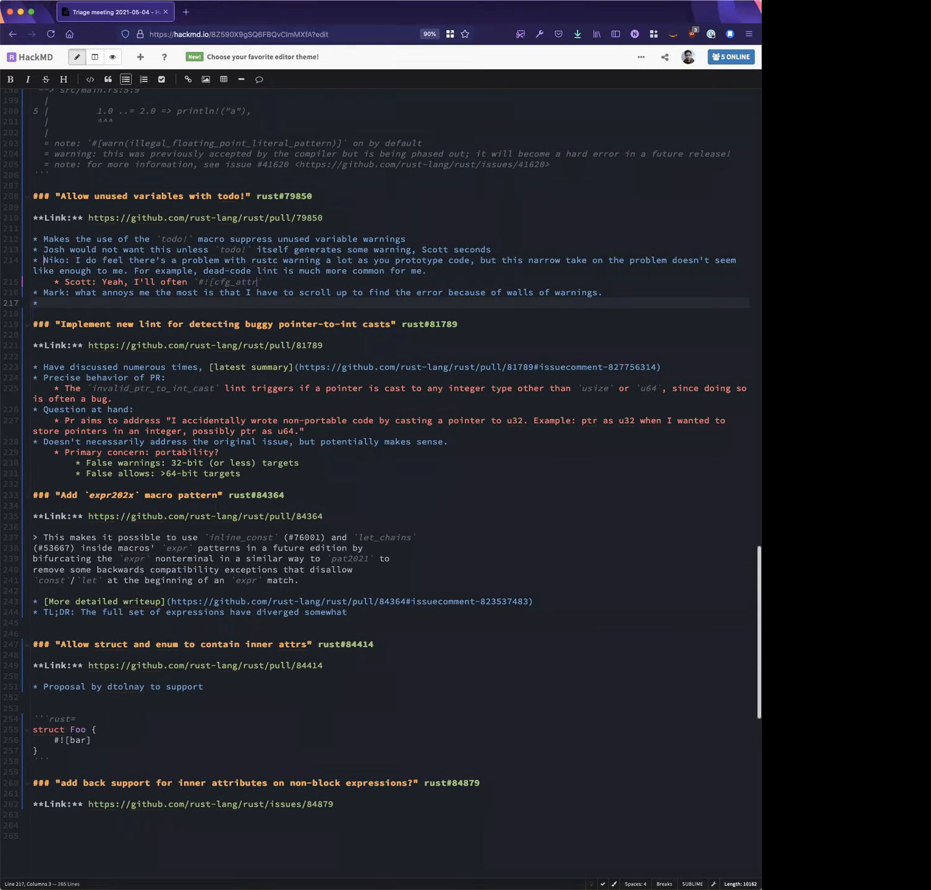
{"action": "type", "text": "(test, allb"}
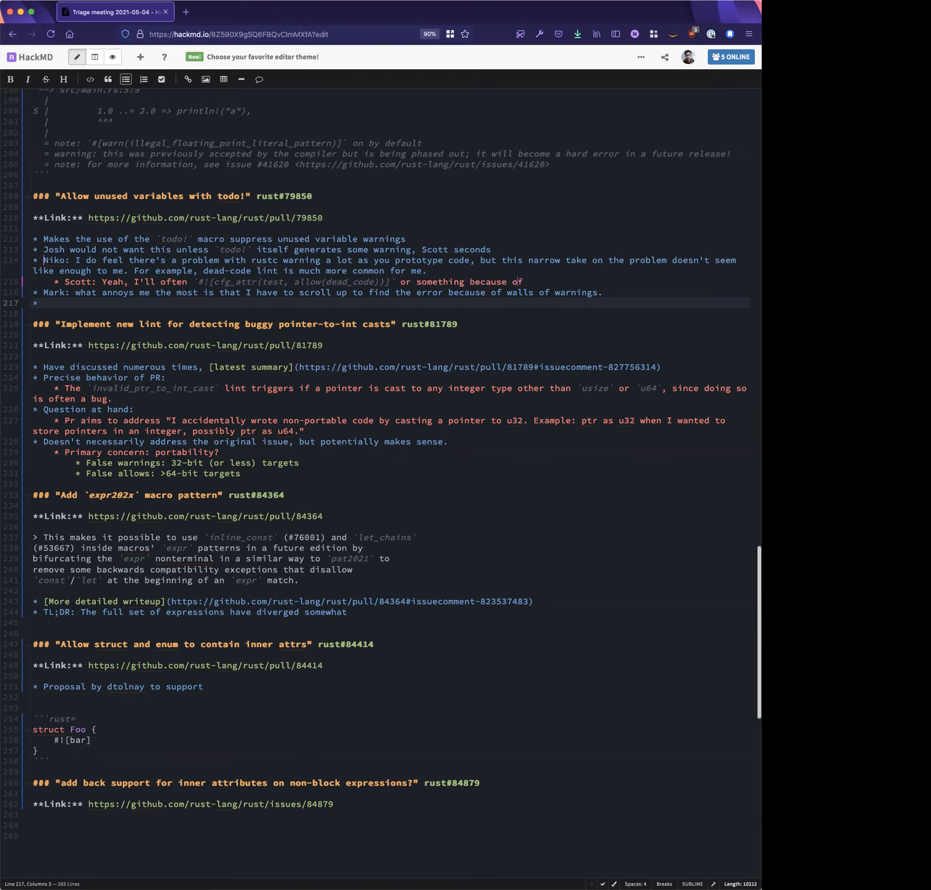
{"action": "type", "text": "this."}
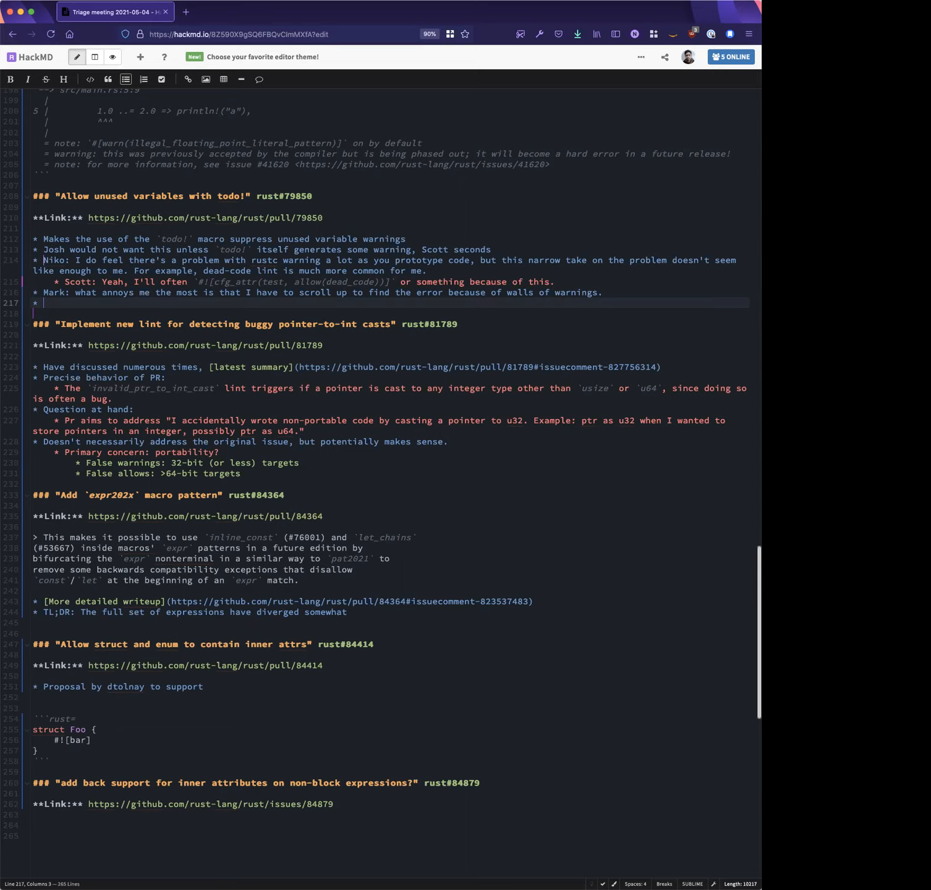
Add Josh's bullet: he likes that at an early stage, 'code til all warnings are gone'
{"action": "type", "text": "Josh; I"}
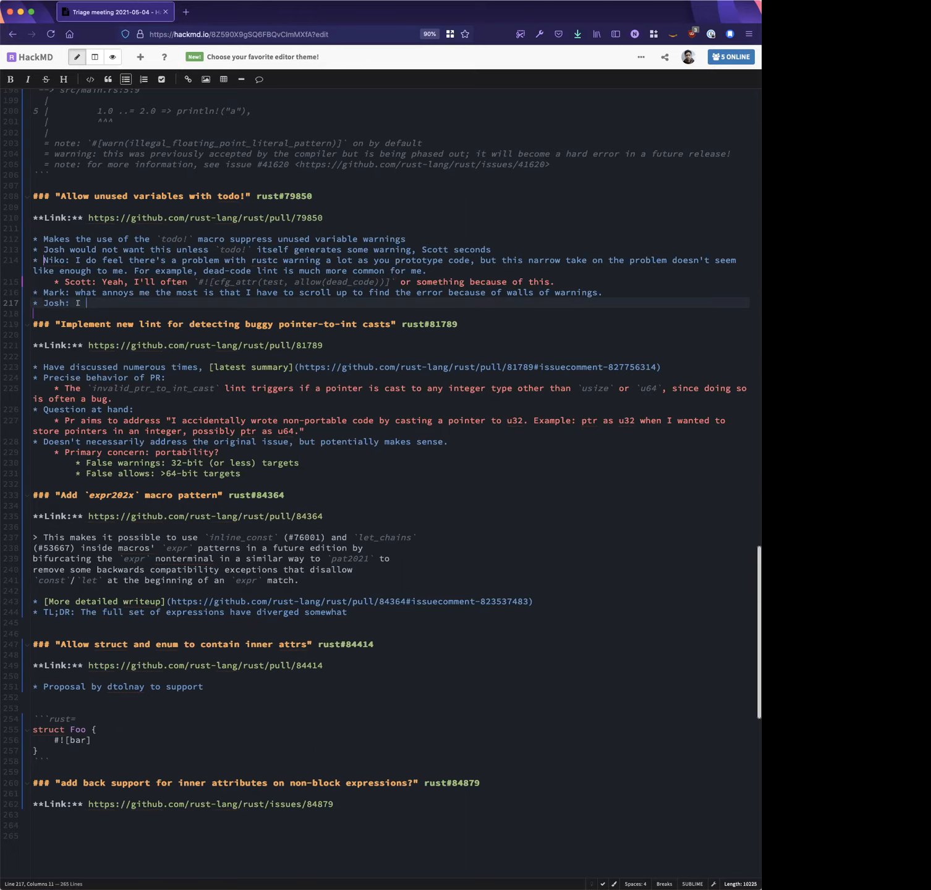
{"action": "type", "text": "tend to like that ar"}
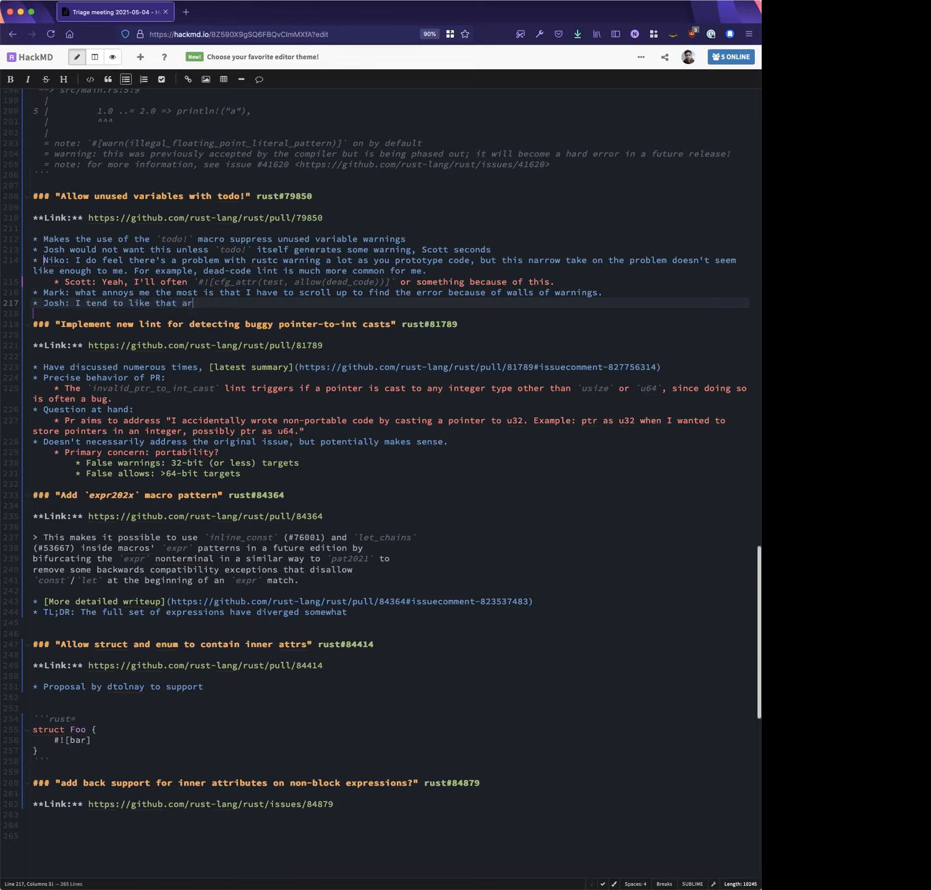
{"action": "type", "text": "early stage"}
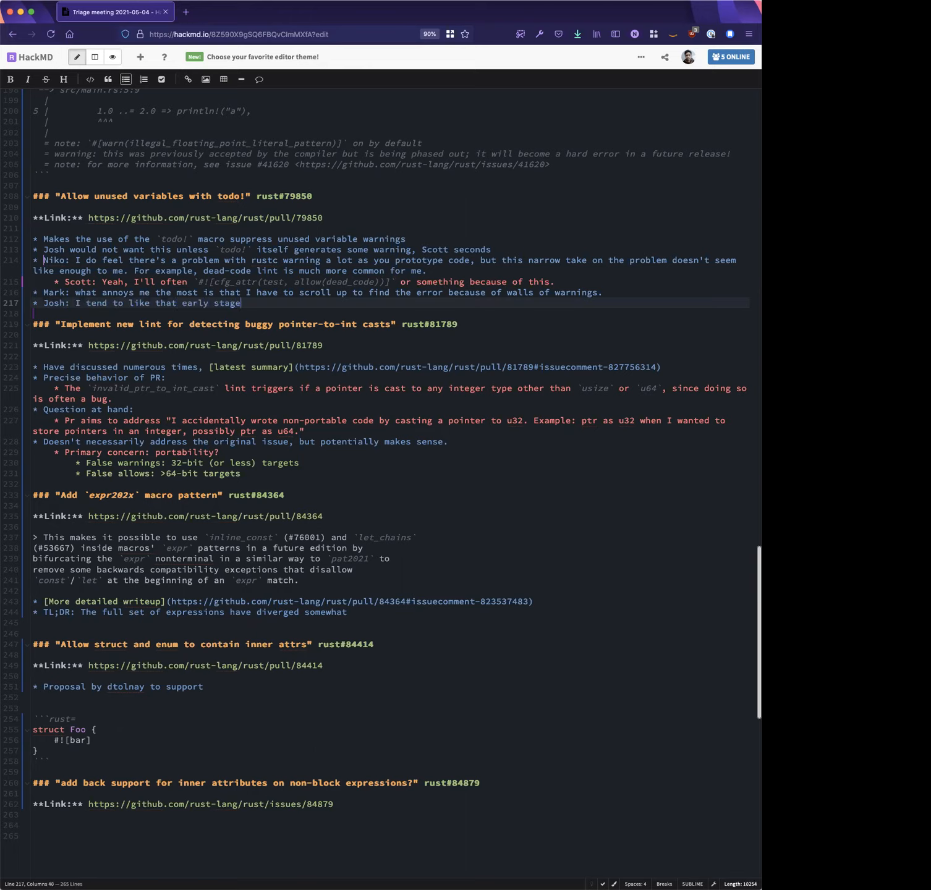
{"action": "type", "text": ", \"code til all\""}
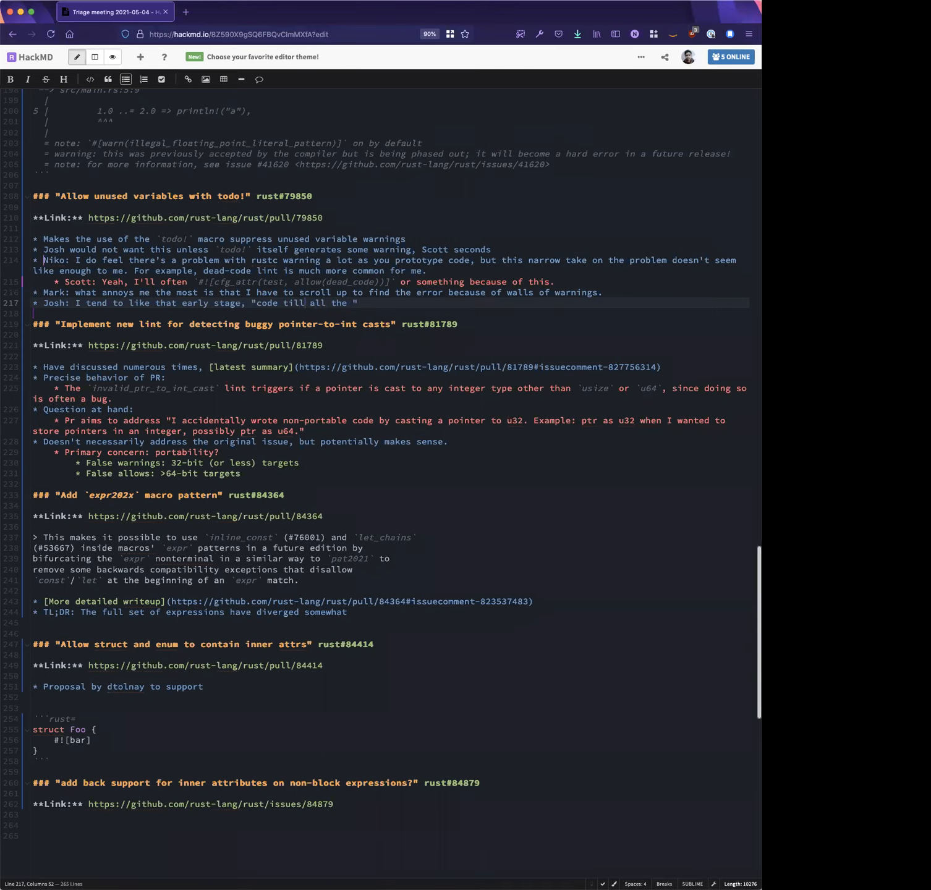
{"action": "type", "text": "warning are gone\""}
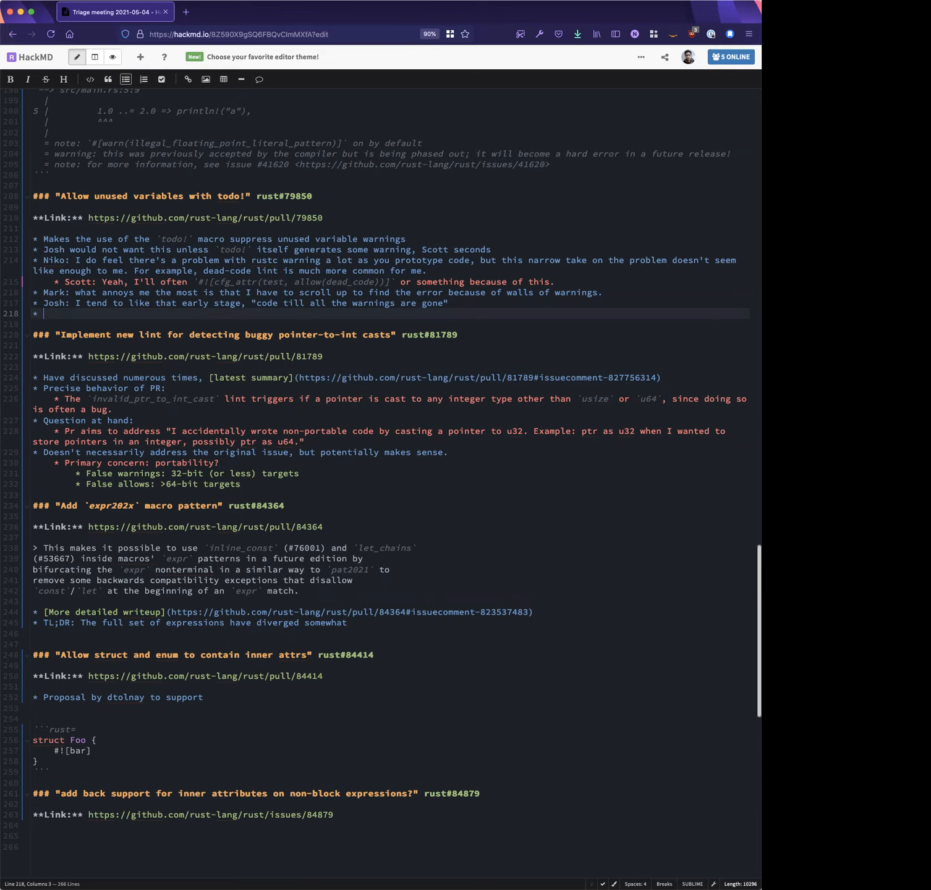
Add Niko recalling #[expect] and the 'I know this is wrong but I accidentally fix it' note
{"action": "type", "text": "Niko:"}
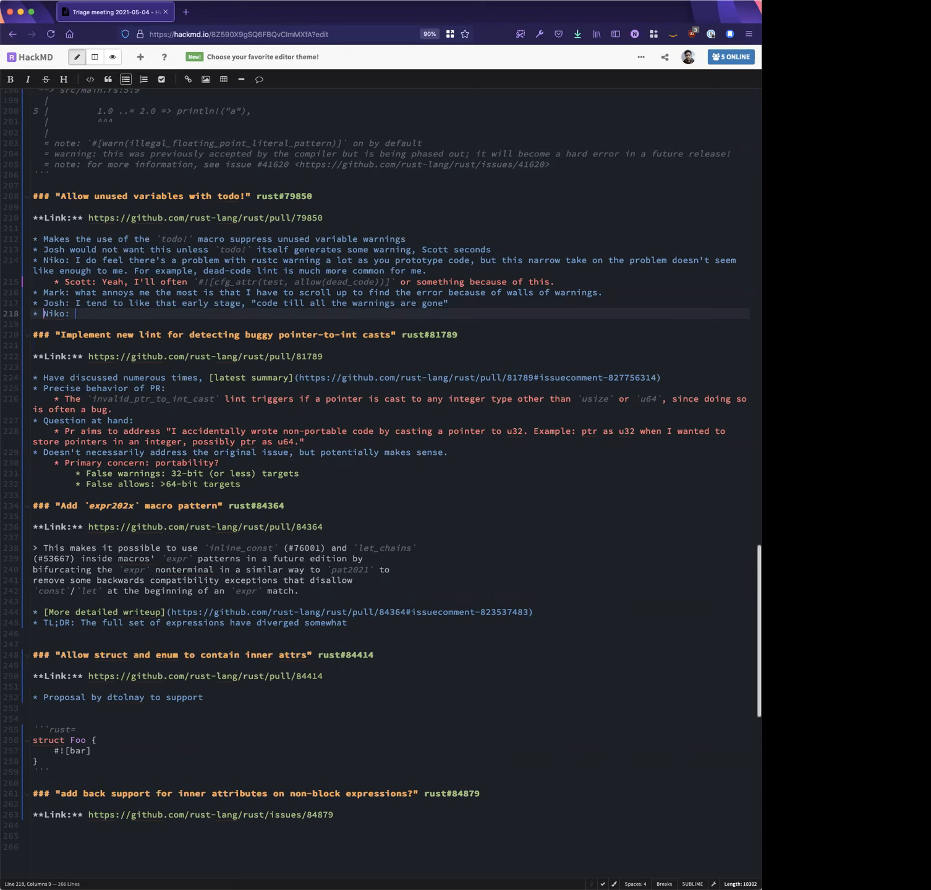
{"action": "type", "text": "Remember `E"}
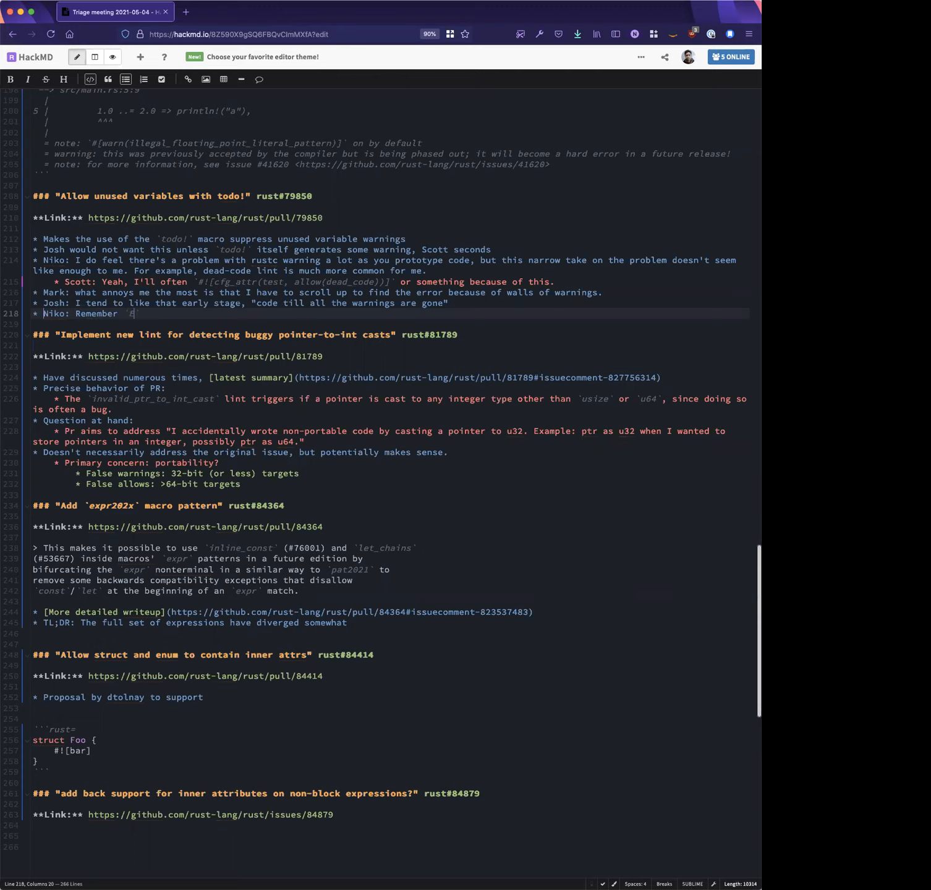
{"action": "type", "text": "#[ex"}
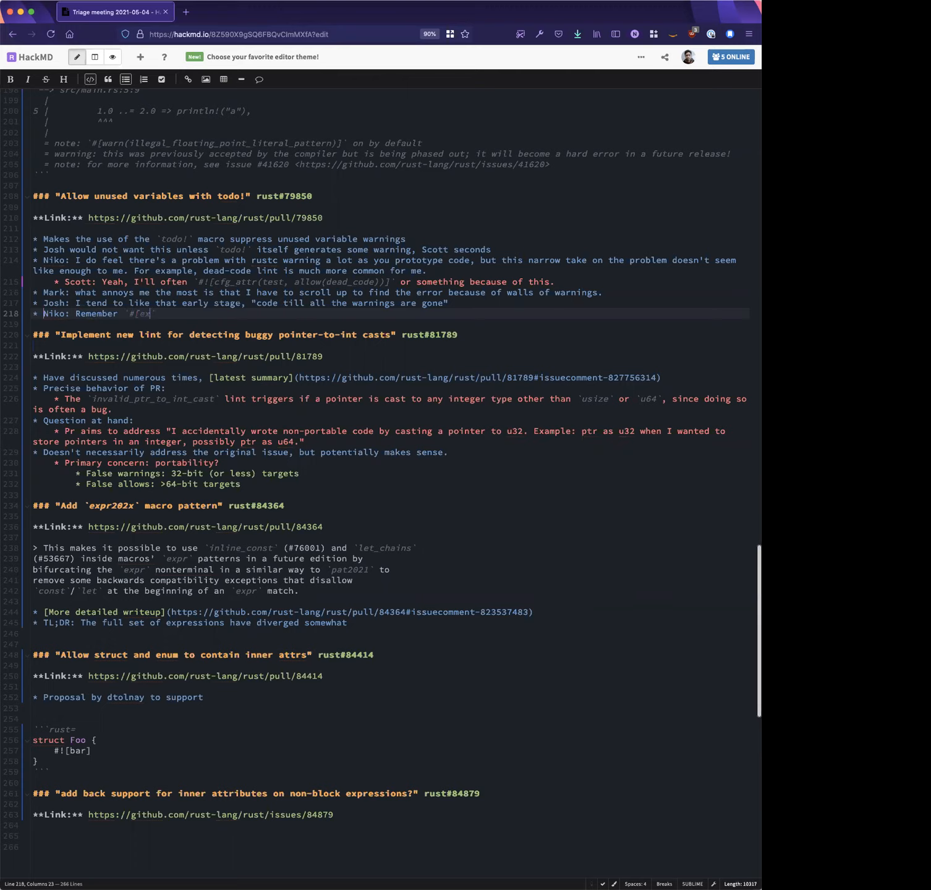
{"action": "type", "text": "pect]"}
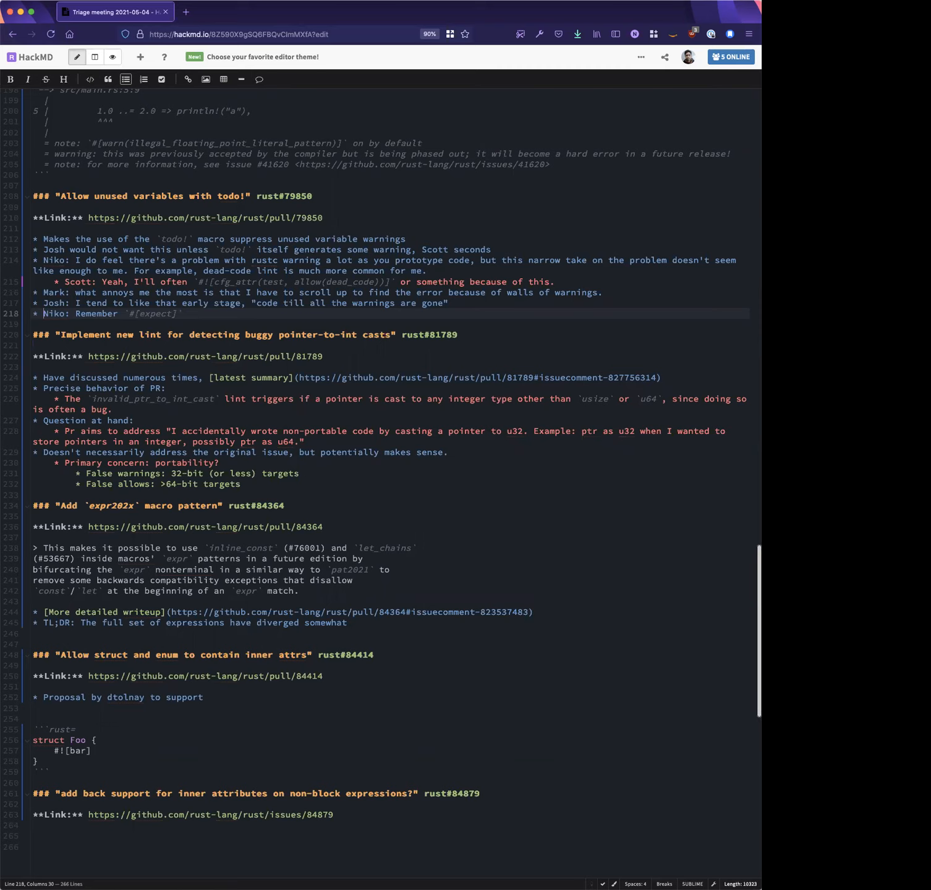
{"action": "type", "text": "? whatever happened to that."}
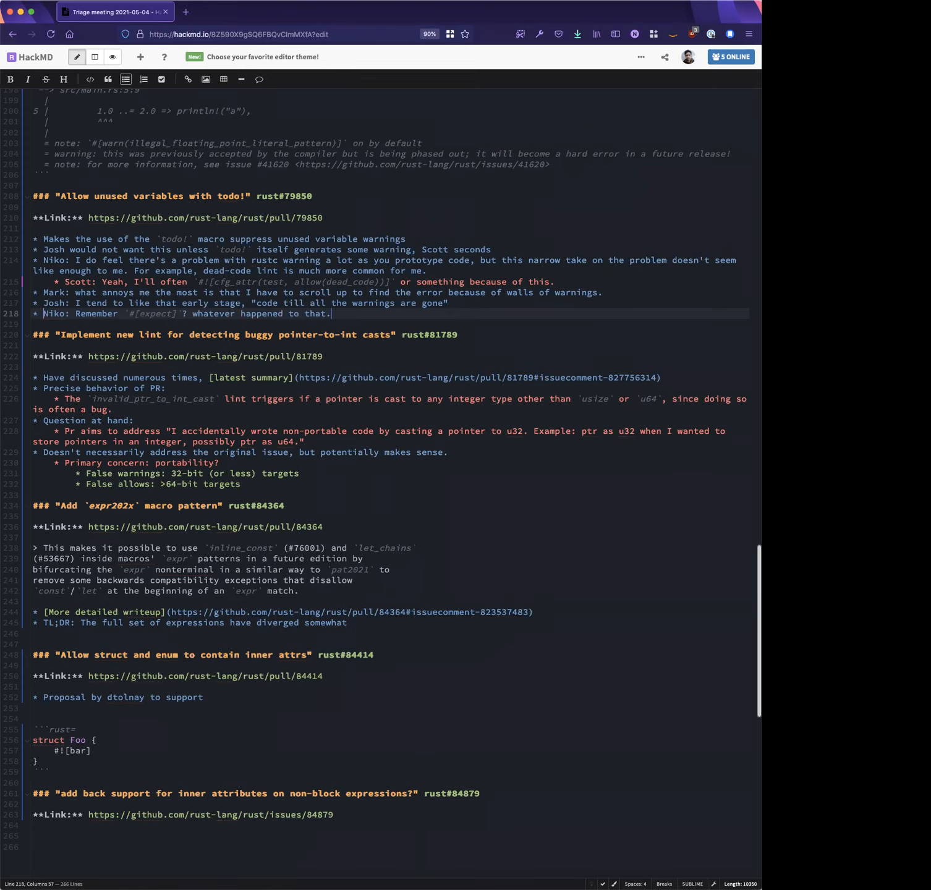
{"action": "type", "text": "Jo"}
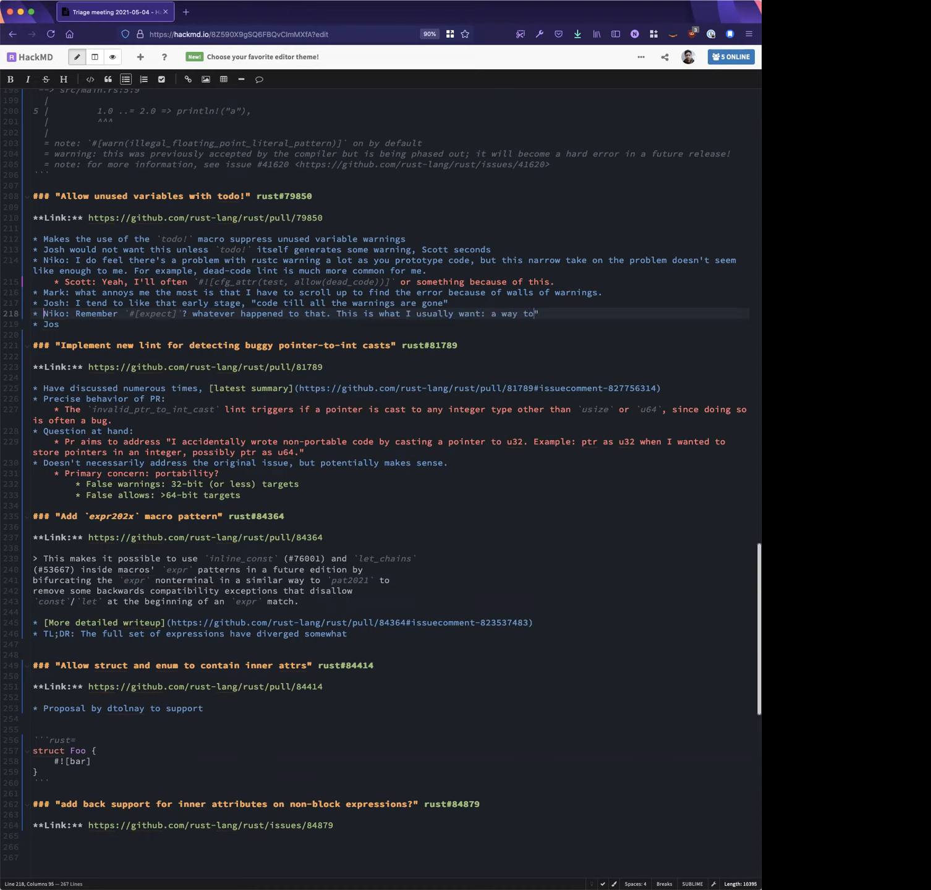
{"action": "type", "text": "say \"I kno"}
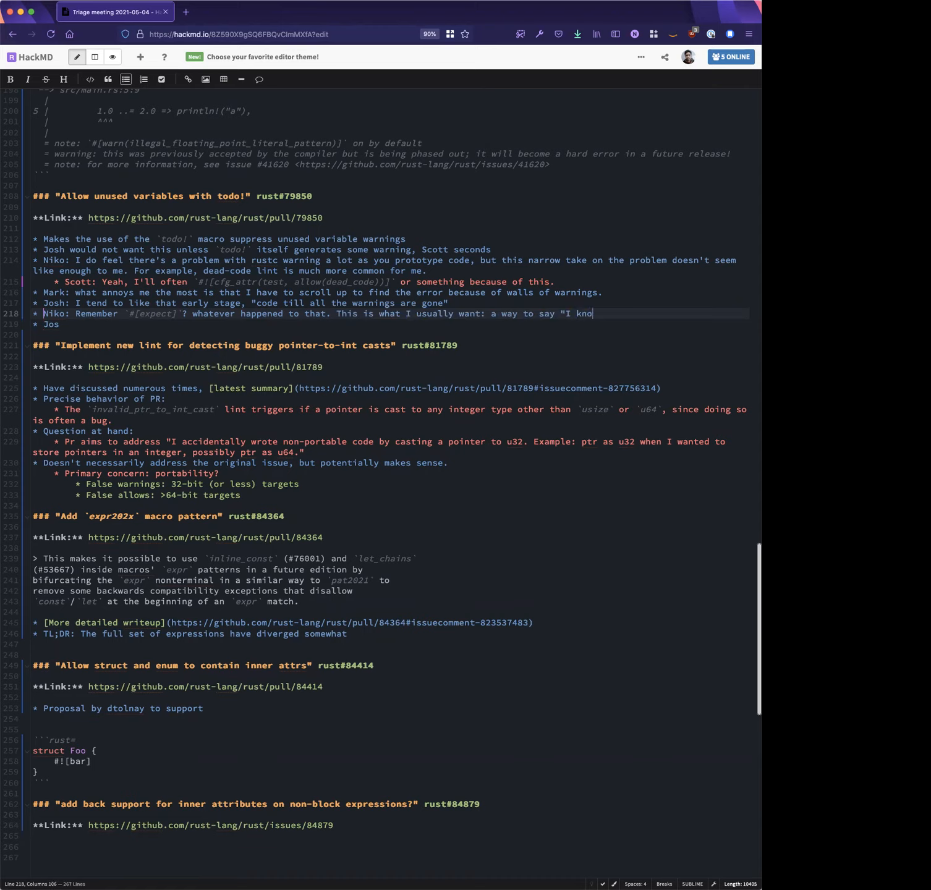
{"action": "type", "text": "w this is wrong but I want to know if"}
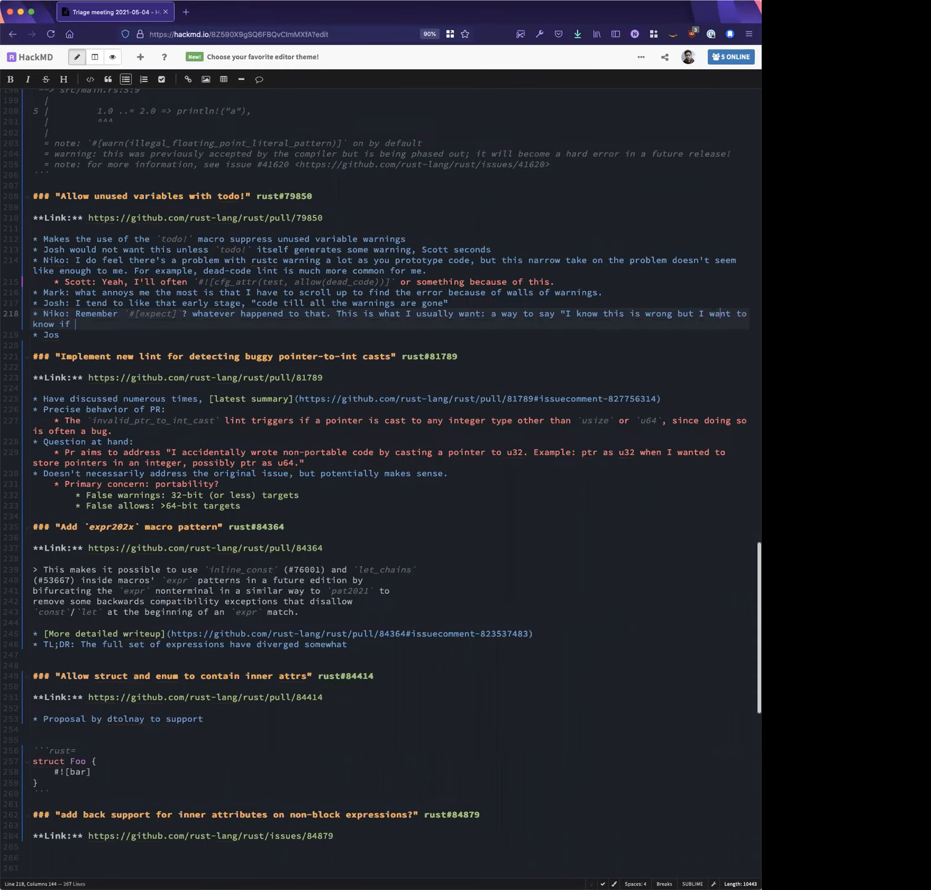
{"action": "type", "text": "I accidentally fix it\""}
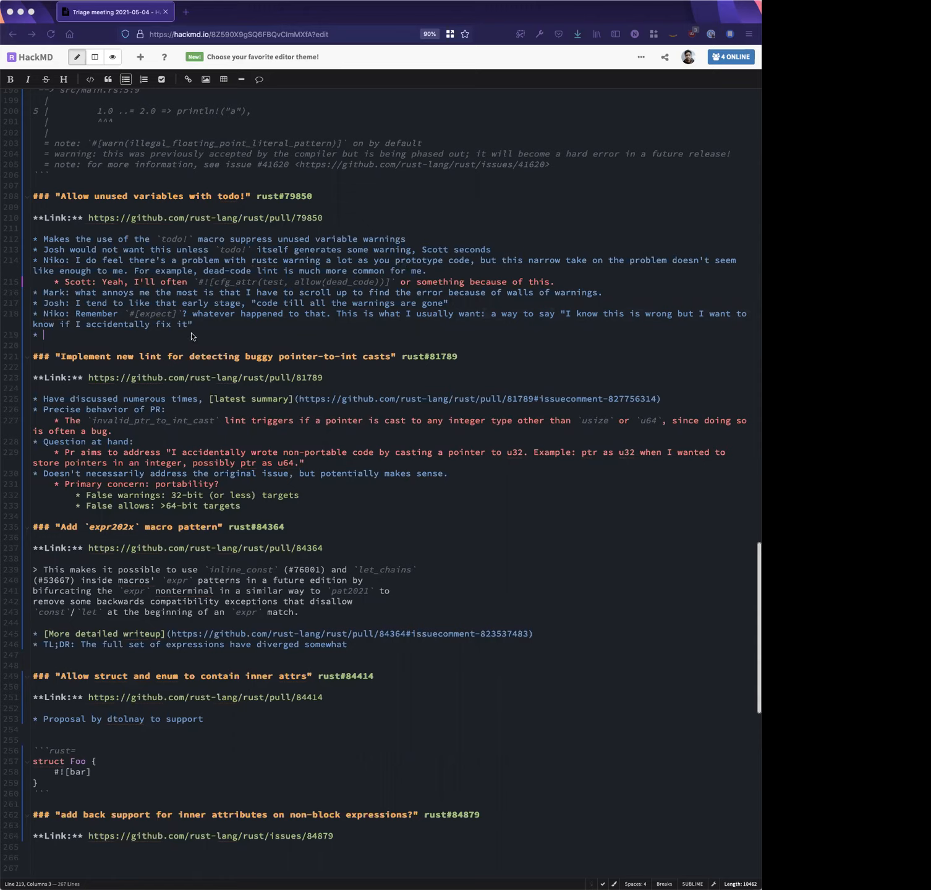
{"action": "mouse_move", "coordinate": [167, 370]}
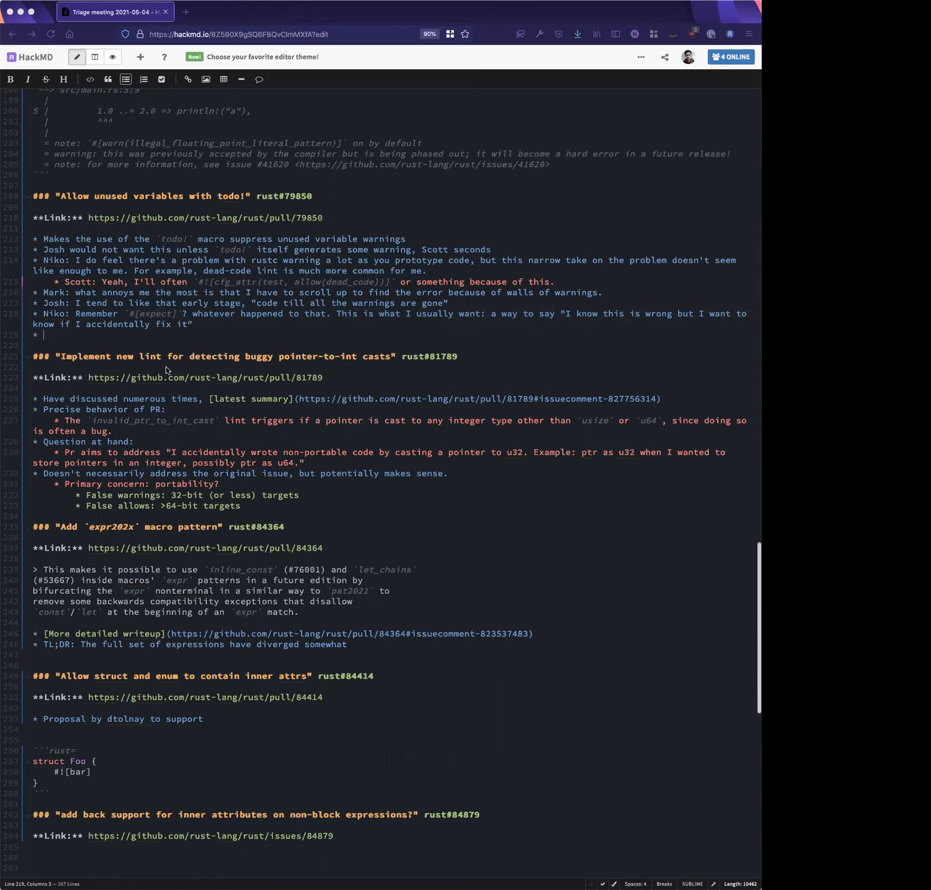
On the empty todo! bullet, write 'Niko to find expect and then FCP close with that suggestion'
{"action": "left_click", "coordinate": [96, 334]}
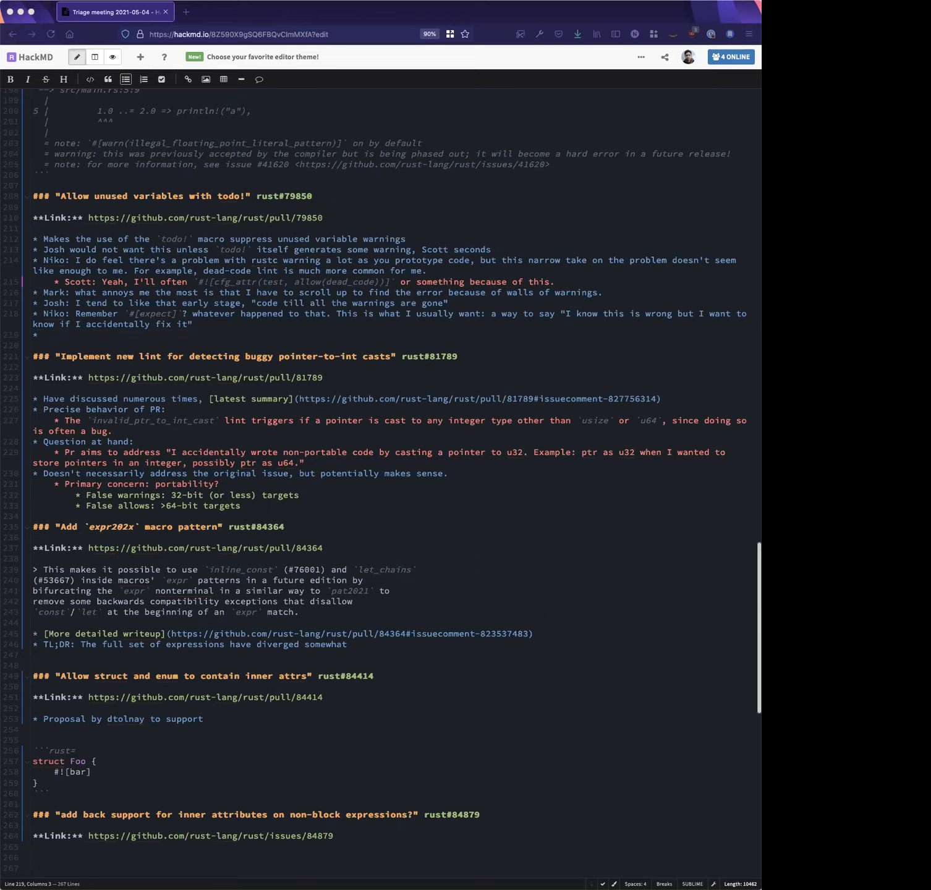
{"action": "left_click", "coordinate": [190, 338]}
{"action": "type", "text": " Josh to fcp close this proposal"}
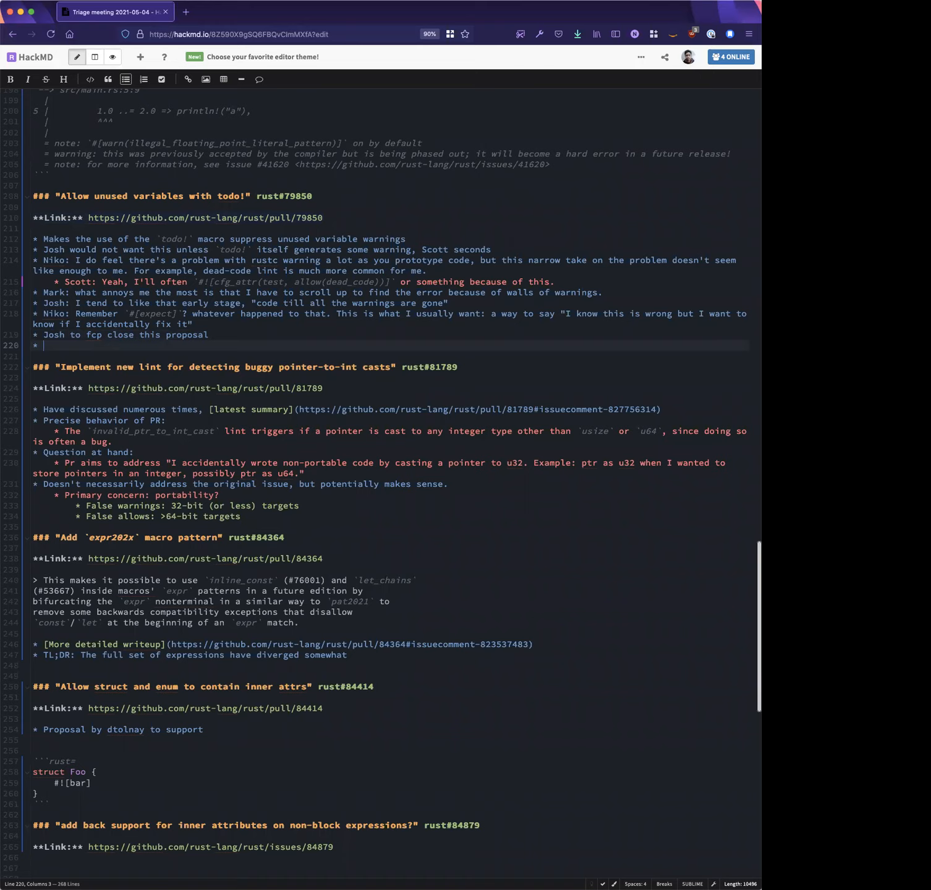
{"action": "type", "text": "Niko to find expect"}
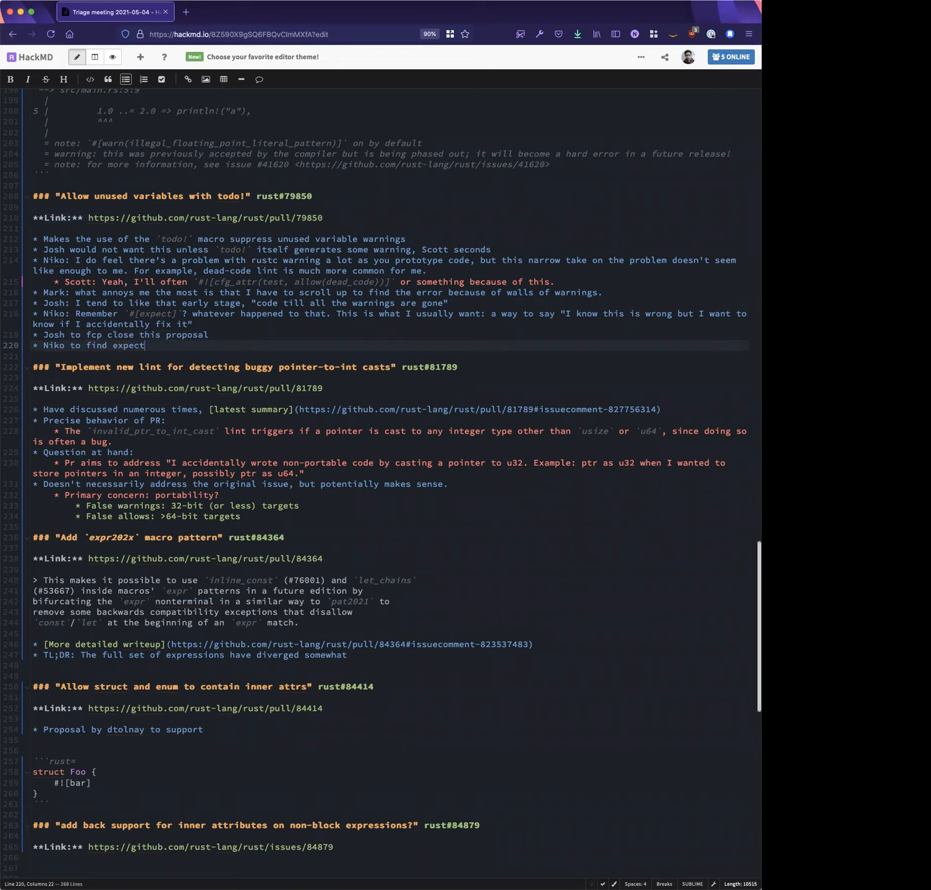
{"action": "type", "text": ":)"}
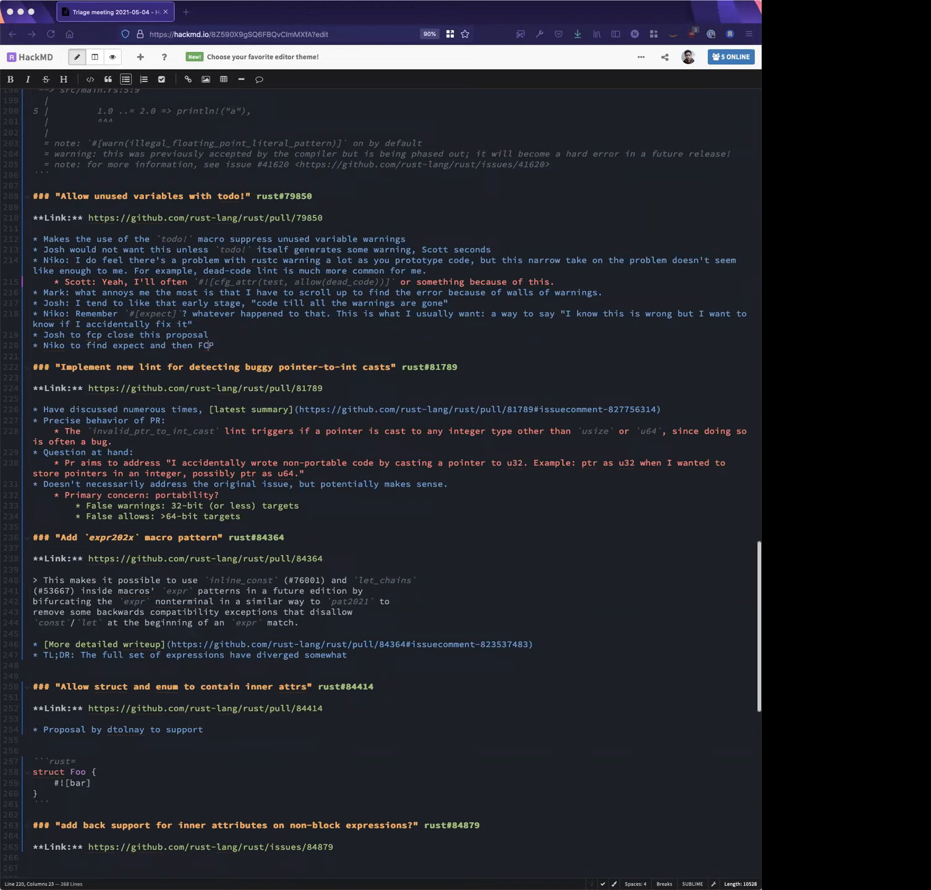
{"action": "type", "text": "close with that suggestion"}
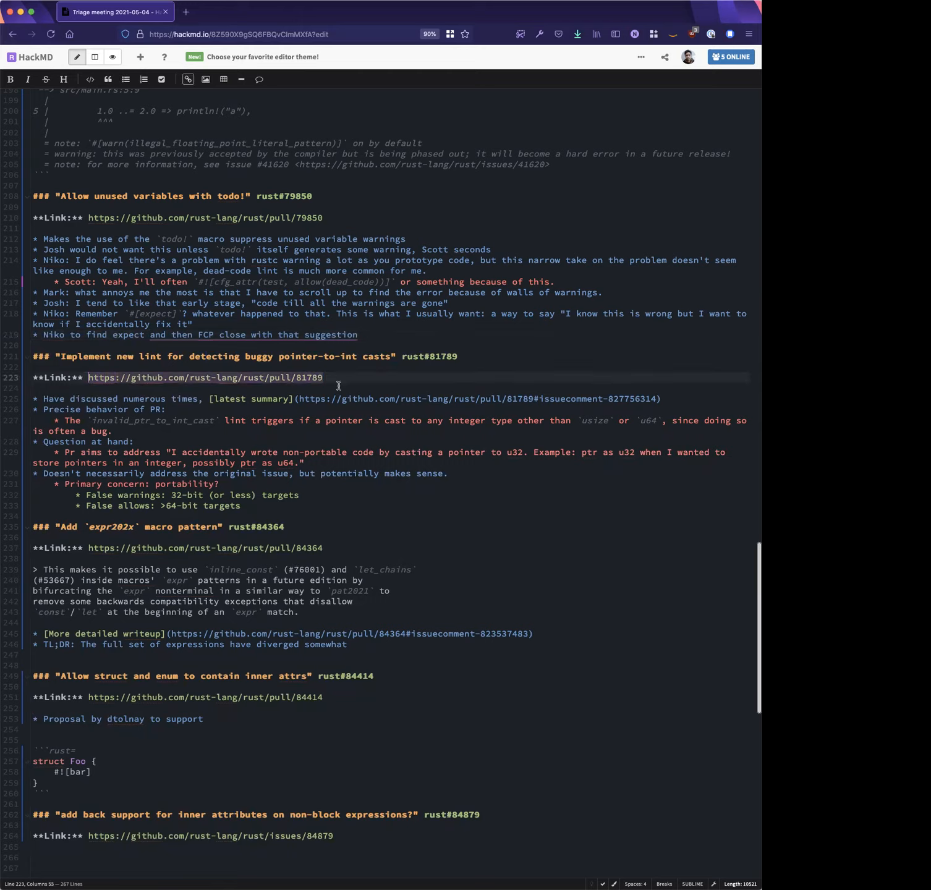
Nest a link to RFC 2383's expect lint attribute section under Niko's rust#79850 action item
{"action": "left_click", "coordinate": [422, 516]}
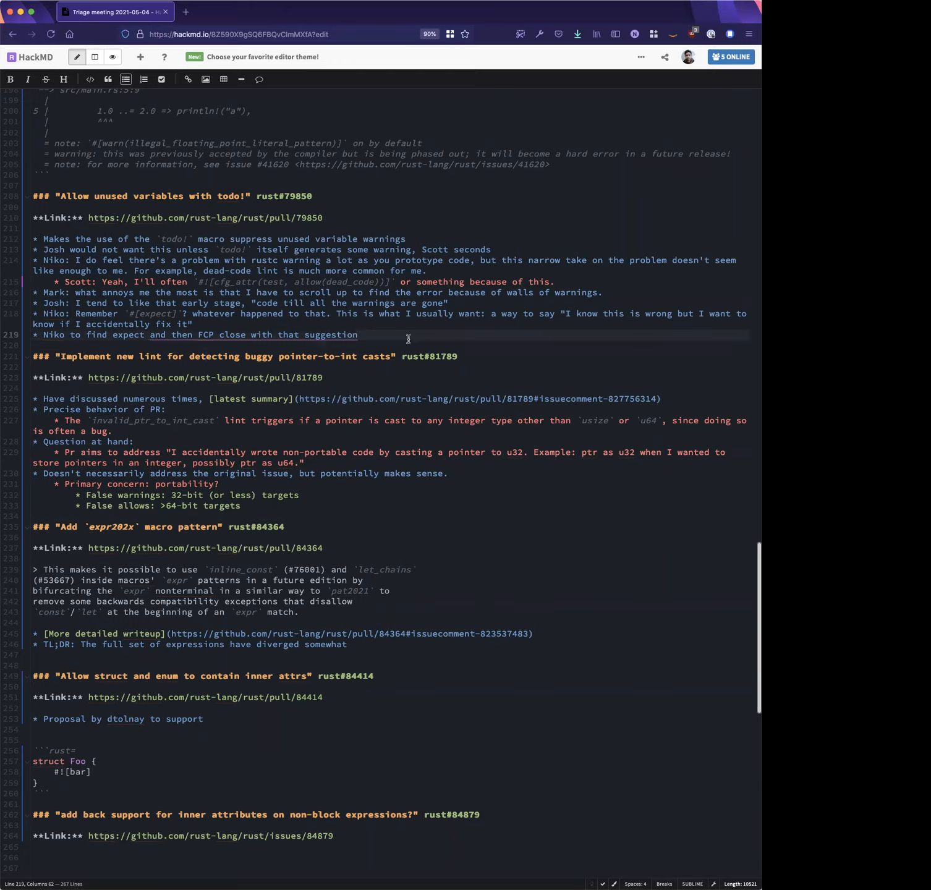
{"action": "type", "text": "[link](https://rust-lang.github.io/rfcs/2383-lint-reasons.html#expect-lint-attribute"}
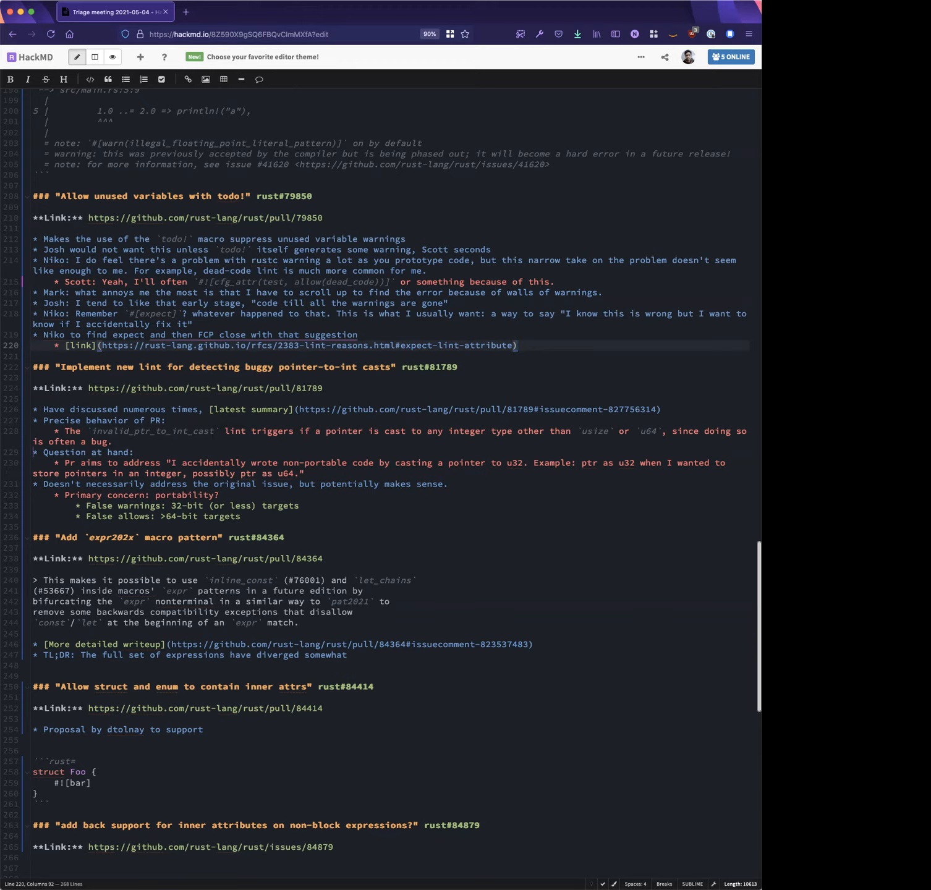
{"action": "left_click", "coordinate": [240, 516]}
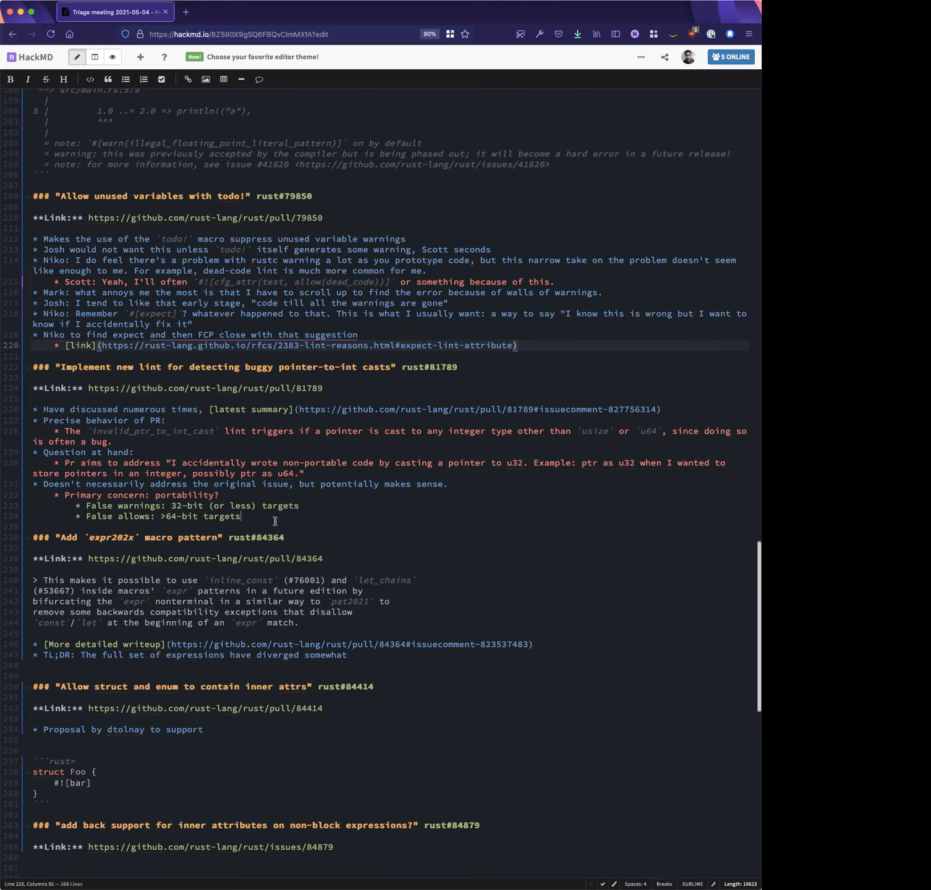
Record Niko's assertion: the lint doesn't fully solve function-to-integer casts but seems useful regardless
{"action": "type", "text": "* Nik"}
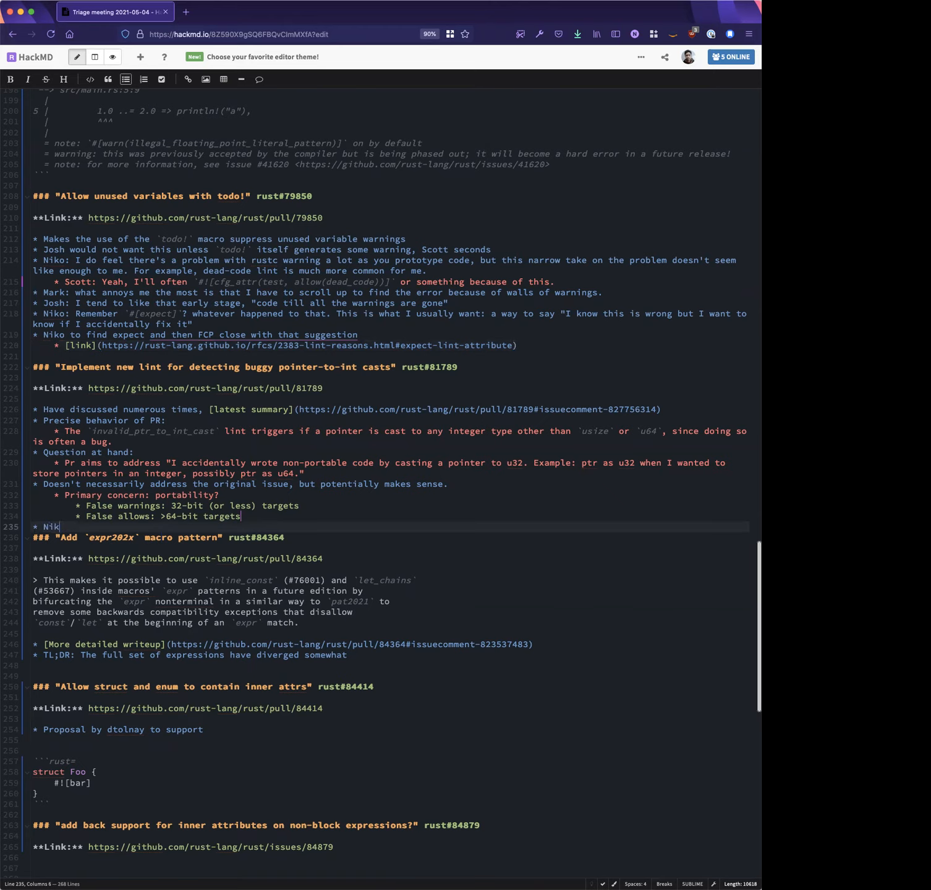
{"action": "type", "text": "o's"}
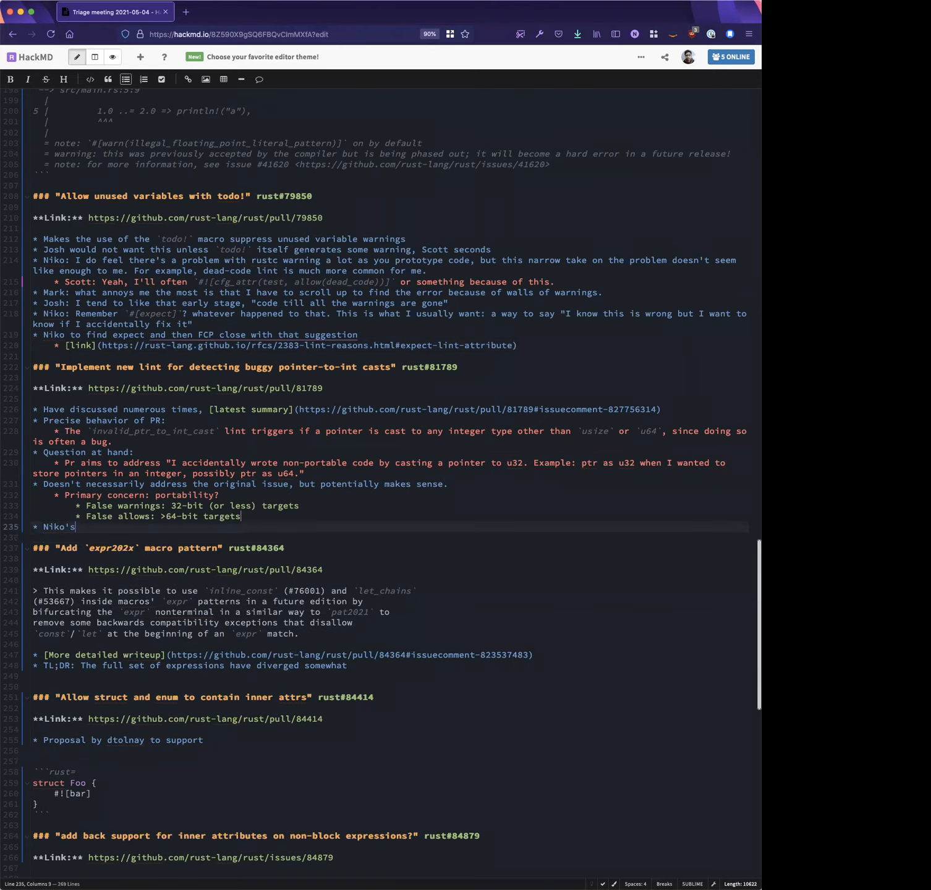
{"action": "type", "text": "assertion:"}
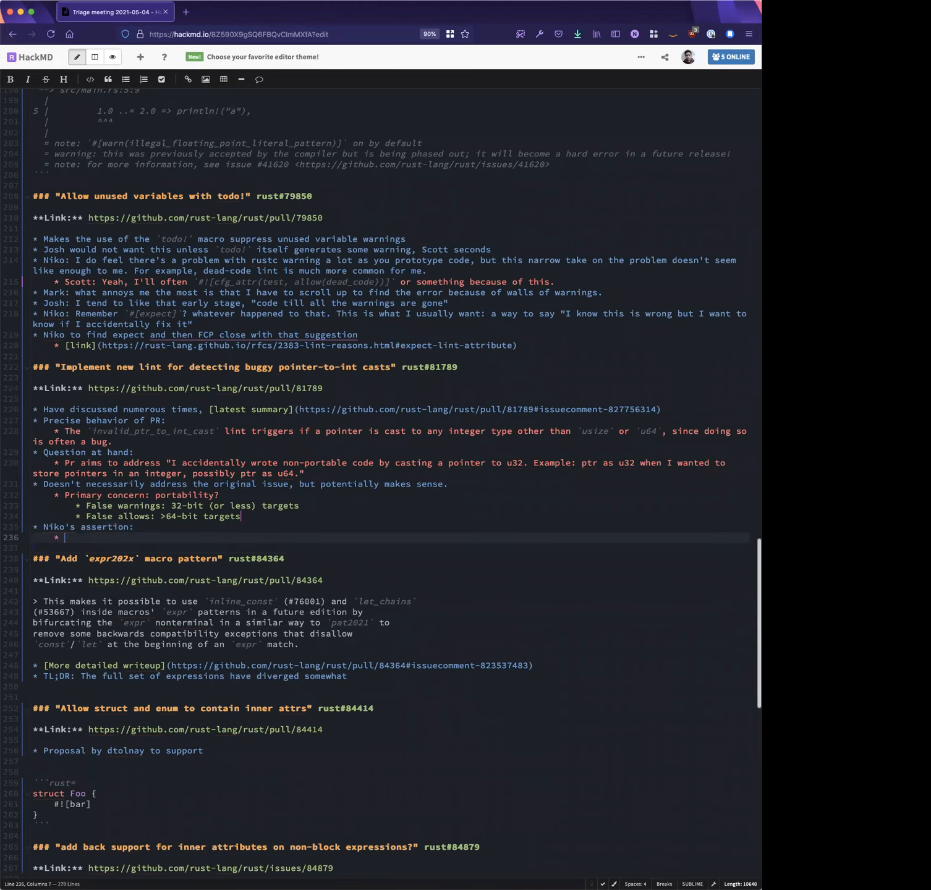
{"action": "type", "text": "This does't reall solve the \"casting function t"}
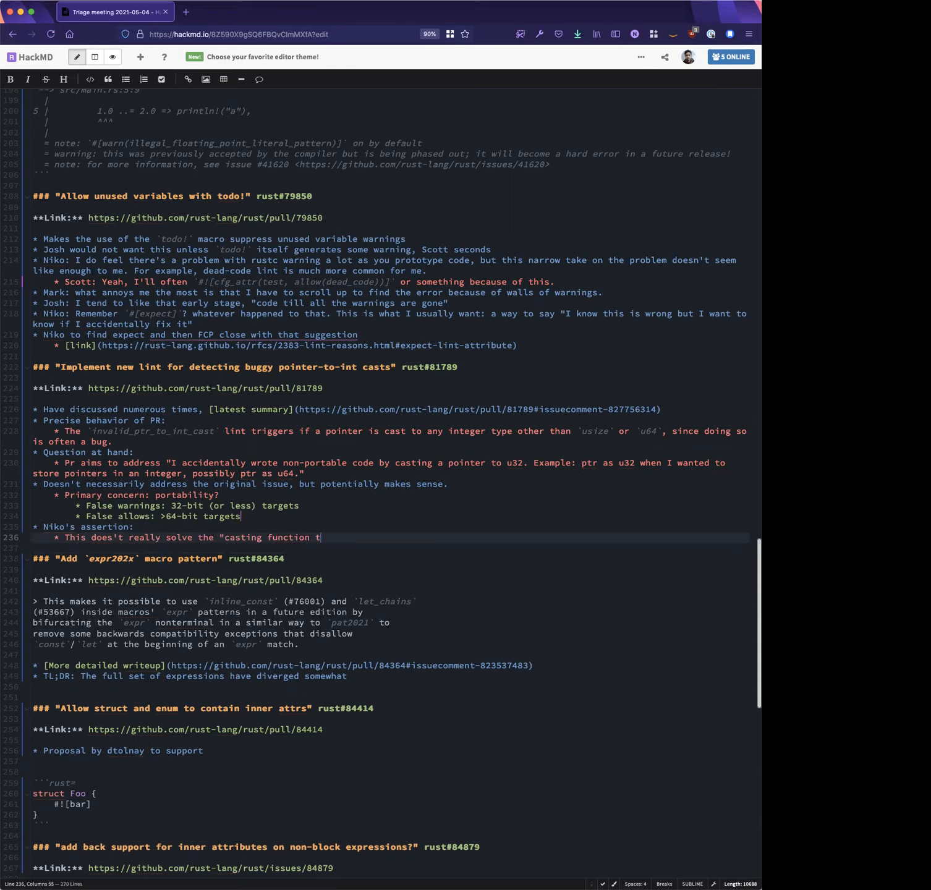
{"action": "type", "text": "o integer\" pro"}
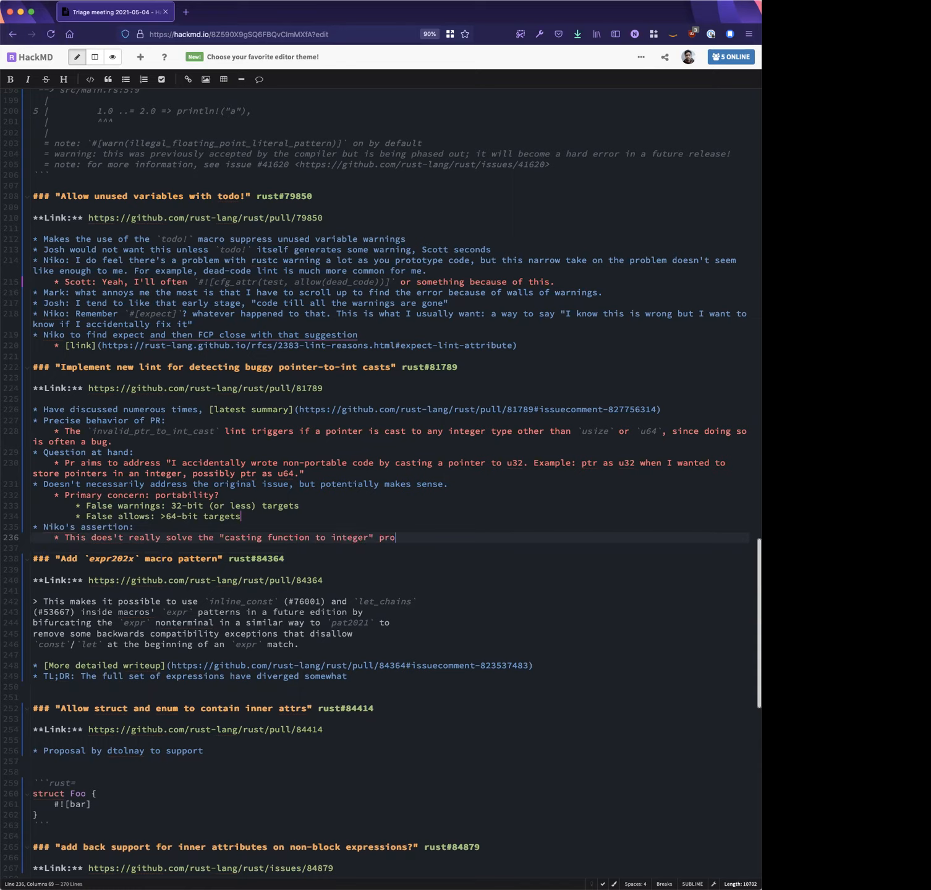
{"action": "type", "text": "blem except in some cases (doesn't work for `usize::"}
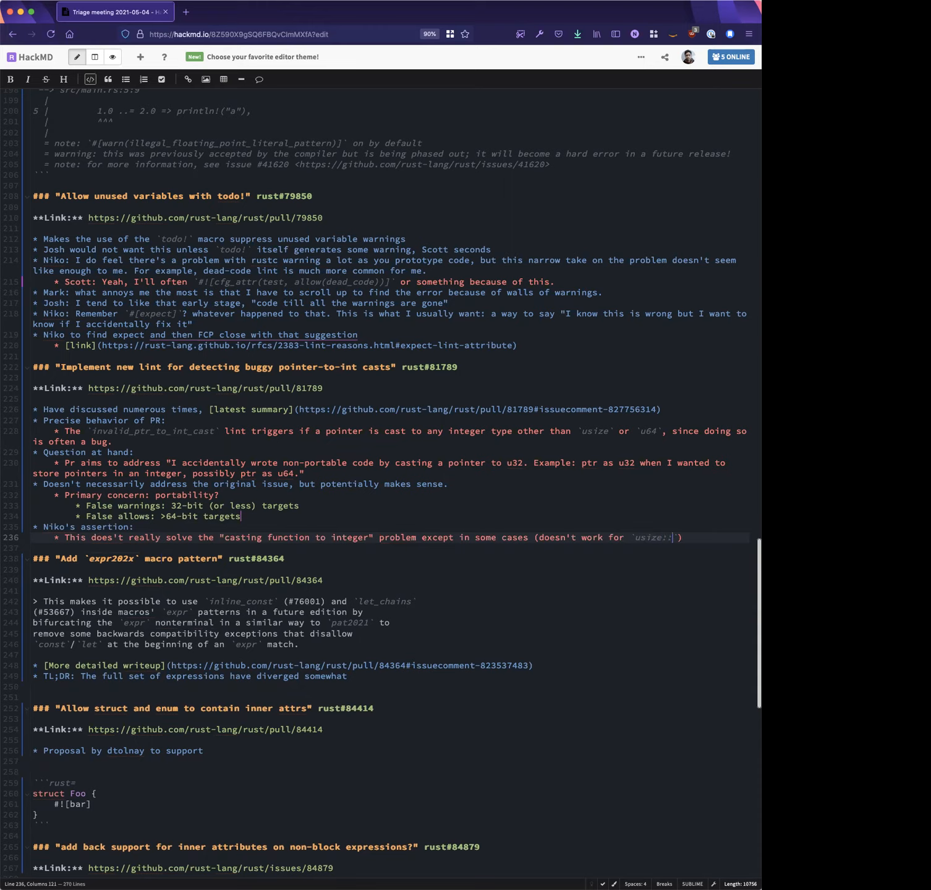
{"action": "type", "text": "max("}
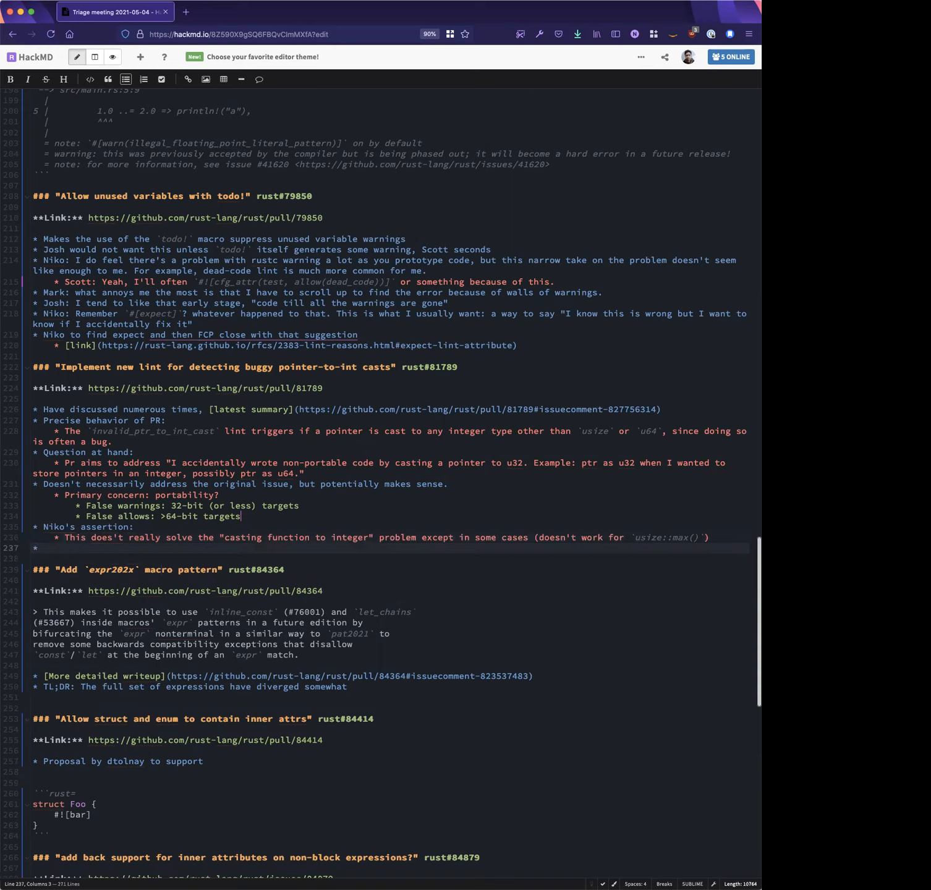
{"action": "type", "text": "But seems useful"}
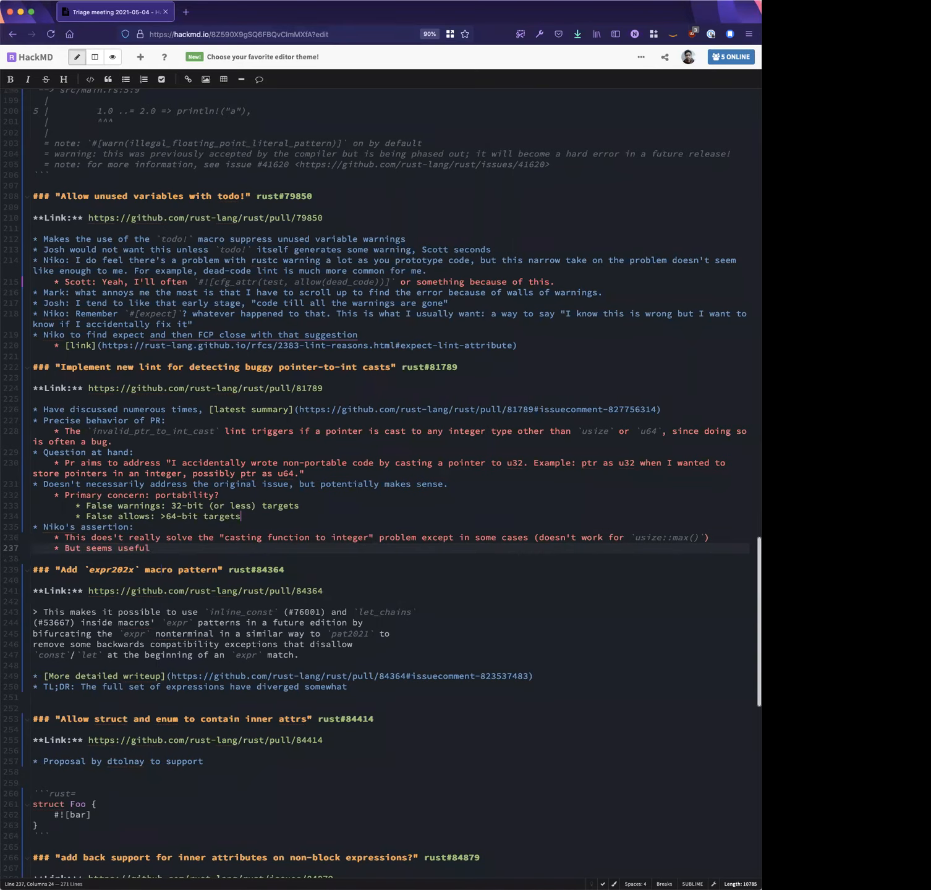
{"action": "type", "text": "regardless"}
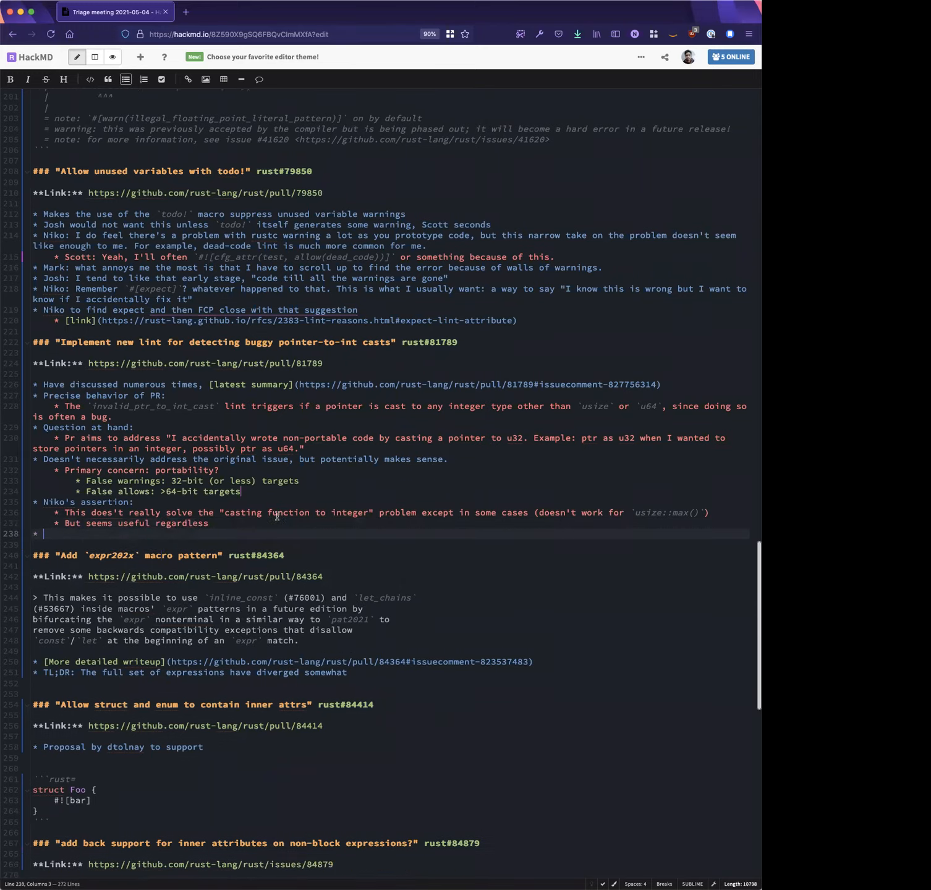
{"action": "scroll", "scroll_direction": "down", "scroll_amount": 3}
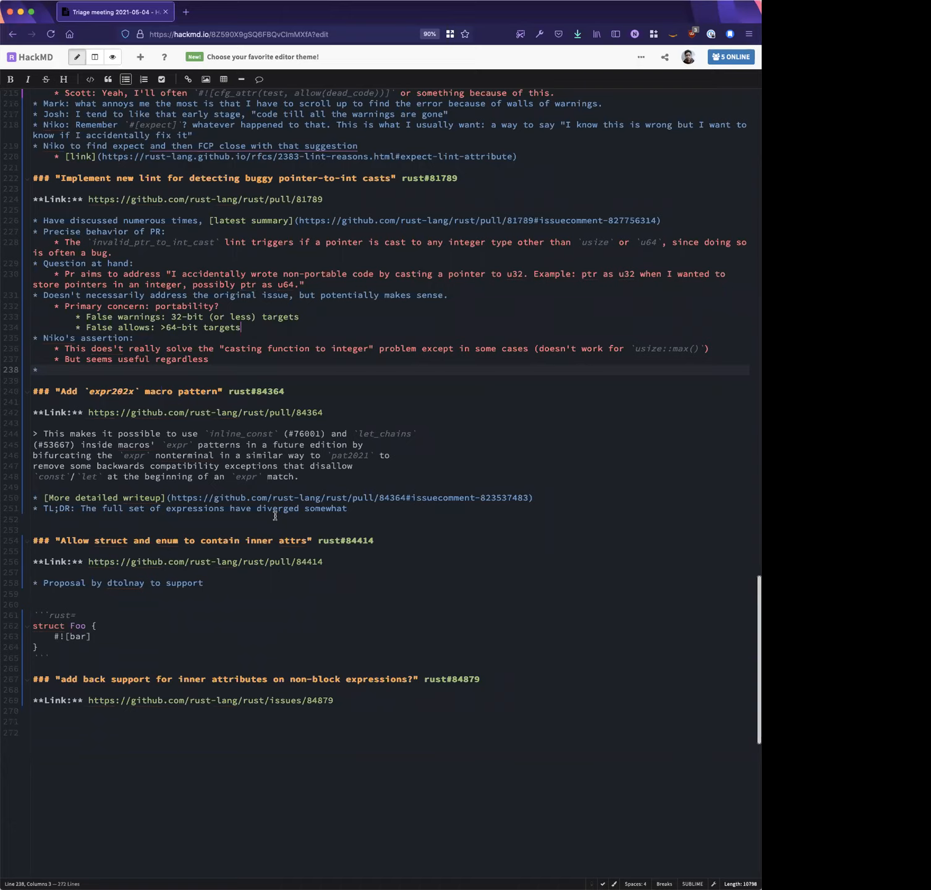
Add Scott's question about shipping the lint without its fixes so it can be tuned
{"action": "type", "text": "Scott: can we"}
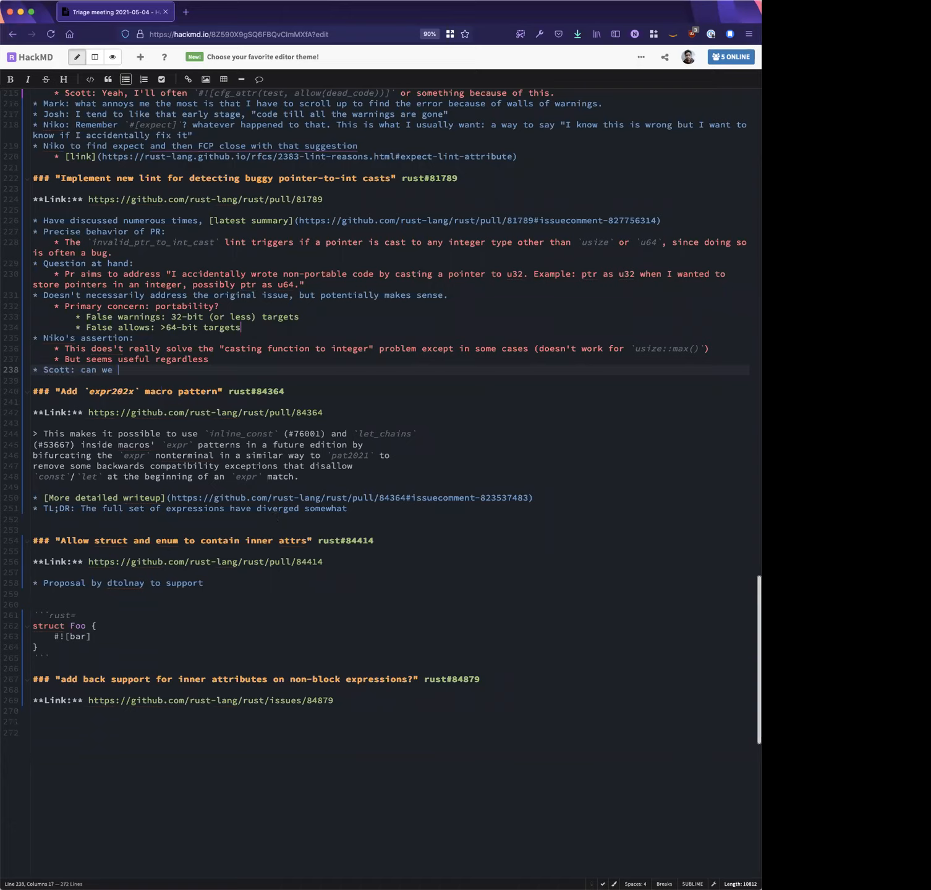
{"action": "type", "text": "do the lint but remote the 'fixes', so that we"}
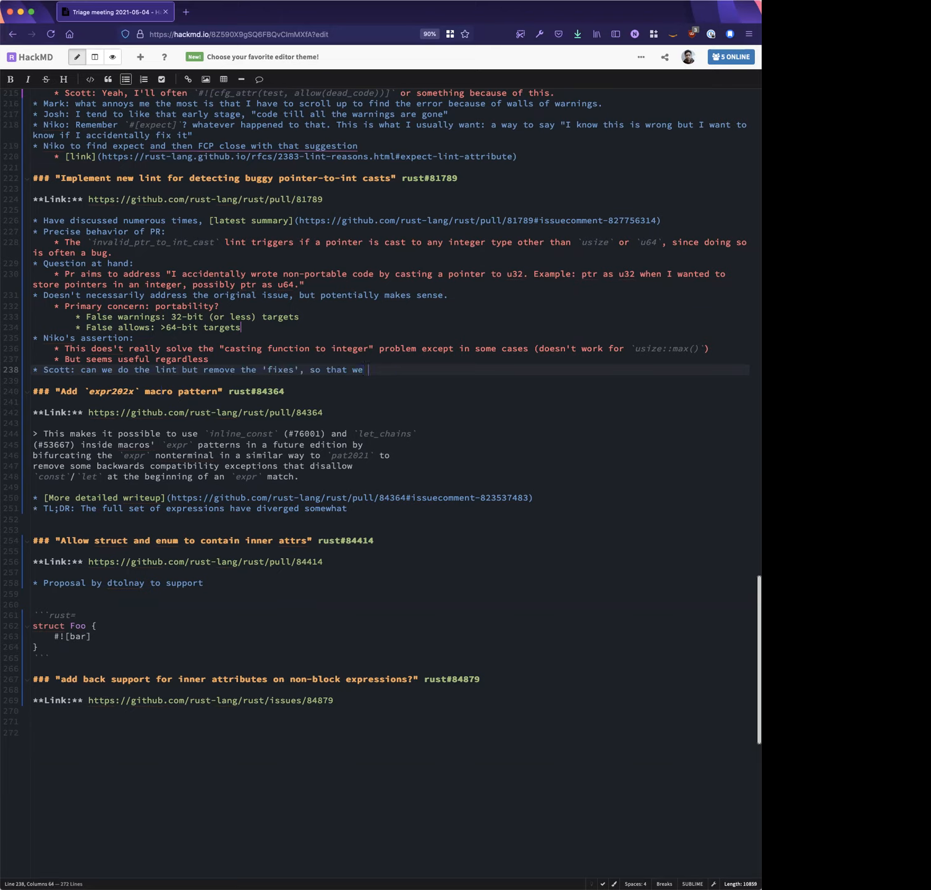
{"action": "type", "text": "can tune it as necessary?"}
{"action": "type", "text": "* Niko: we do try t"}
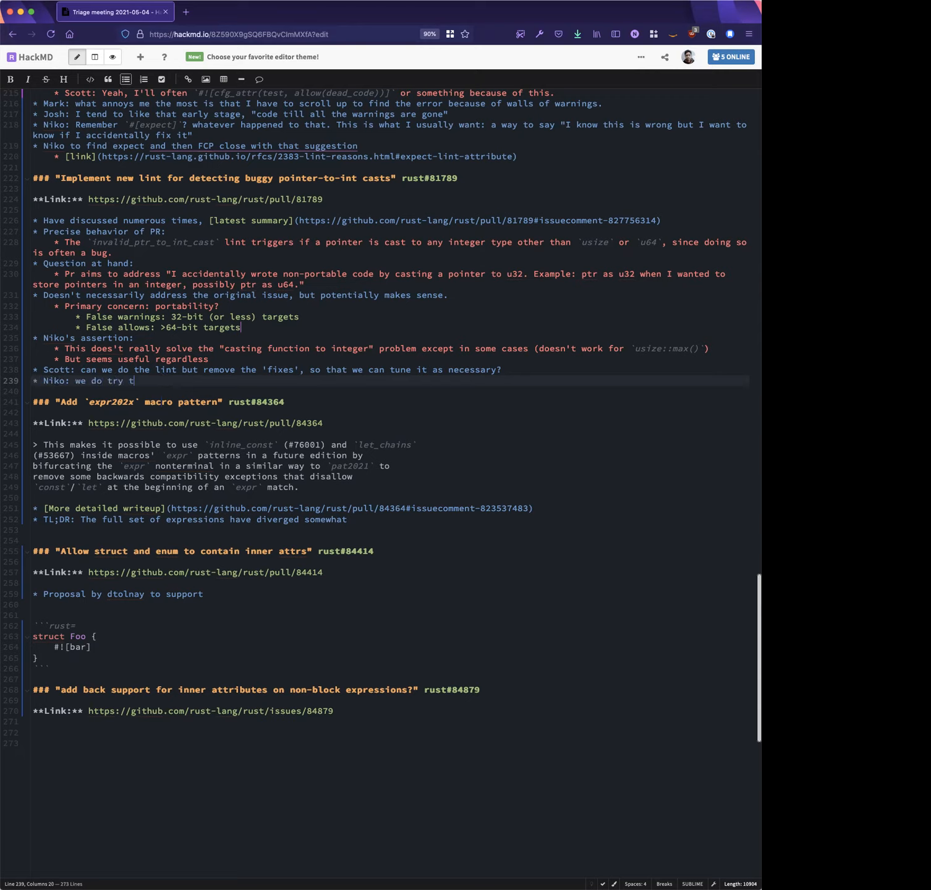
Note portability concerns, suggest using `usize`, and begin the crater-run bullet with 'Also'
{"action": "type", "text": "o encourage portability by default (e.g., across OSs"}
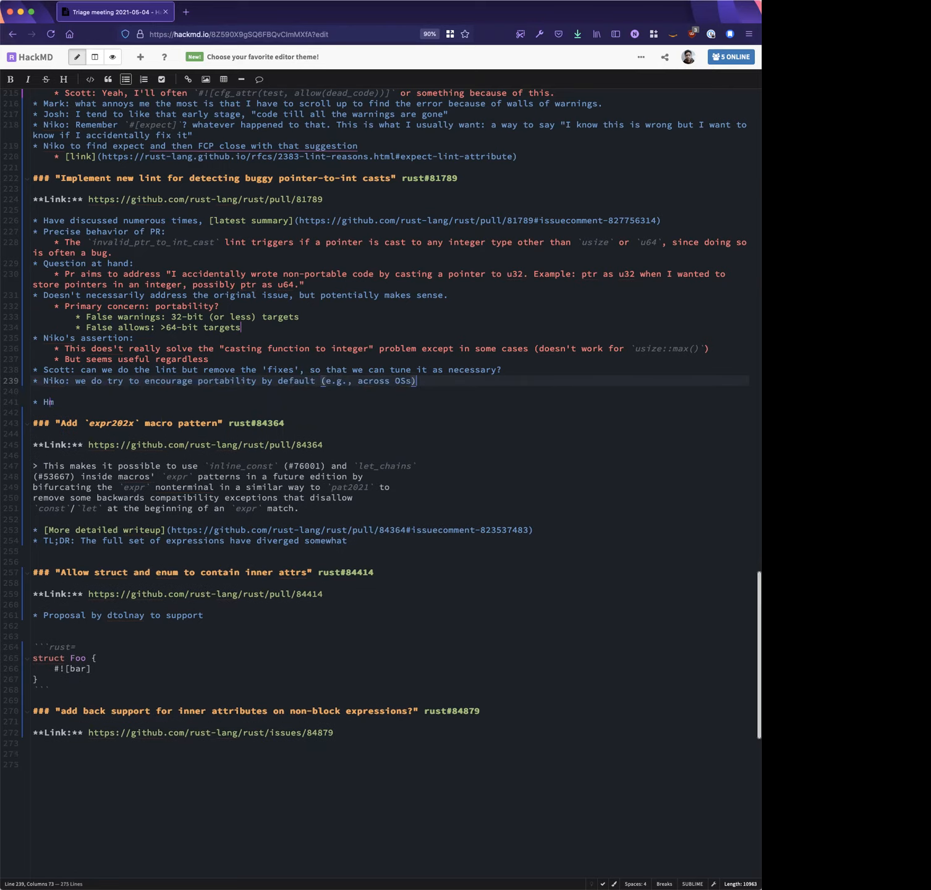
{"action": "type", "text": ", this would mean that people targeting 32 bit platforms would have to allow it"}
{"action": "type", "text": "* Mark: or they could"}
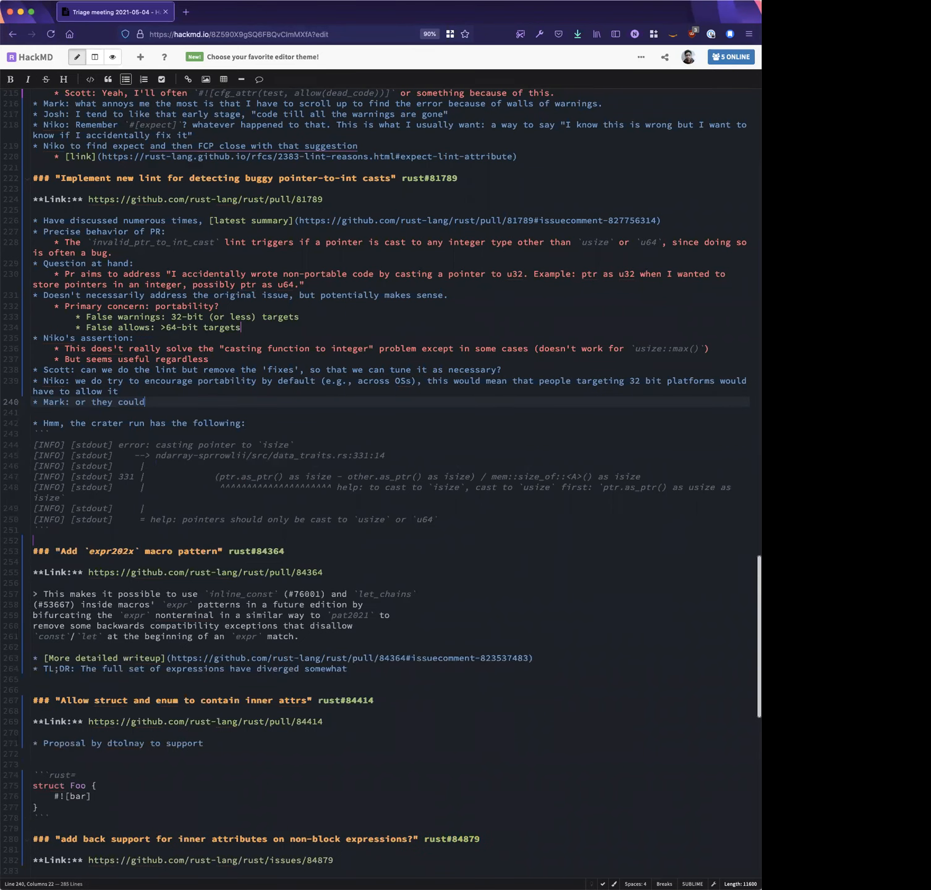
{"action": "type", "text": "write code more carefully"}
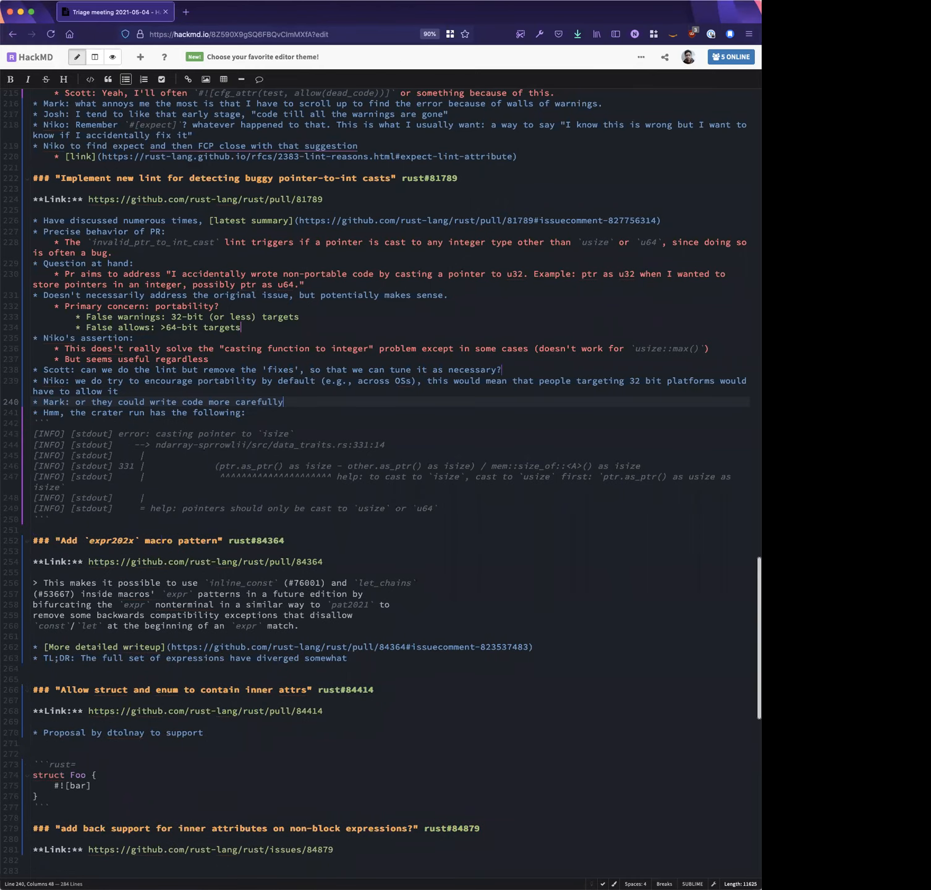
{"action": "type", "text": ", e.g., using `us"}
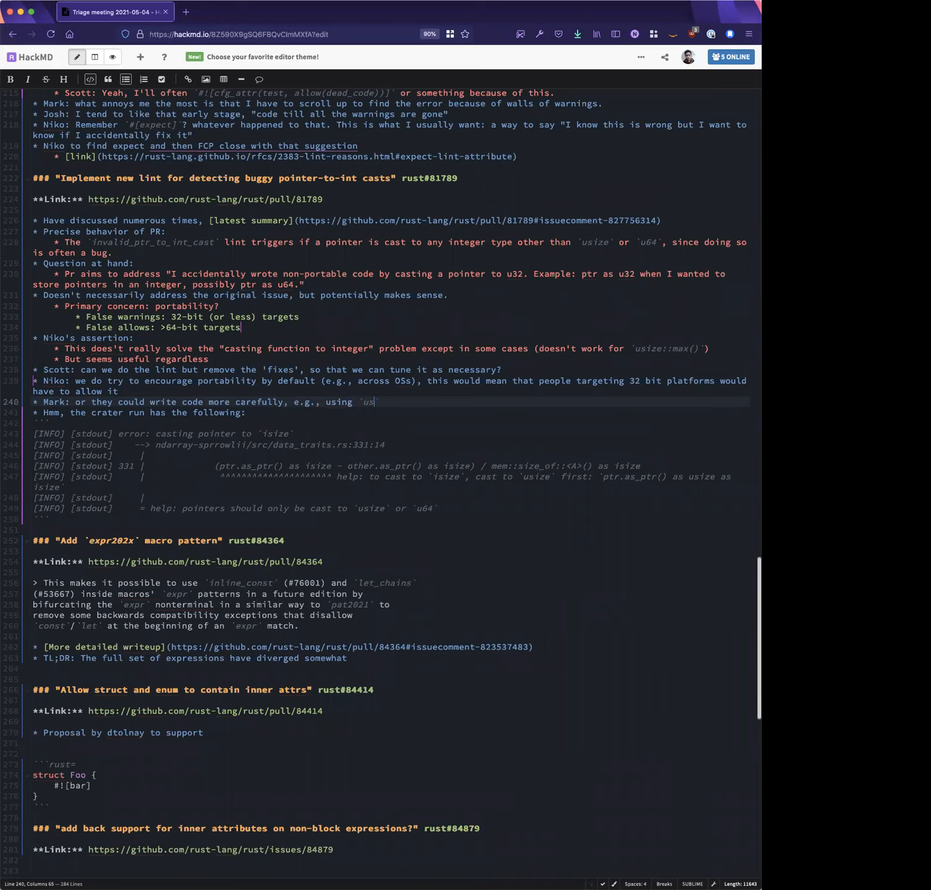
{"action": "type", "text": "ize`"}
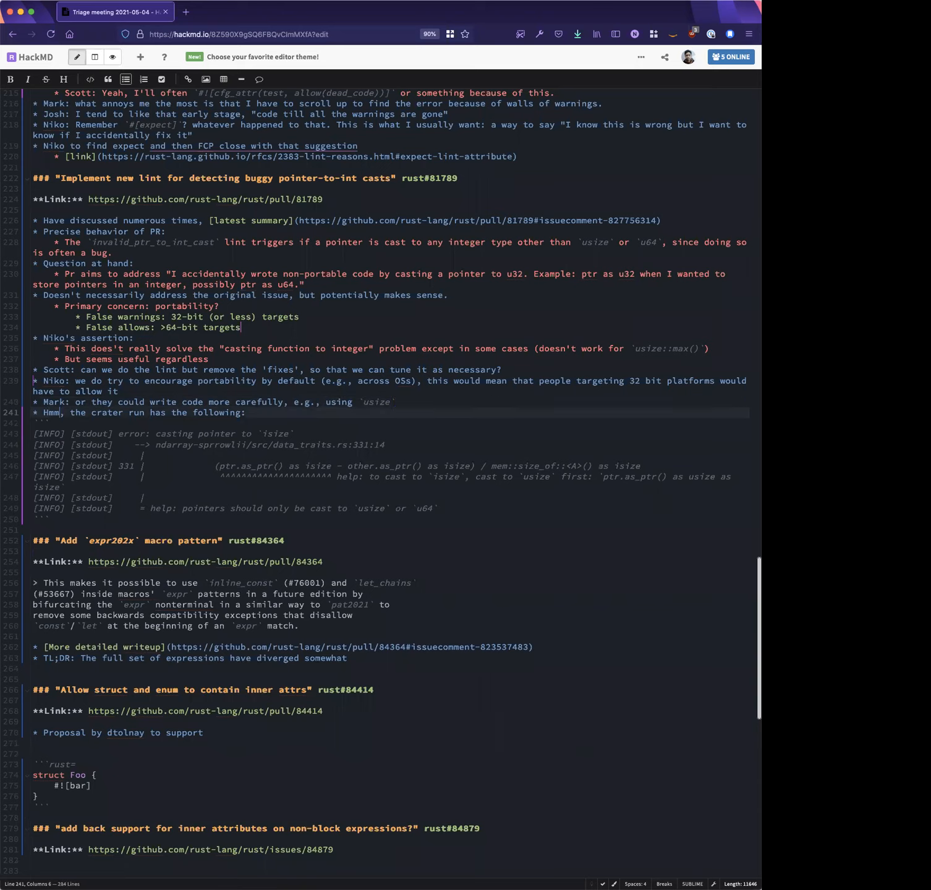
{"action": "type", "text": "Also"}
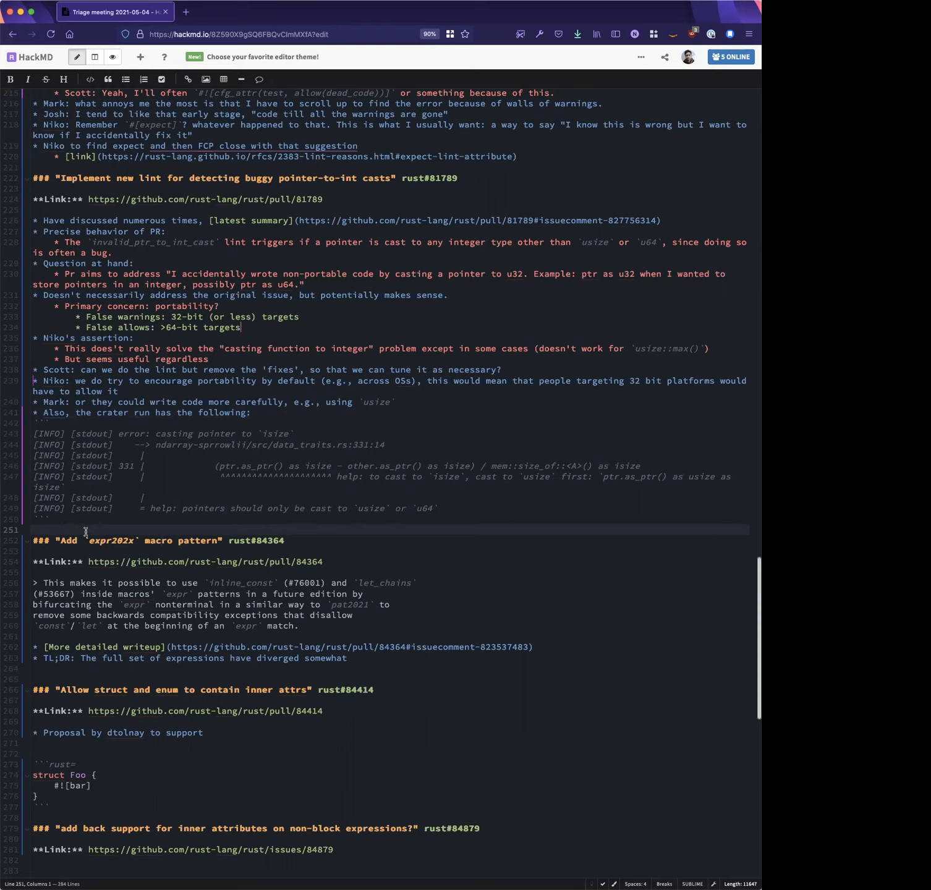
Label the crater output a false warning and add the 'subtract it' and 'not lost information' bullets
{"action": "key", "text": "Return"}
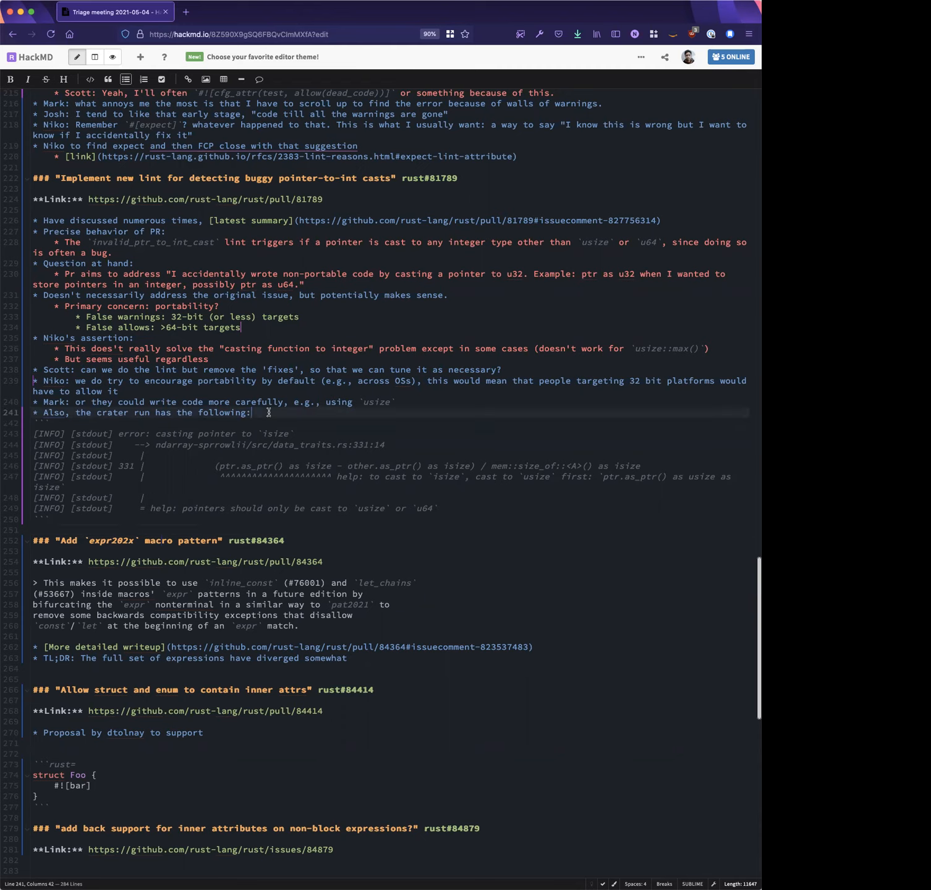
{"action": "type", "text": "false warning"}
{"action": "left_click", "coordinate": [389, 530]}
{"action": "type", "text": "* Josh;"}
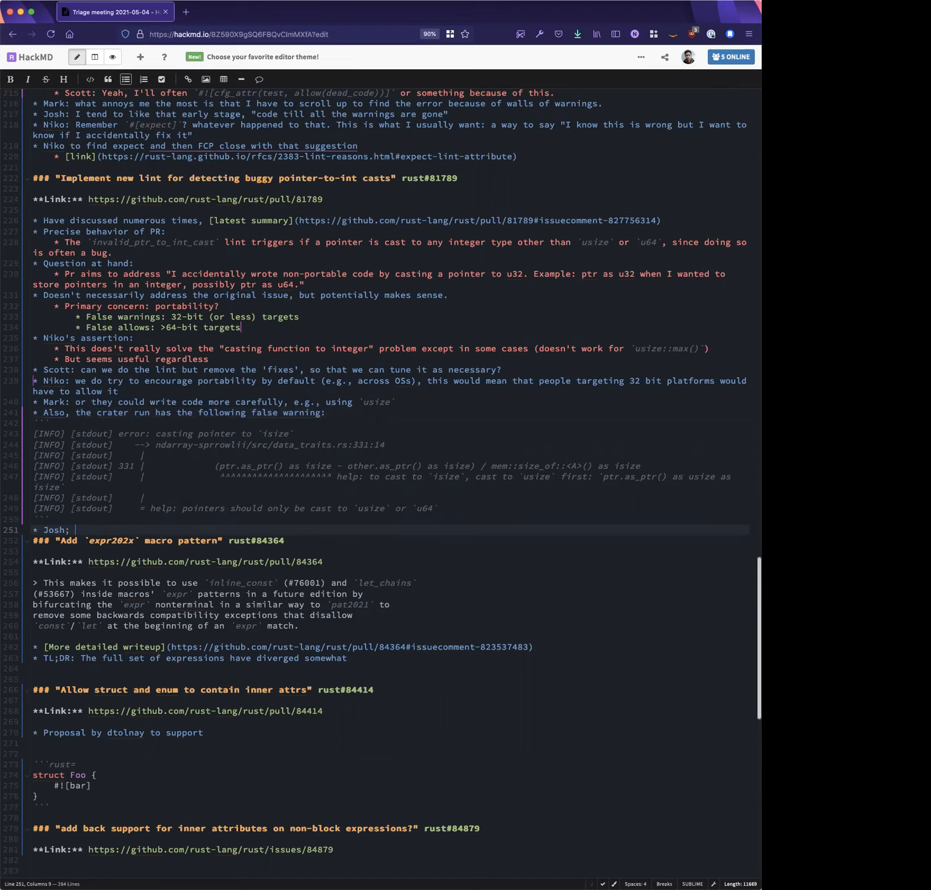
{"action": "type", "text": "r"}
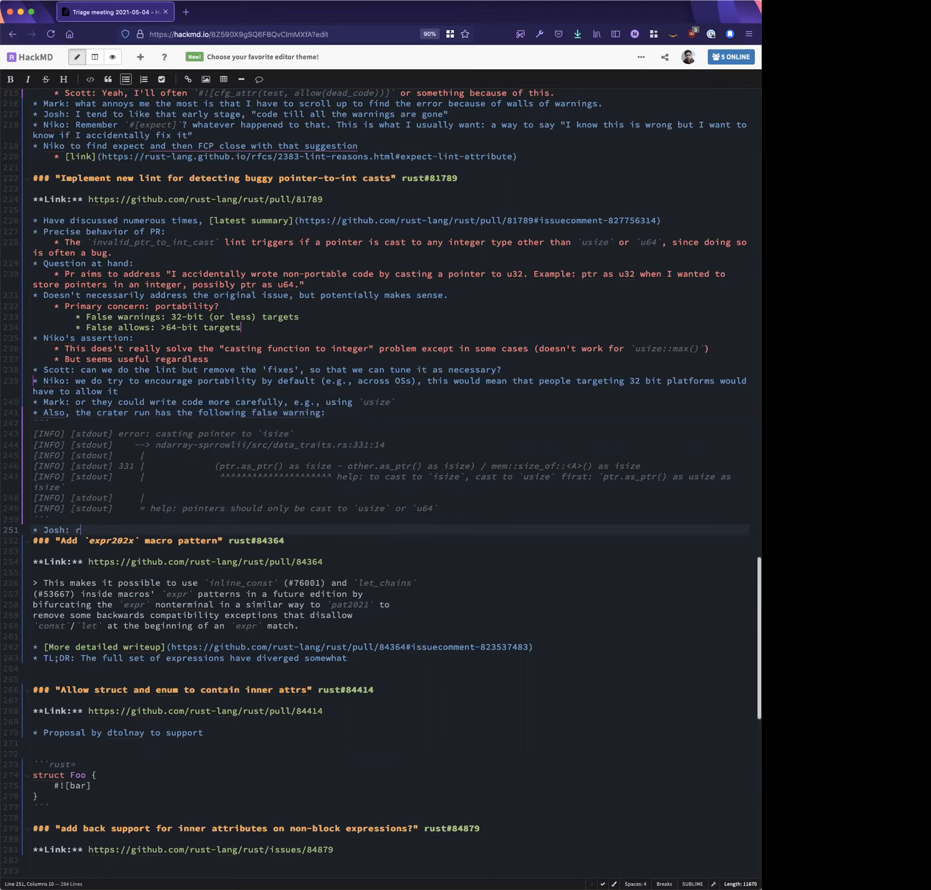
{"action": "type", "text": "easonable if you are going to"}
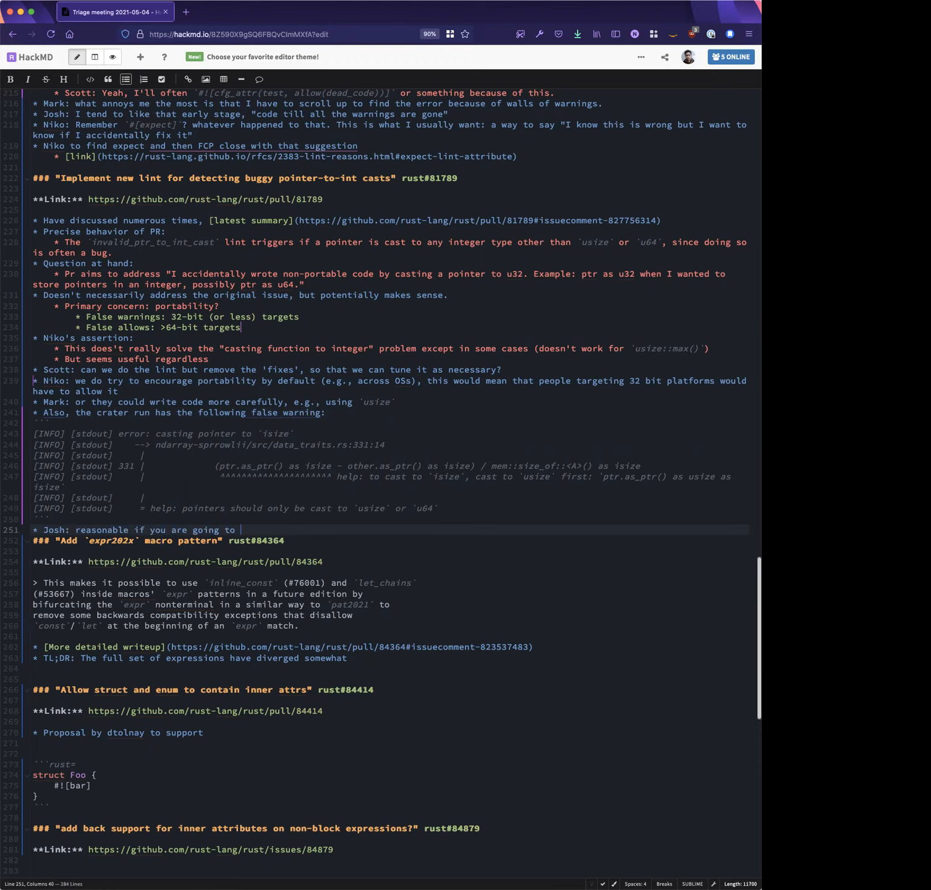
{"action": "type", "text": "subtract it."}
{"action": "type", "text": "* Scott:"}
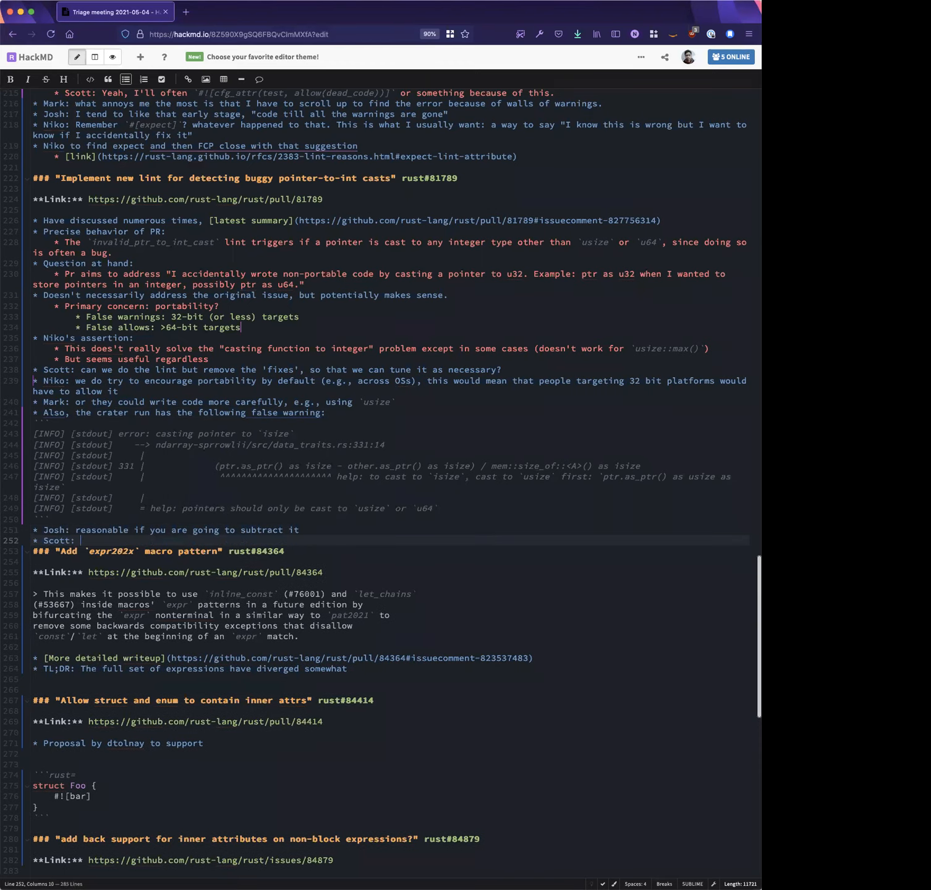
{"action": "type", "text": "you've not lost information"}
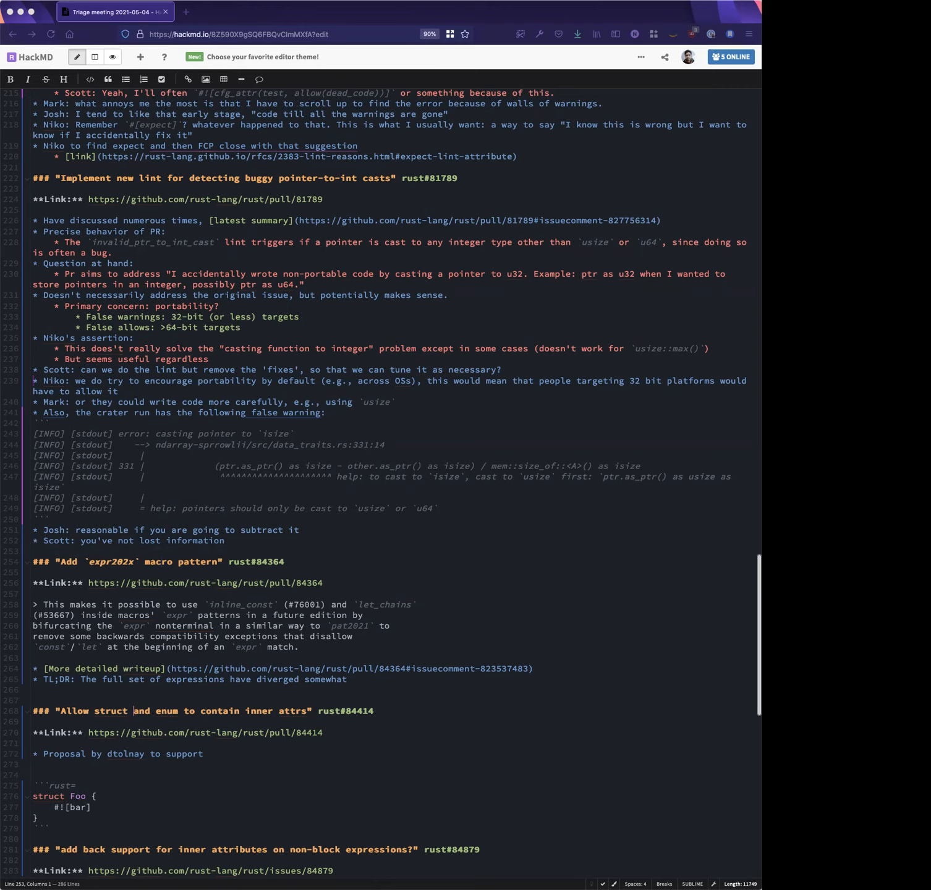
{"action": "mouse_move", "coordinate": [348, 545]}
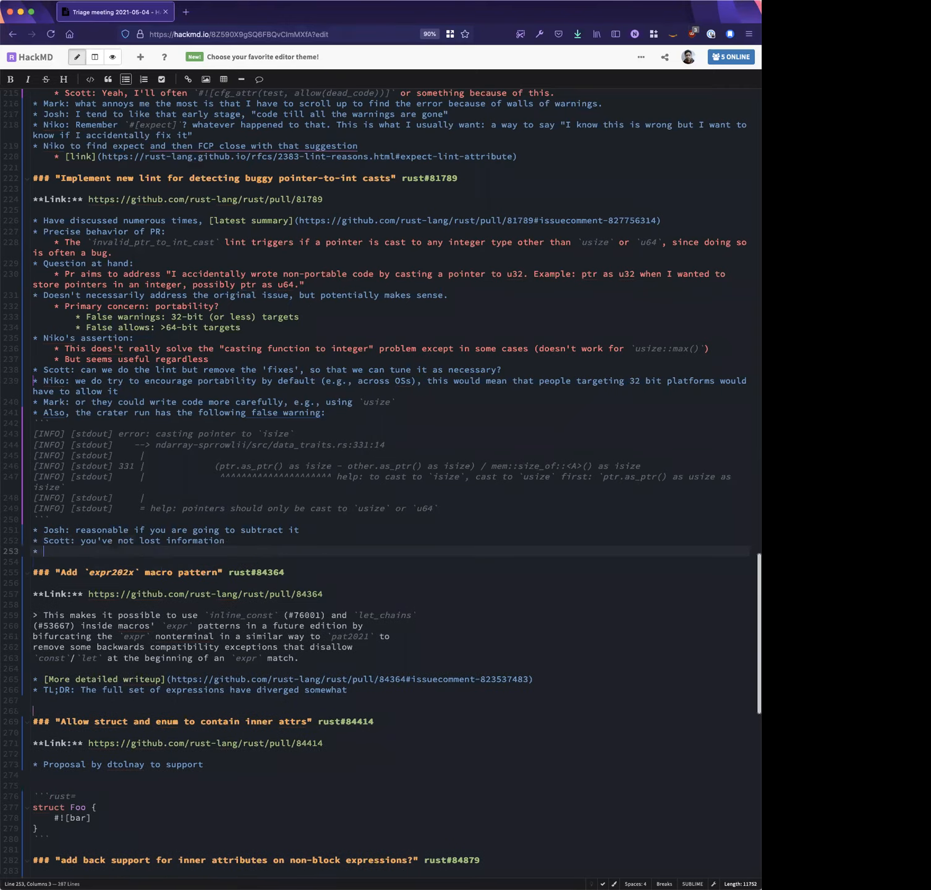
Start Josh's meeting-consensus bullet with the item 'remove the Fixes label'
{"action": "type", "text": "Niko:"}
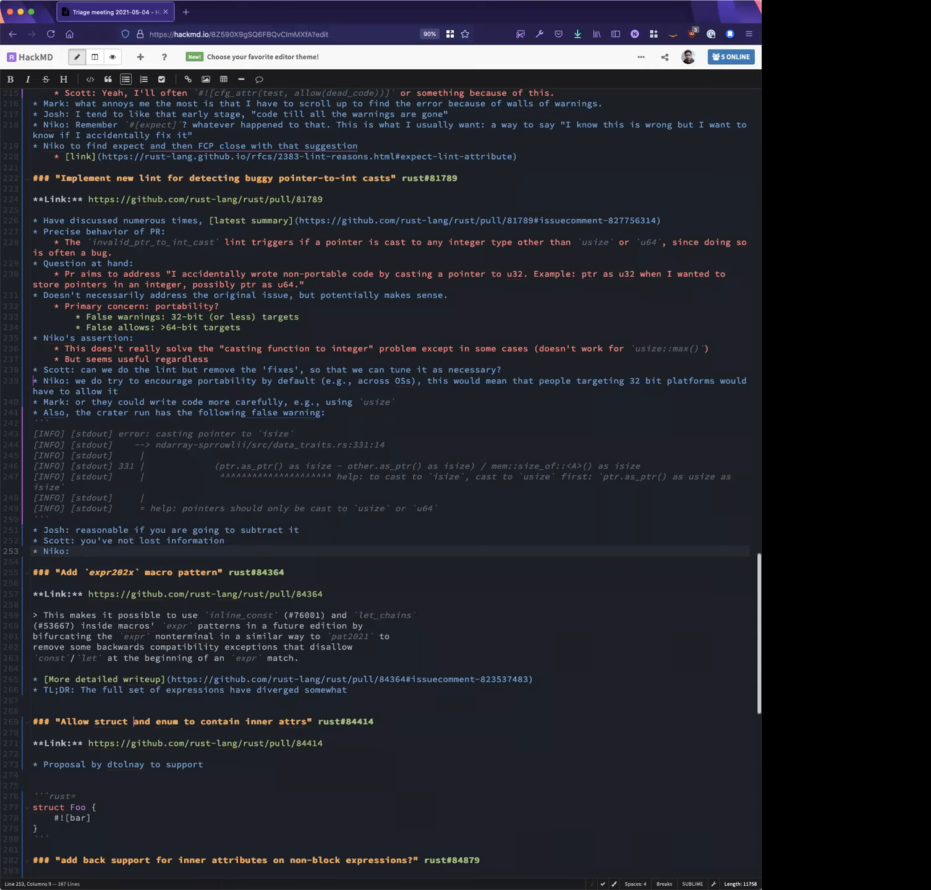
{"action": "type", "text": "Josh"}
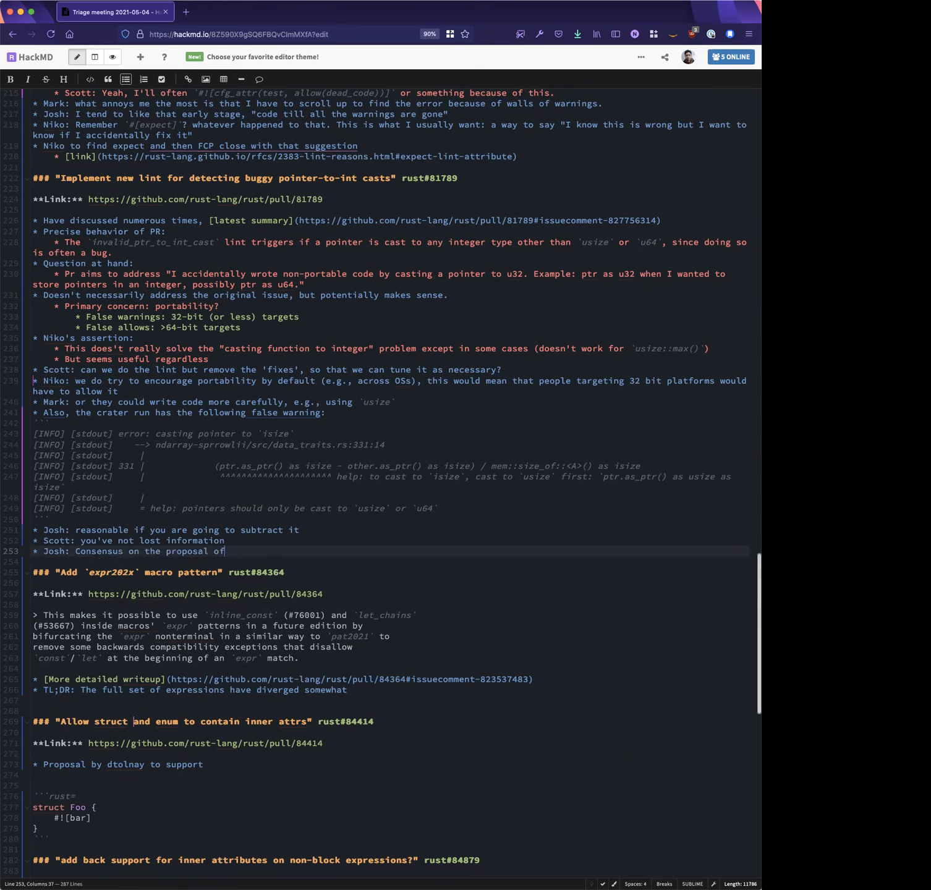
{"action": "type", "text": "\" \""}
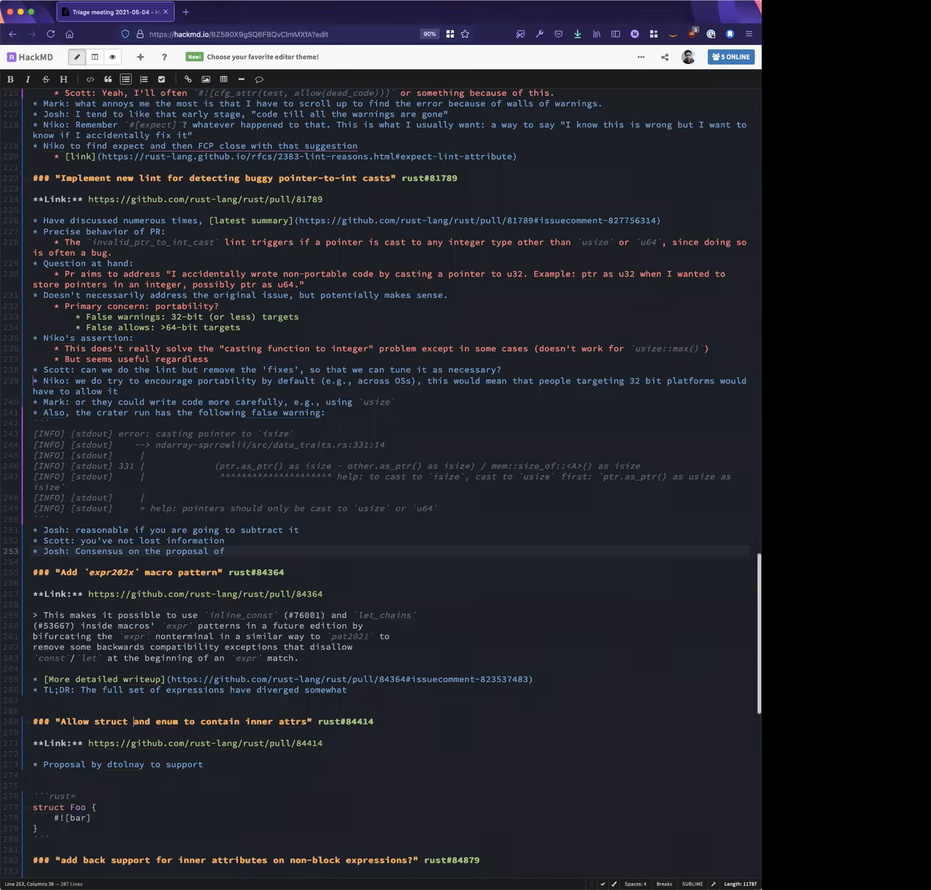
{"action": "type", "text": "remove"}
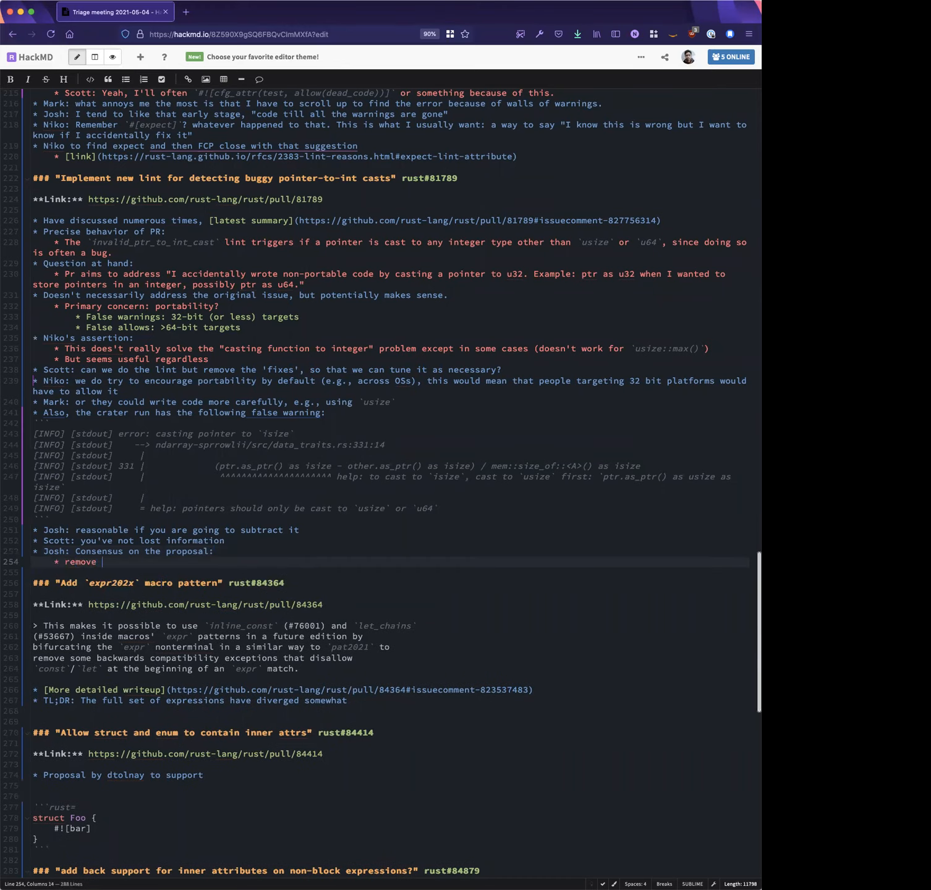
{"action": "type", "text": "the Fixes label"}
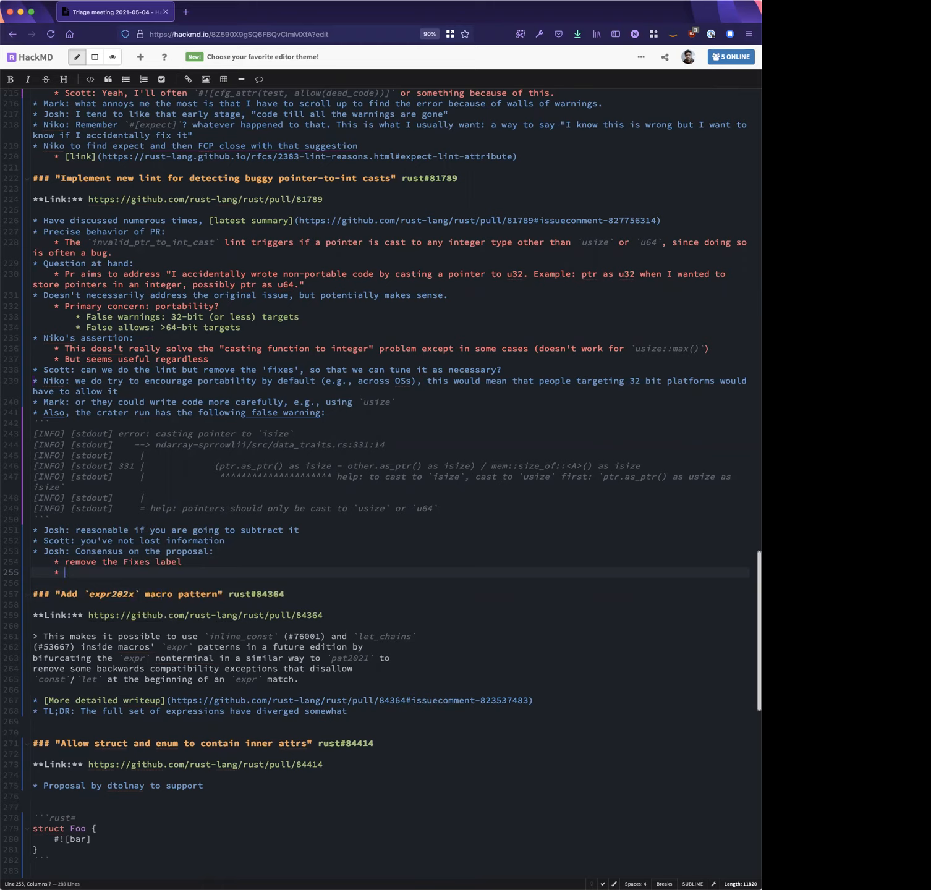
Add 'do not warn for `isize` and `i64` either' and note that cramertj is absent
{"action": "type", "text": "do not warn for `isize"}
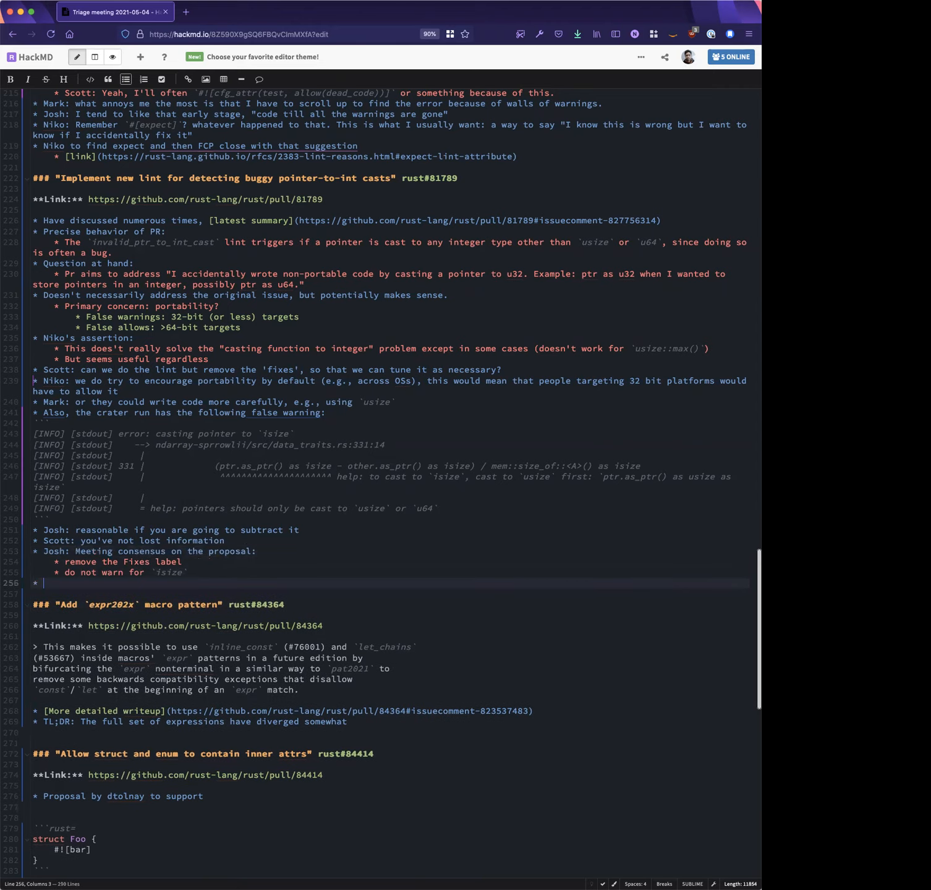
{"action": "type", "text": "but cramertj is not here."}
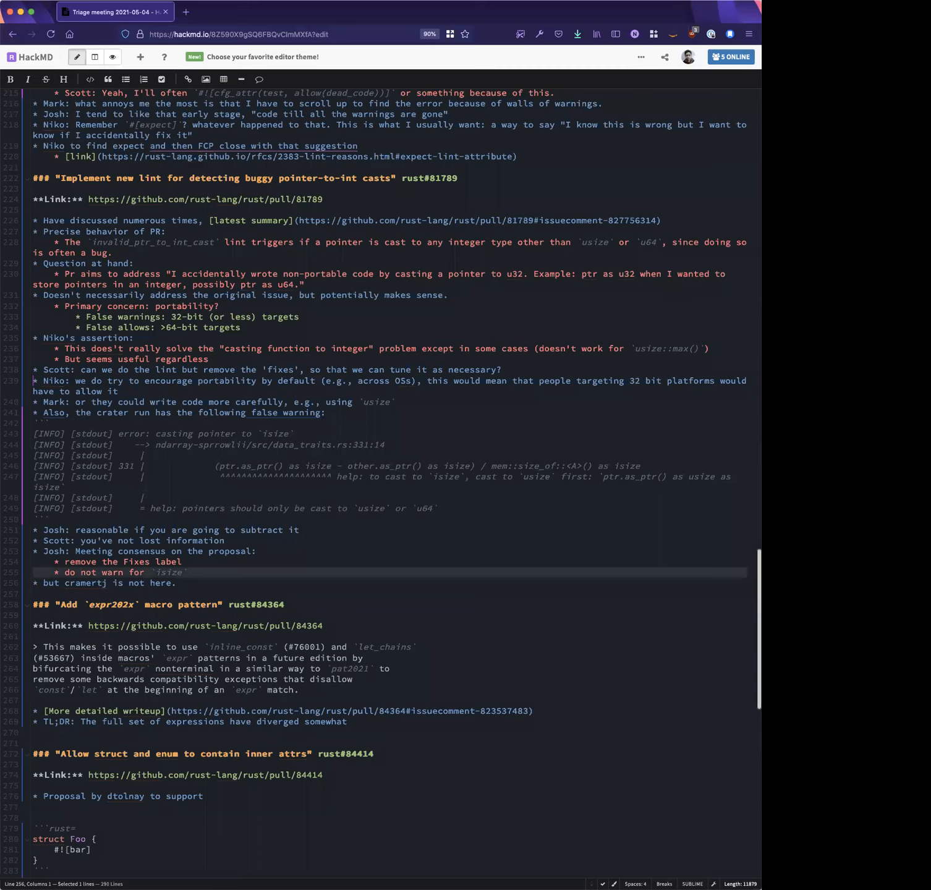
{"action": "type", "text": "eit"}
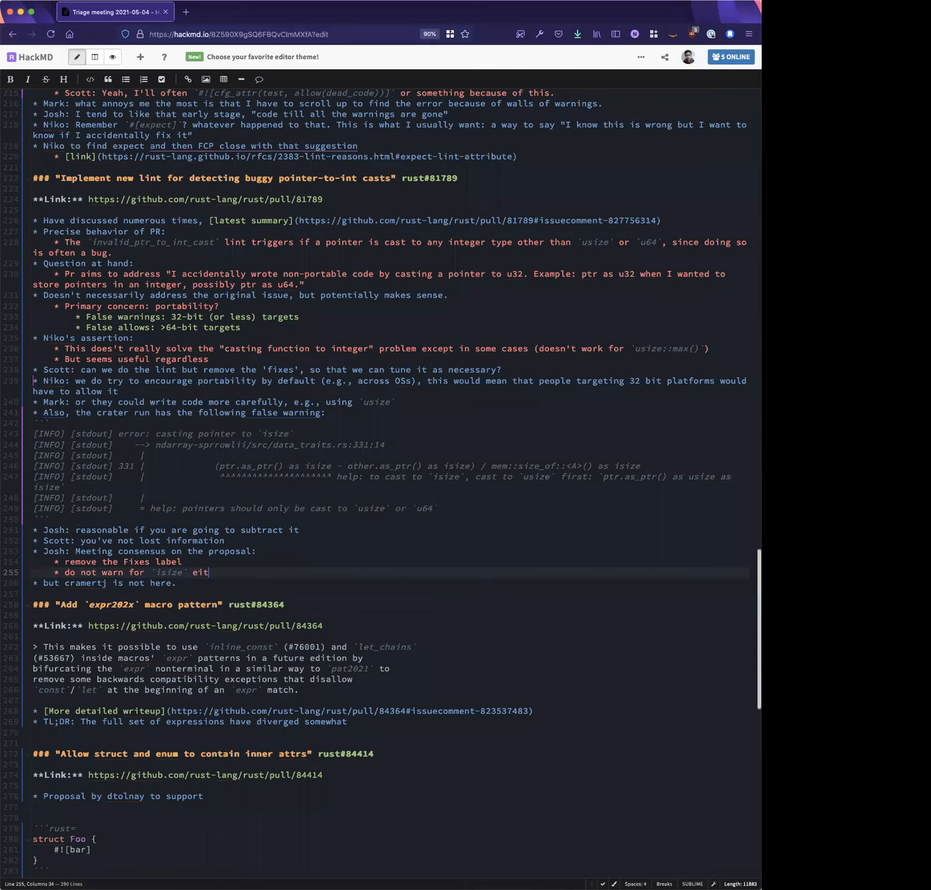
{"action": "type", "text": "her"}
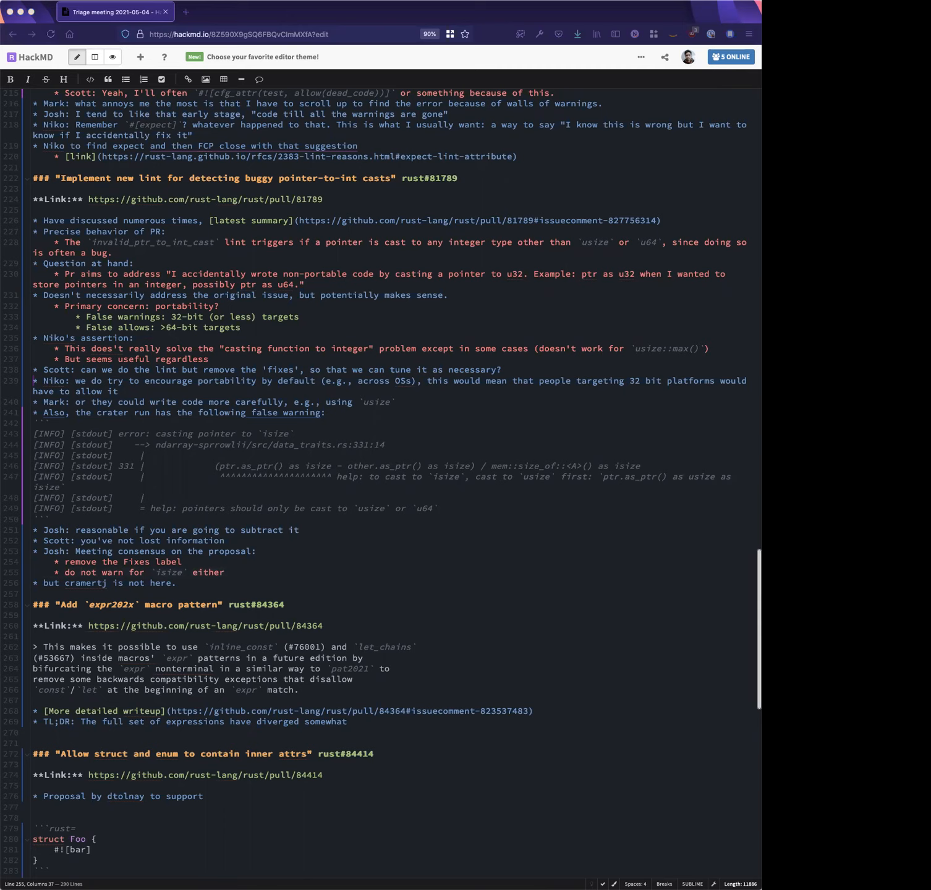
{"action": "left_click", "coordinate": [247, 578]}
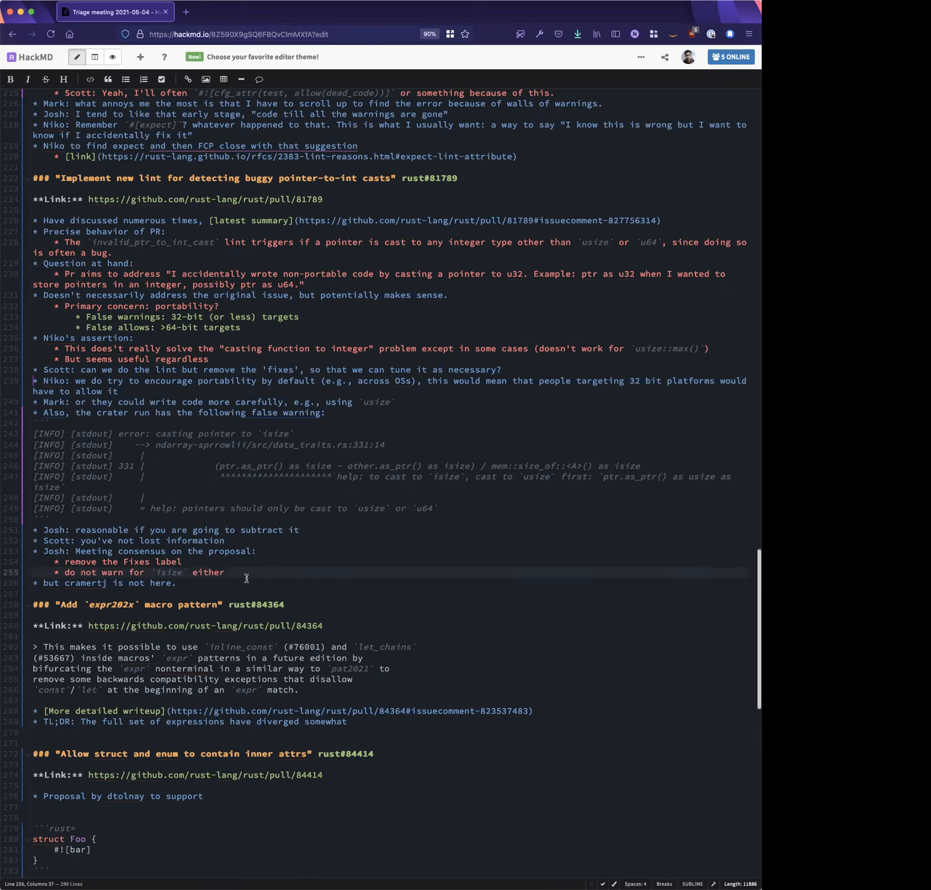
{"action": "type", "text": "and `i64"}
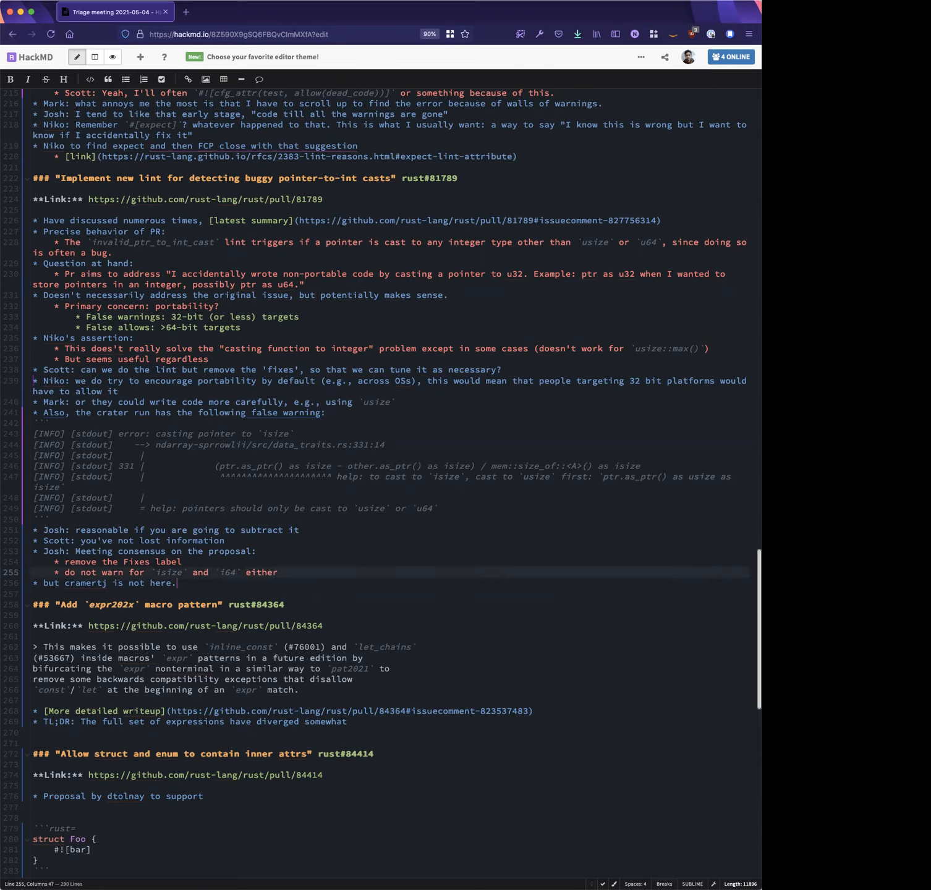
Propose an additional lint on casting function items, and relabel the line 'Proposed meeting consensus...'
{"action": "type", "text": "and we would like"}
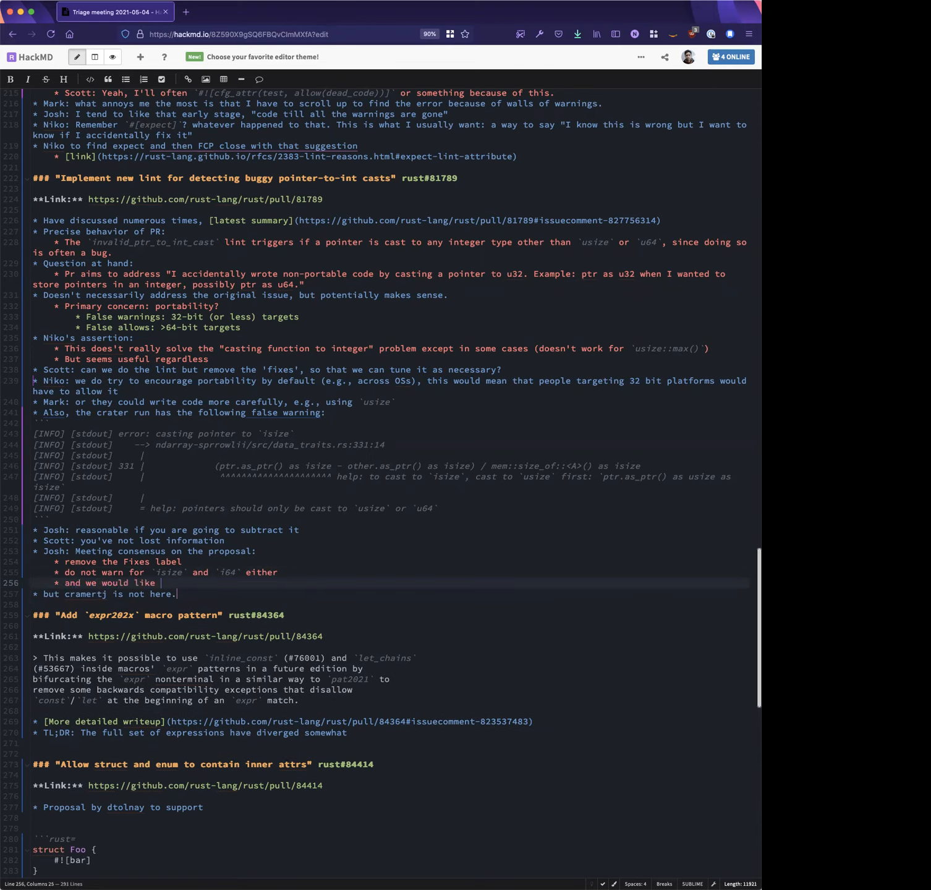
{"action": "type", "text": "an add'l lint"}
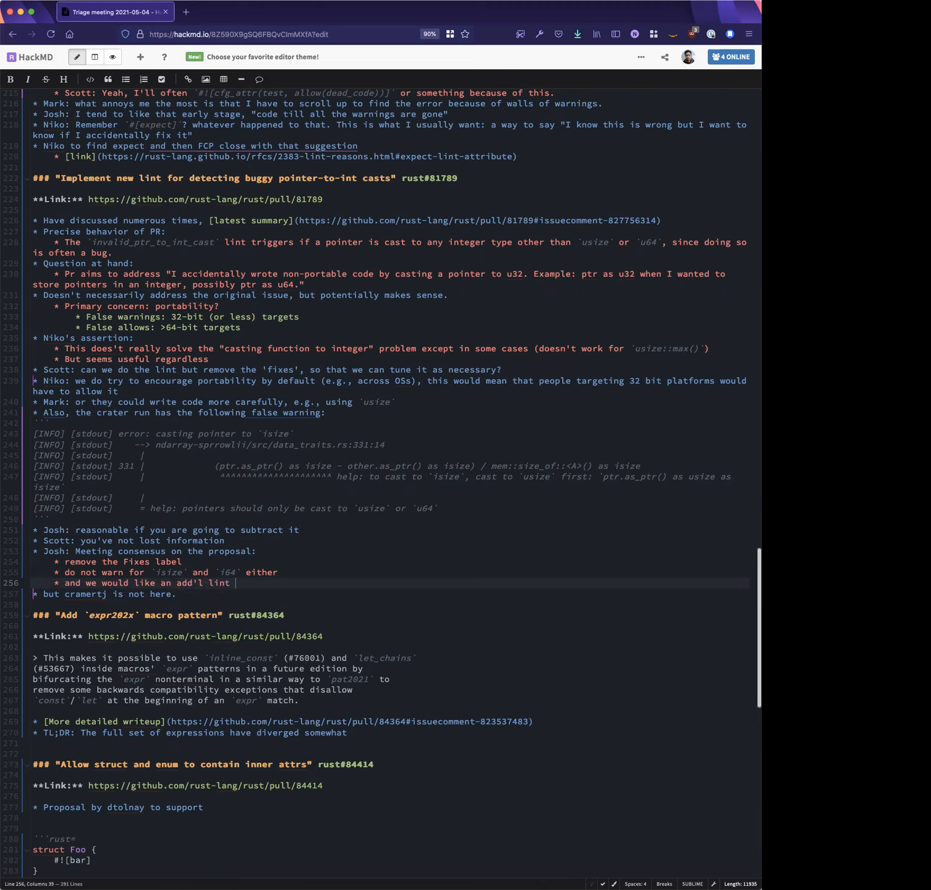
{"action": "type", "text": "(not part of this)"}
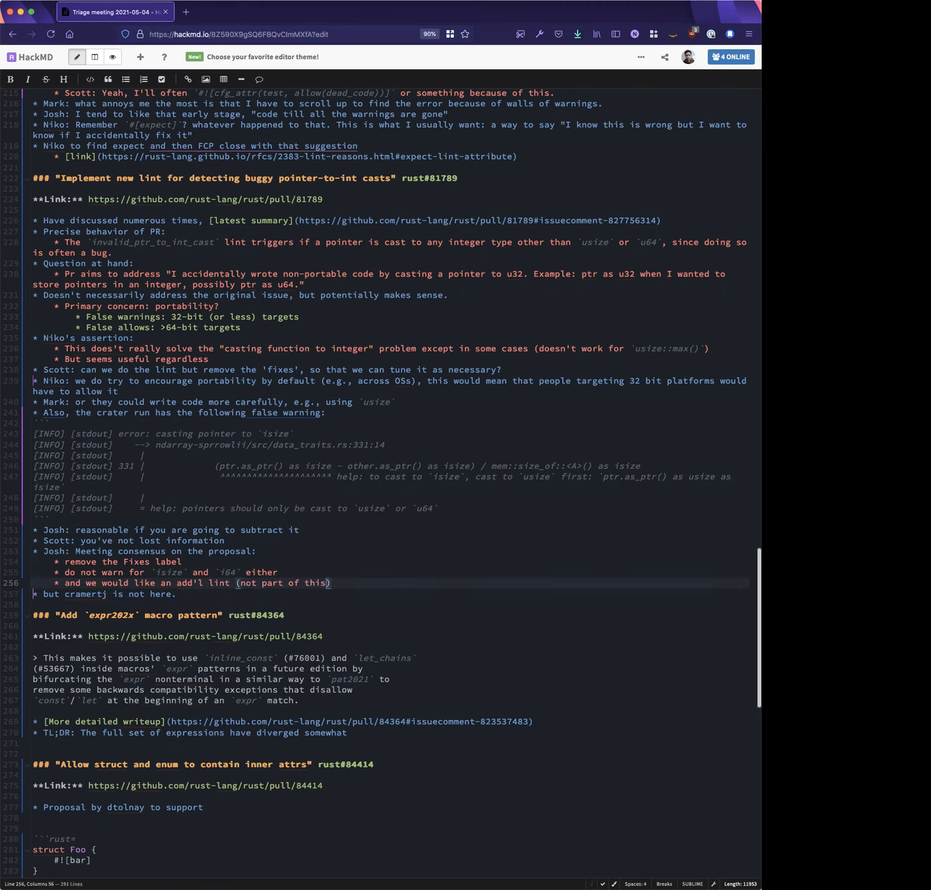
{"action": "type", "text": "PR) that would more"}
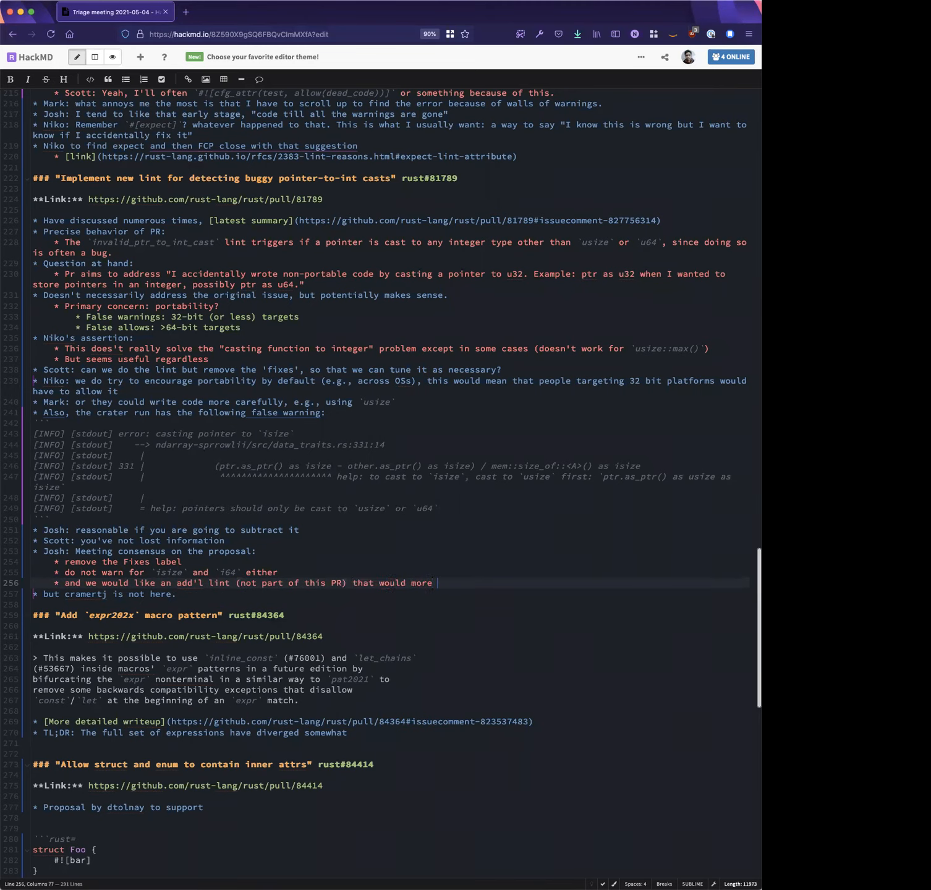
{"action": "type", "text": "aggressively lint"}
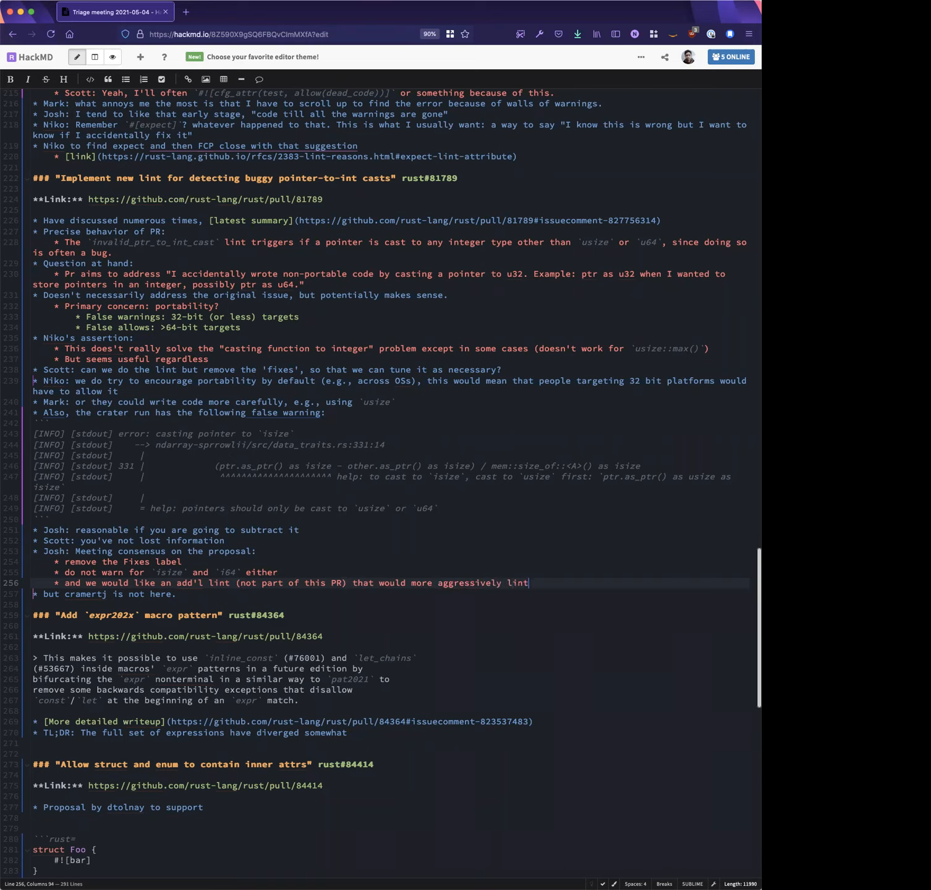
{"action": "type", "text": "on casting function items"}
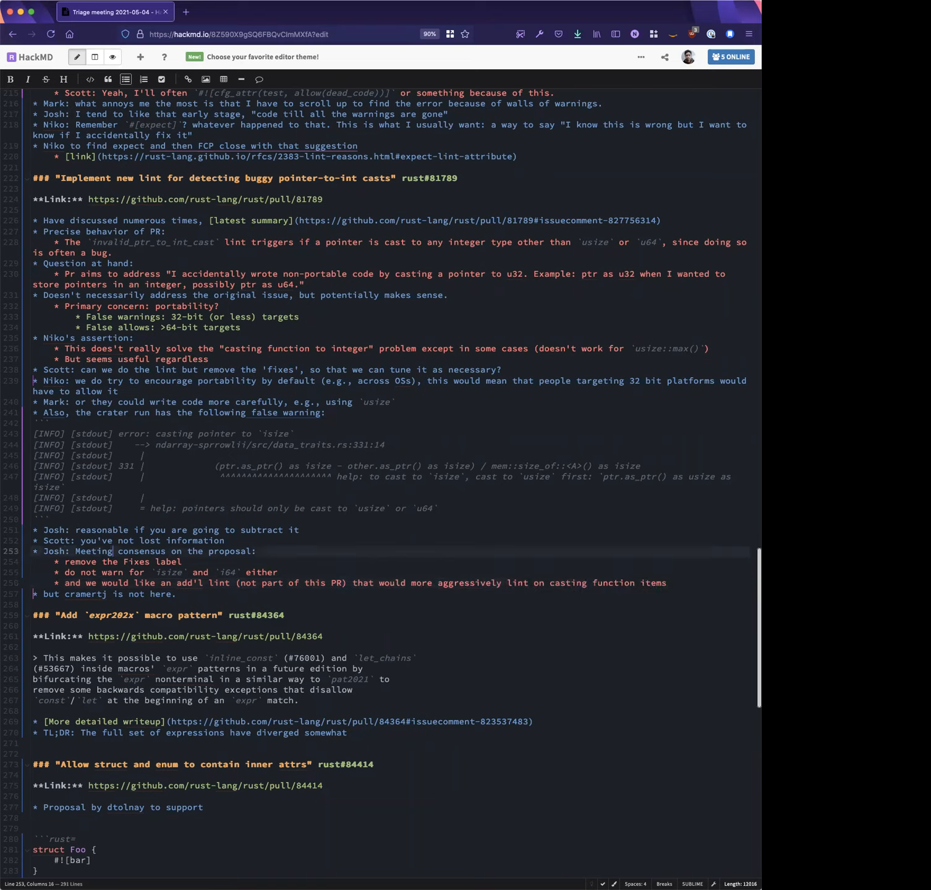
{"action": "type", "text": "Proposed"}
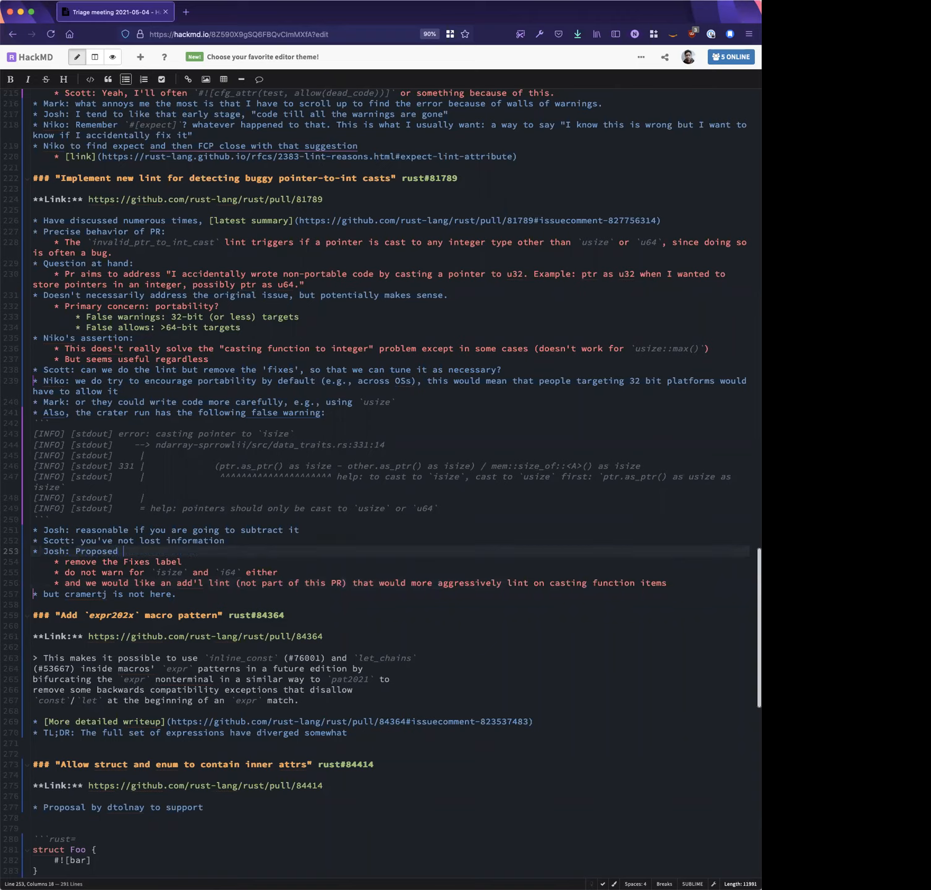
{"action": "type", "text": "meeting consensus..."}
{"action": "left_click", "coordinate": [389, 583]}
{"action": "type", "text": ", to"}
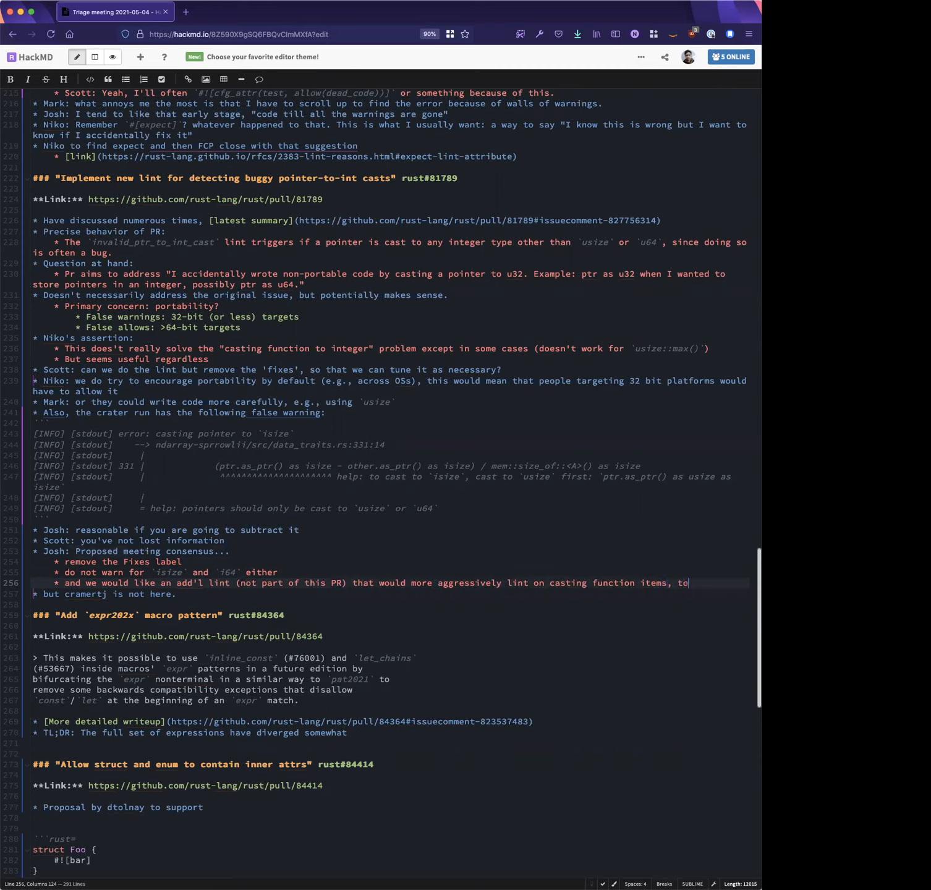
Add the recommended-path sub-bullet: cast the fn item to a `fn()` type first
{"action": "type", "text": "target the original issue"}
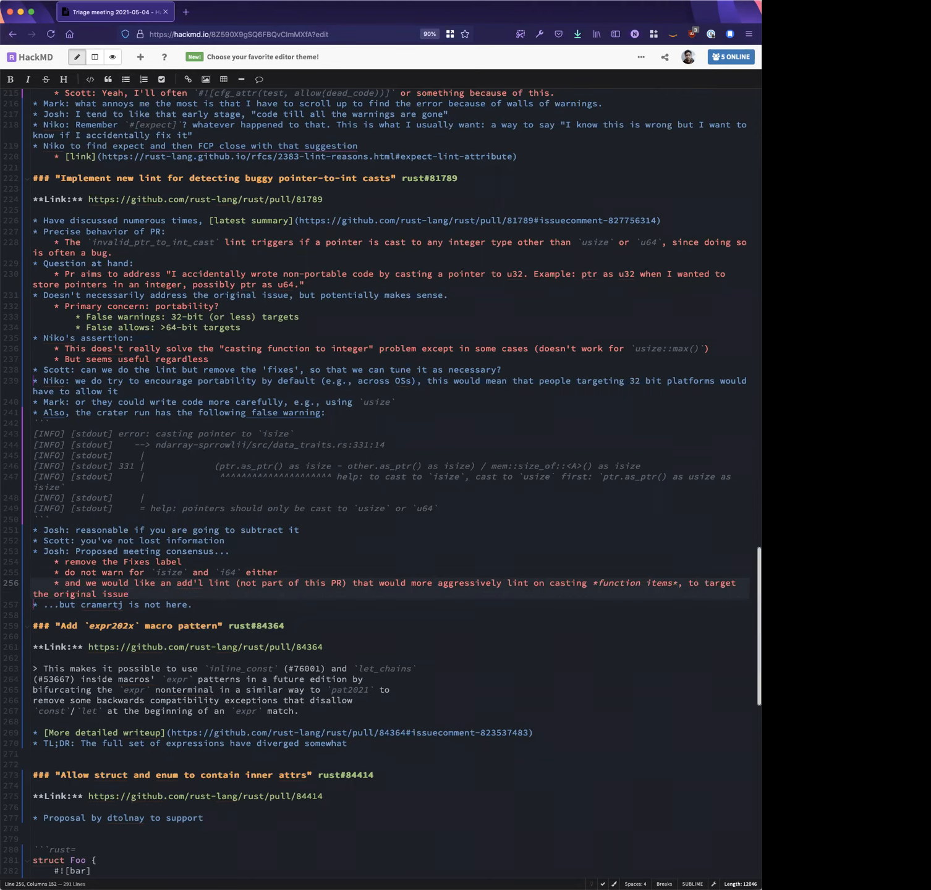
{"action": "type", "text": ", so that"}
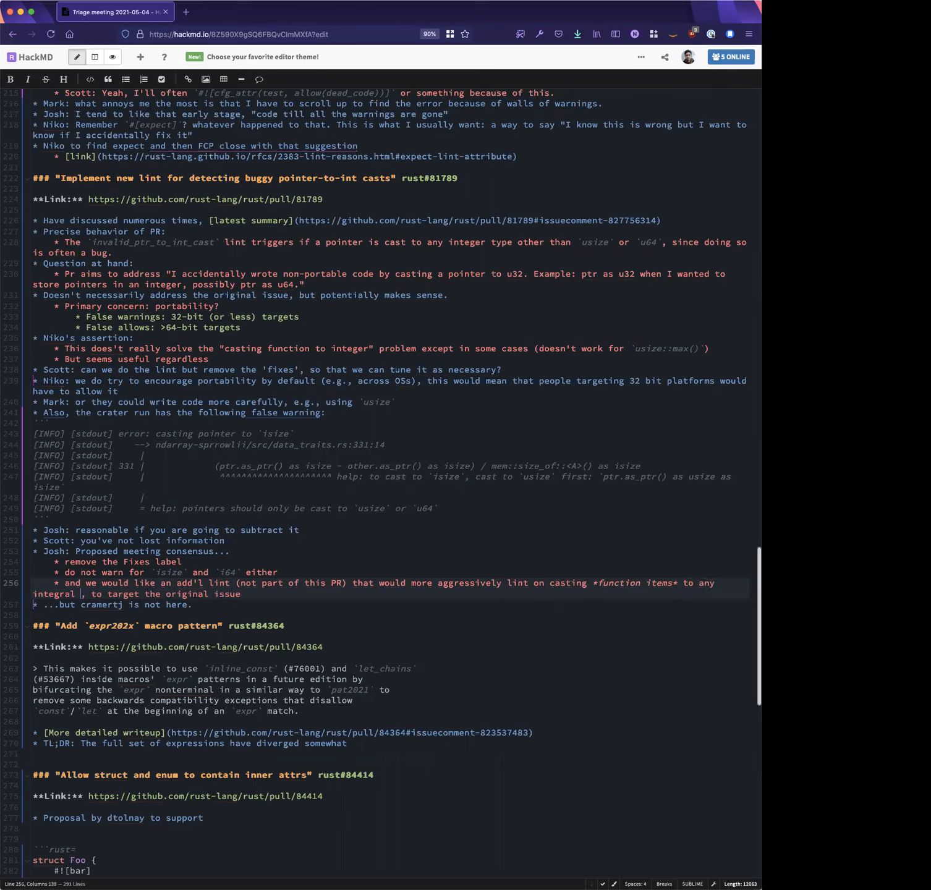
{"action": "type", "text": "type, to target the original issue more"}
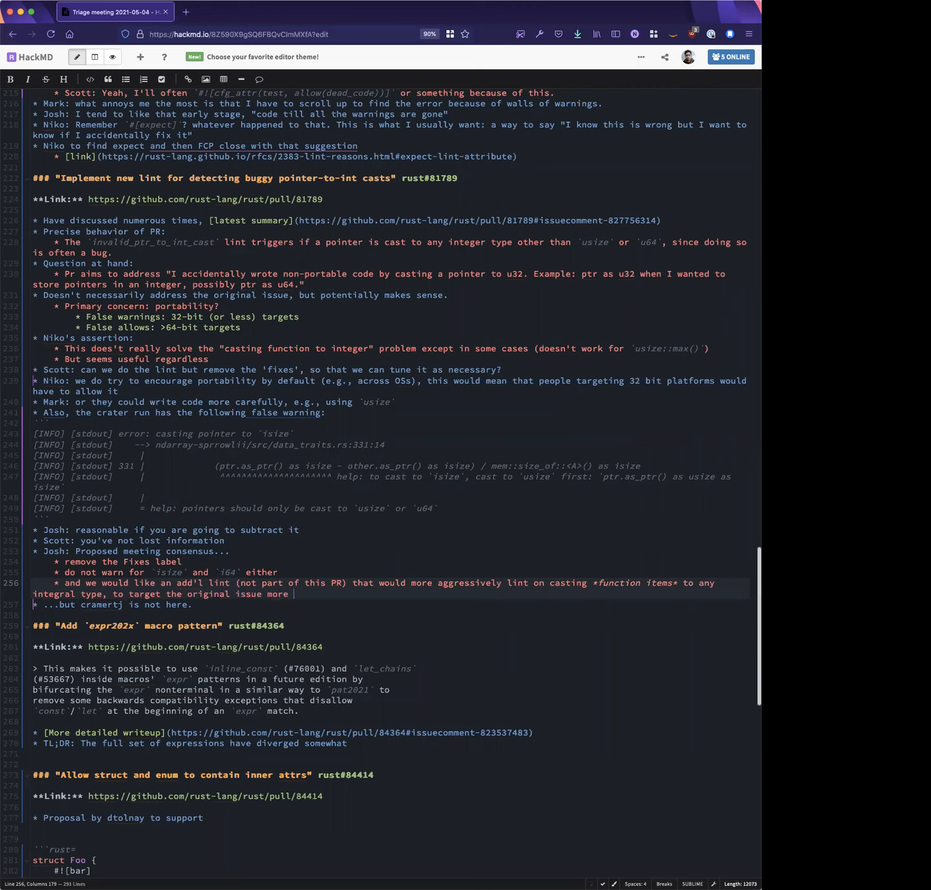
{"action": "type", "text": "squarely ()"}
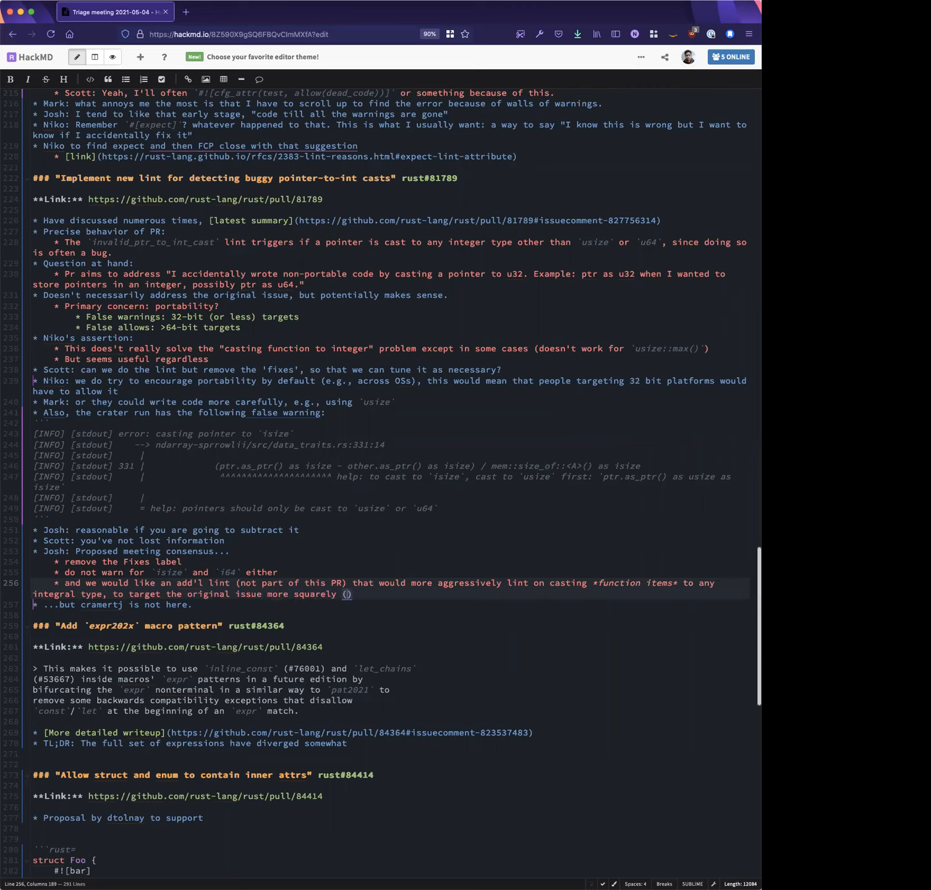
{"action": "key", "text": "Backspace"}
{"action": "type", "text": "* recommended path;"}
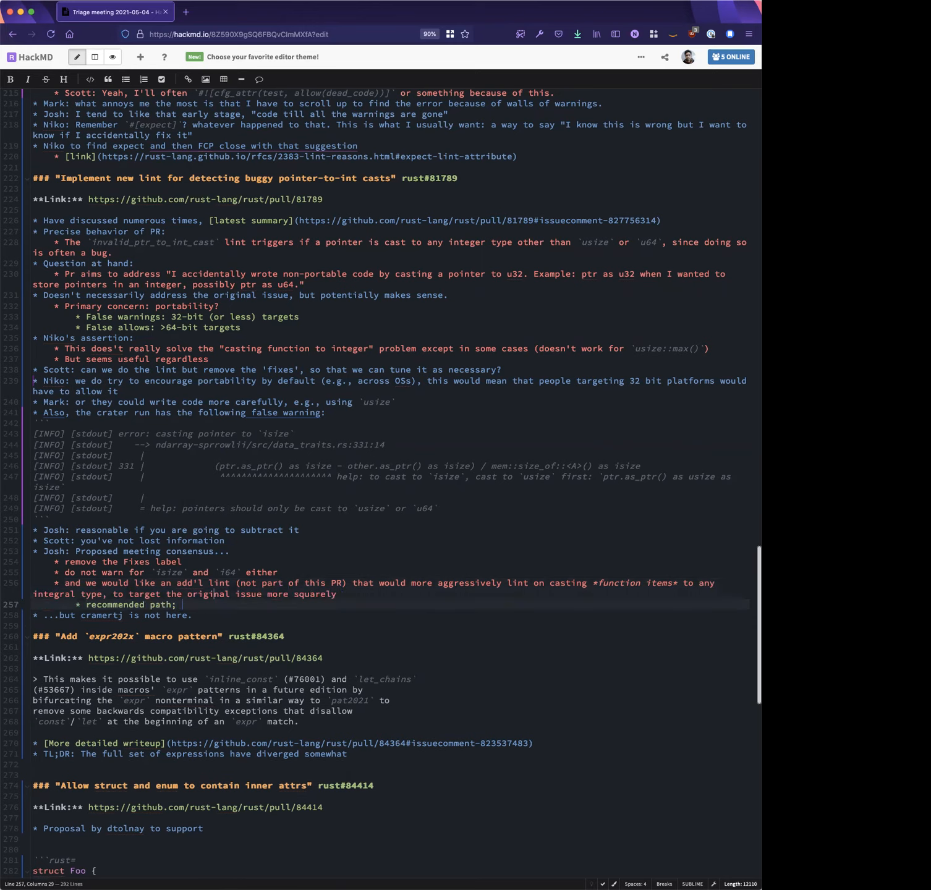
{"action": "key", "text": "BackSpace"}
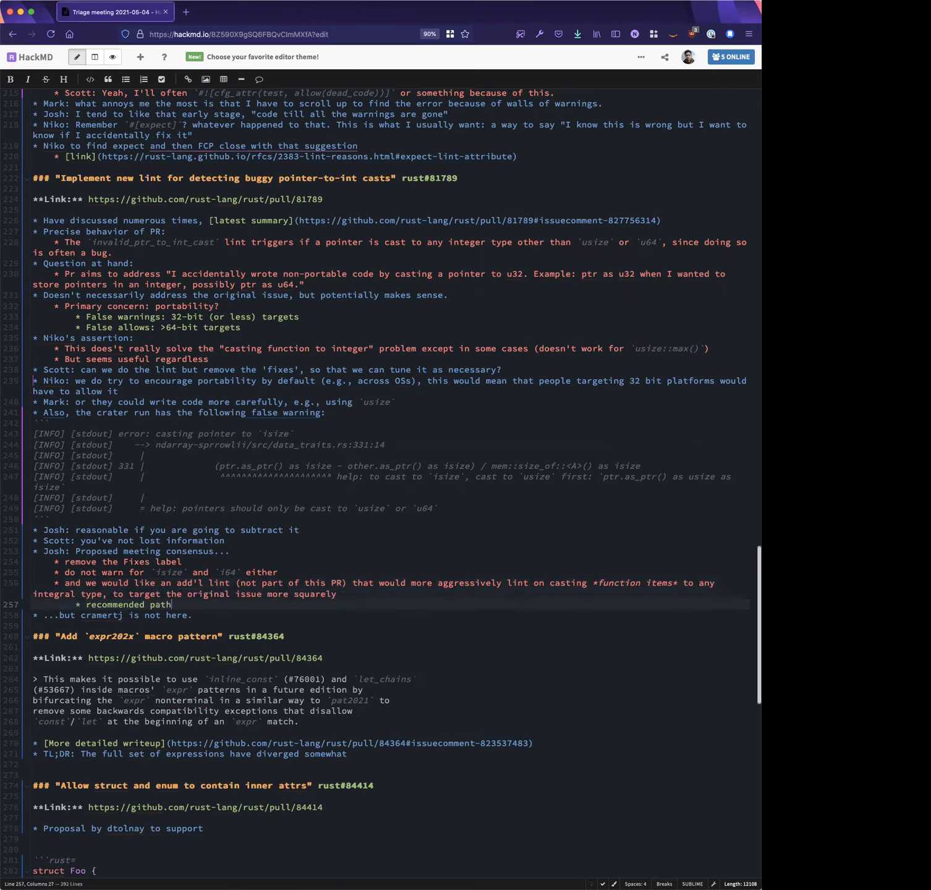
{"action": "type", "text": ": cast the fn item to a"}
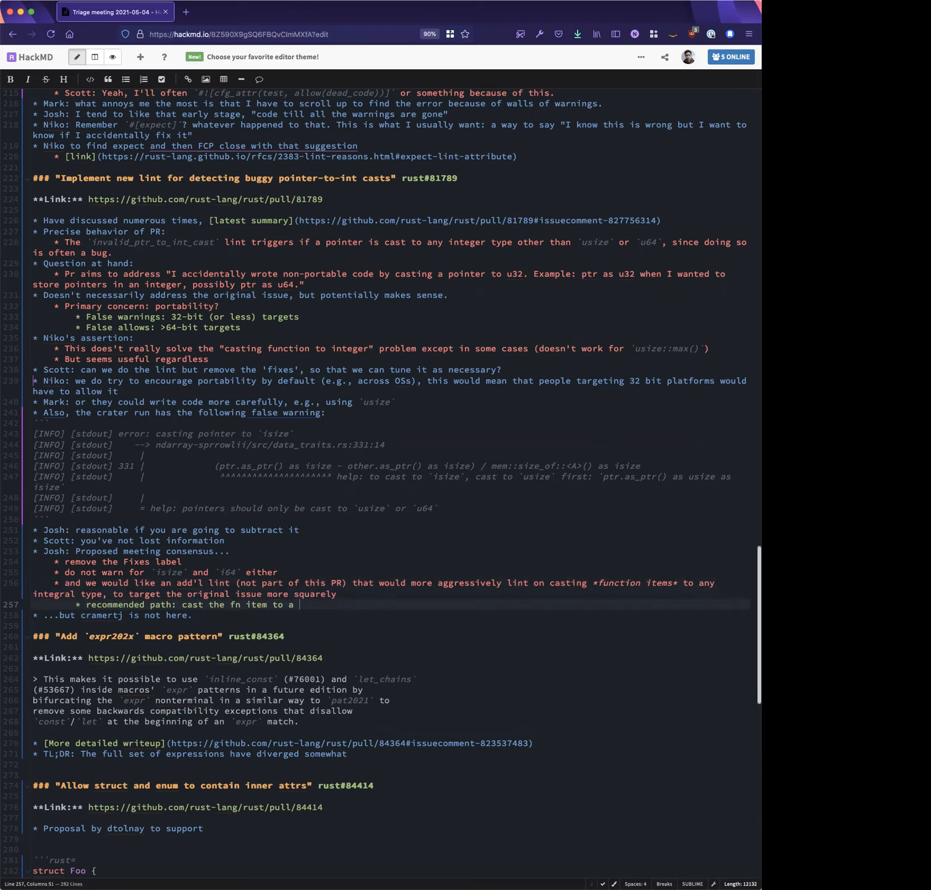
{"action": "type", "text": "`fn()` type first"}
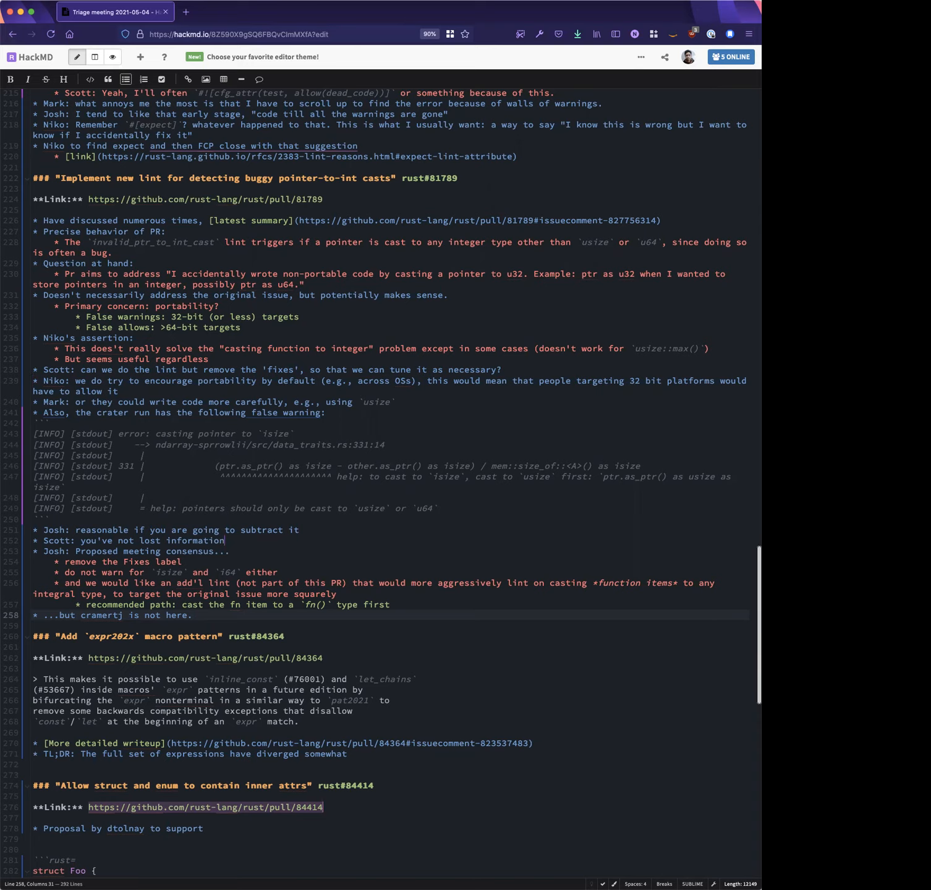
Add an `i64::max as u64` example bullet and credit the extra lint to 'Scott (at least)'
{"action": "key", "text": "enter"}
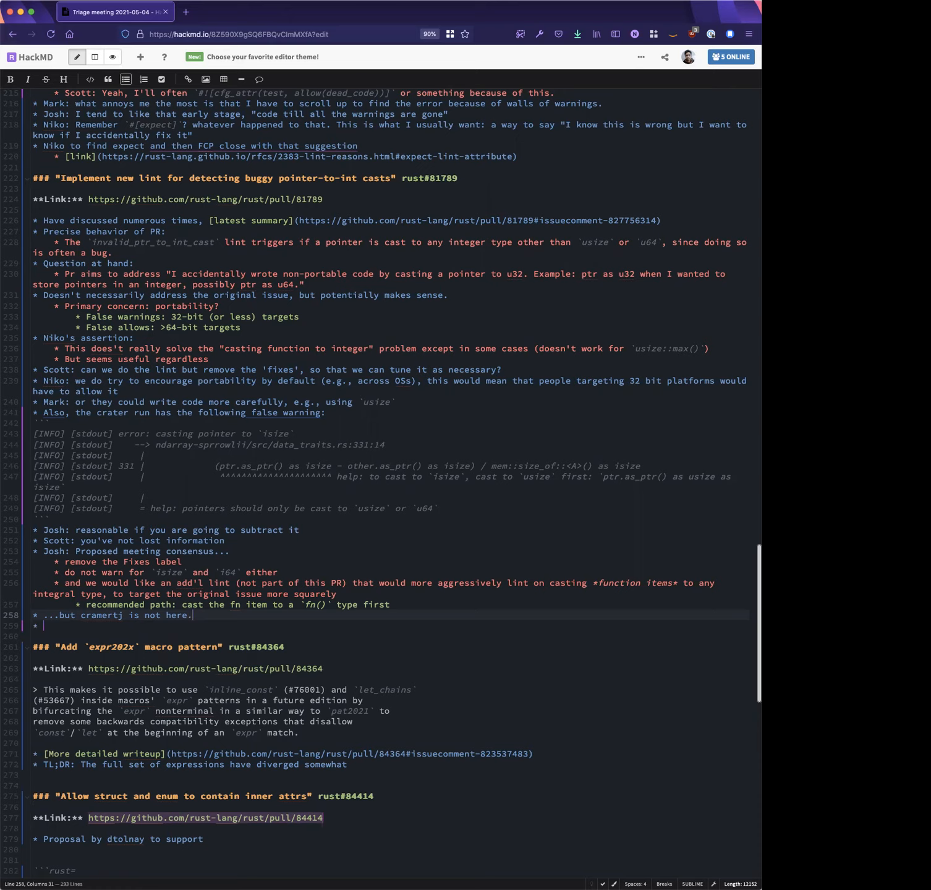
{"action": "type", "text": "`u6`"}
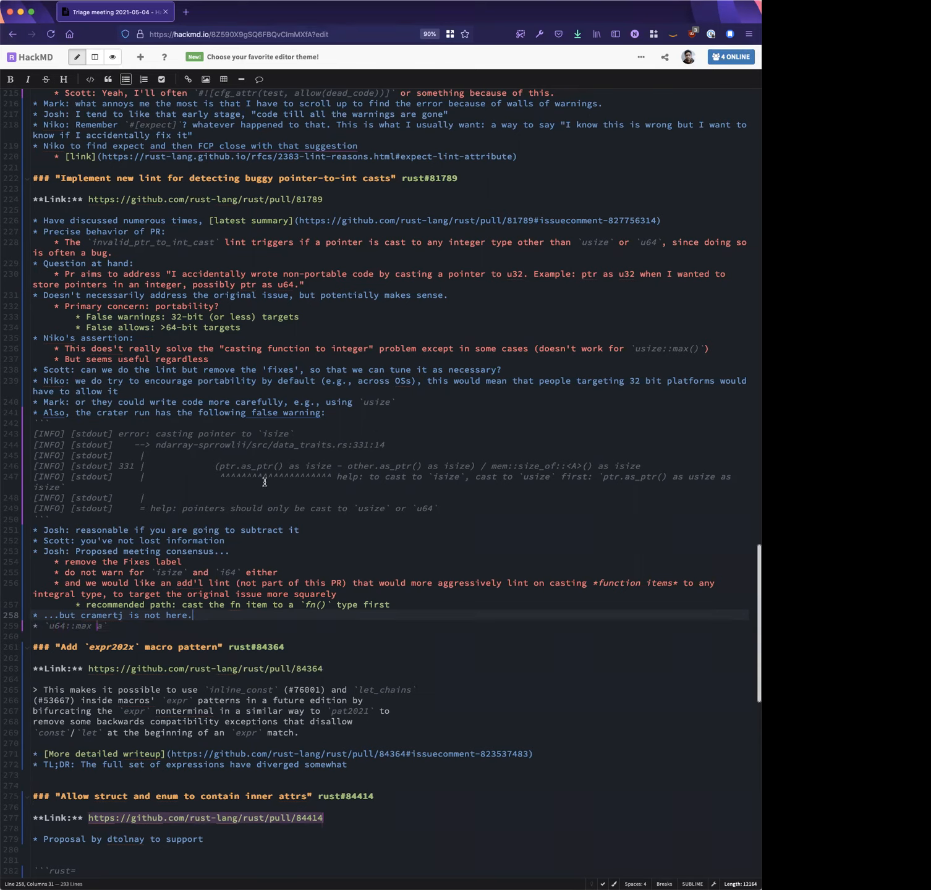
{"action": "type", "text": "s"}
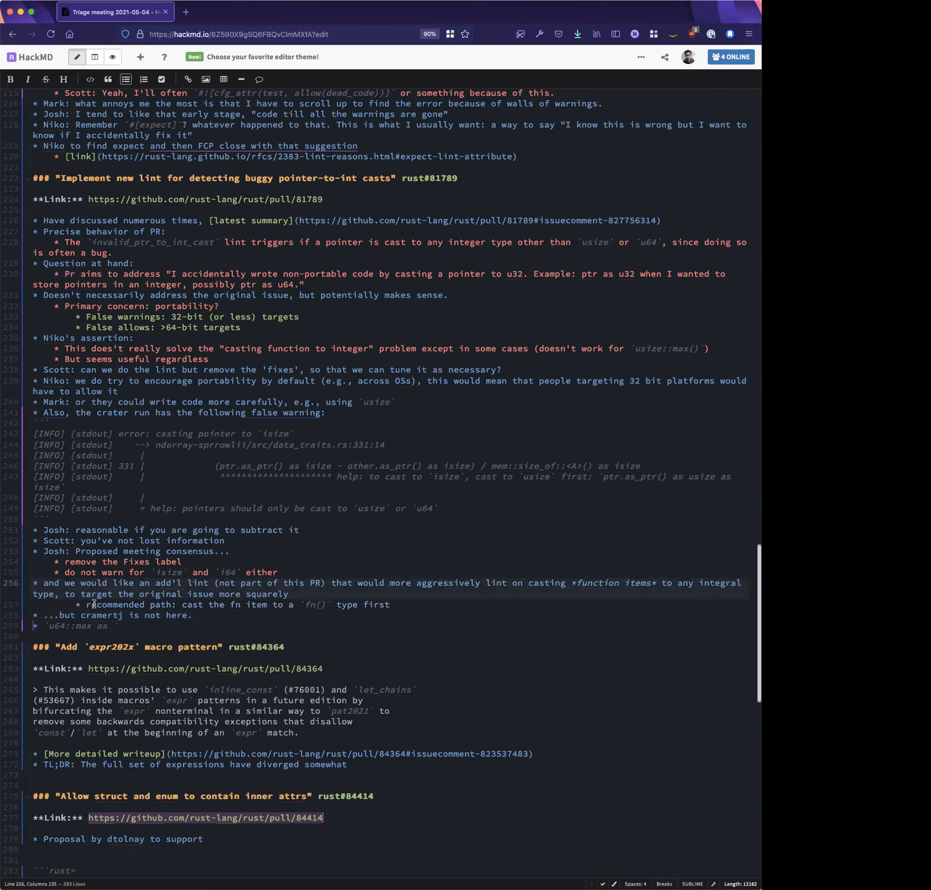
{"action": "left_click_drag", "start_coordinate": [33, 583], "coordinate": [74, 583]}
{"action": "type", "text": "Scott"}
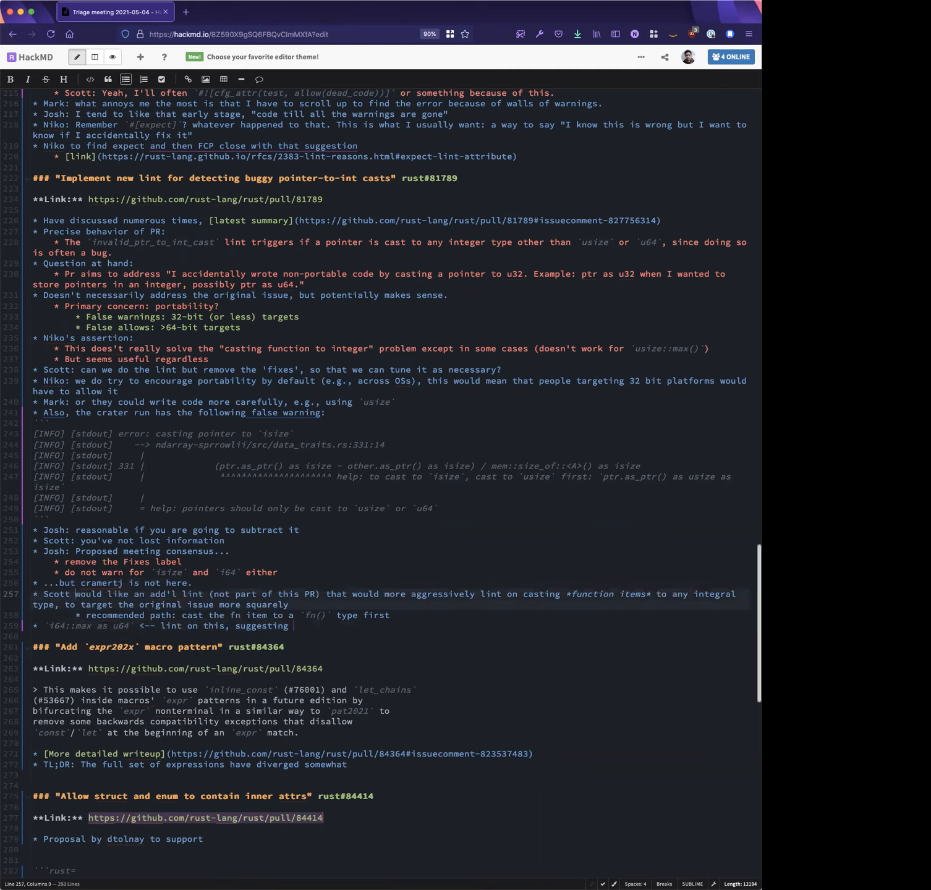
{"action": "type", "text": "(at least"}
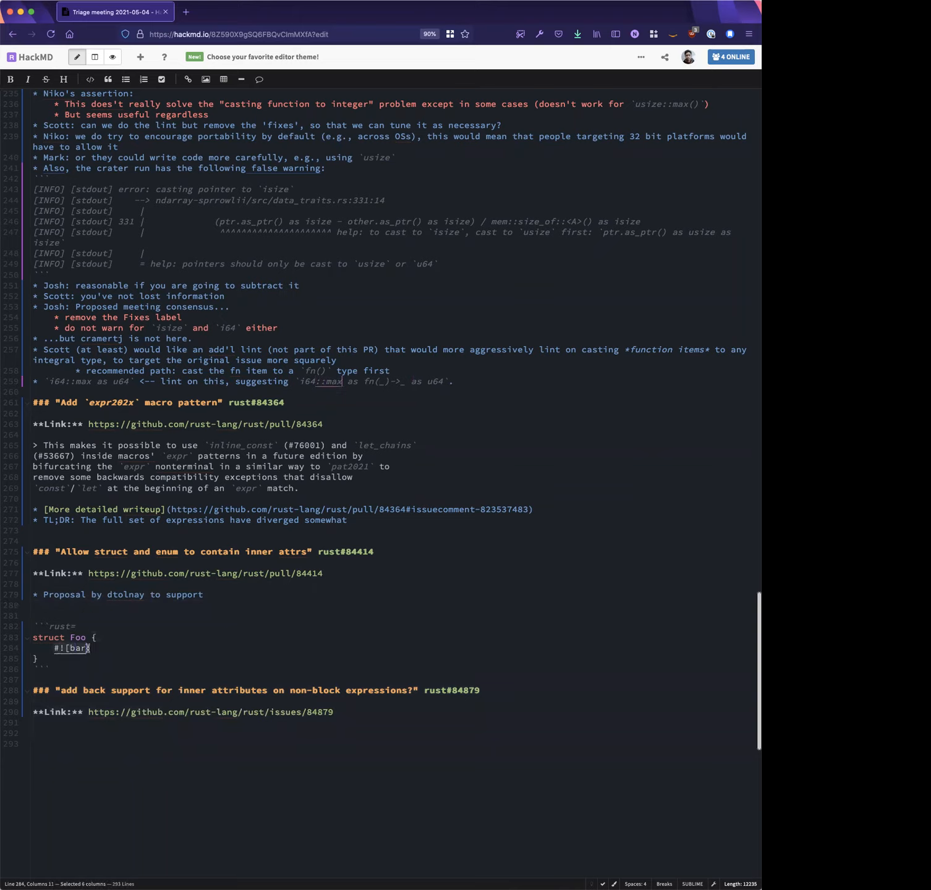
{"action": "left_click", "coordinate": [136, 744]}
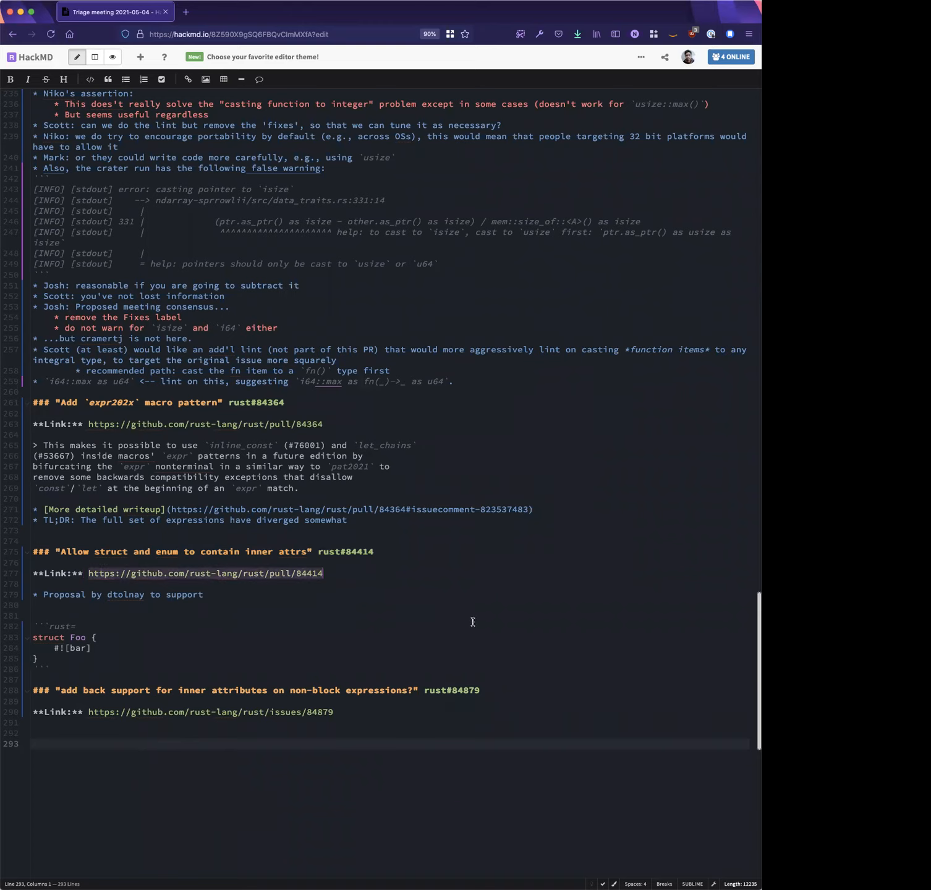
{"action": "mouse_move", "coordinate": [429, 632]}
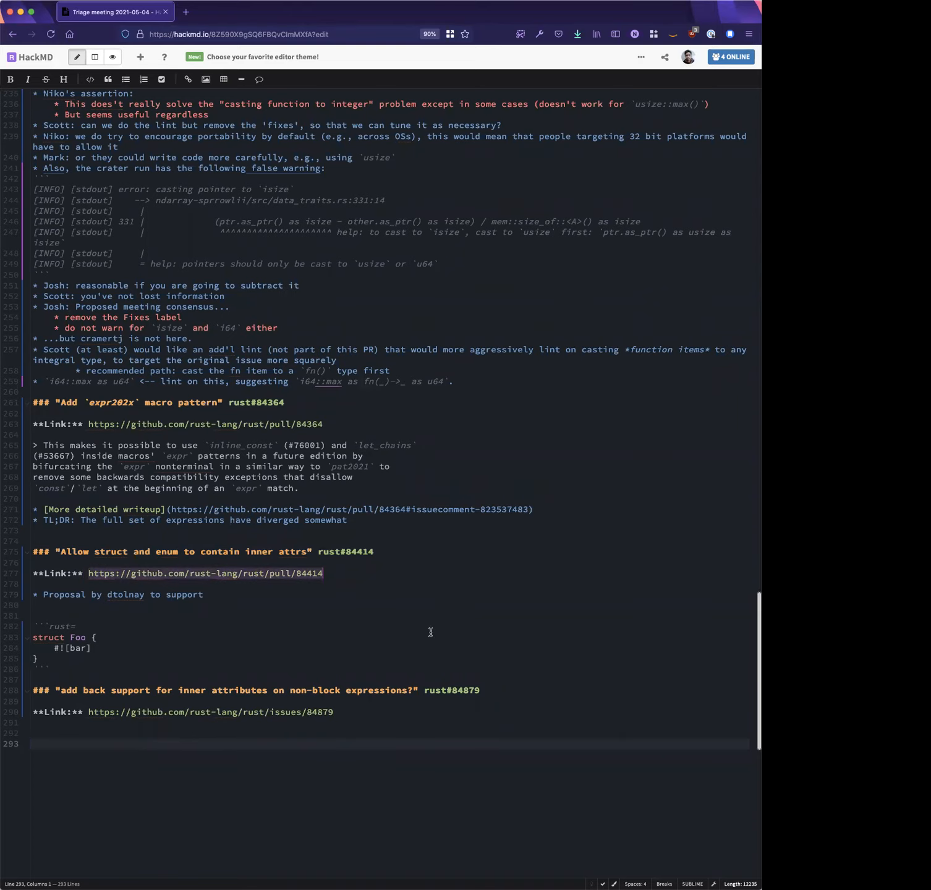